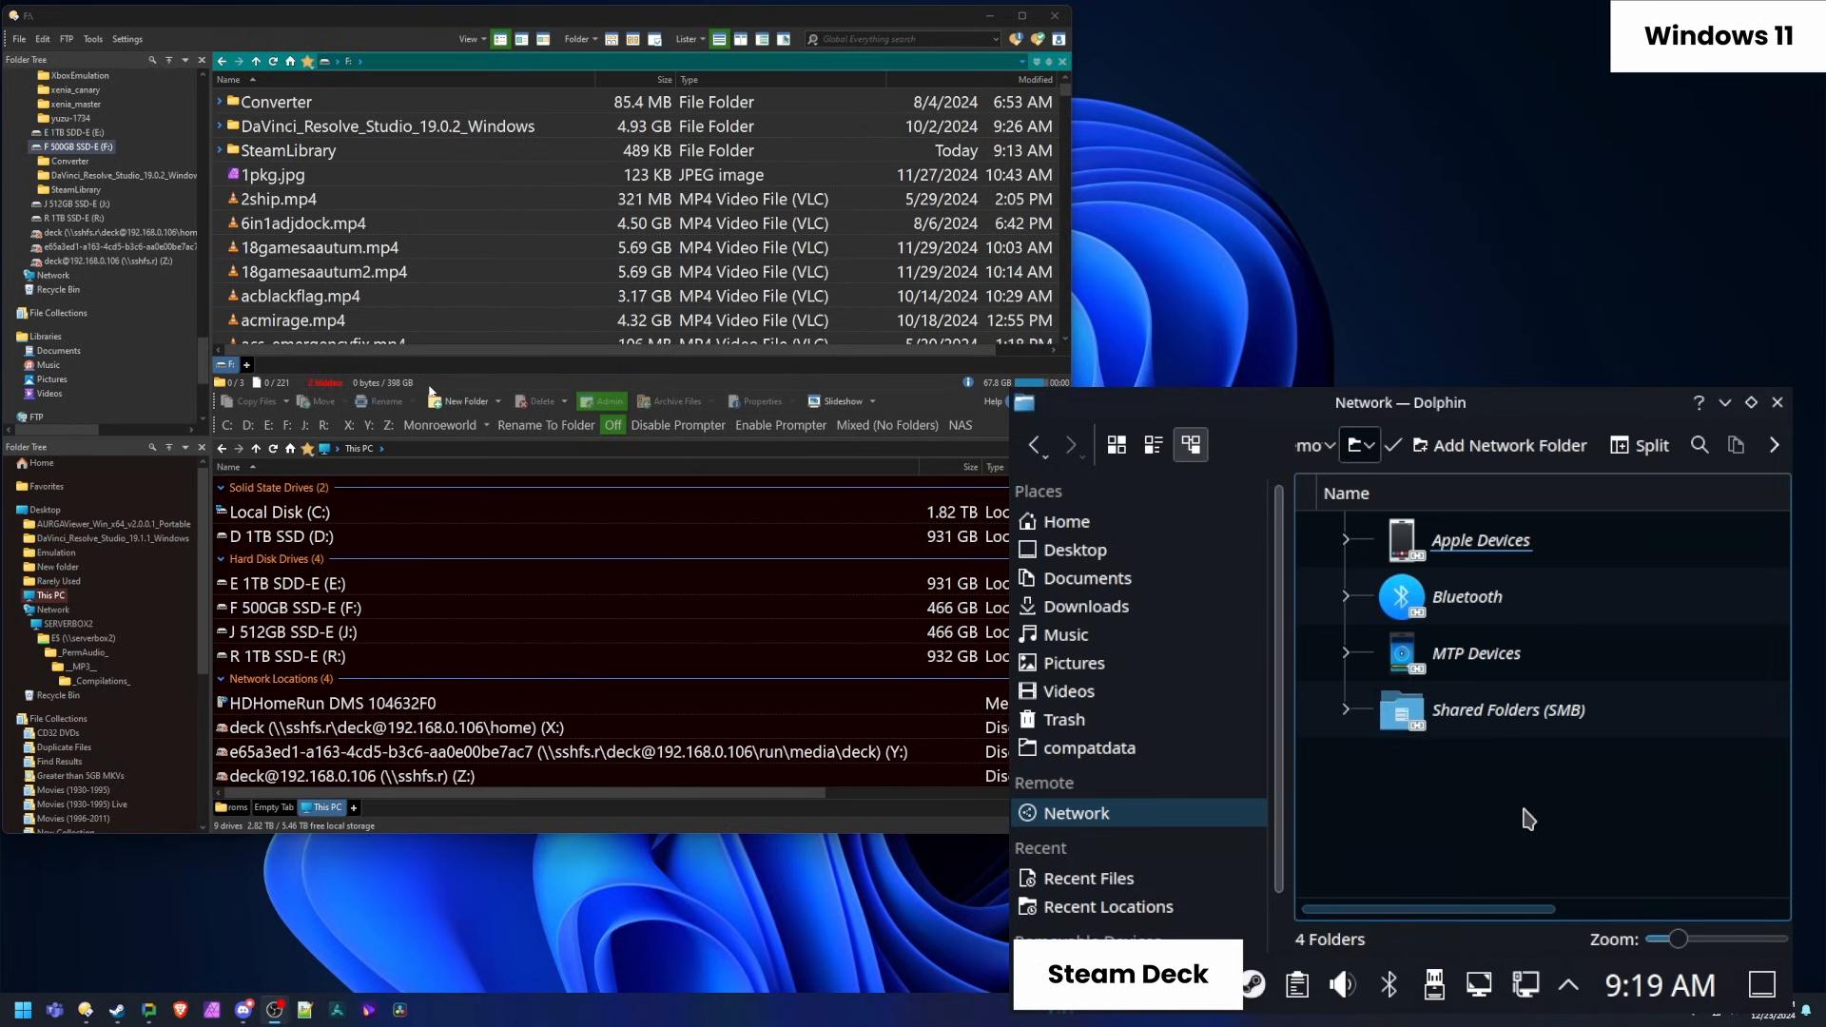
mouse_move(673, 415)
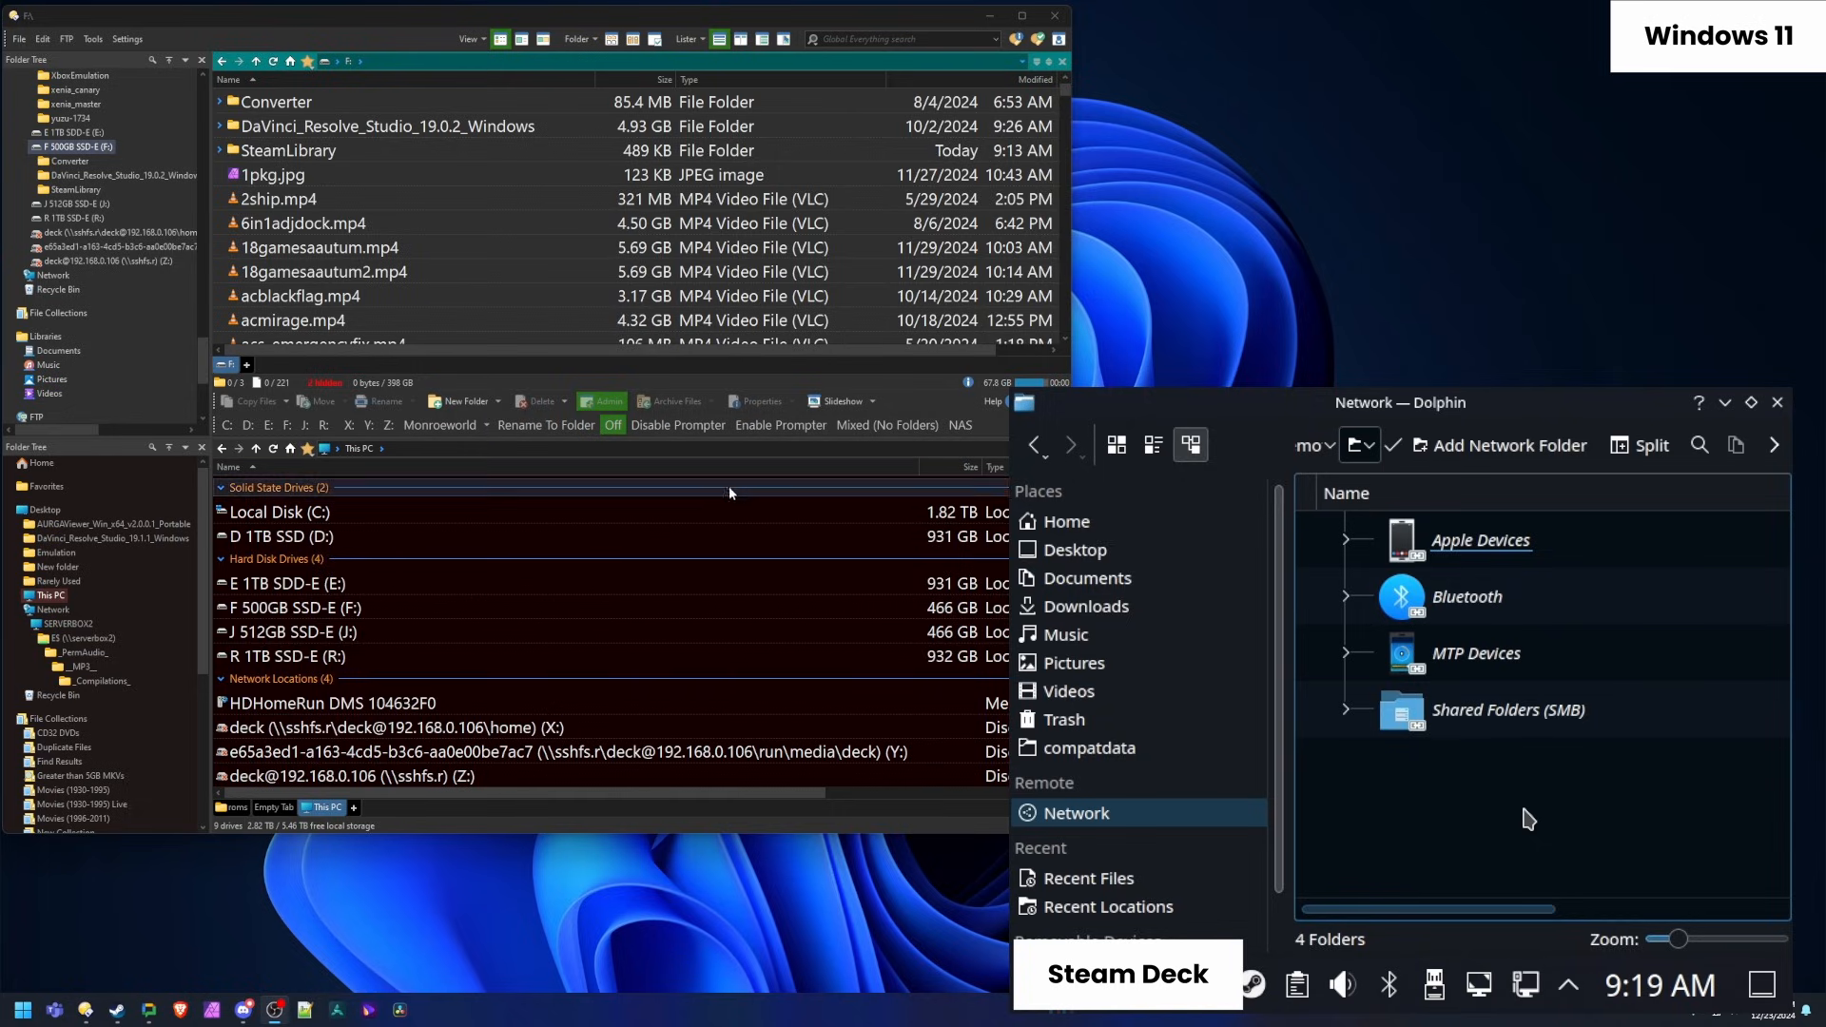
mouse_move(1798, 206)
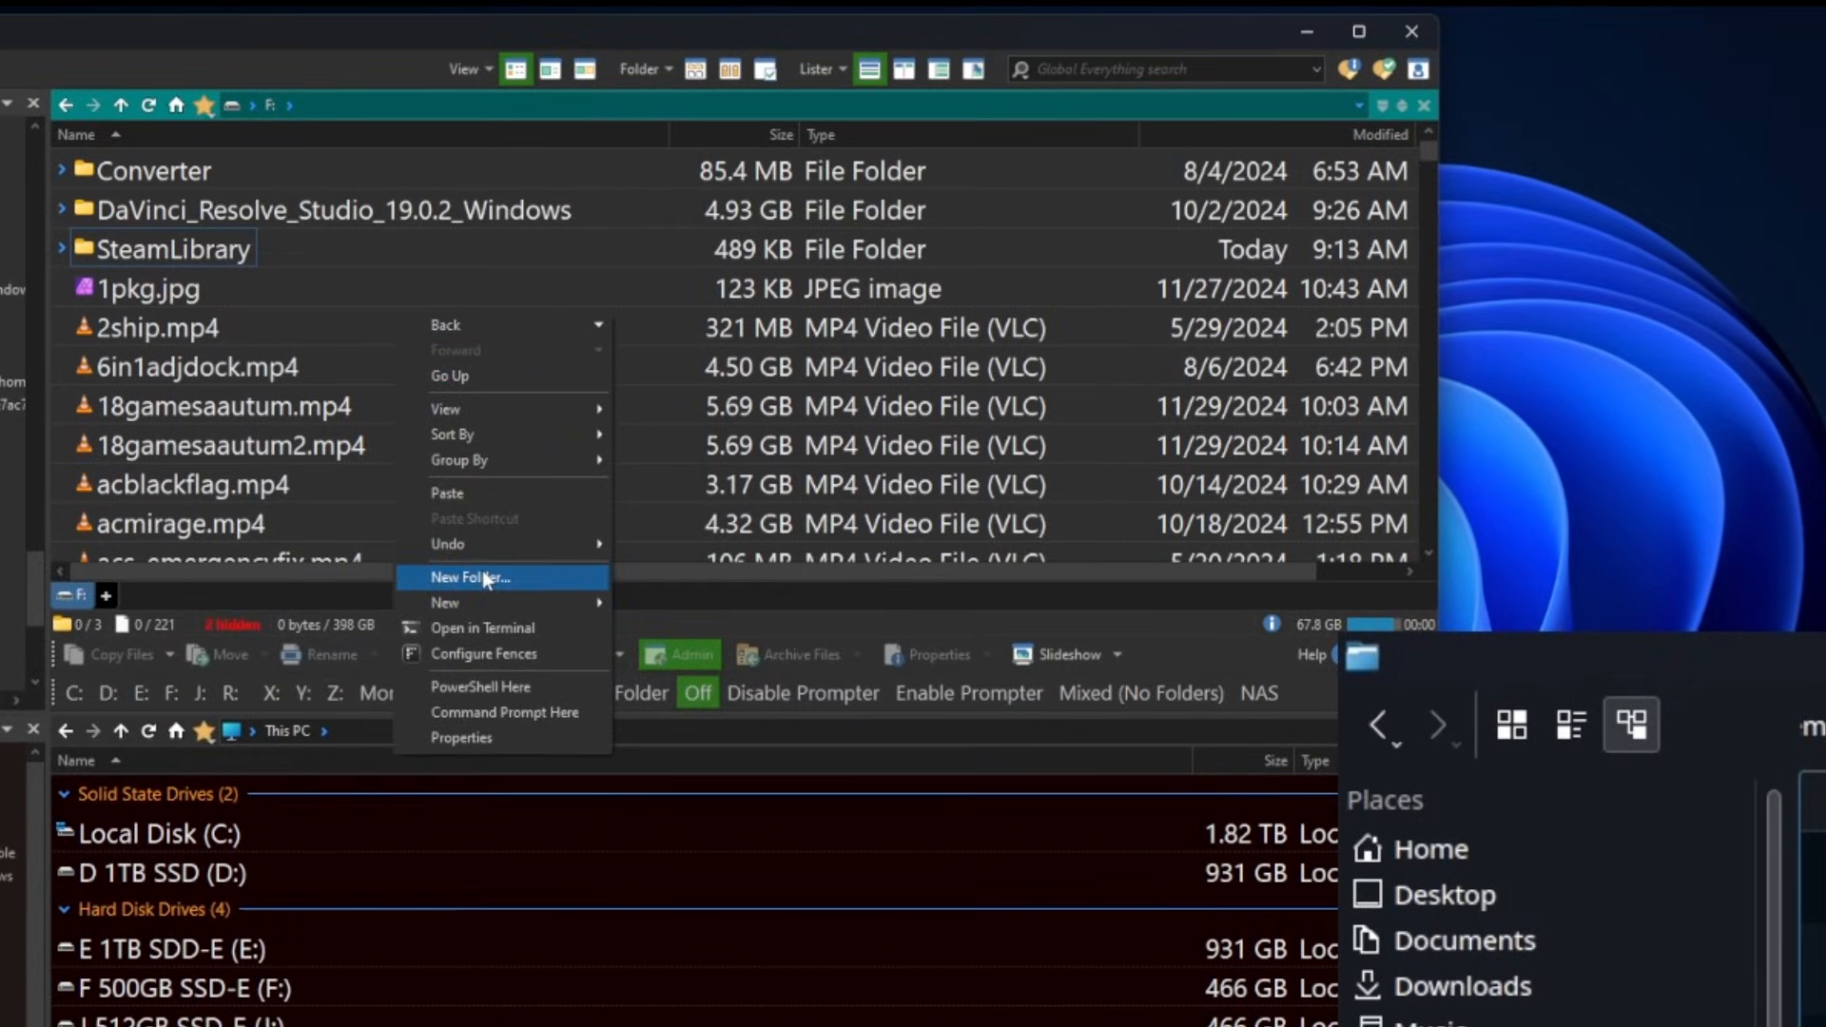
Create a _SharedWithDeck_ folder on F: and copy 2ship.mp4 (321 MB) into it.
left_click(471, 577)
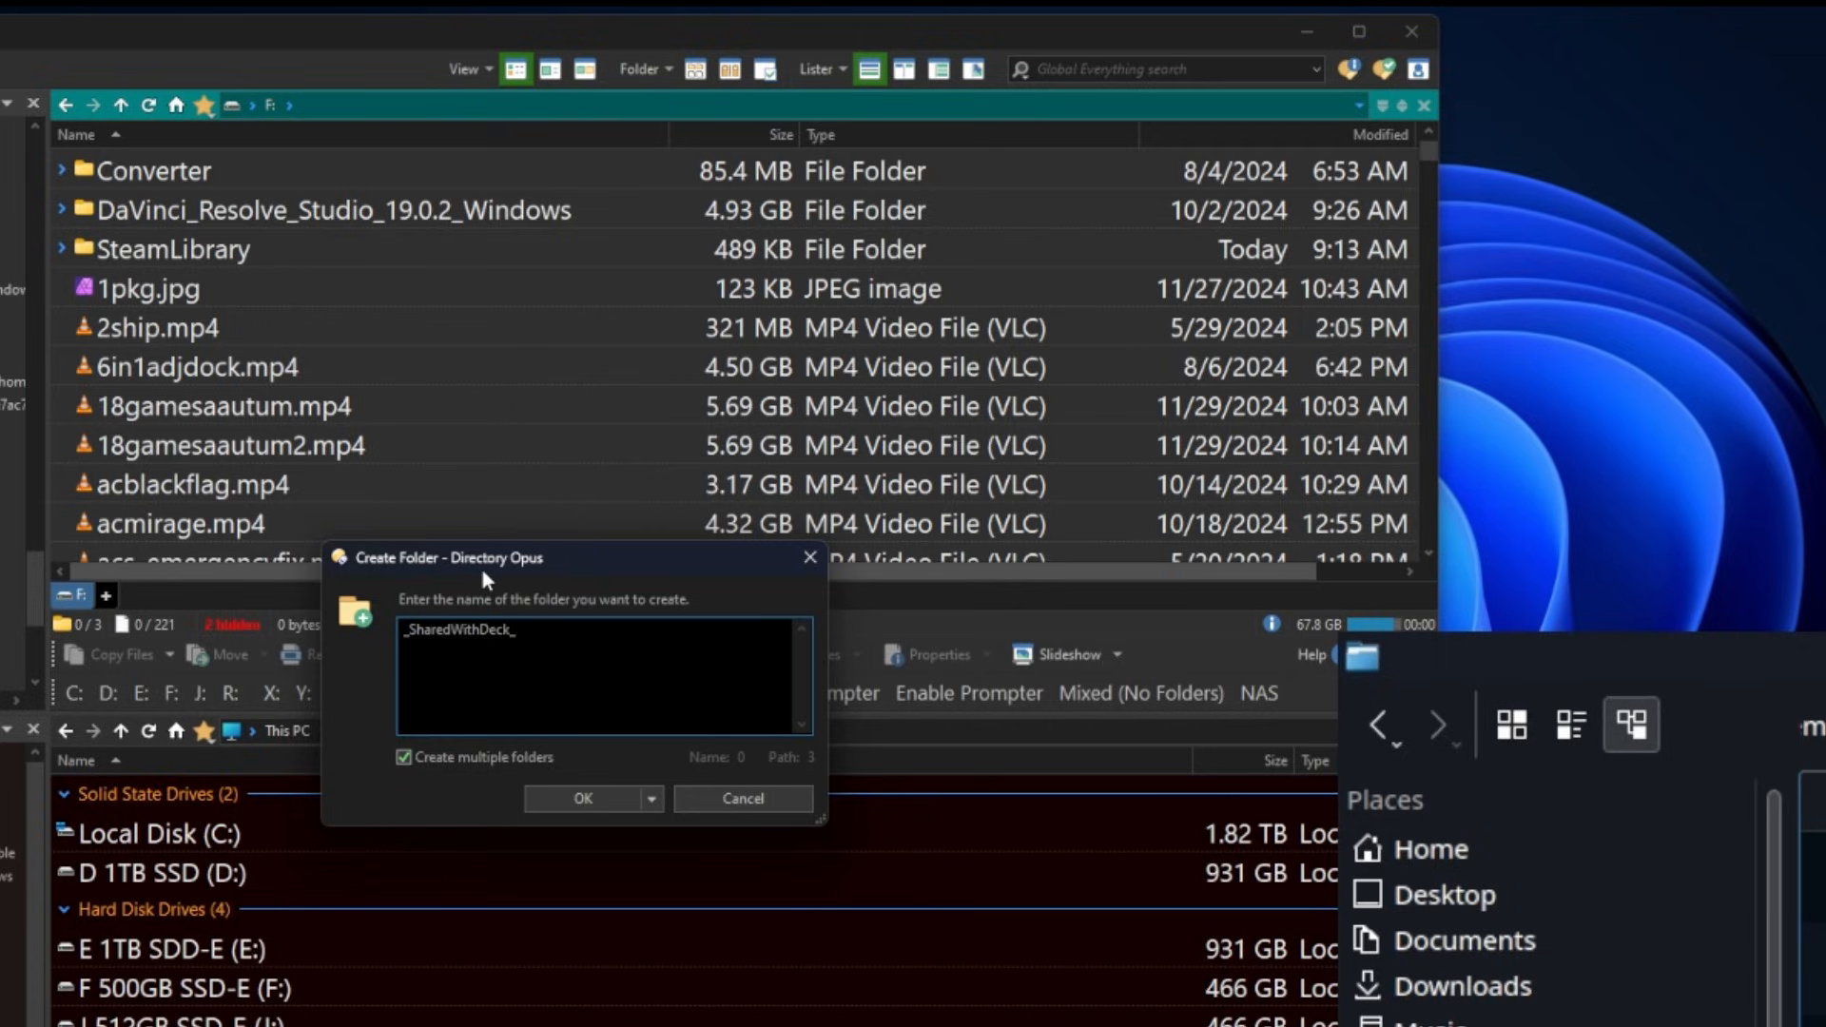
left_click(582, 798)
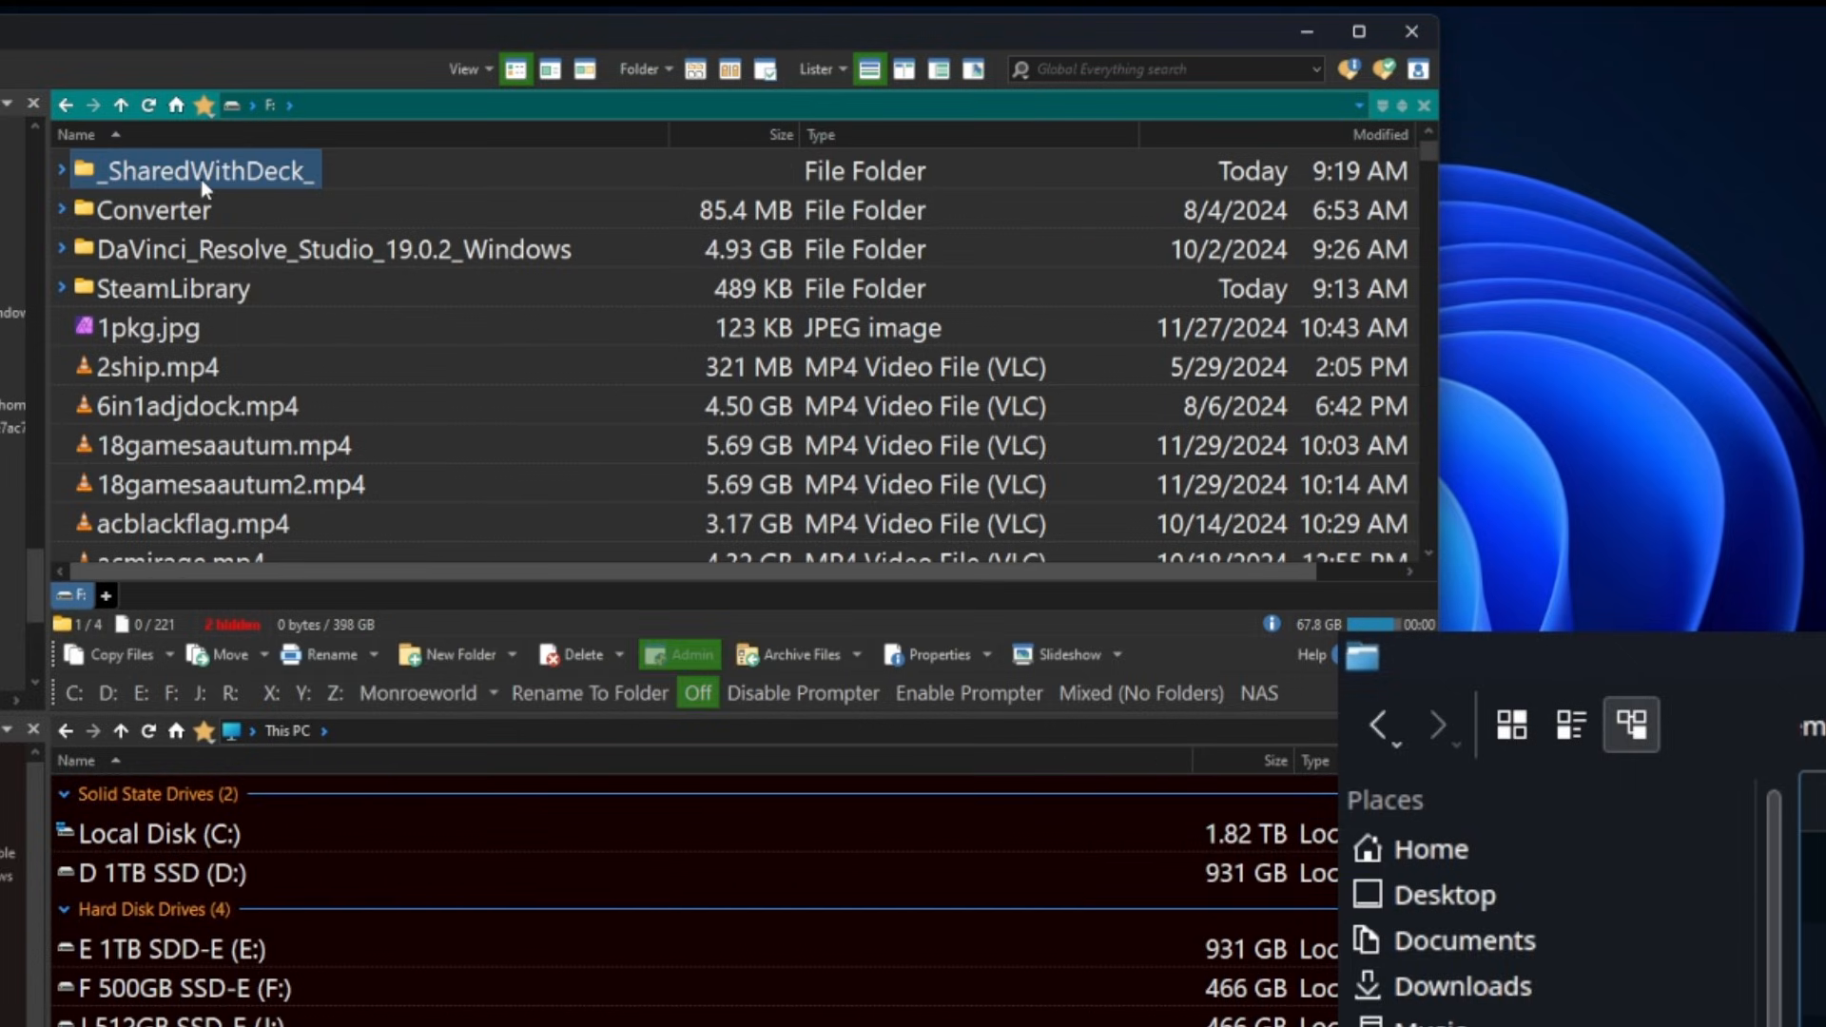
left_click(163, 367)
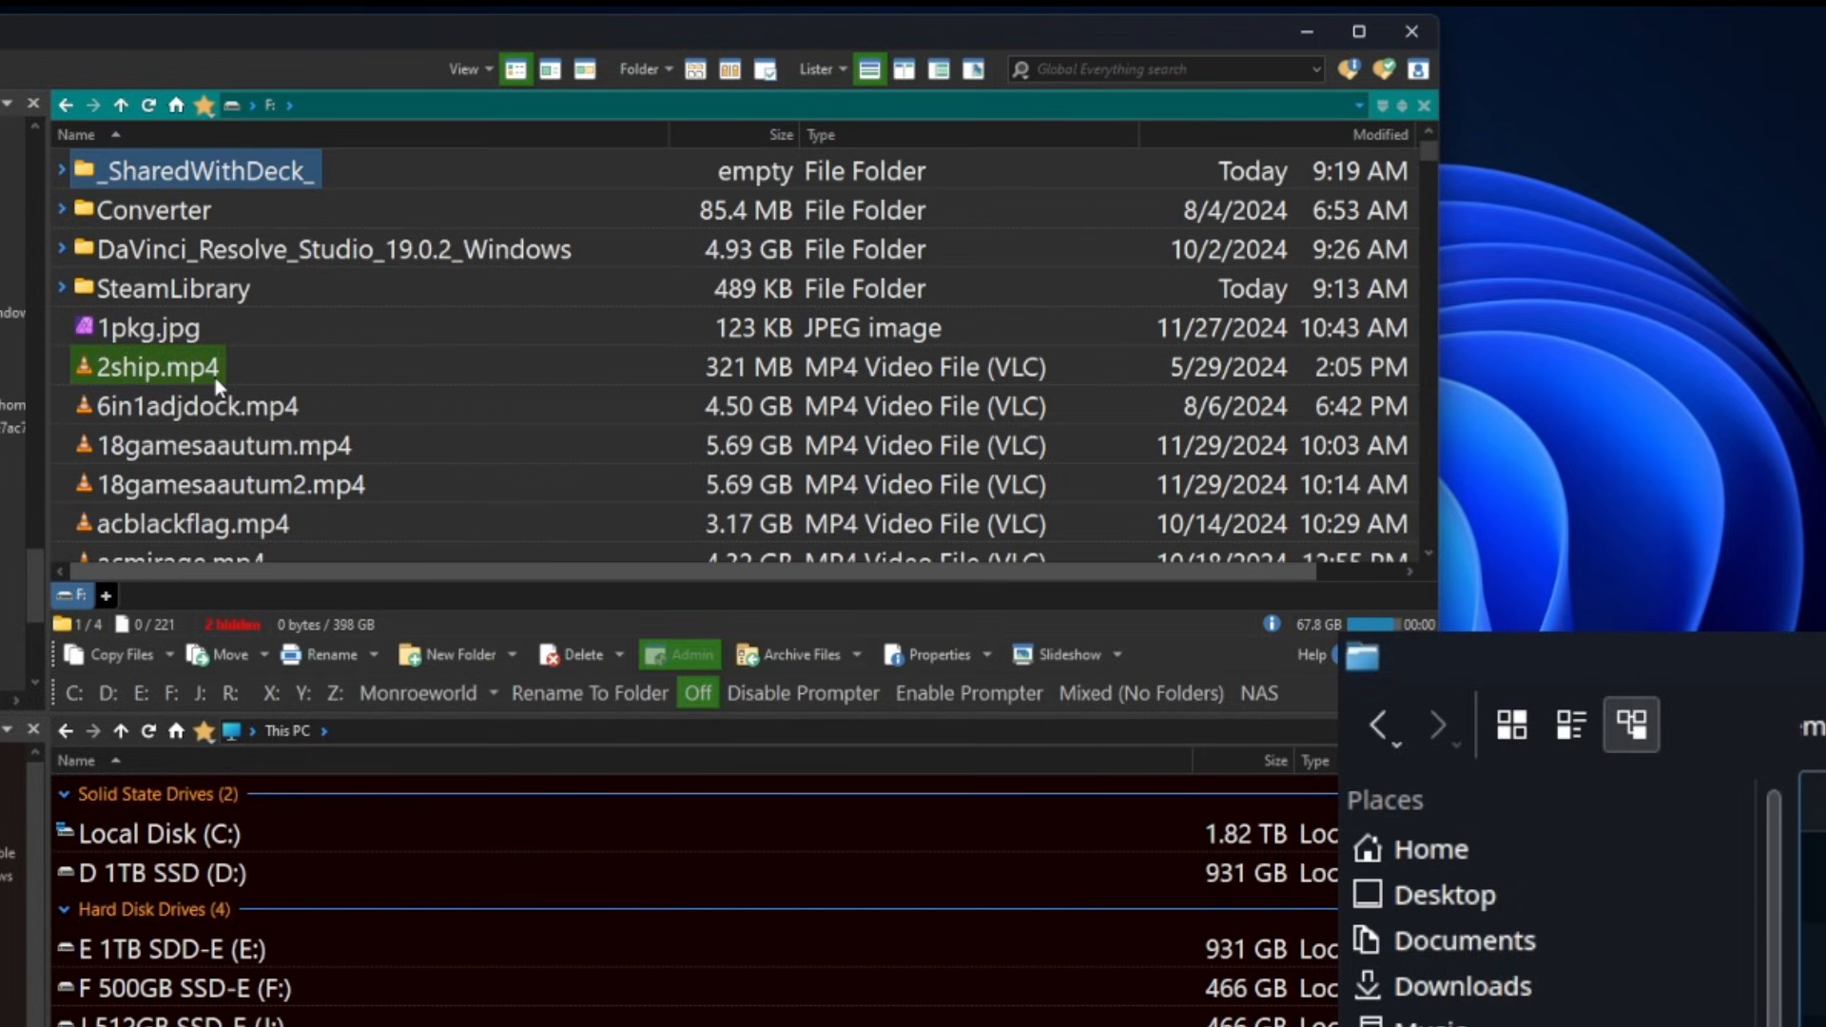
left_click(192, 405)
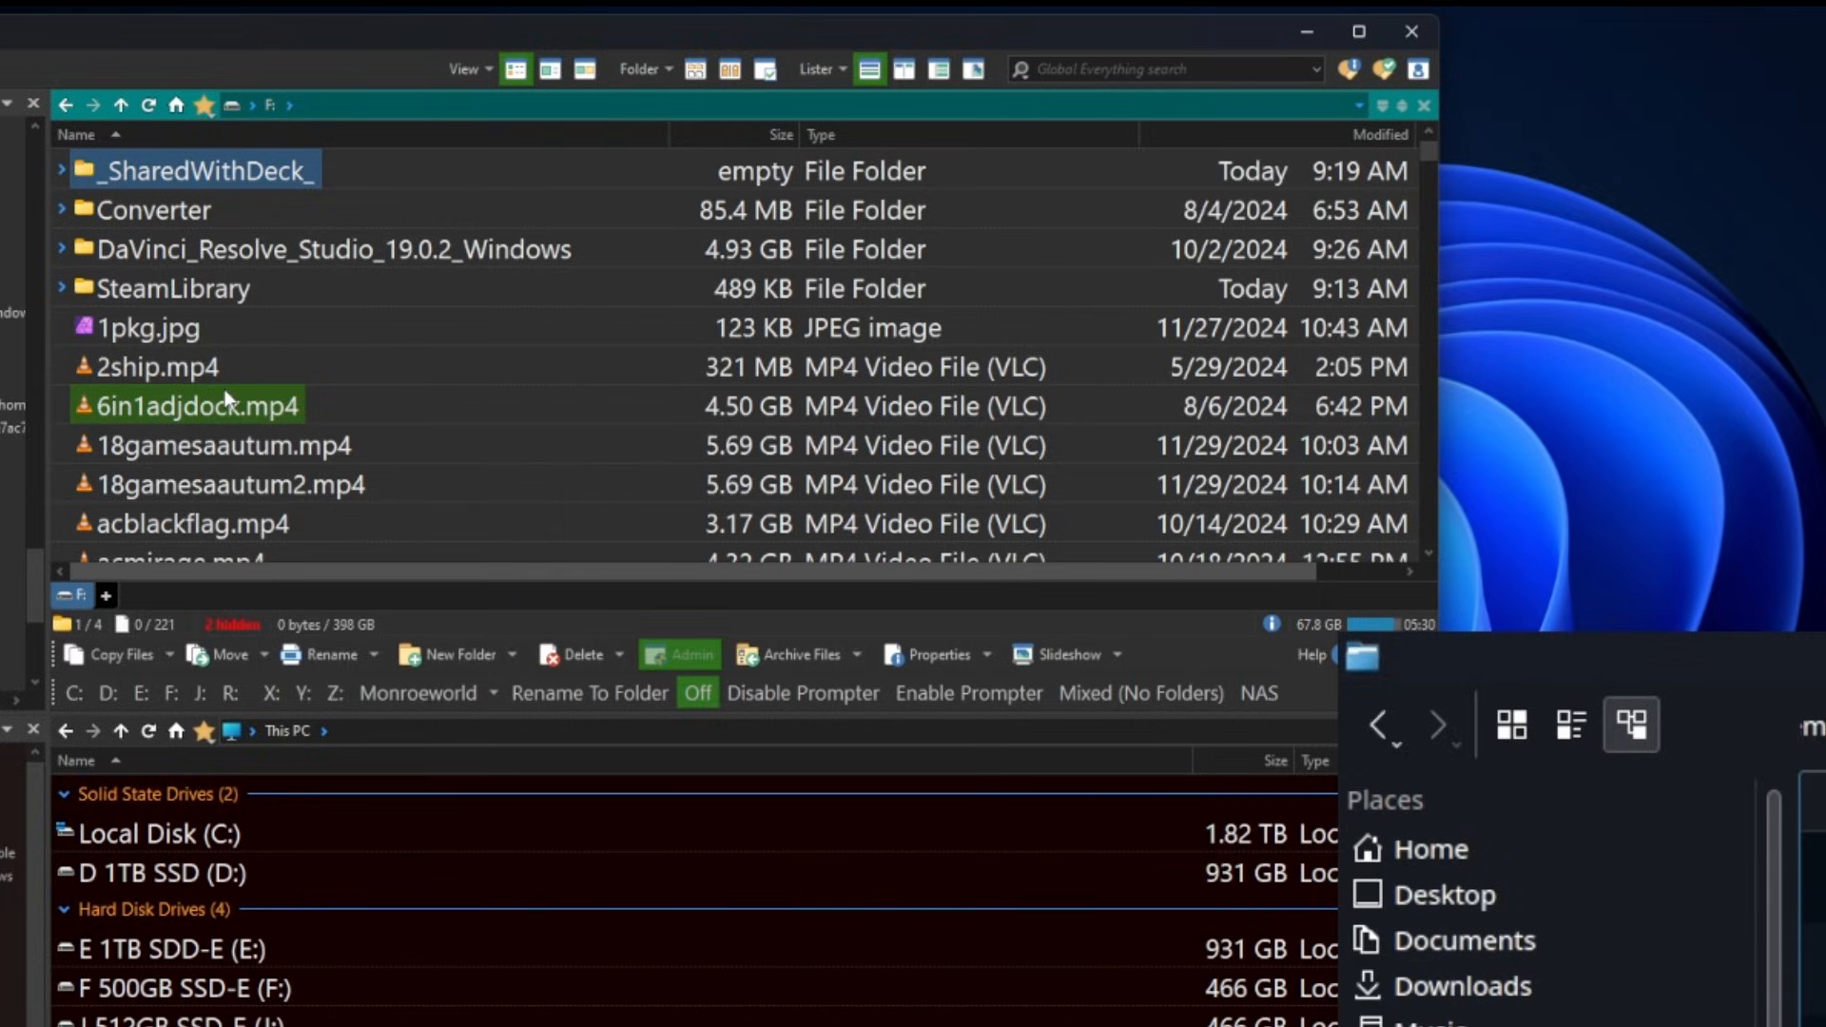
left_click(157, 365)
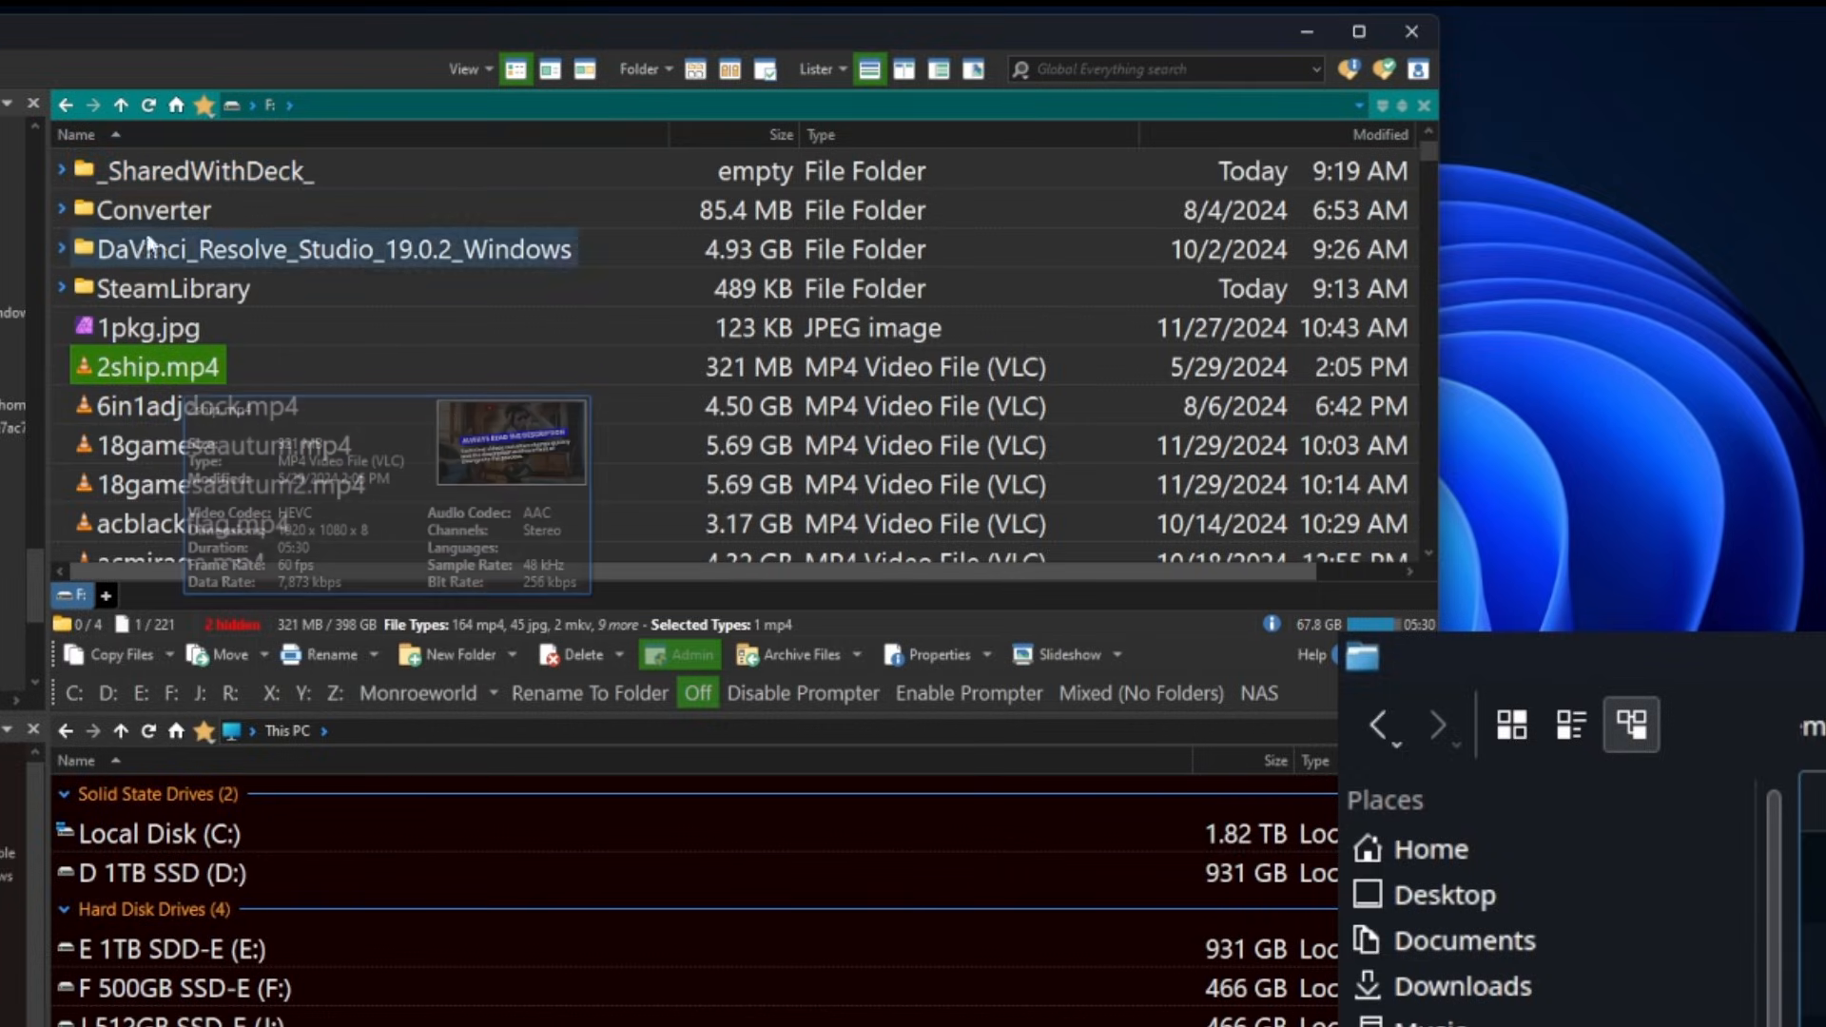
double_click(208, 172)
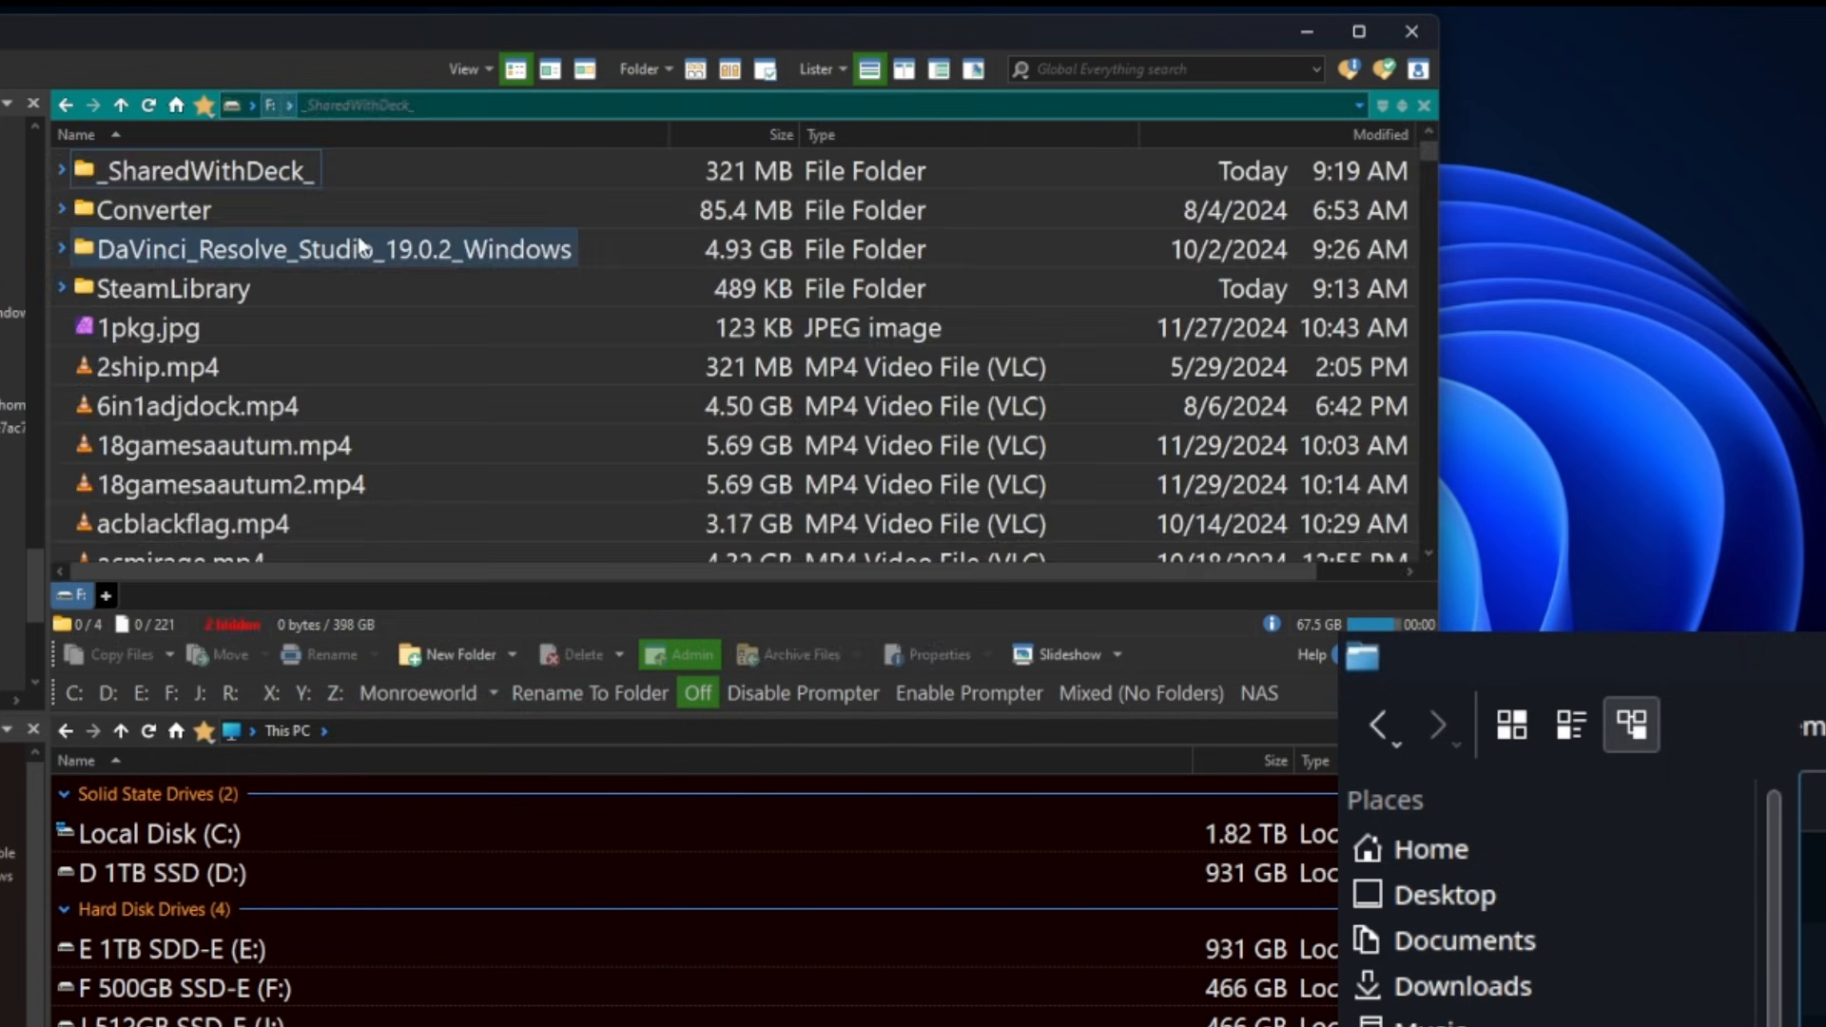
left_click(204, 170)
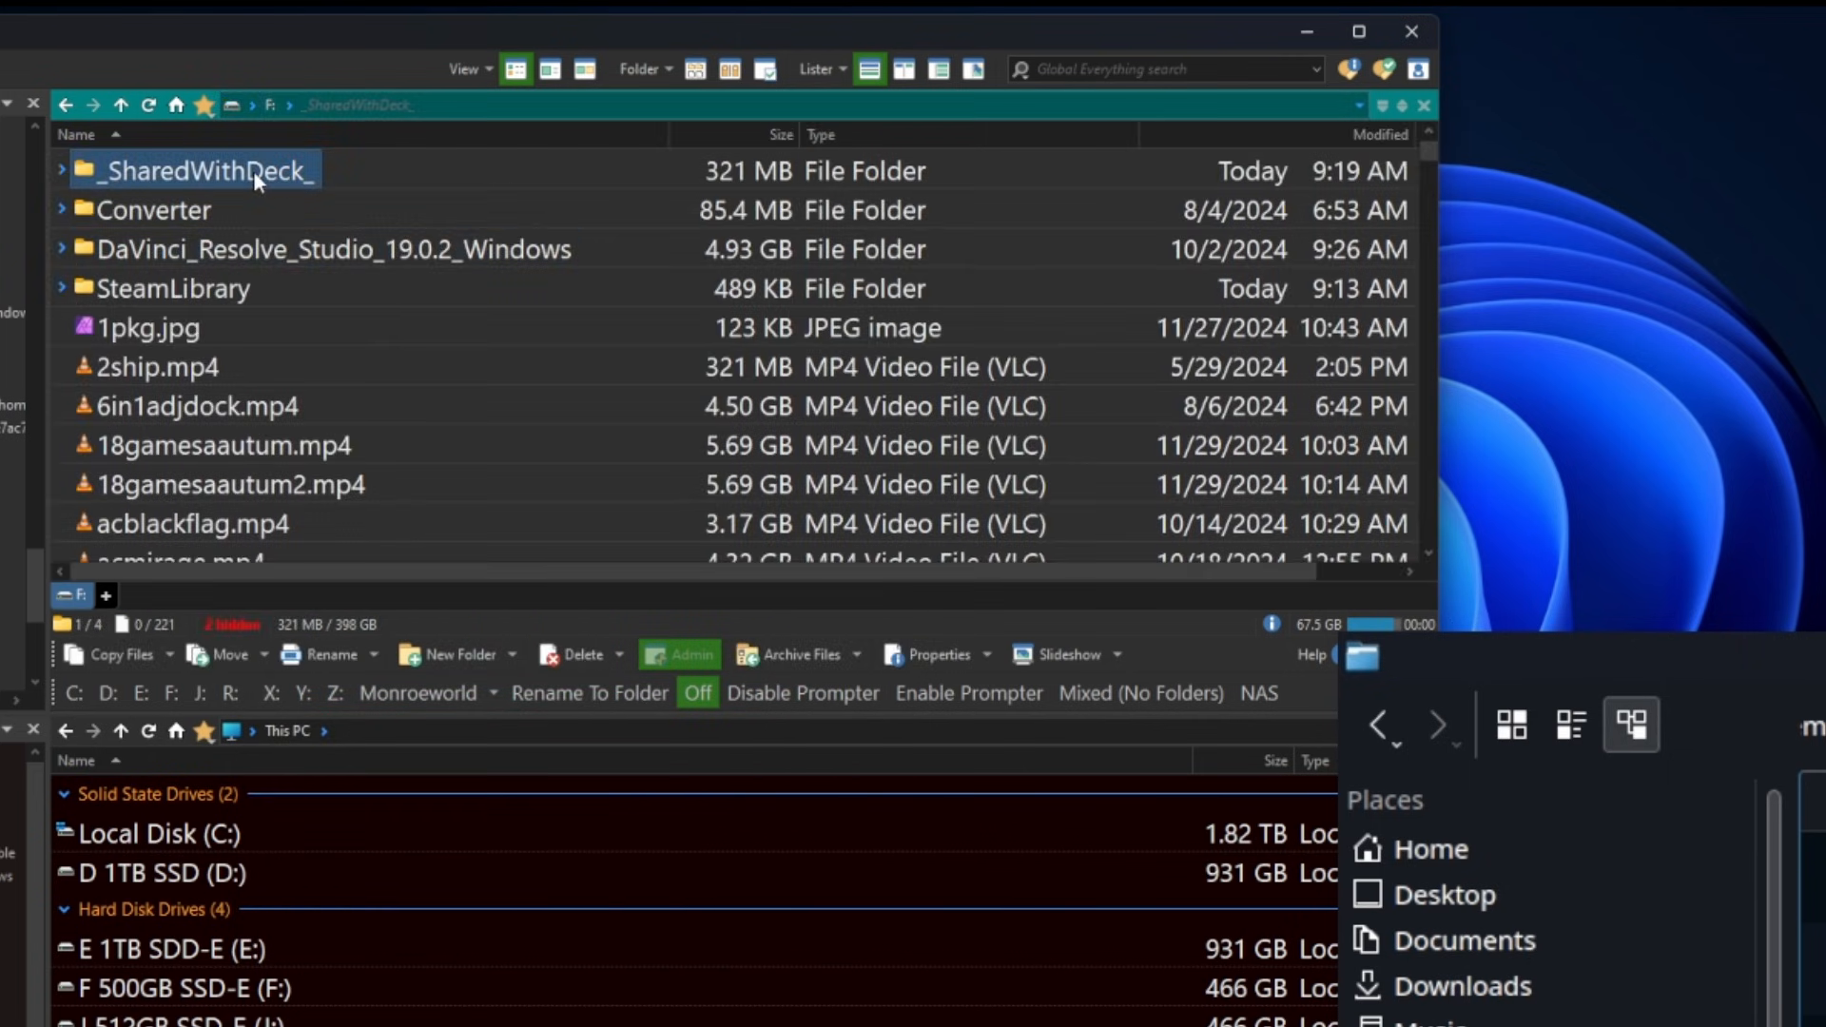
Enable Advanced Sharing on the folder with share name _SharedWithDeck_, removing the trailing 2.
right_click(204, 170)
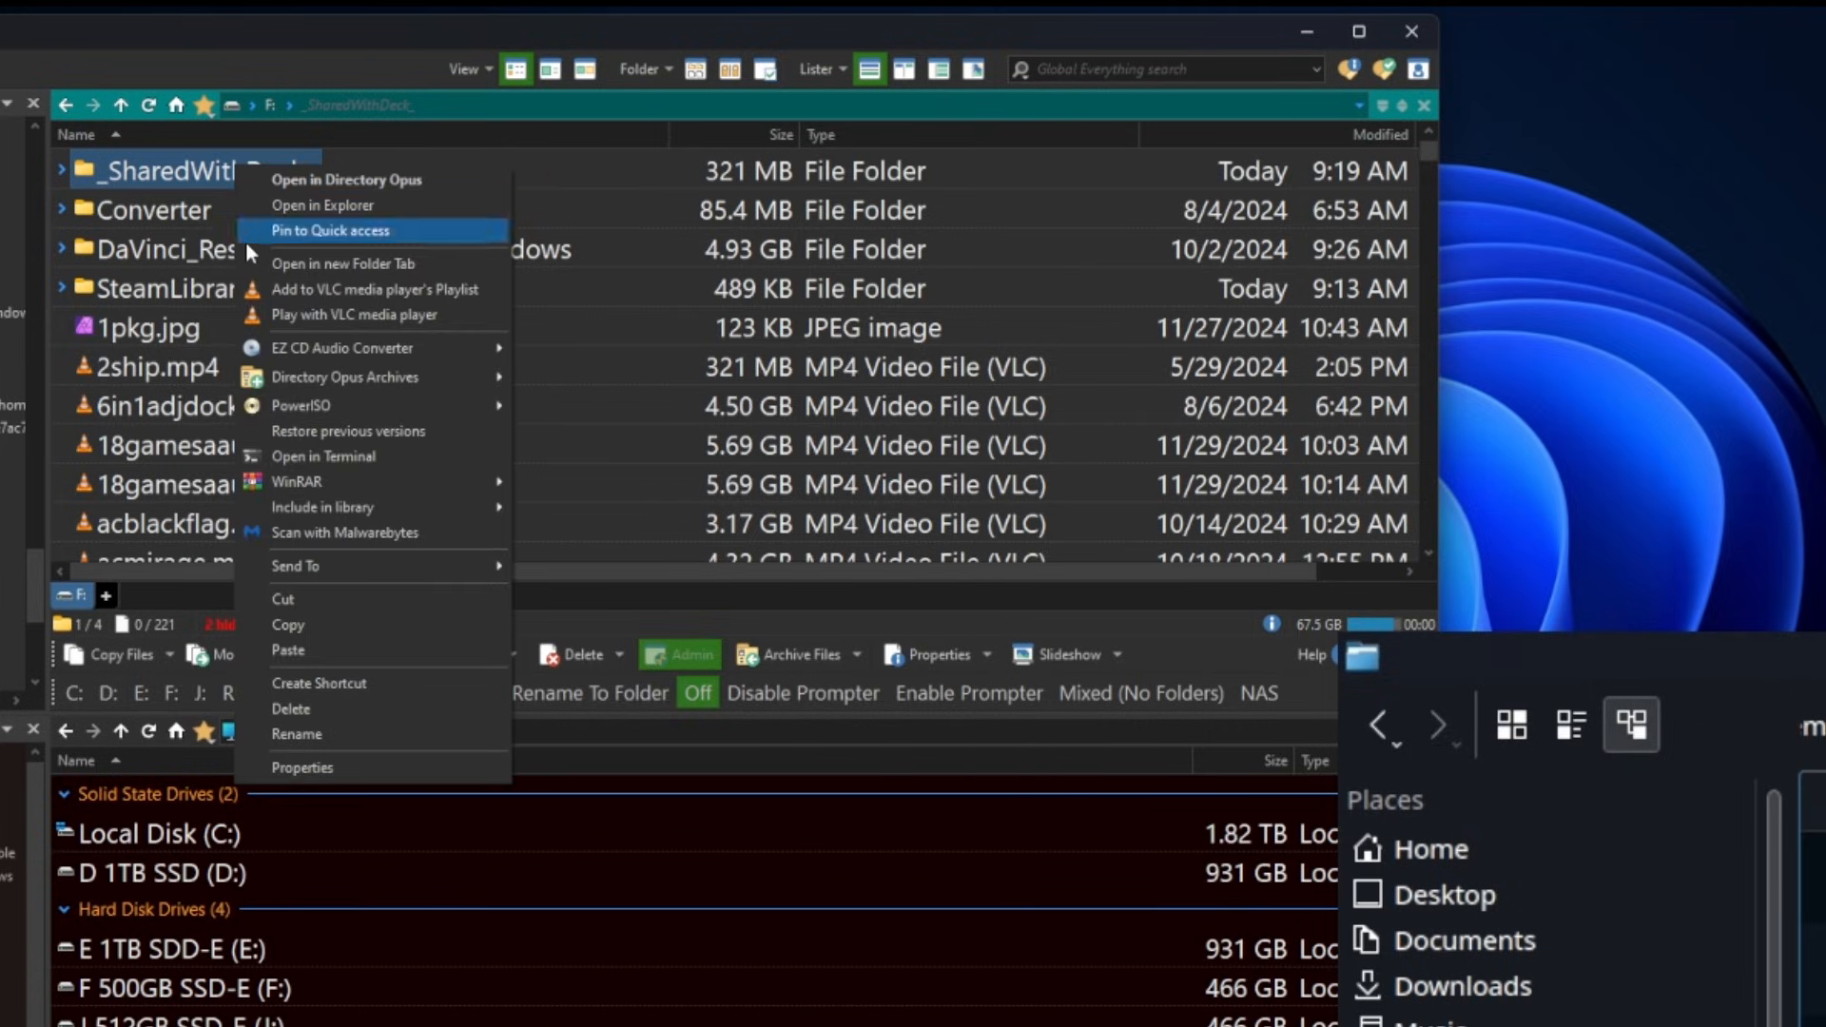
left_click(301, 767)
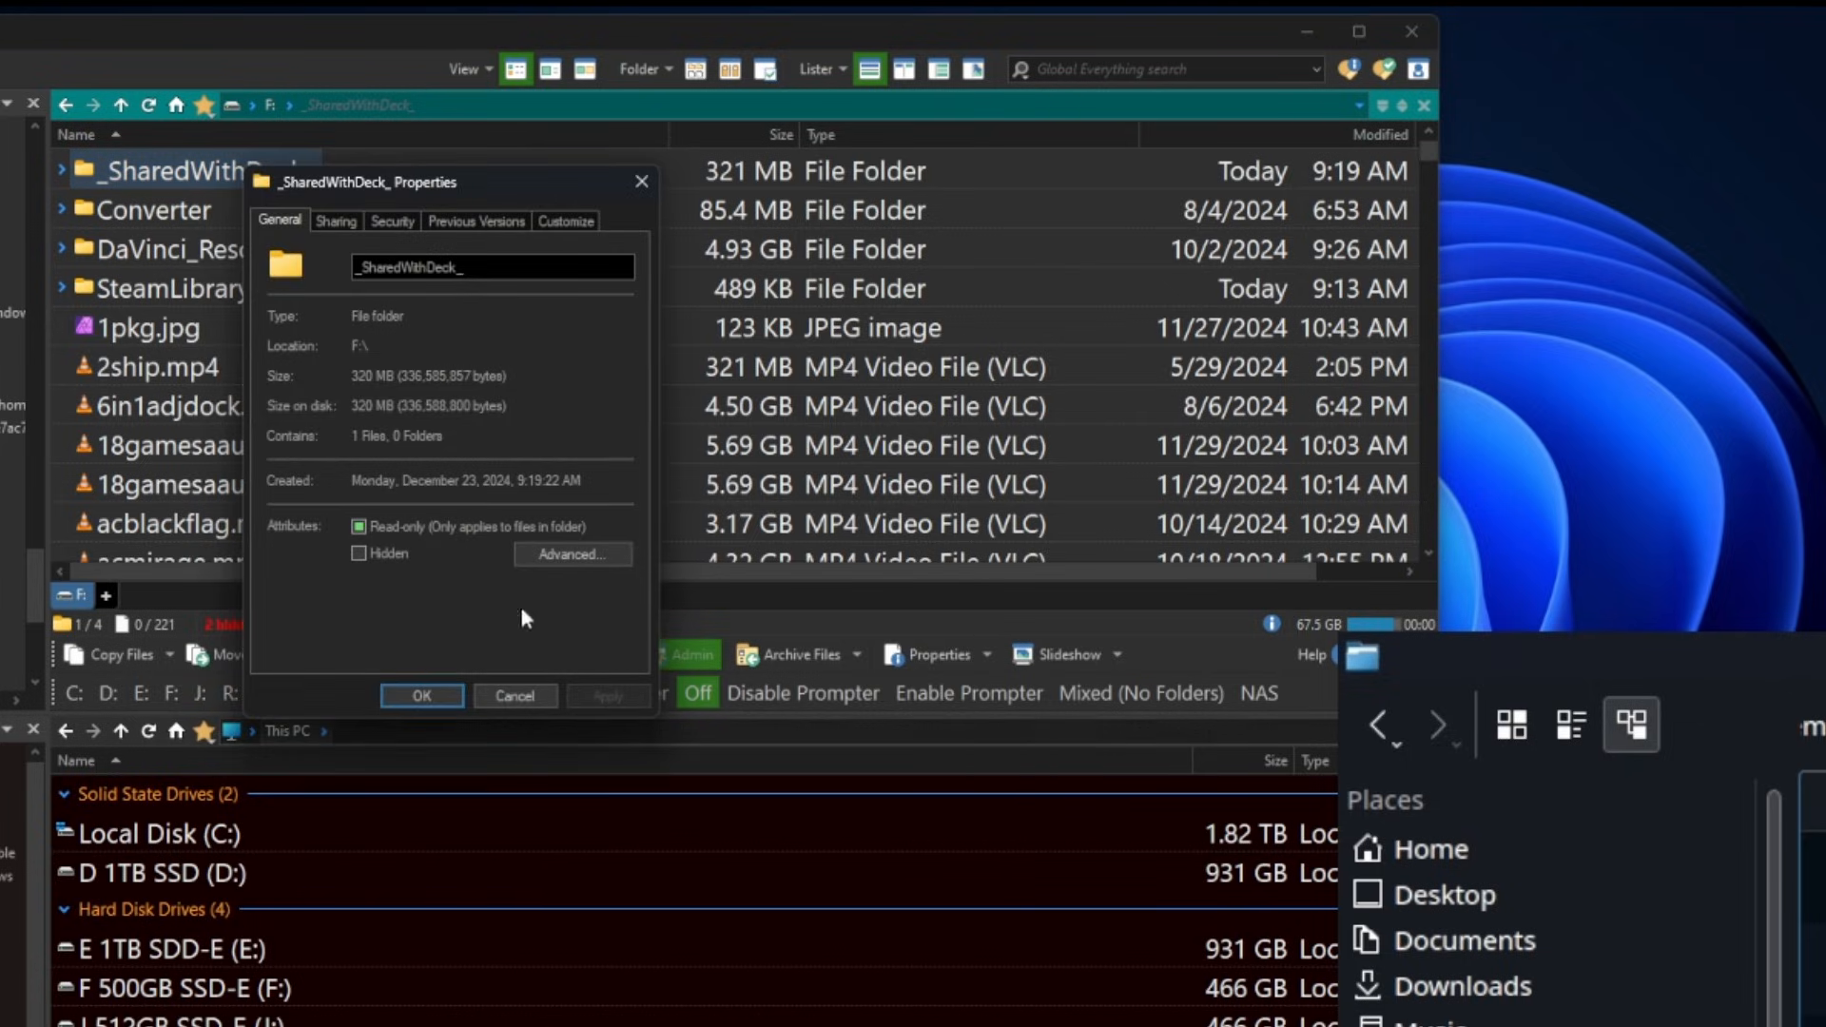
left_click(336, 221)
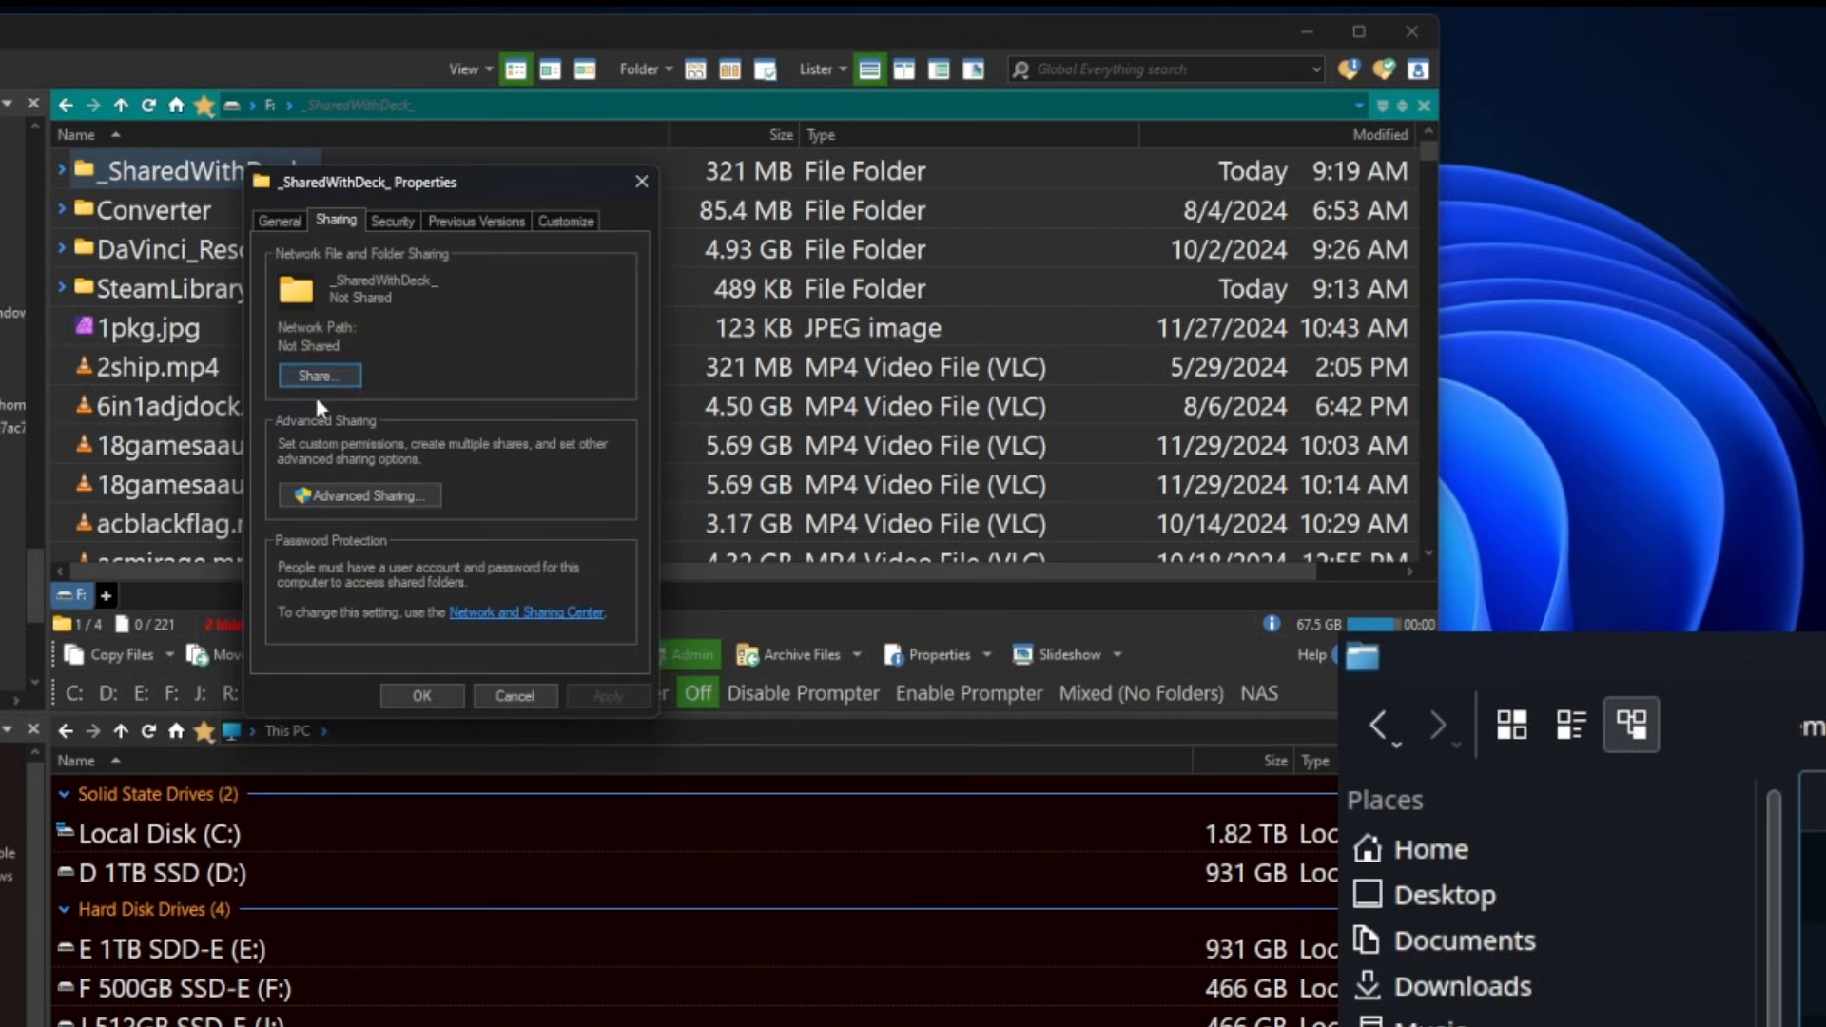
mouse_move(358, 494)
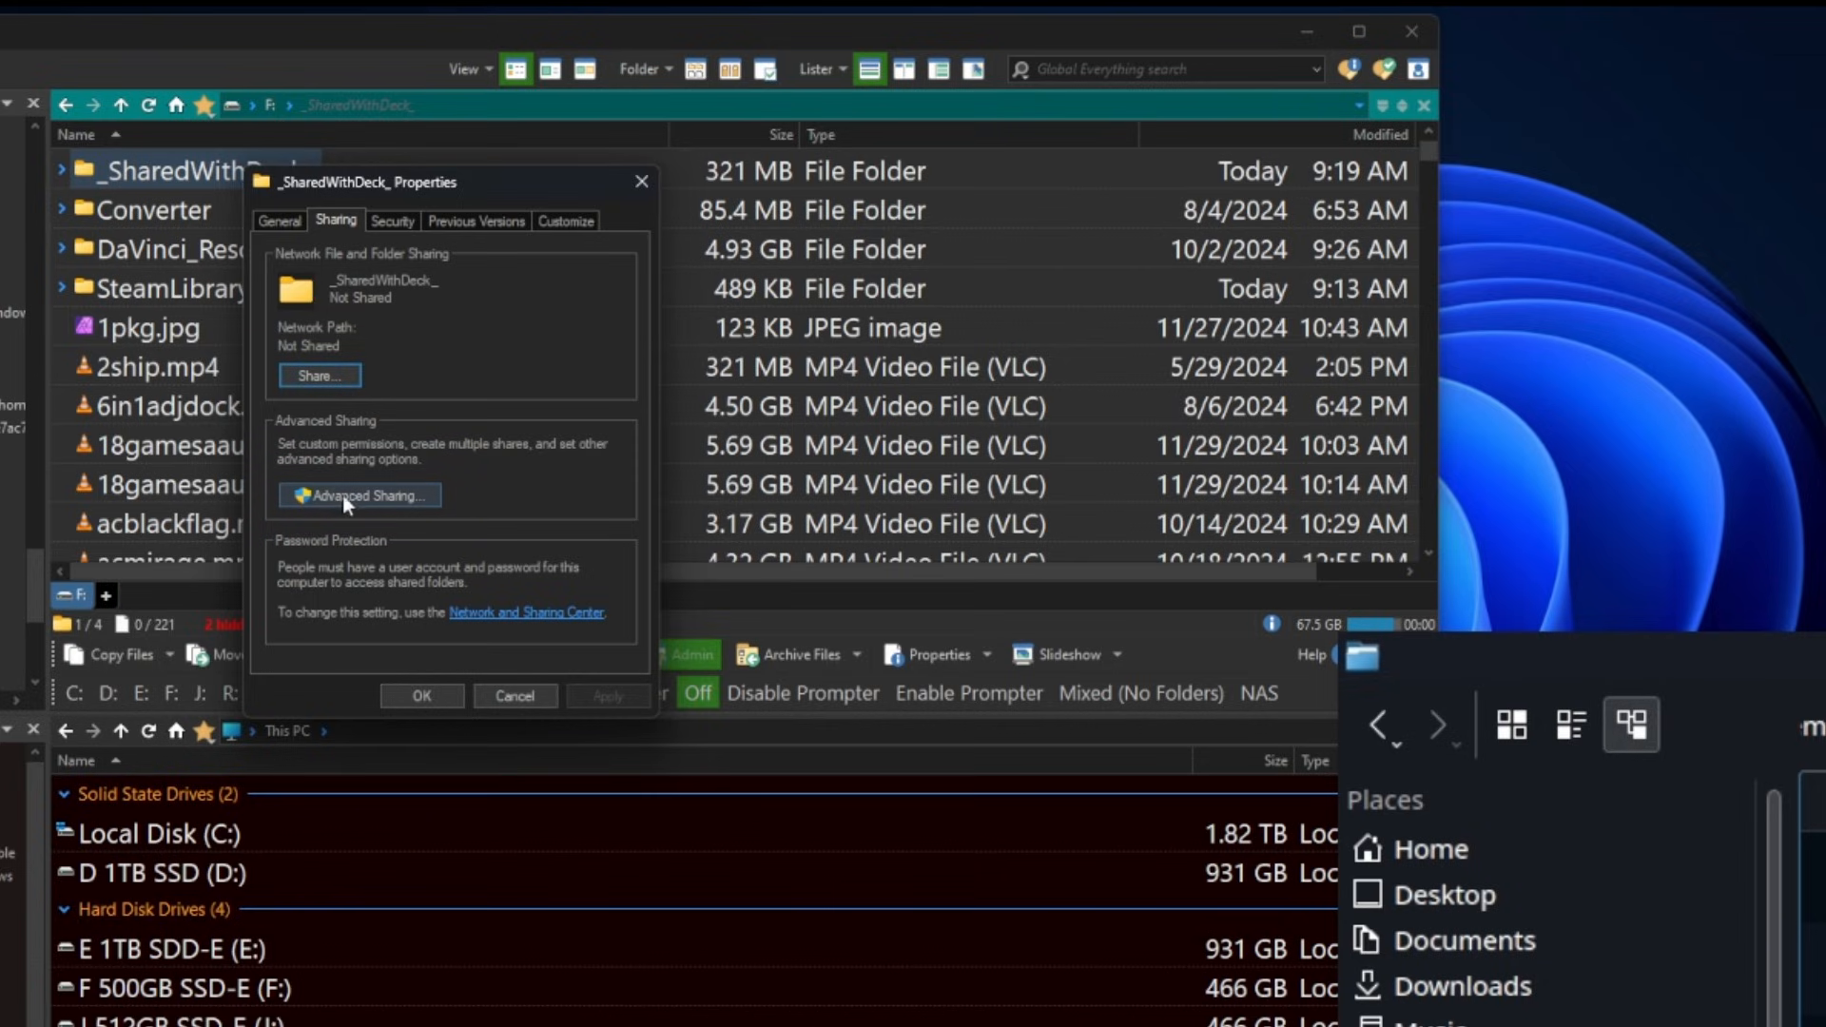
left_click(359, 495)
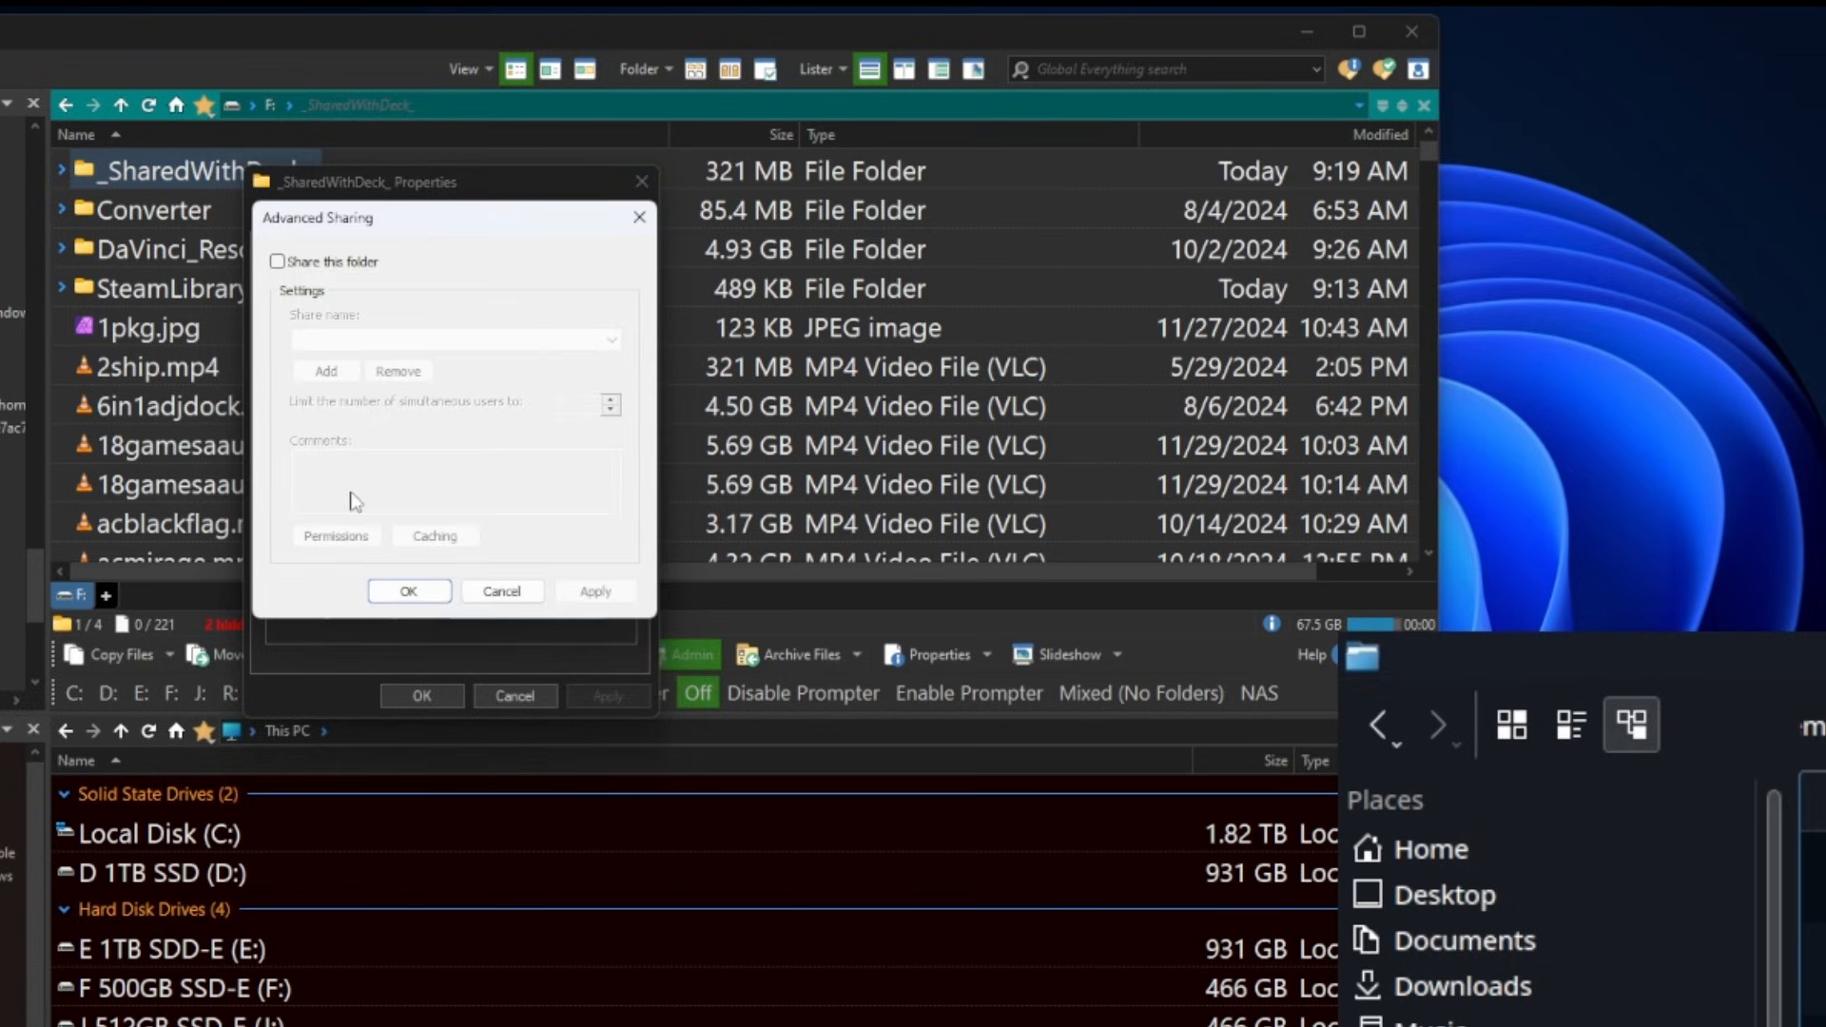
left_click(279, 260)
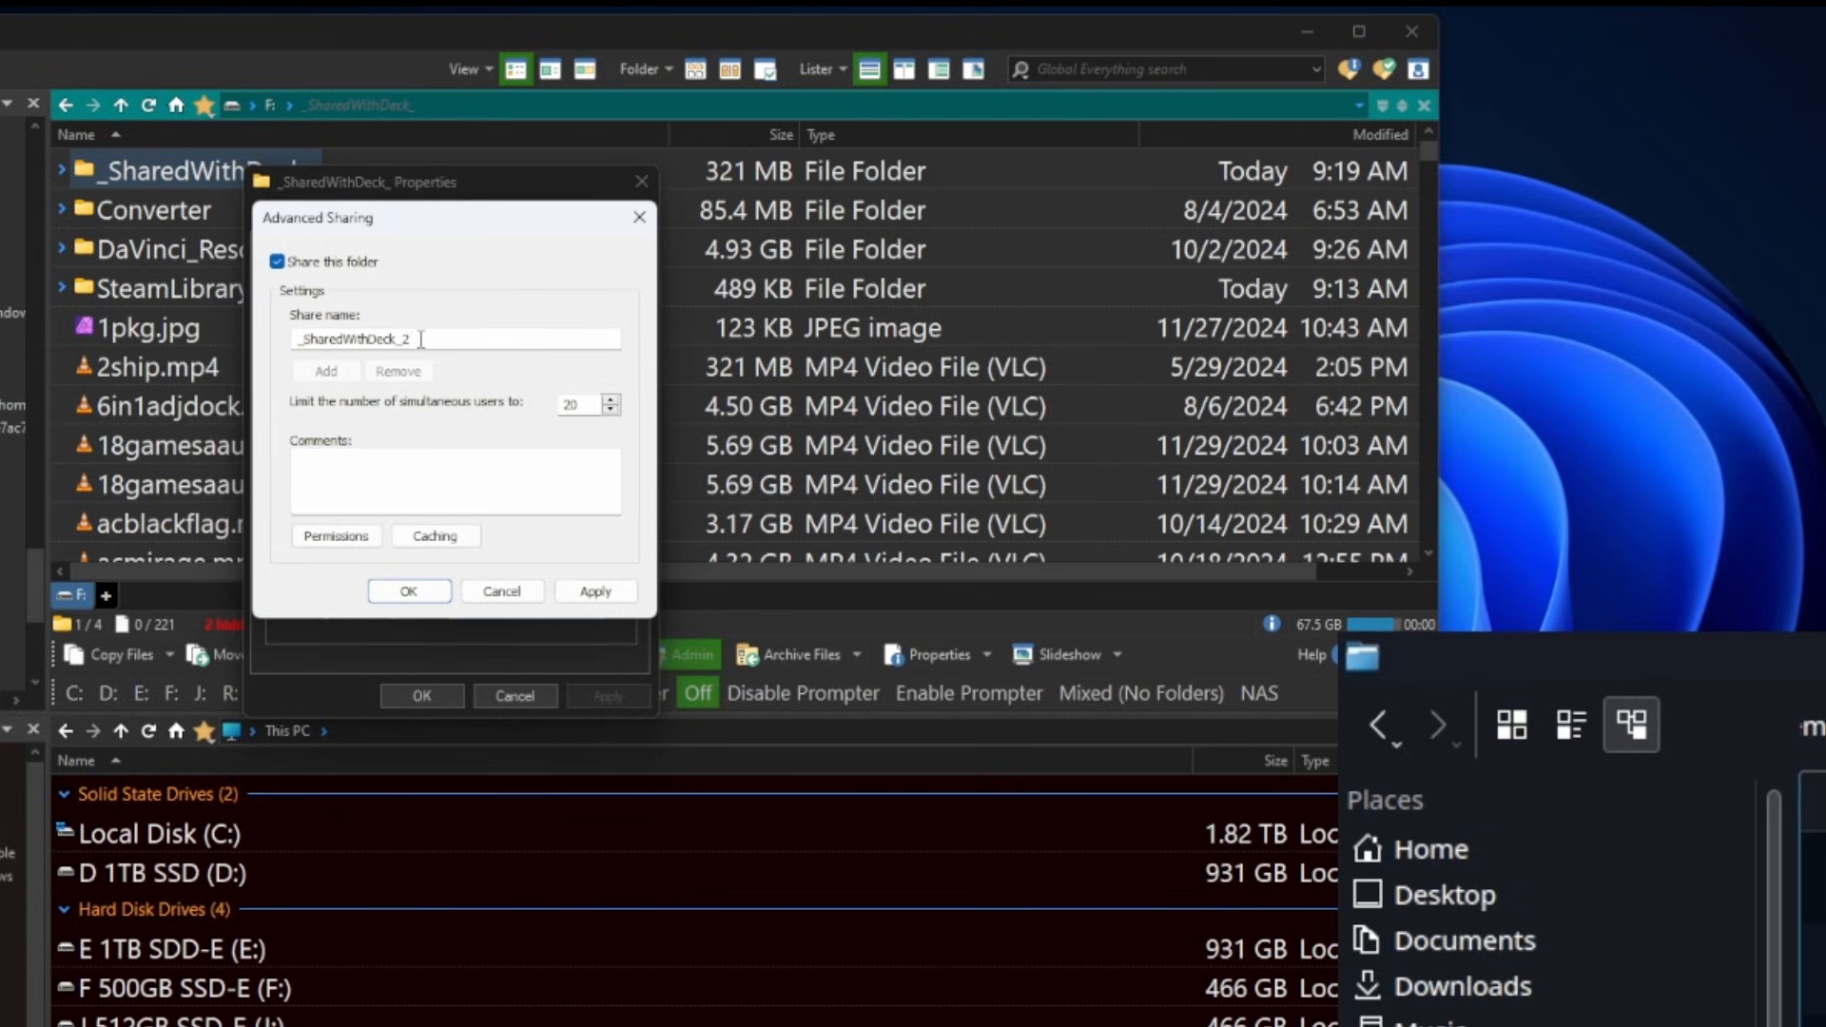
key("Backspace")
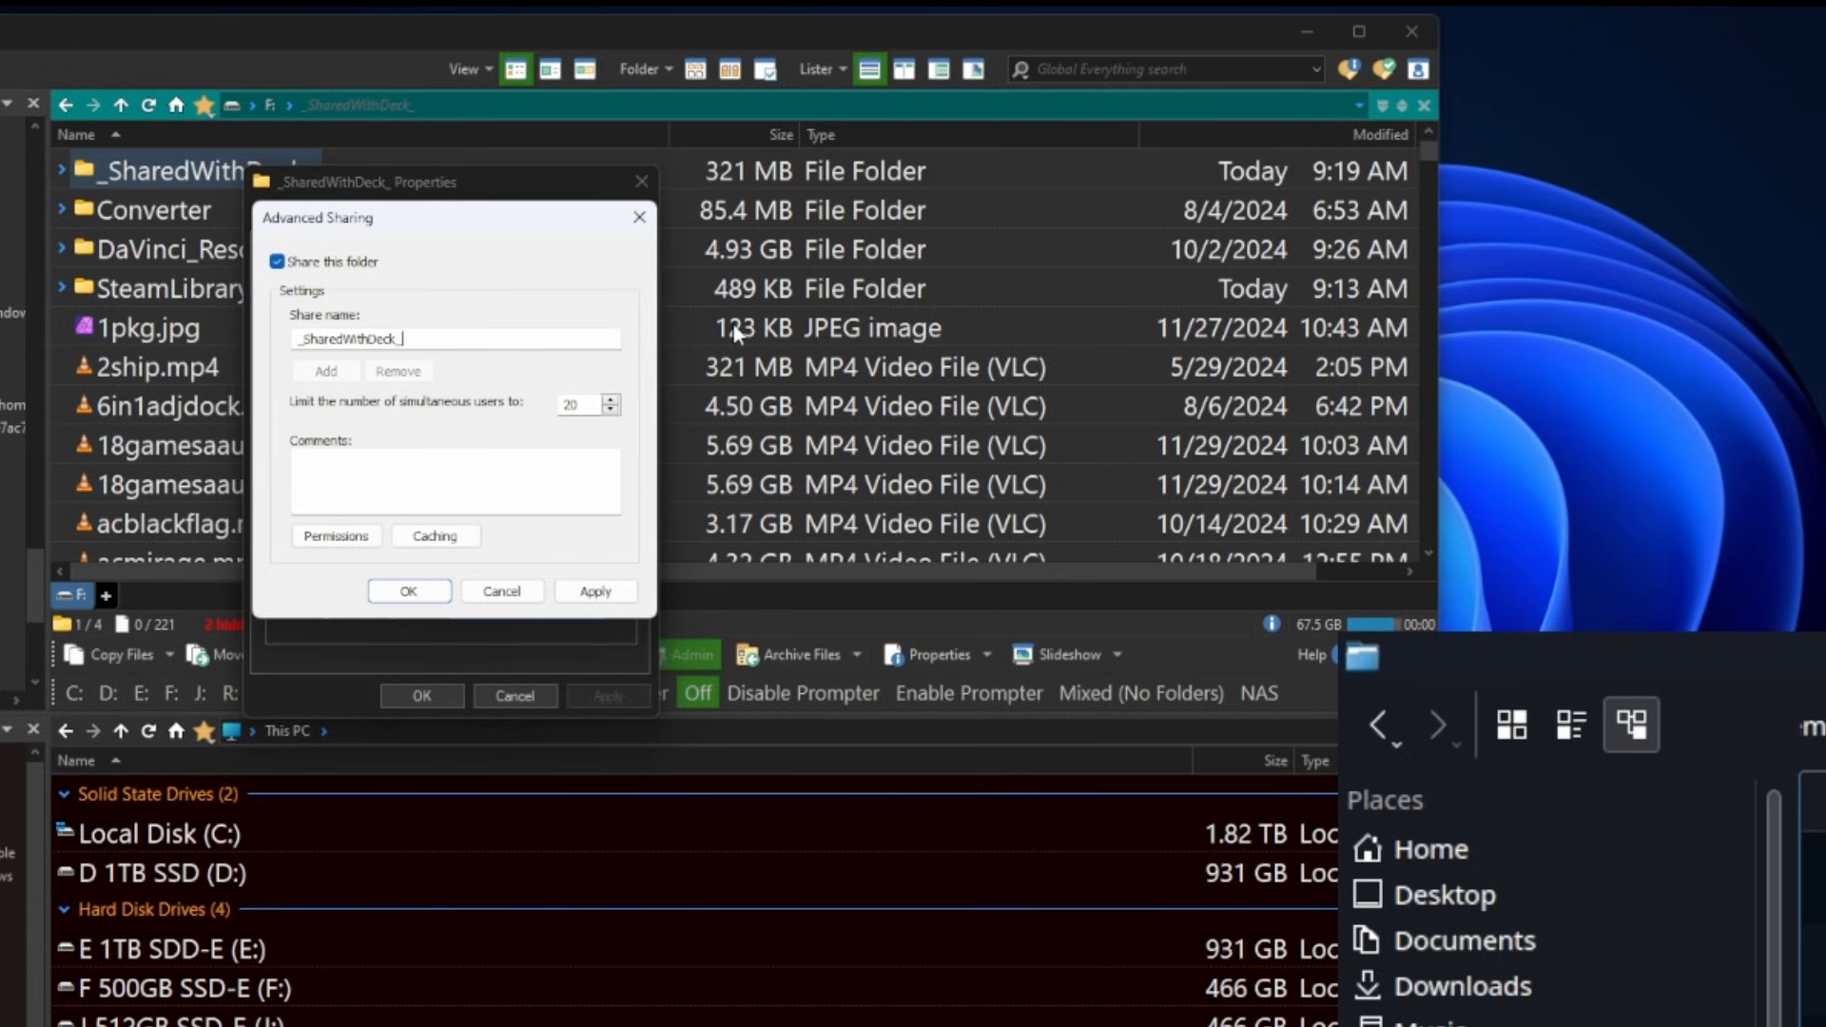
mouse_move(603, 456)
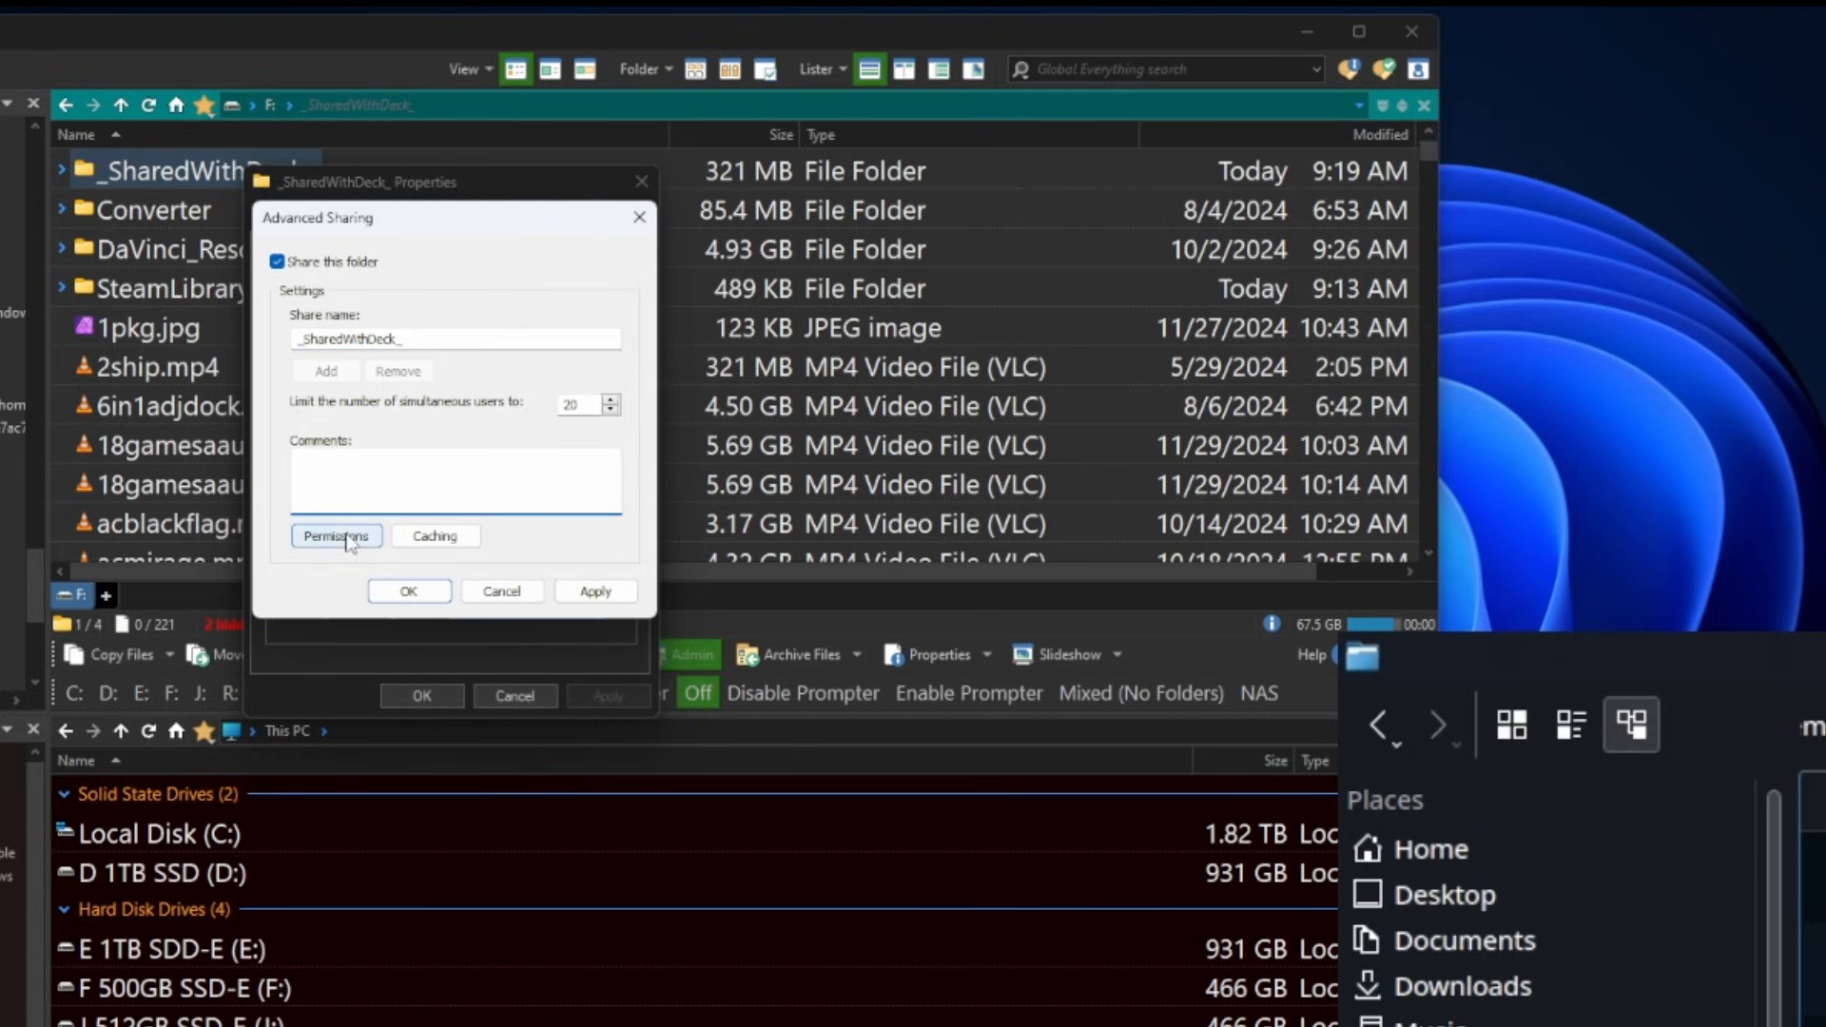
Grant Everyone Full Control in the _SharedWithDeck_ share permissions and confirm.
left_click(336, 536)
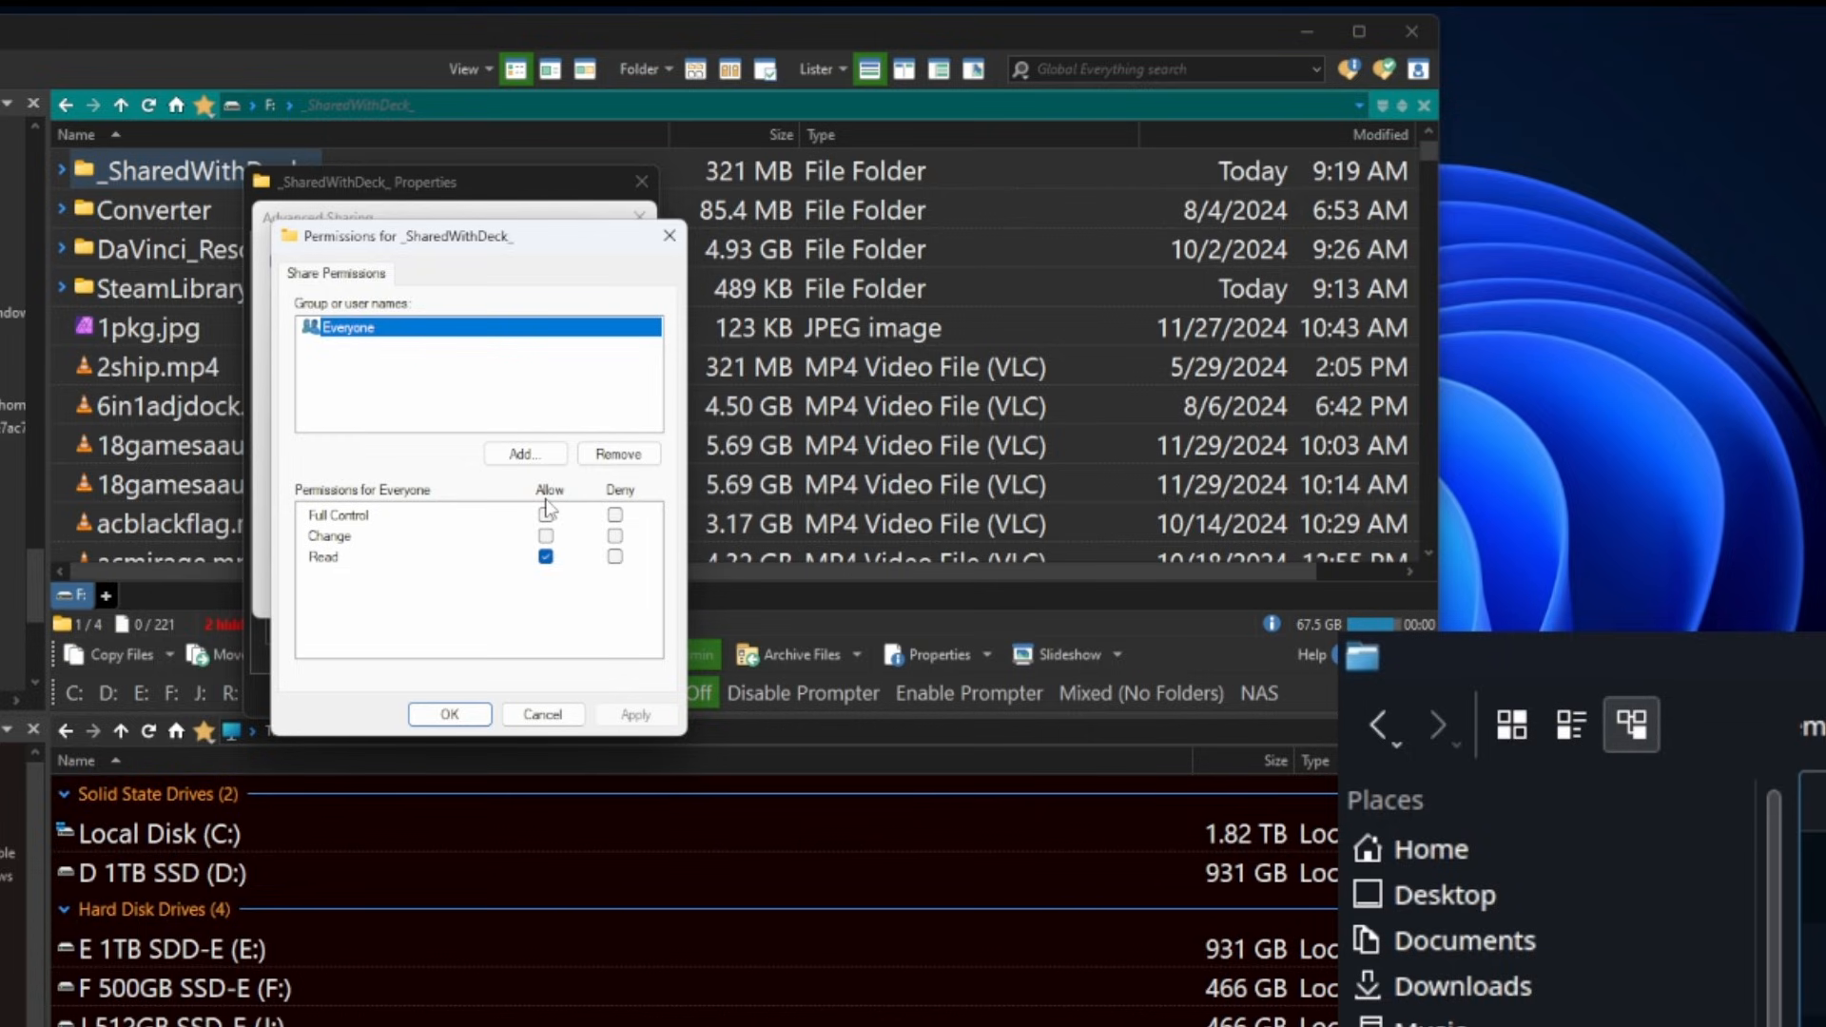
left_click(545, 515)
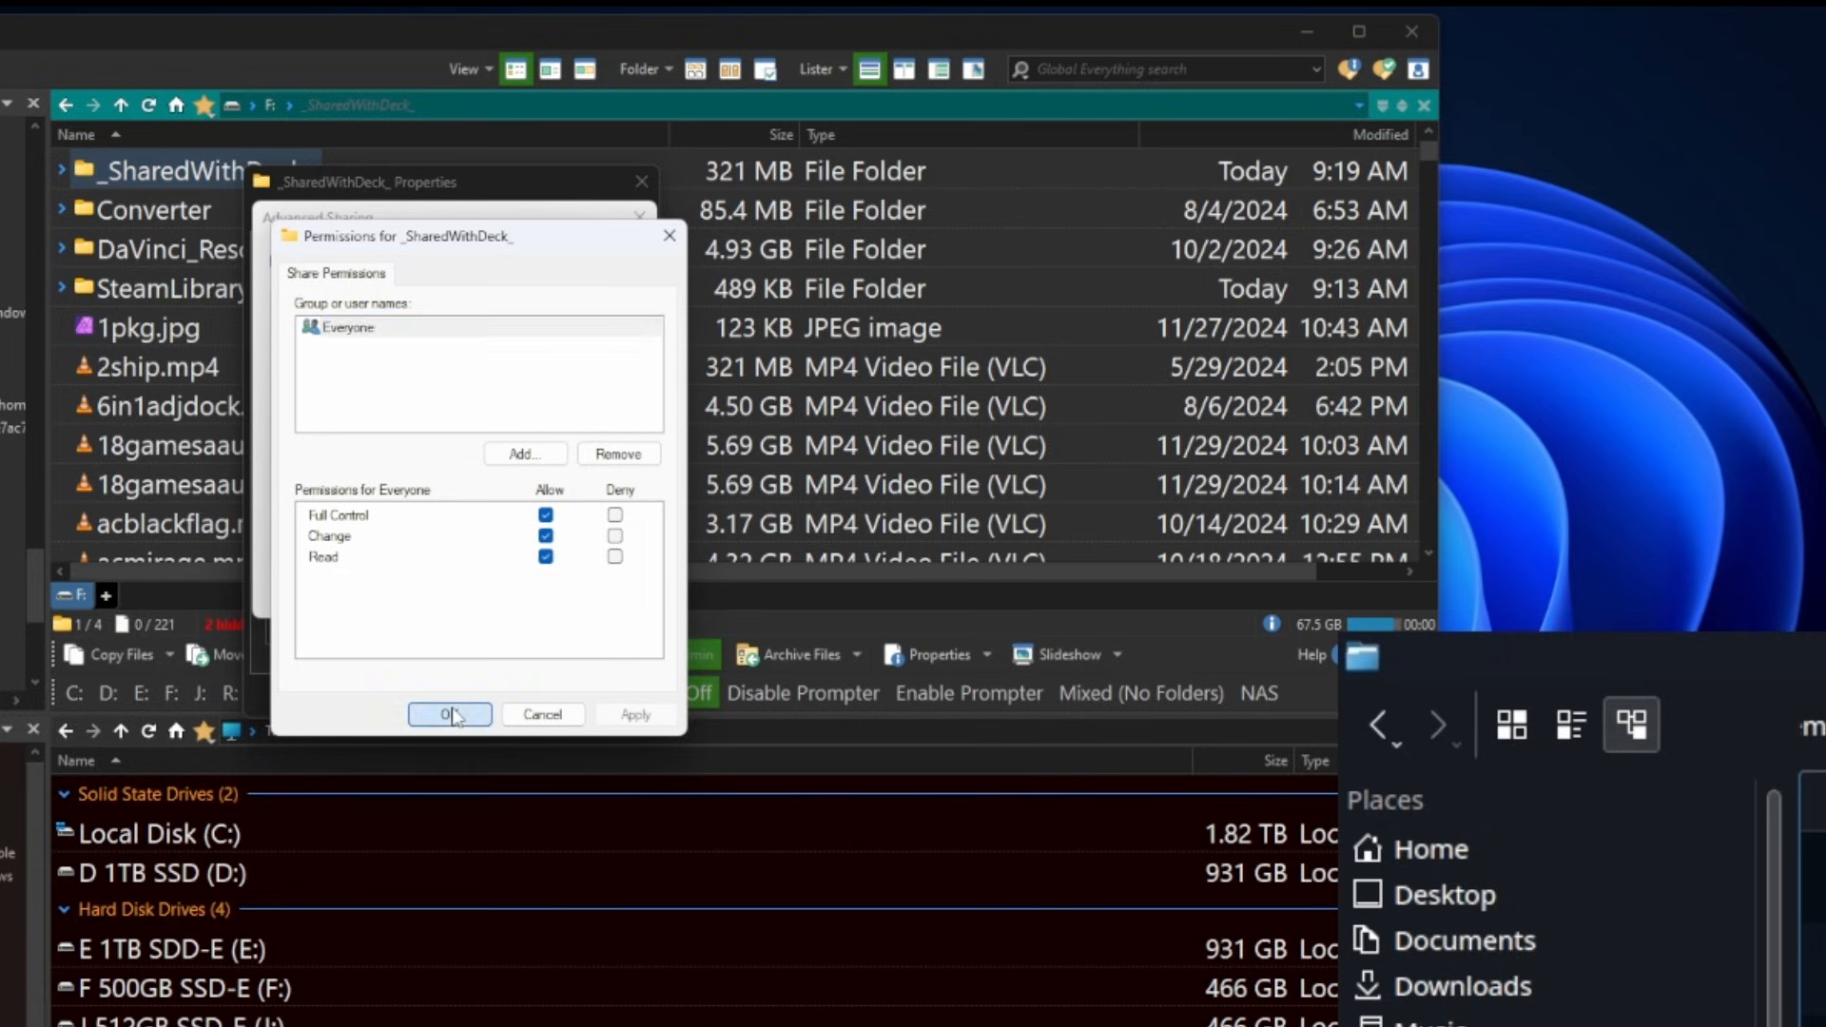
left_click(450, 715)
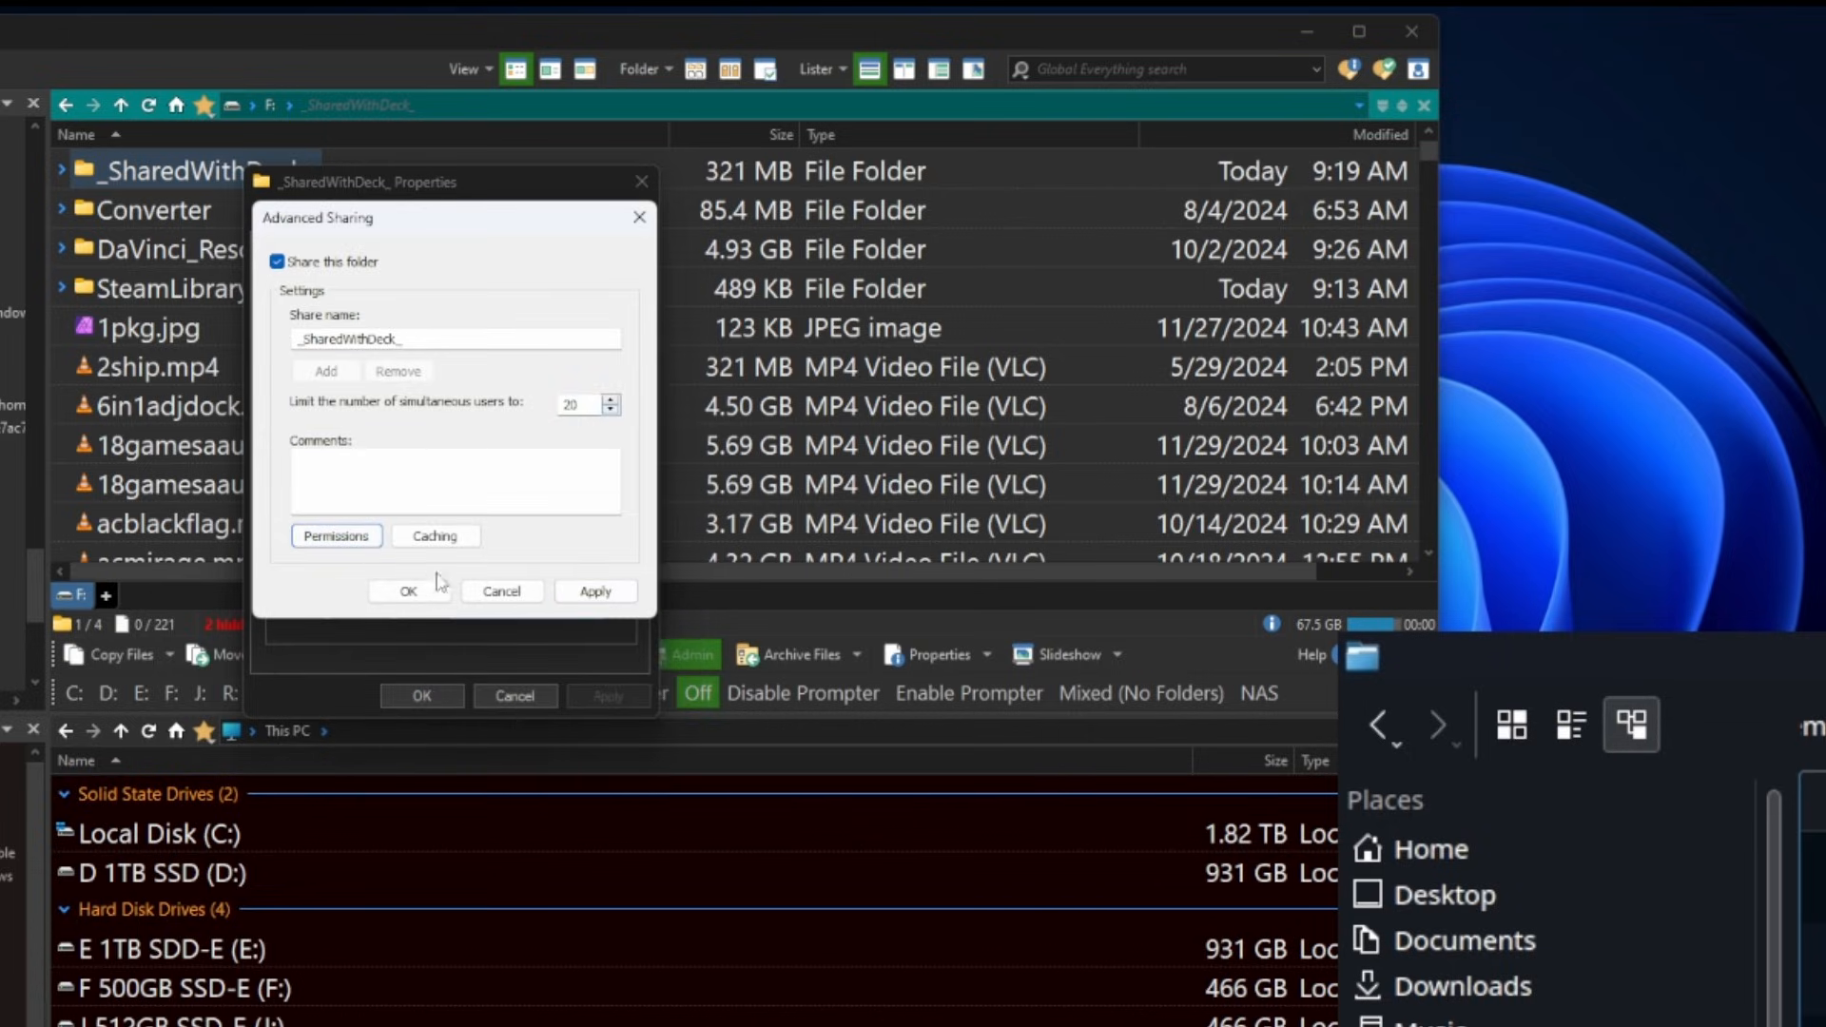
mouse_move(576, 336)
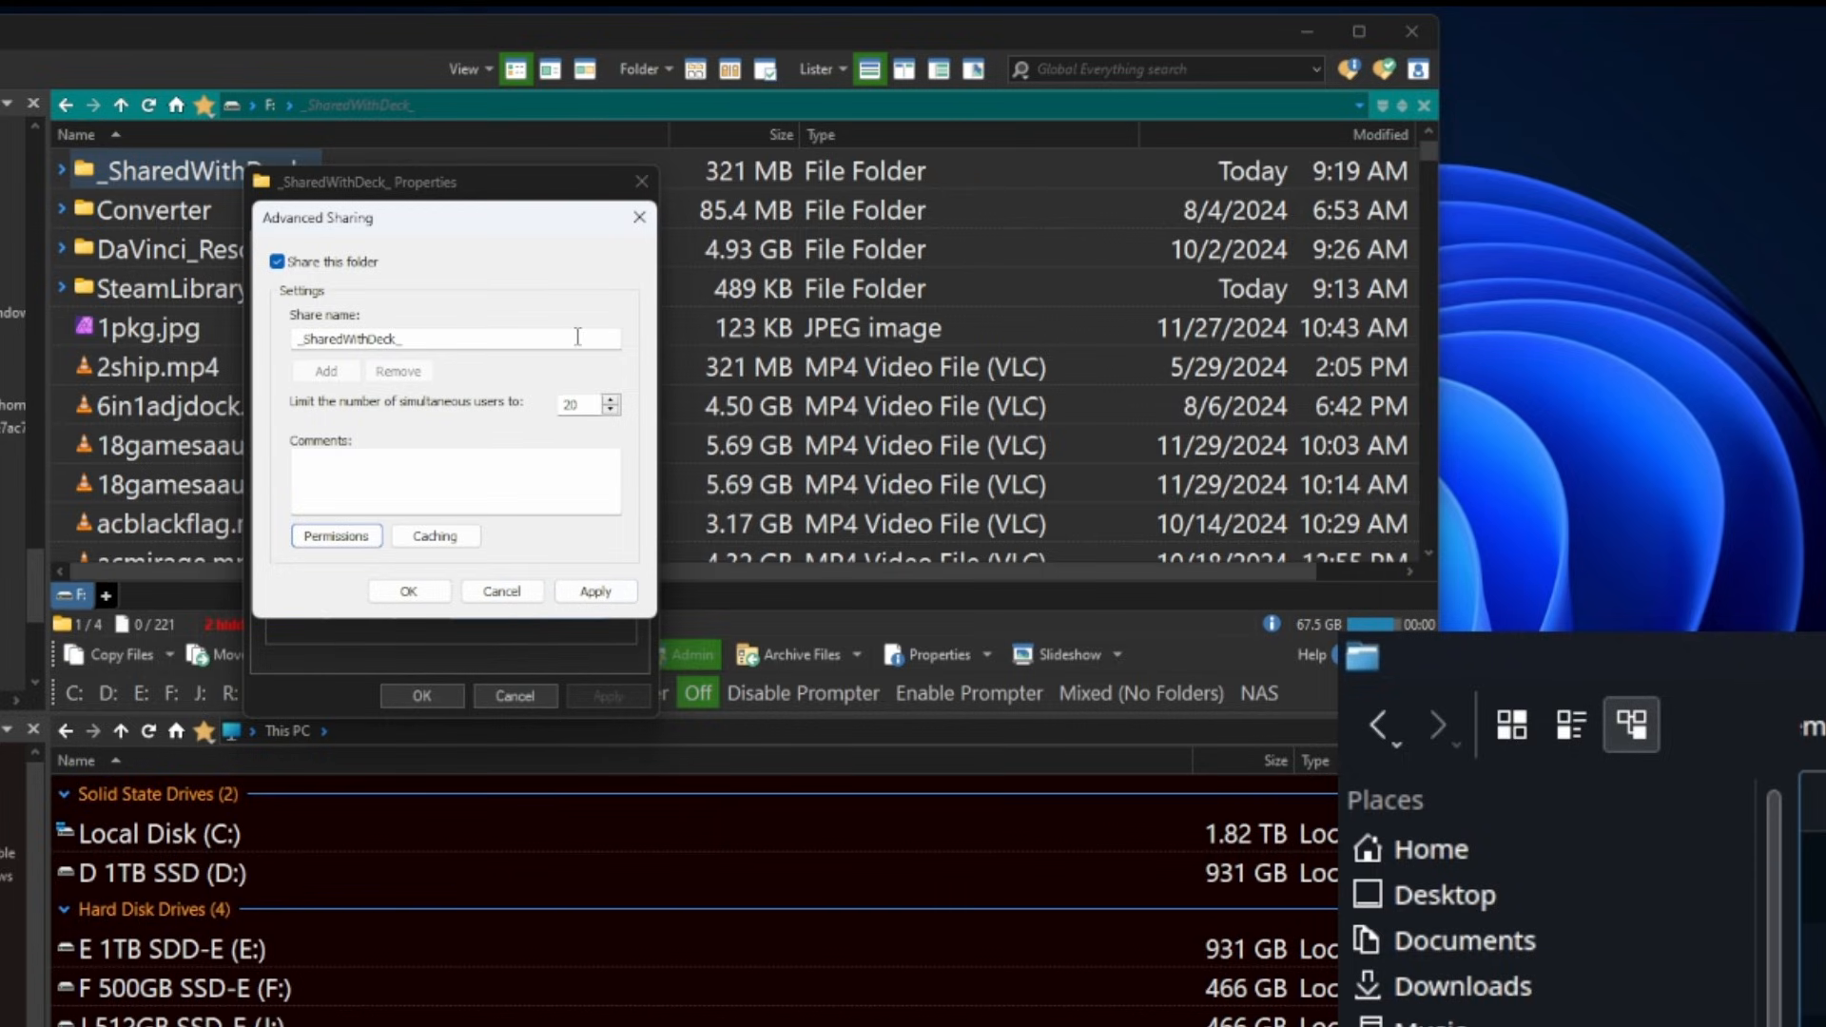
mouse_move(468, 420)
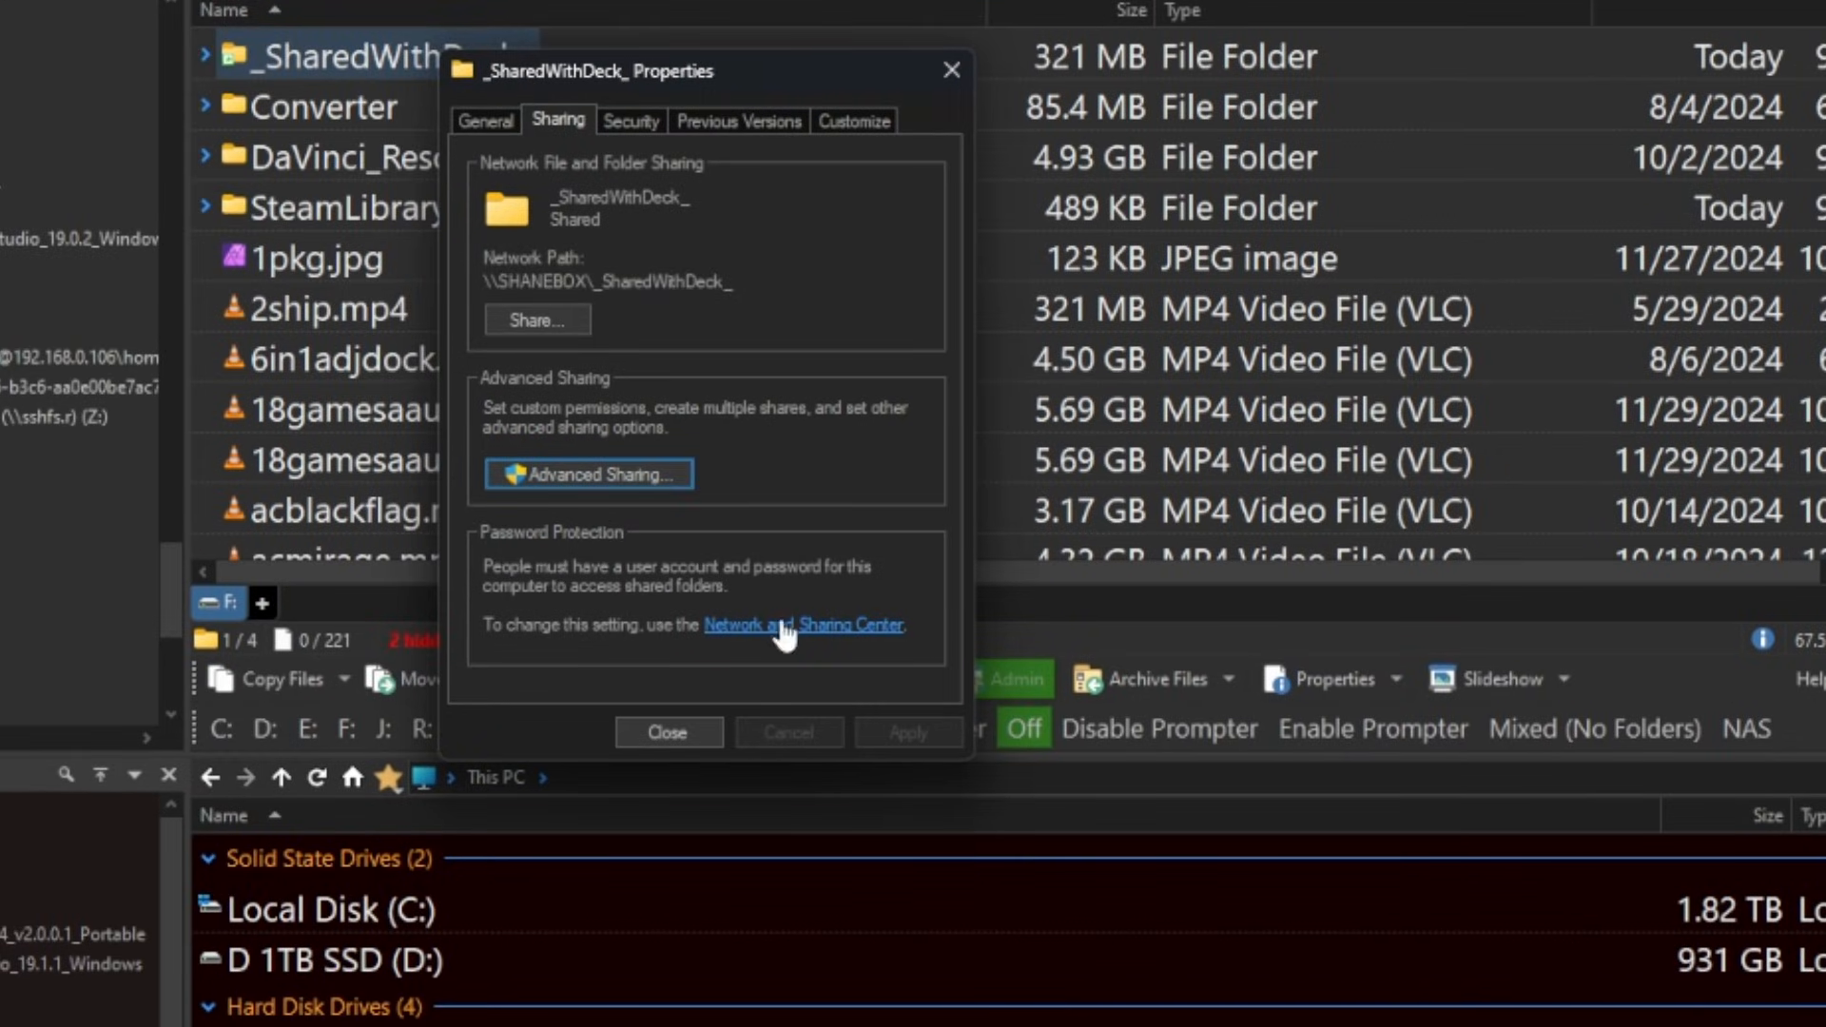
mouse_move(798, 638)
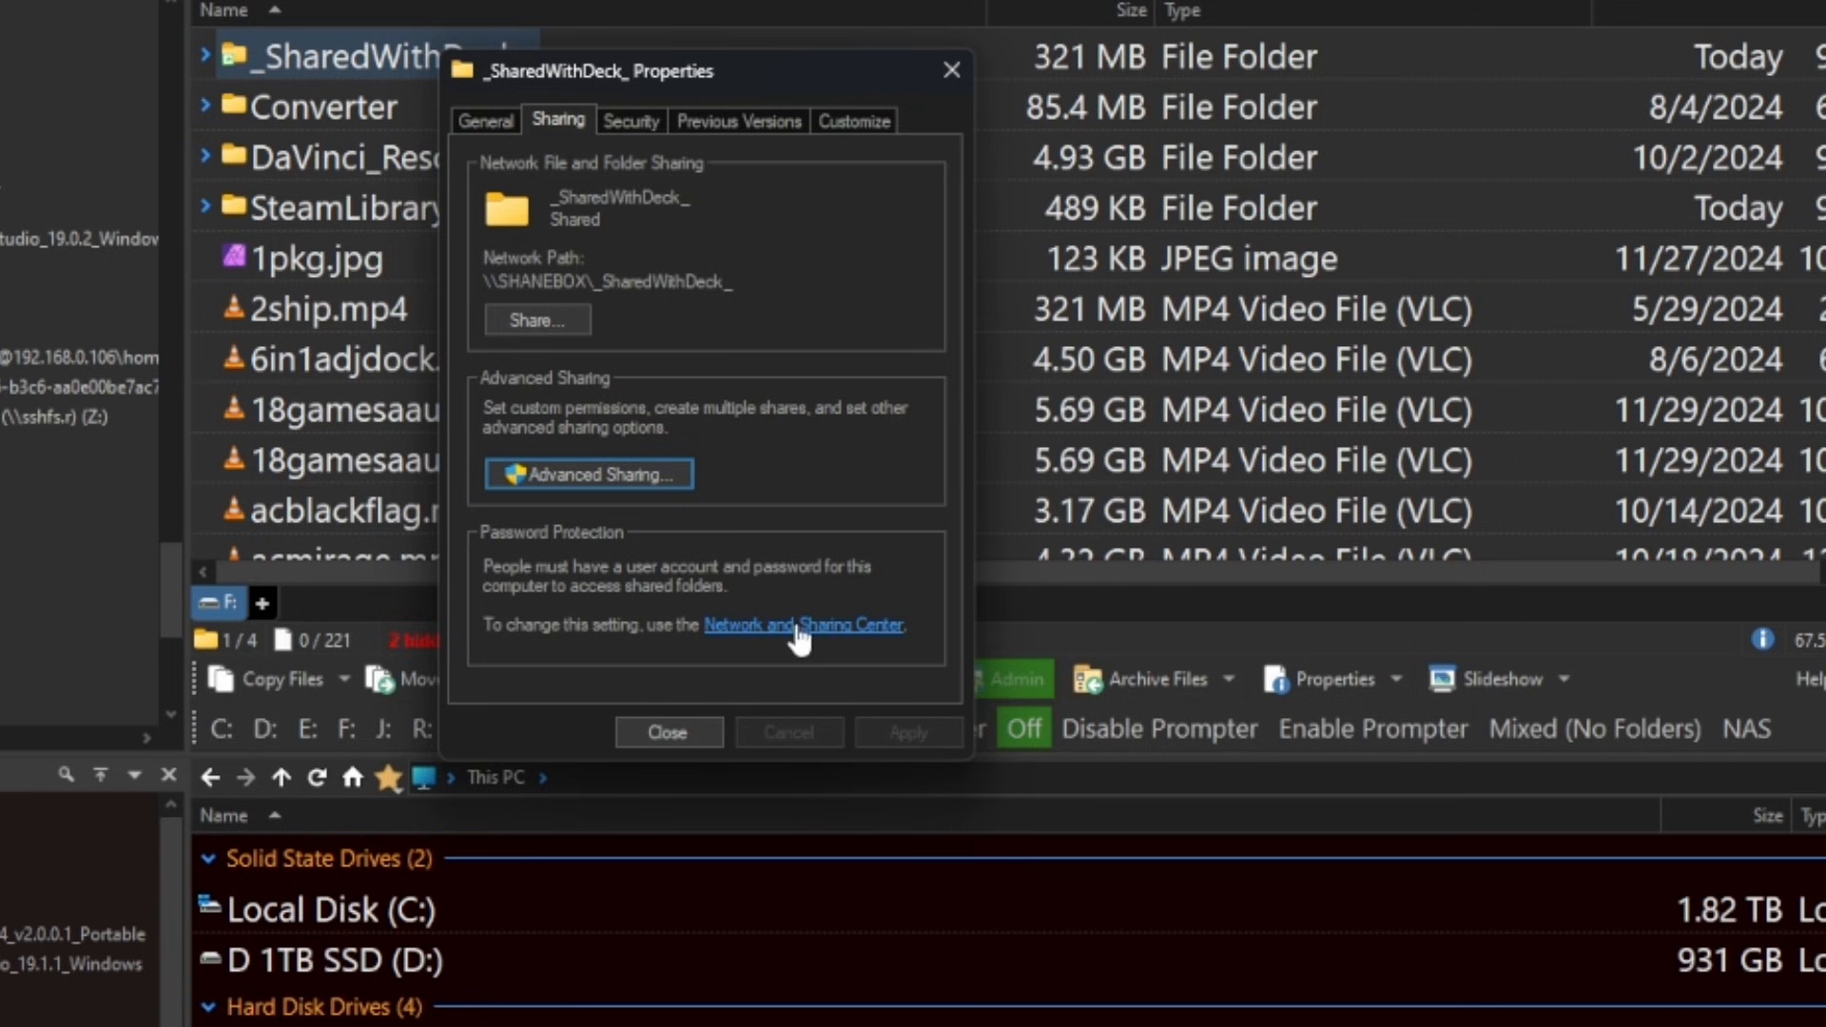
Open the computer's advanced network sharing settings in Windows Settings.
left_click(802, 624)
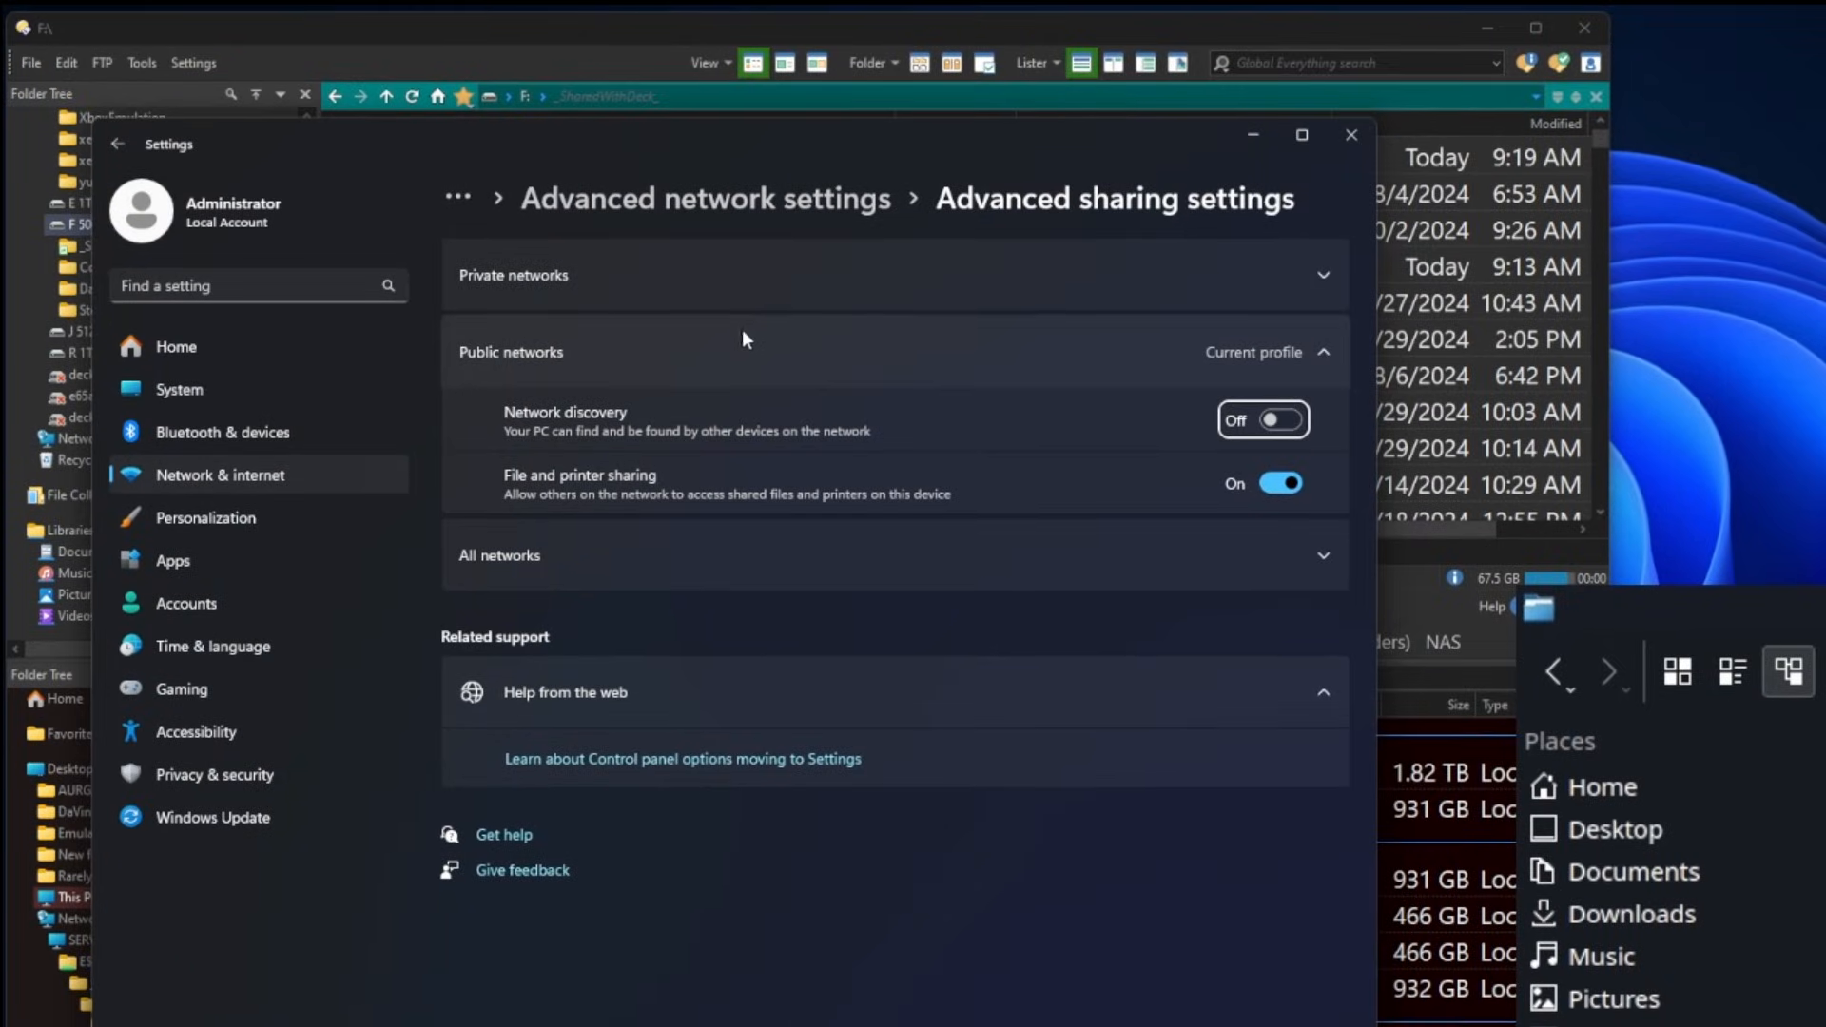
mouse_move(528, 358)
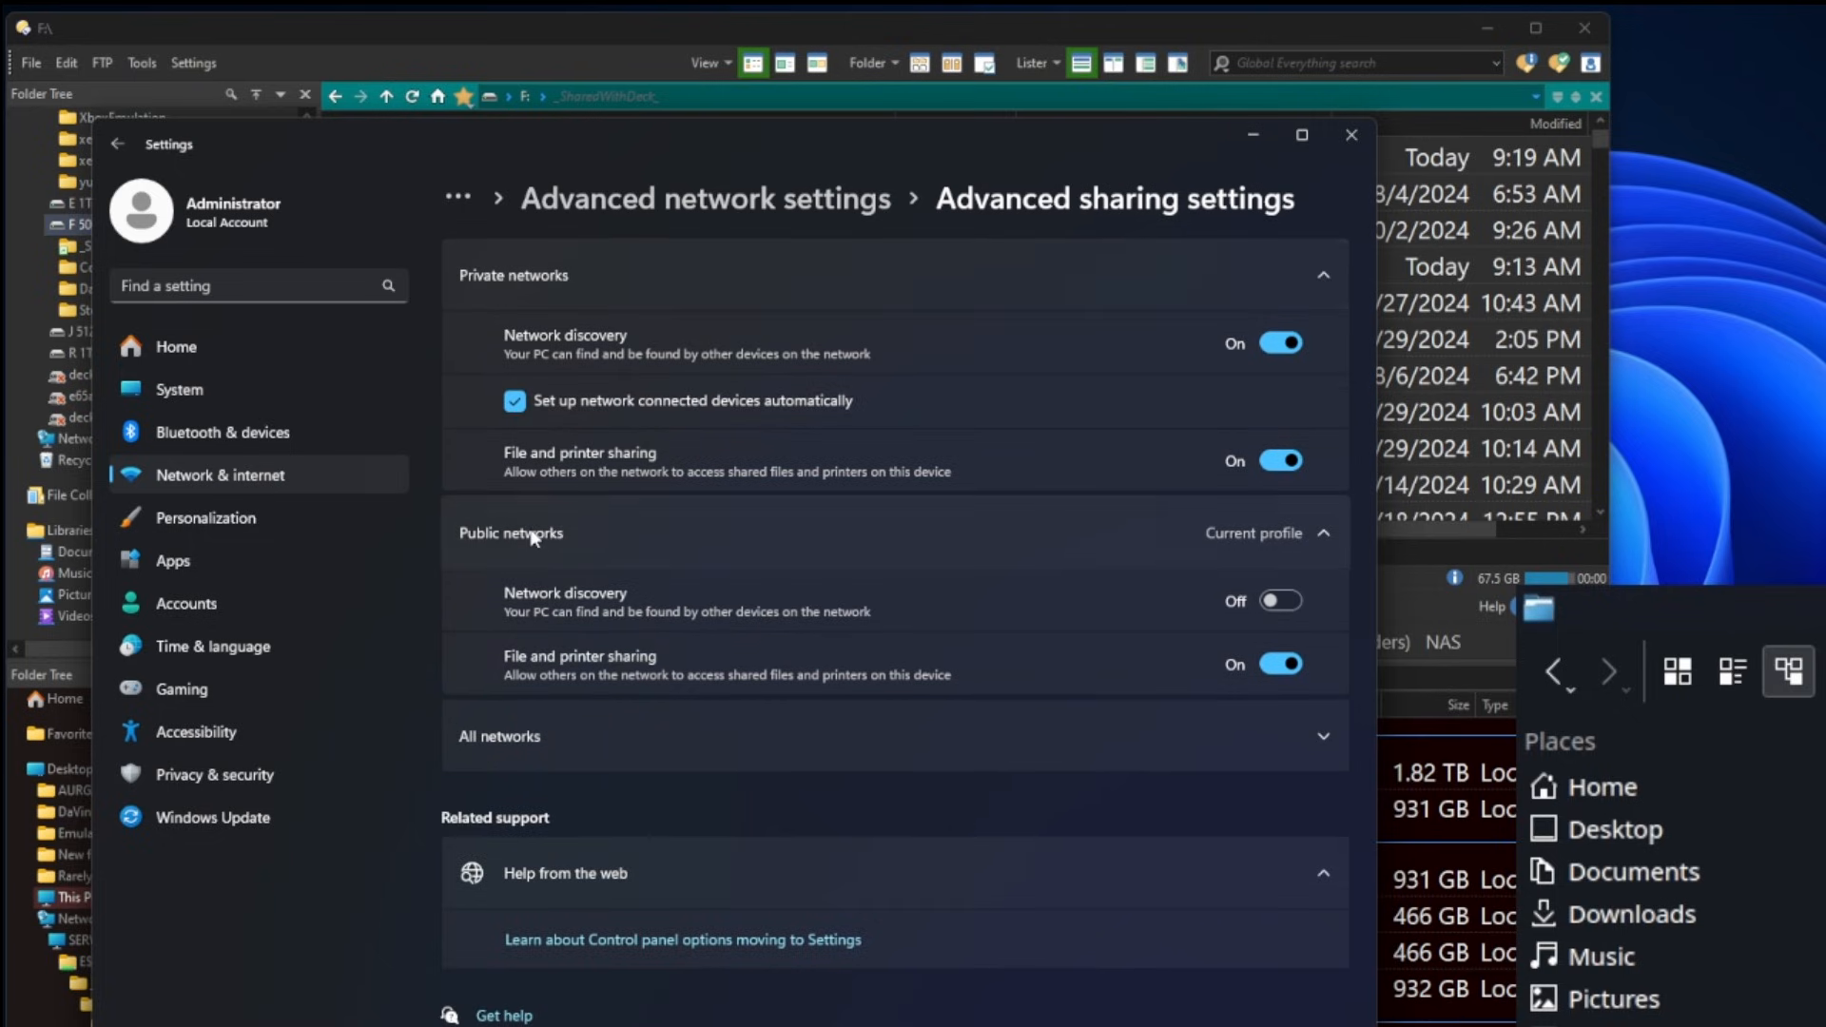
mouse_move(819, 476)
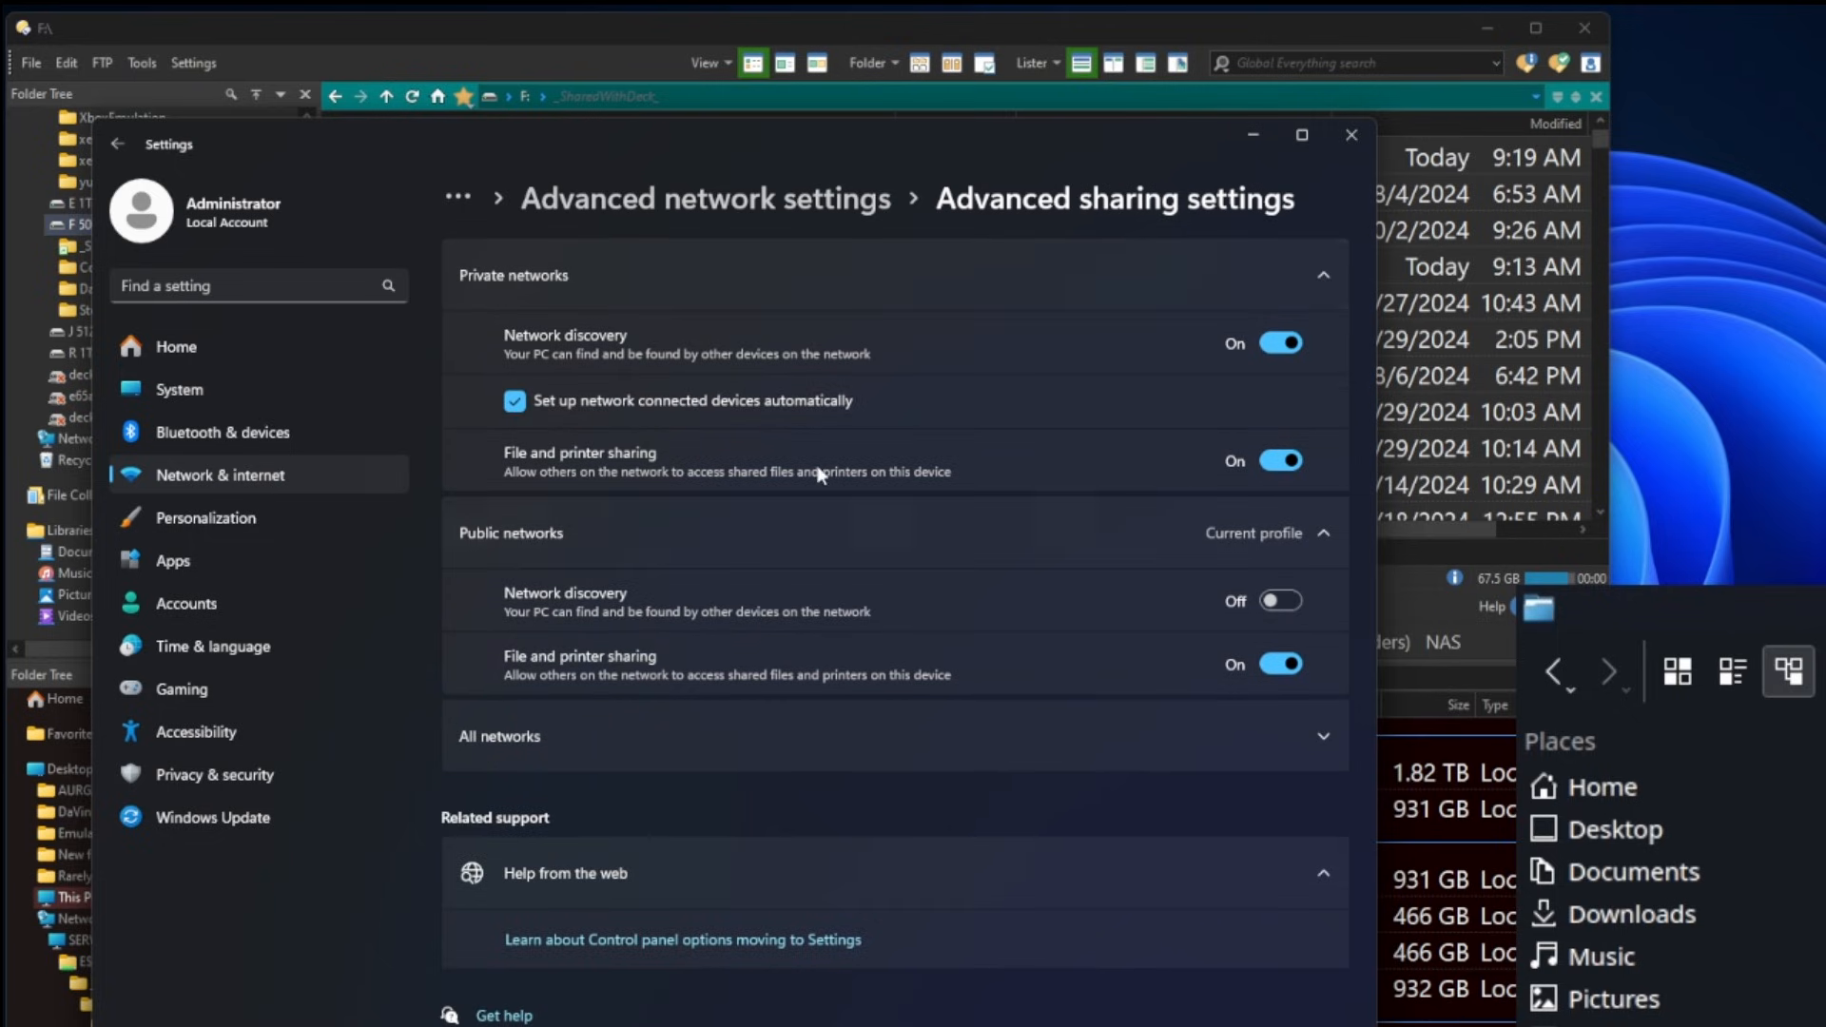
mouse_move(1098, 375)
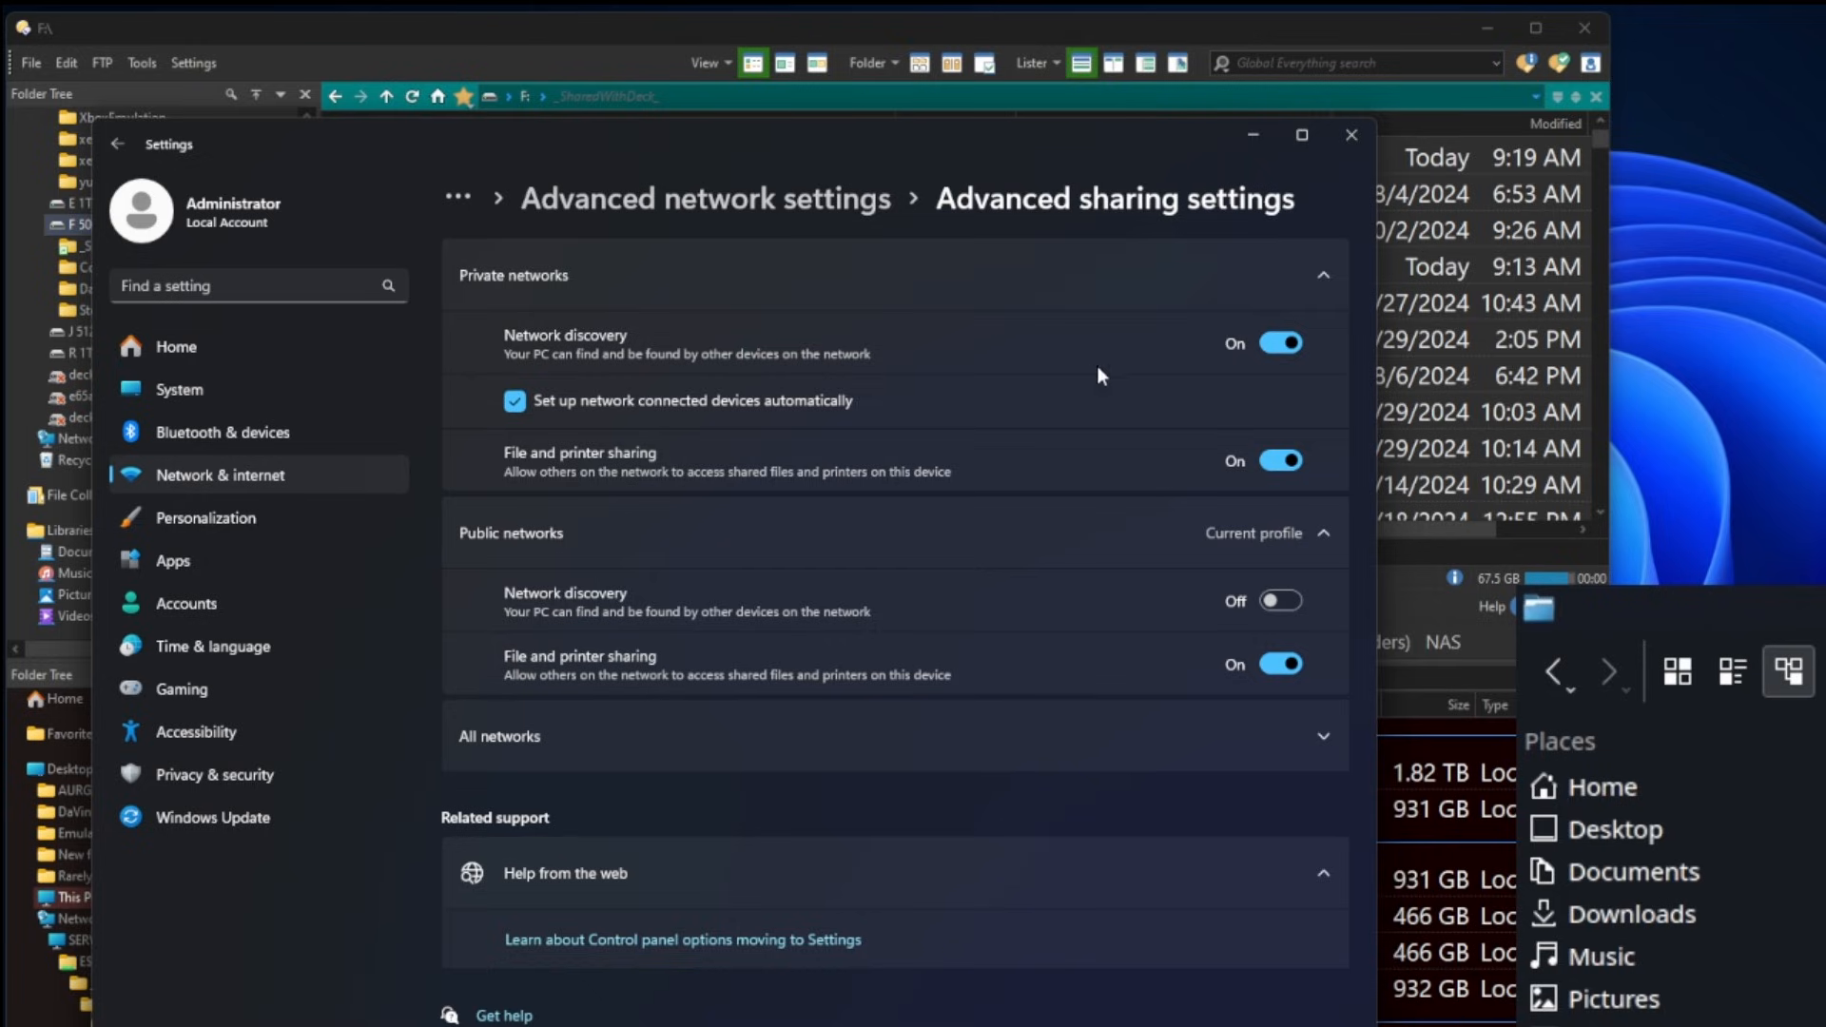
mouse_move(985, 356)
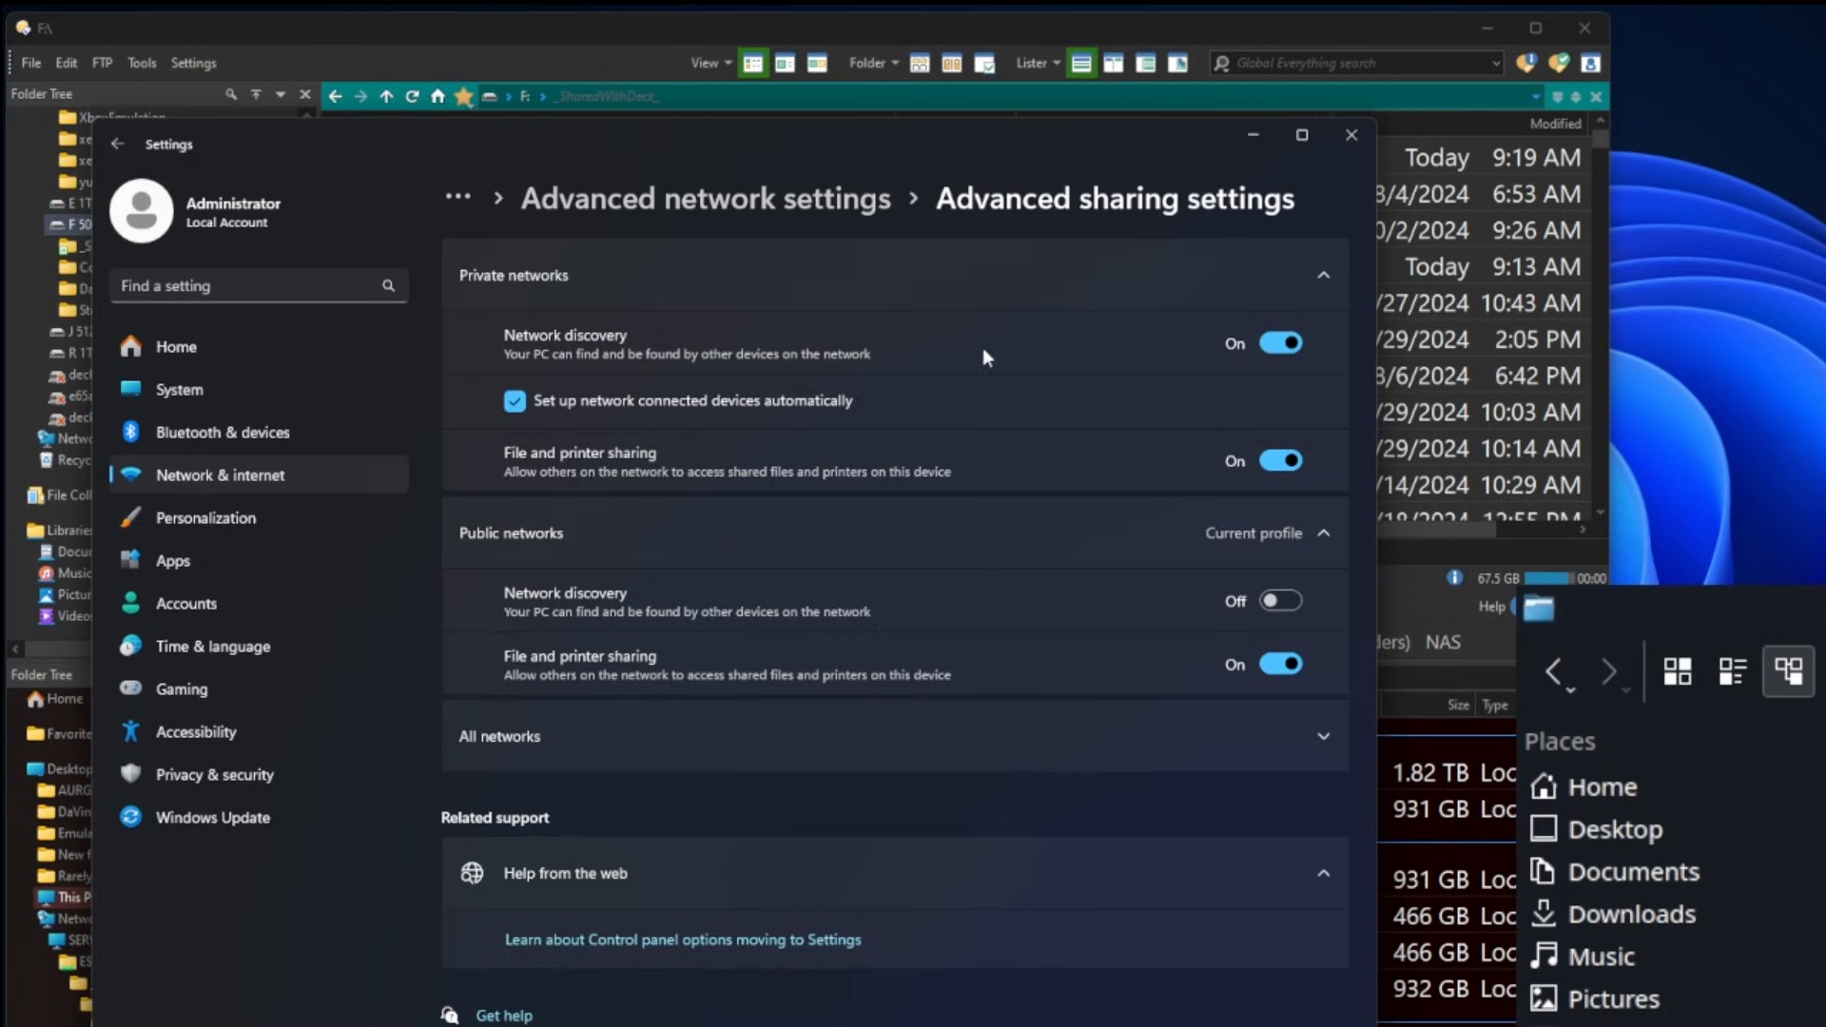
mouse_move(787, 351)
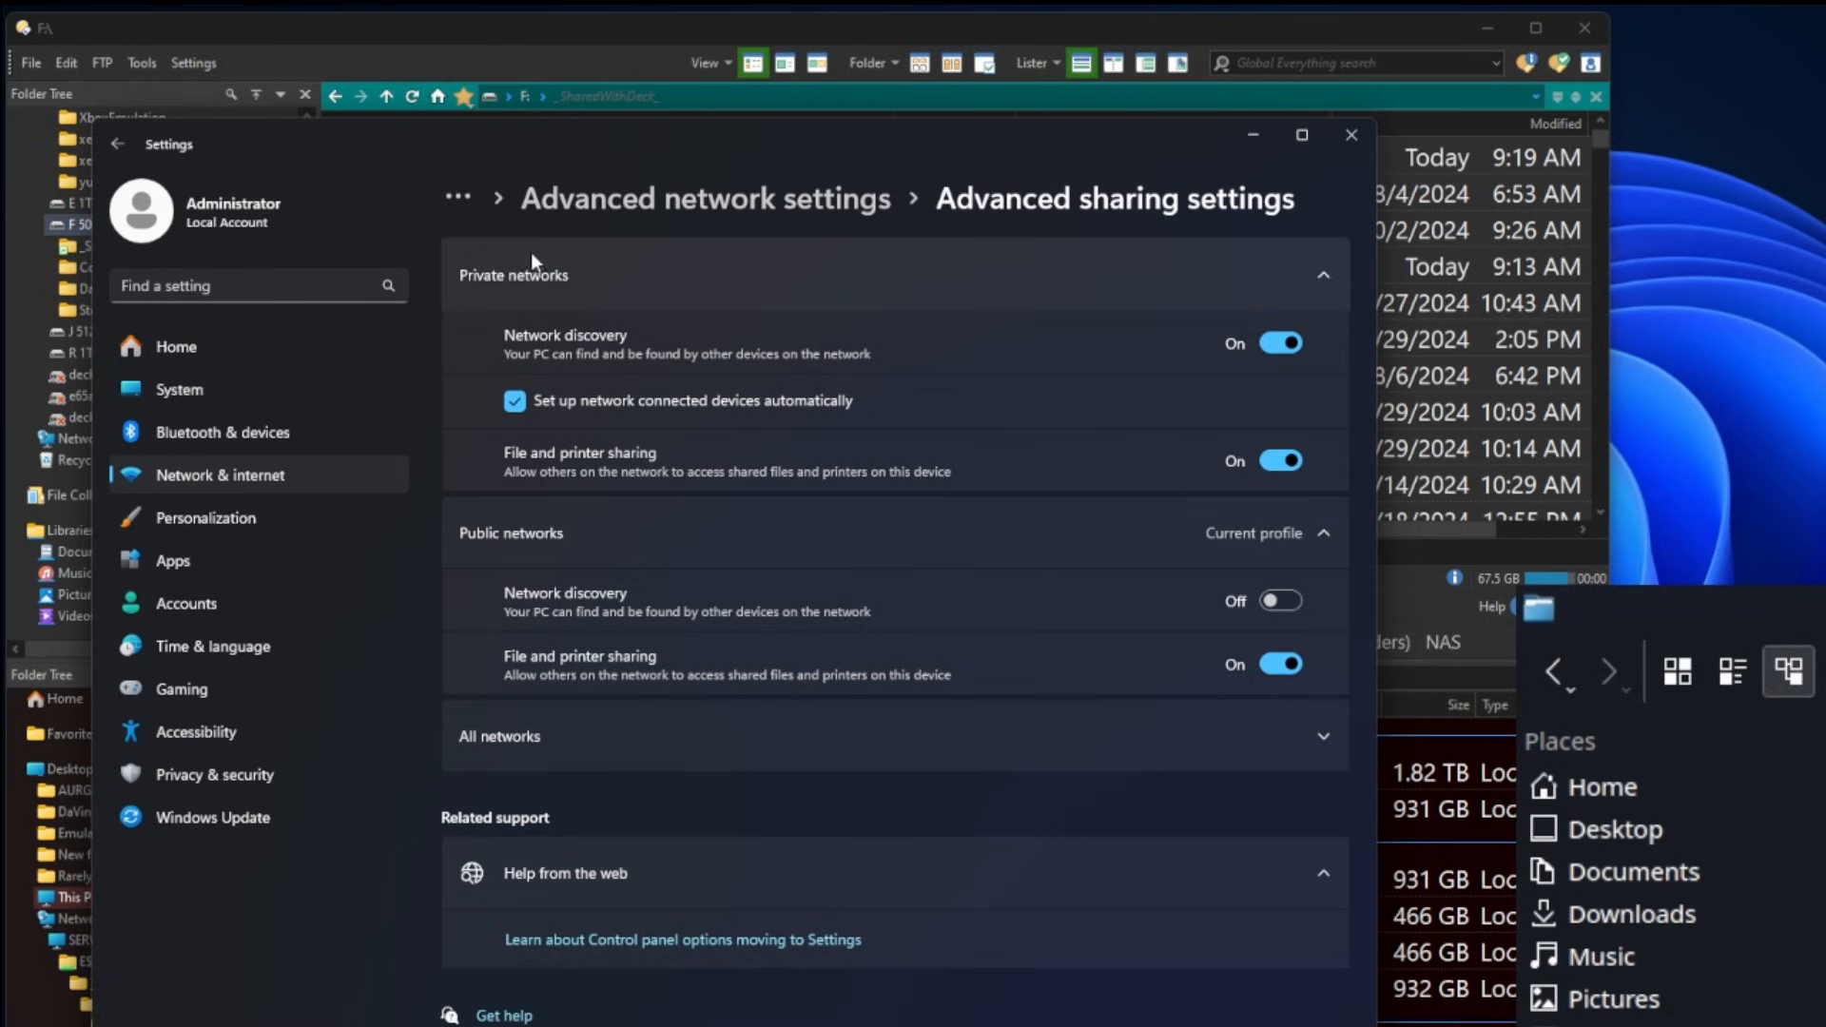
mouse_move(501, 287)
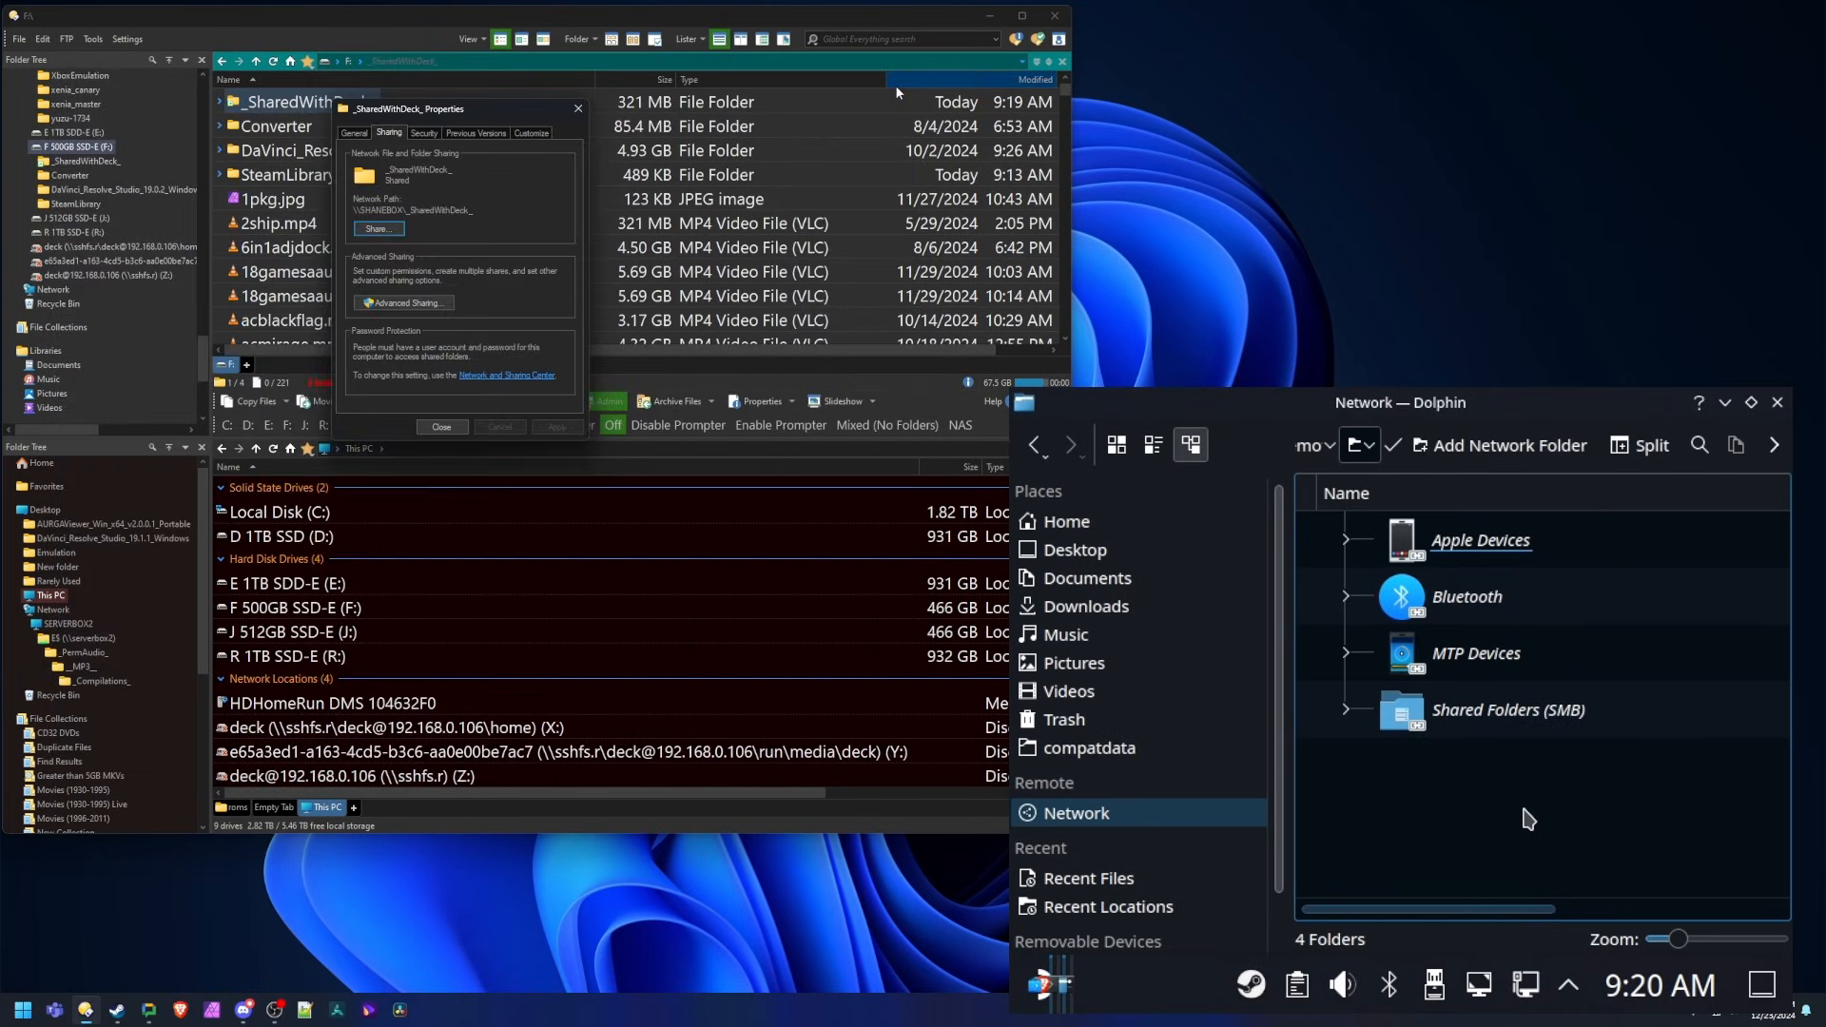
Close the folder's Properties dialog and bring up the tray network menu.
left_click(440, 426)
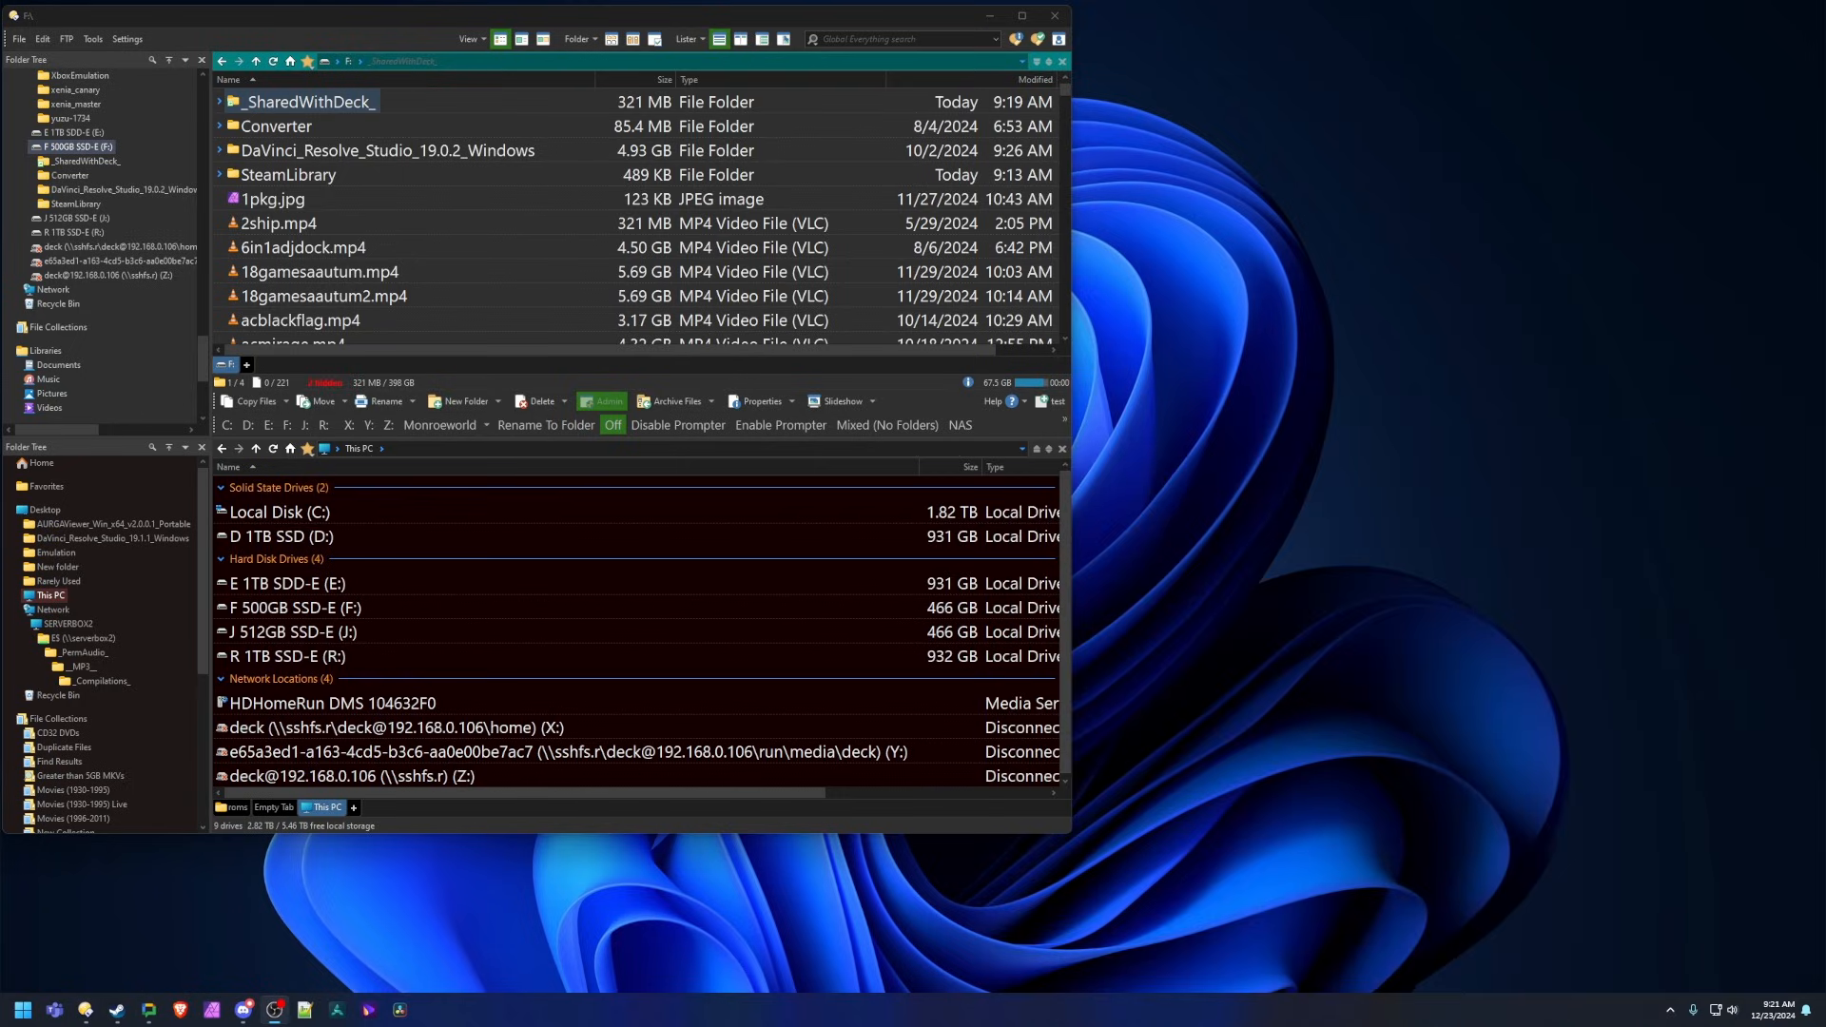
right_click(1598, 991)
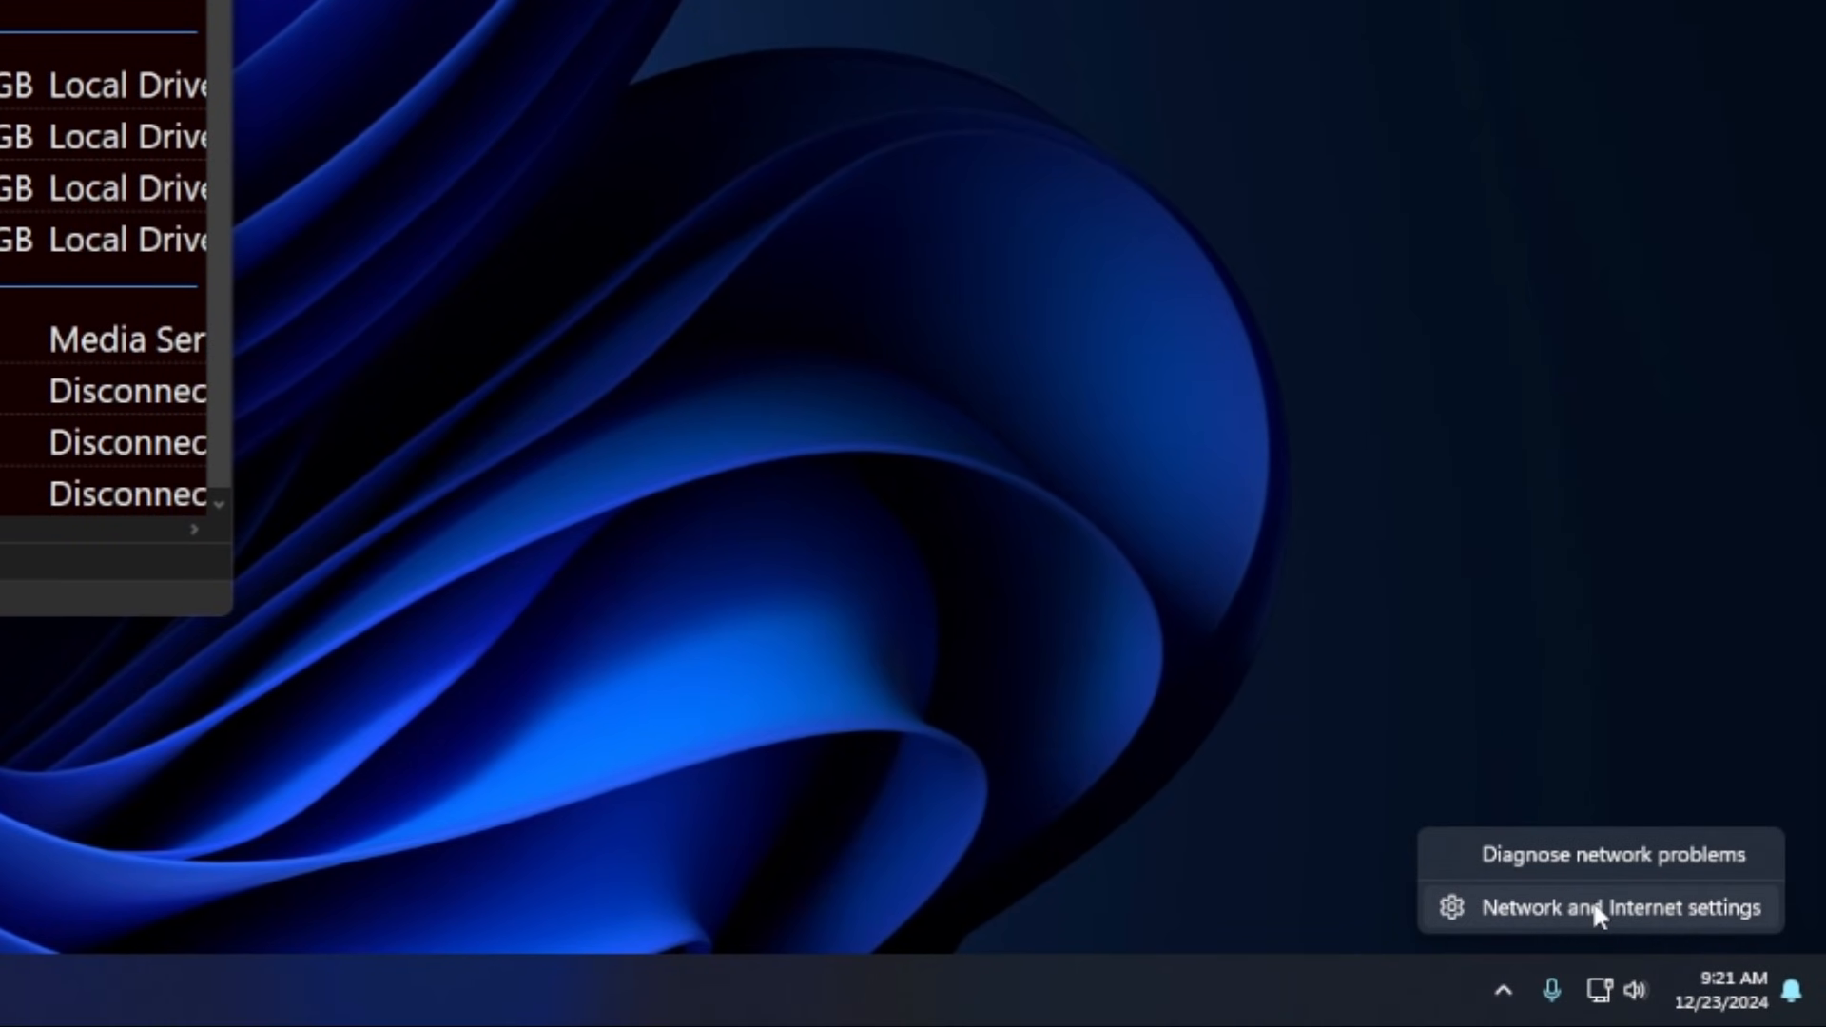
Change the Ethernet connection's network profile from Public to Private.
left_click(1622, 908)
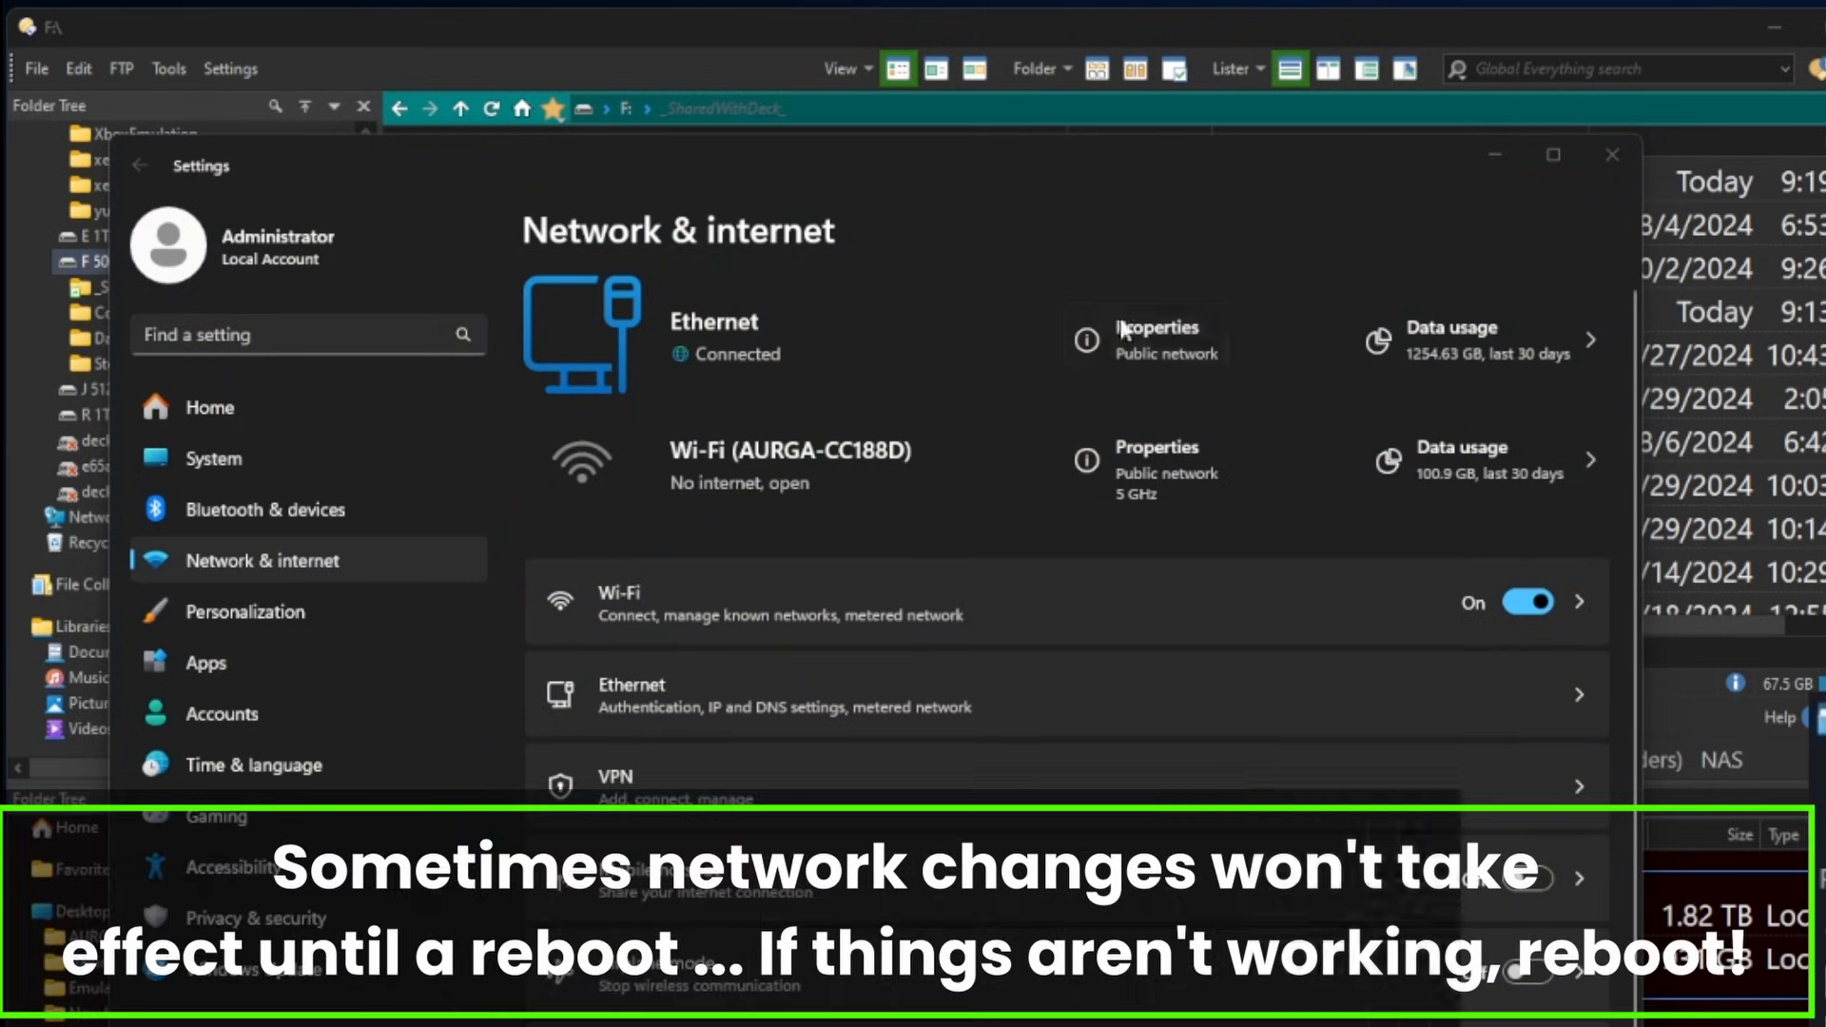
mouse_move(1147, 342)
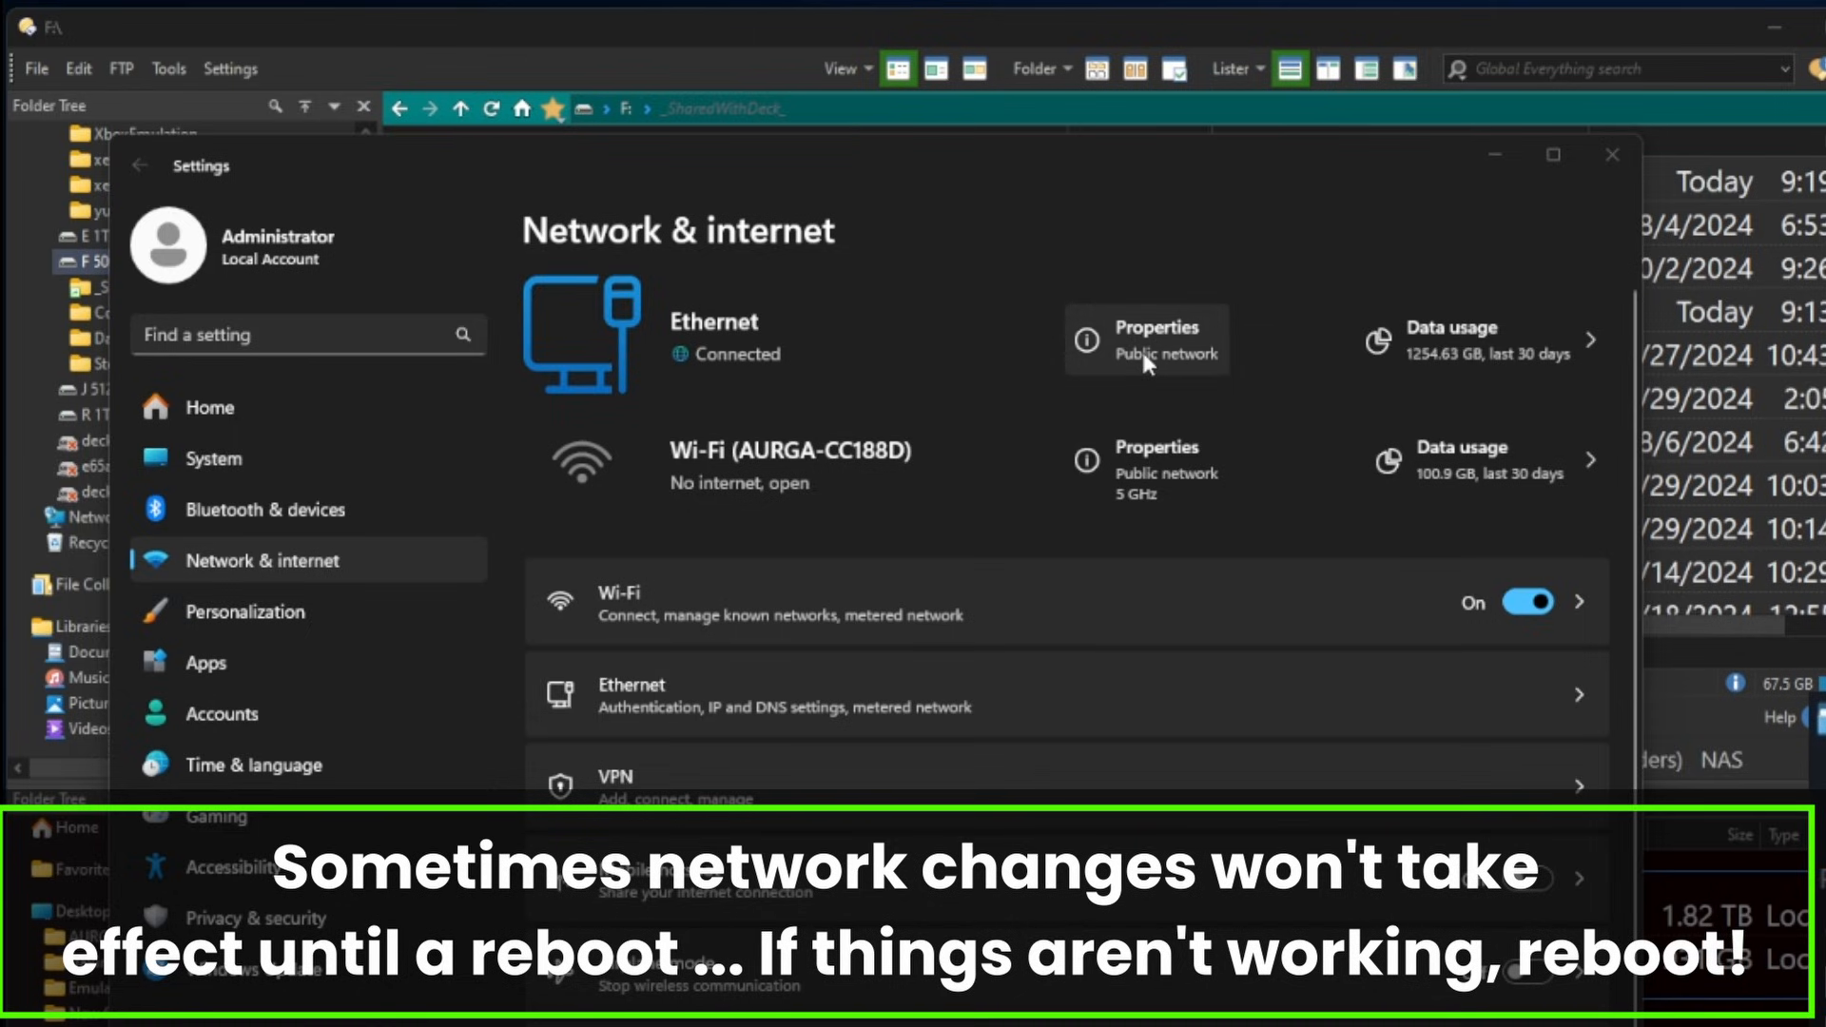
left_click(1145, 340)
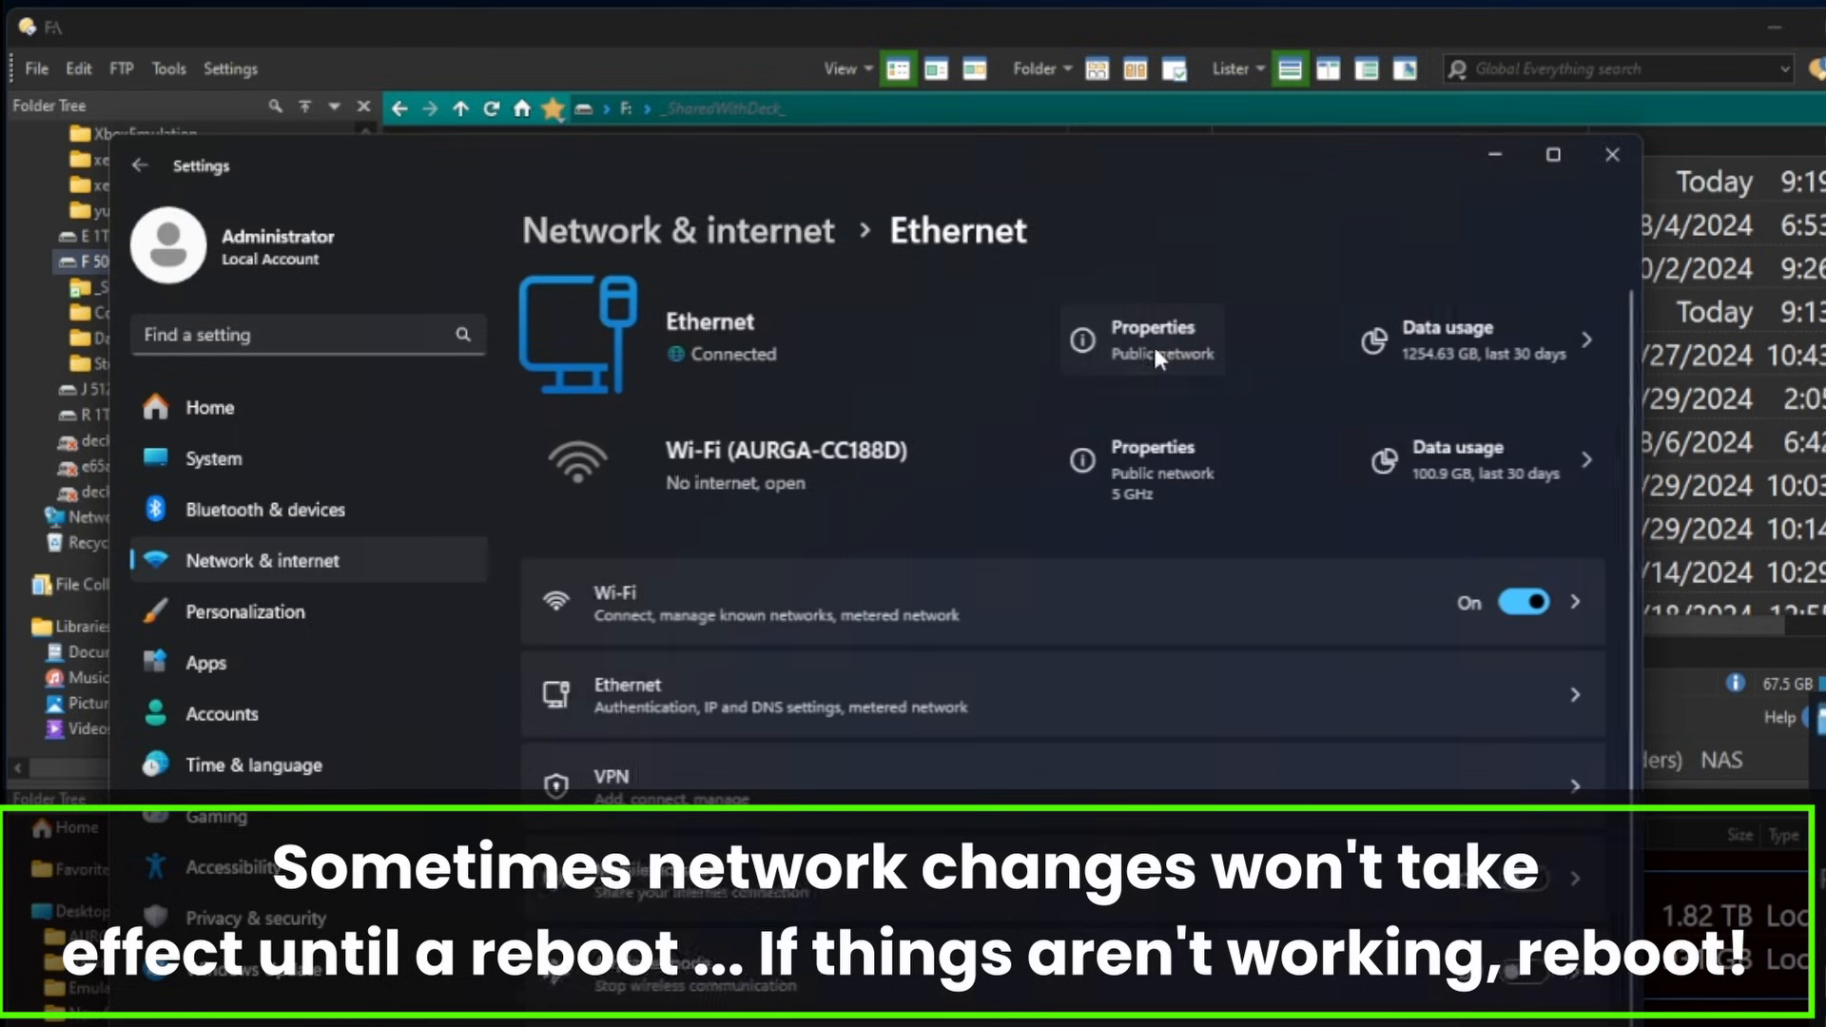
left_click(1152, 340)
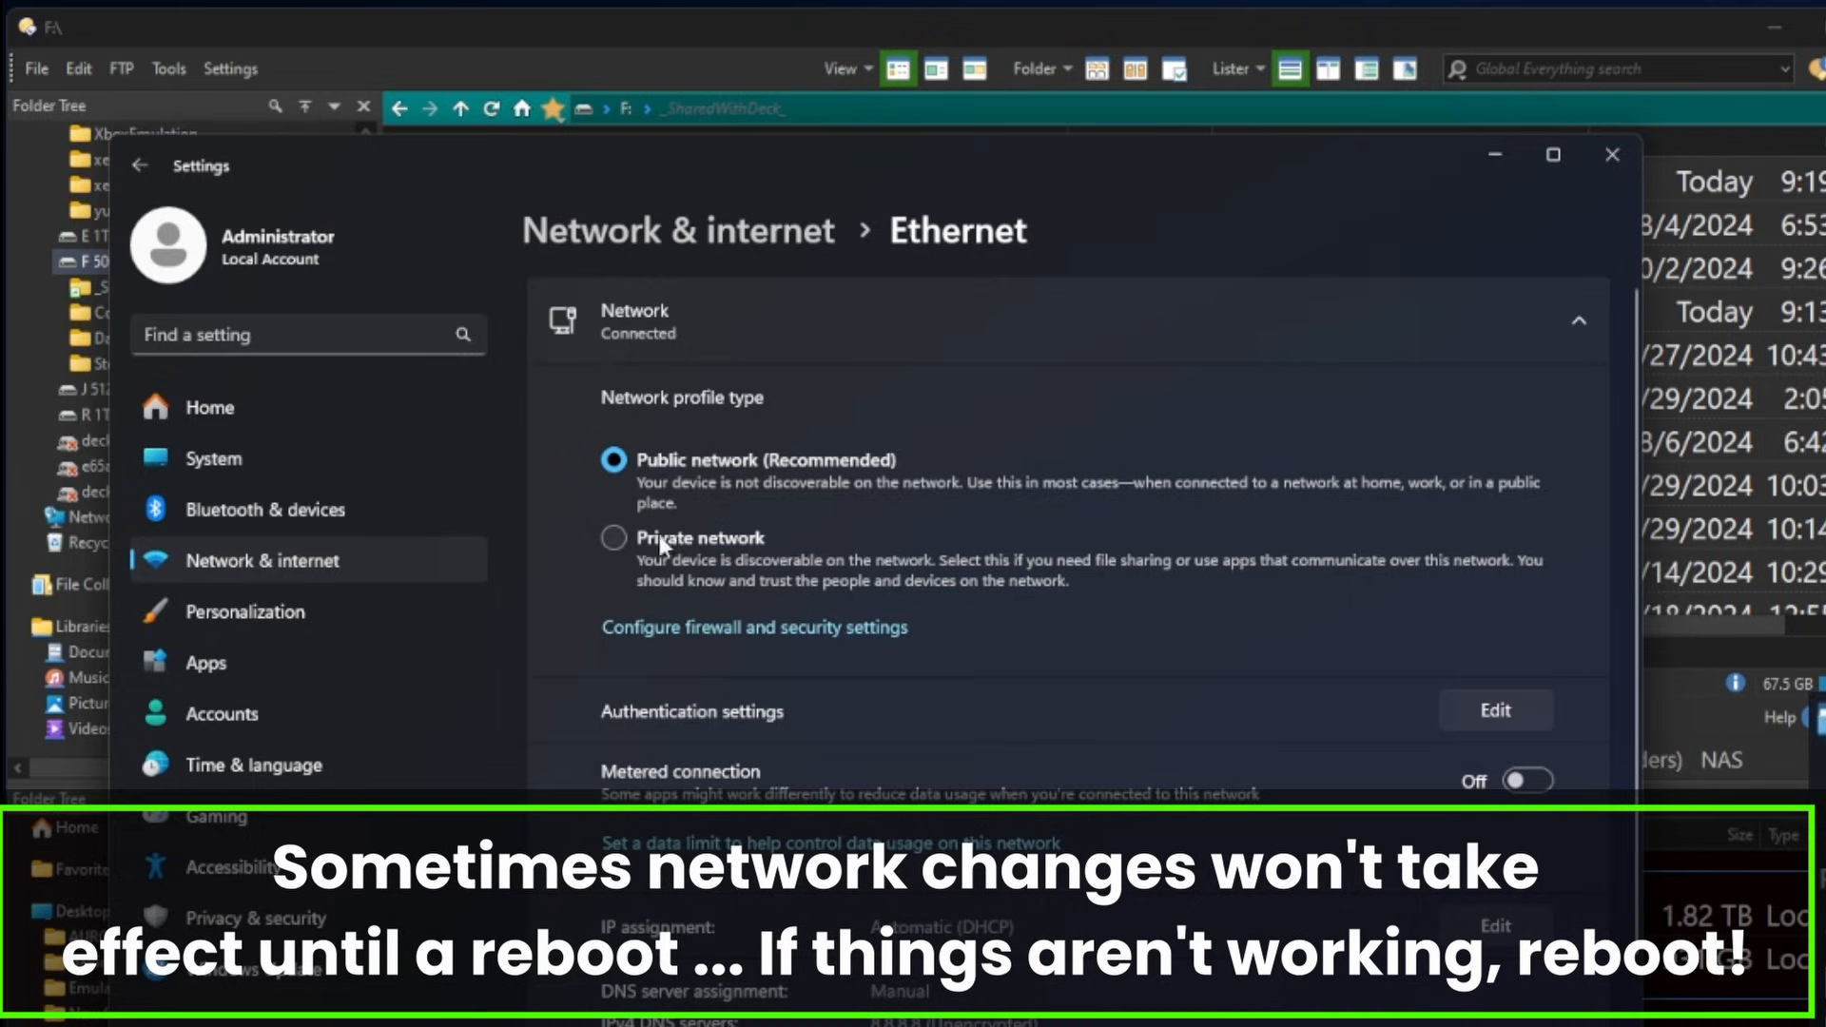
left_click(613, 536)
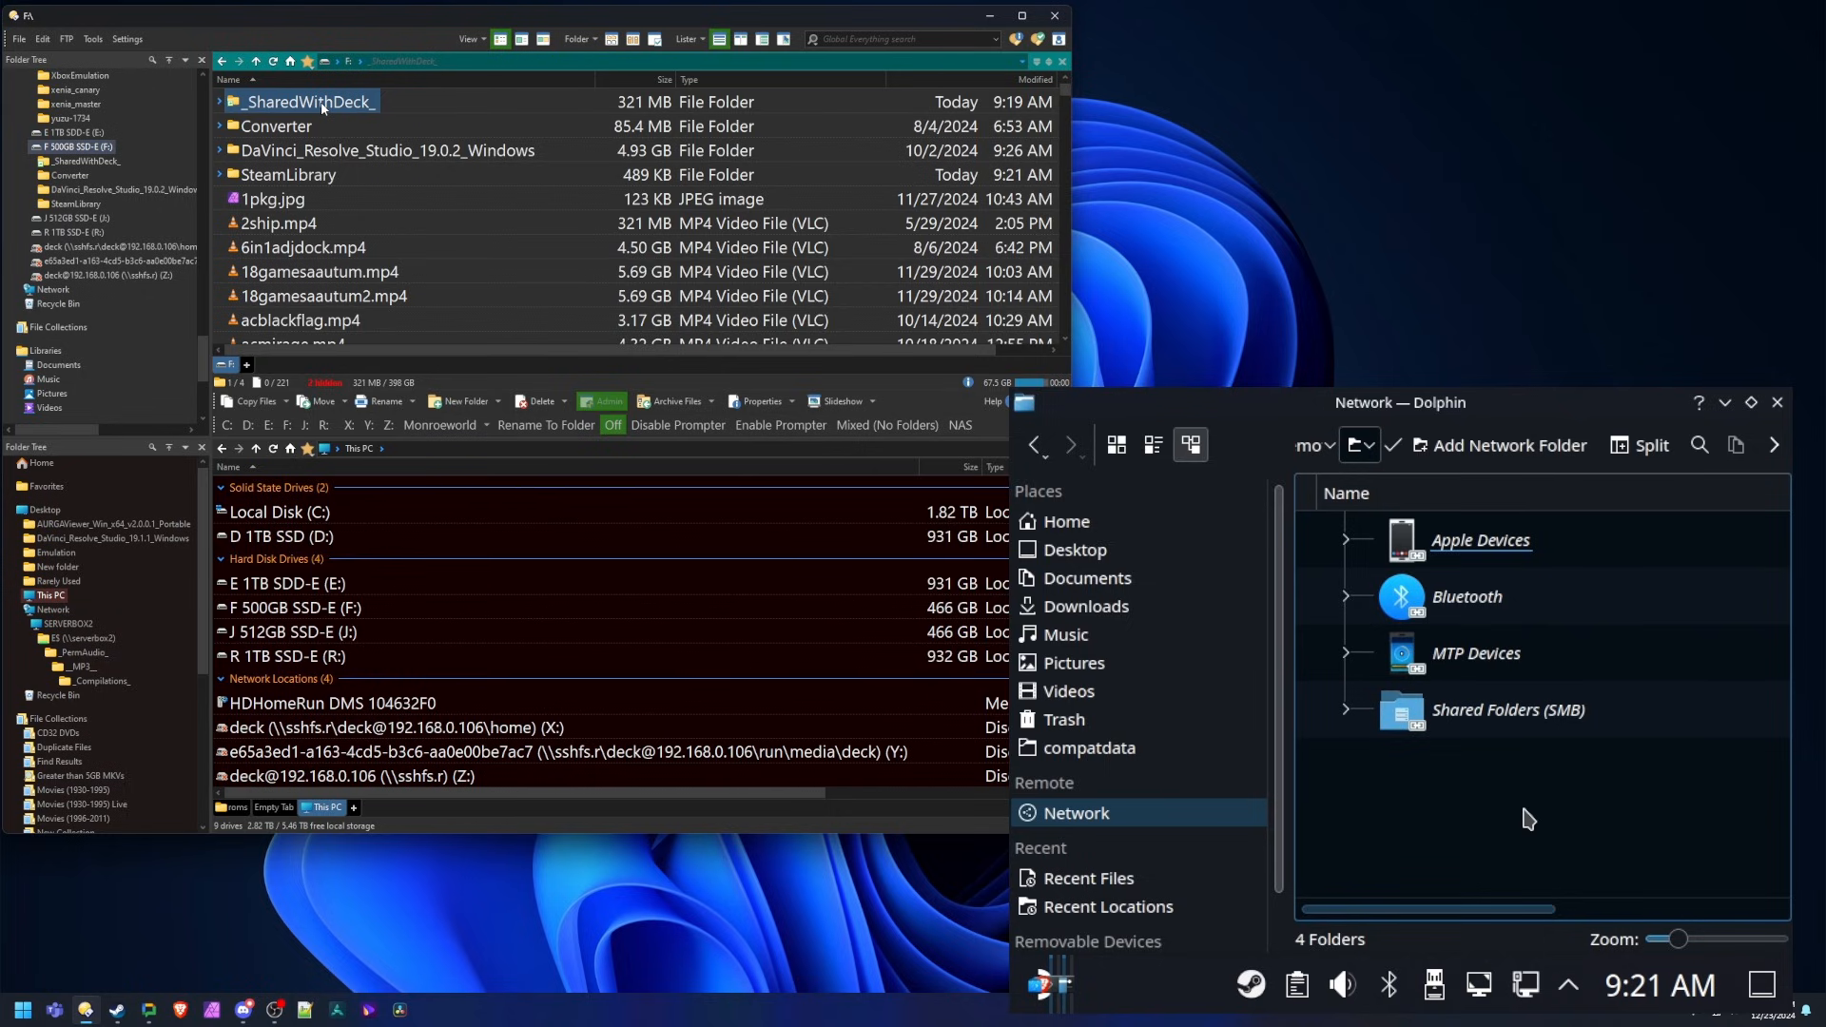
Browse Dolphin's Shared Folders (SMB) and refresh to list Diskstation and TNAS-6A83(SMB).
right_click(308, 102)
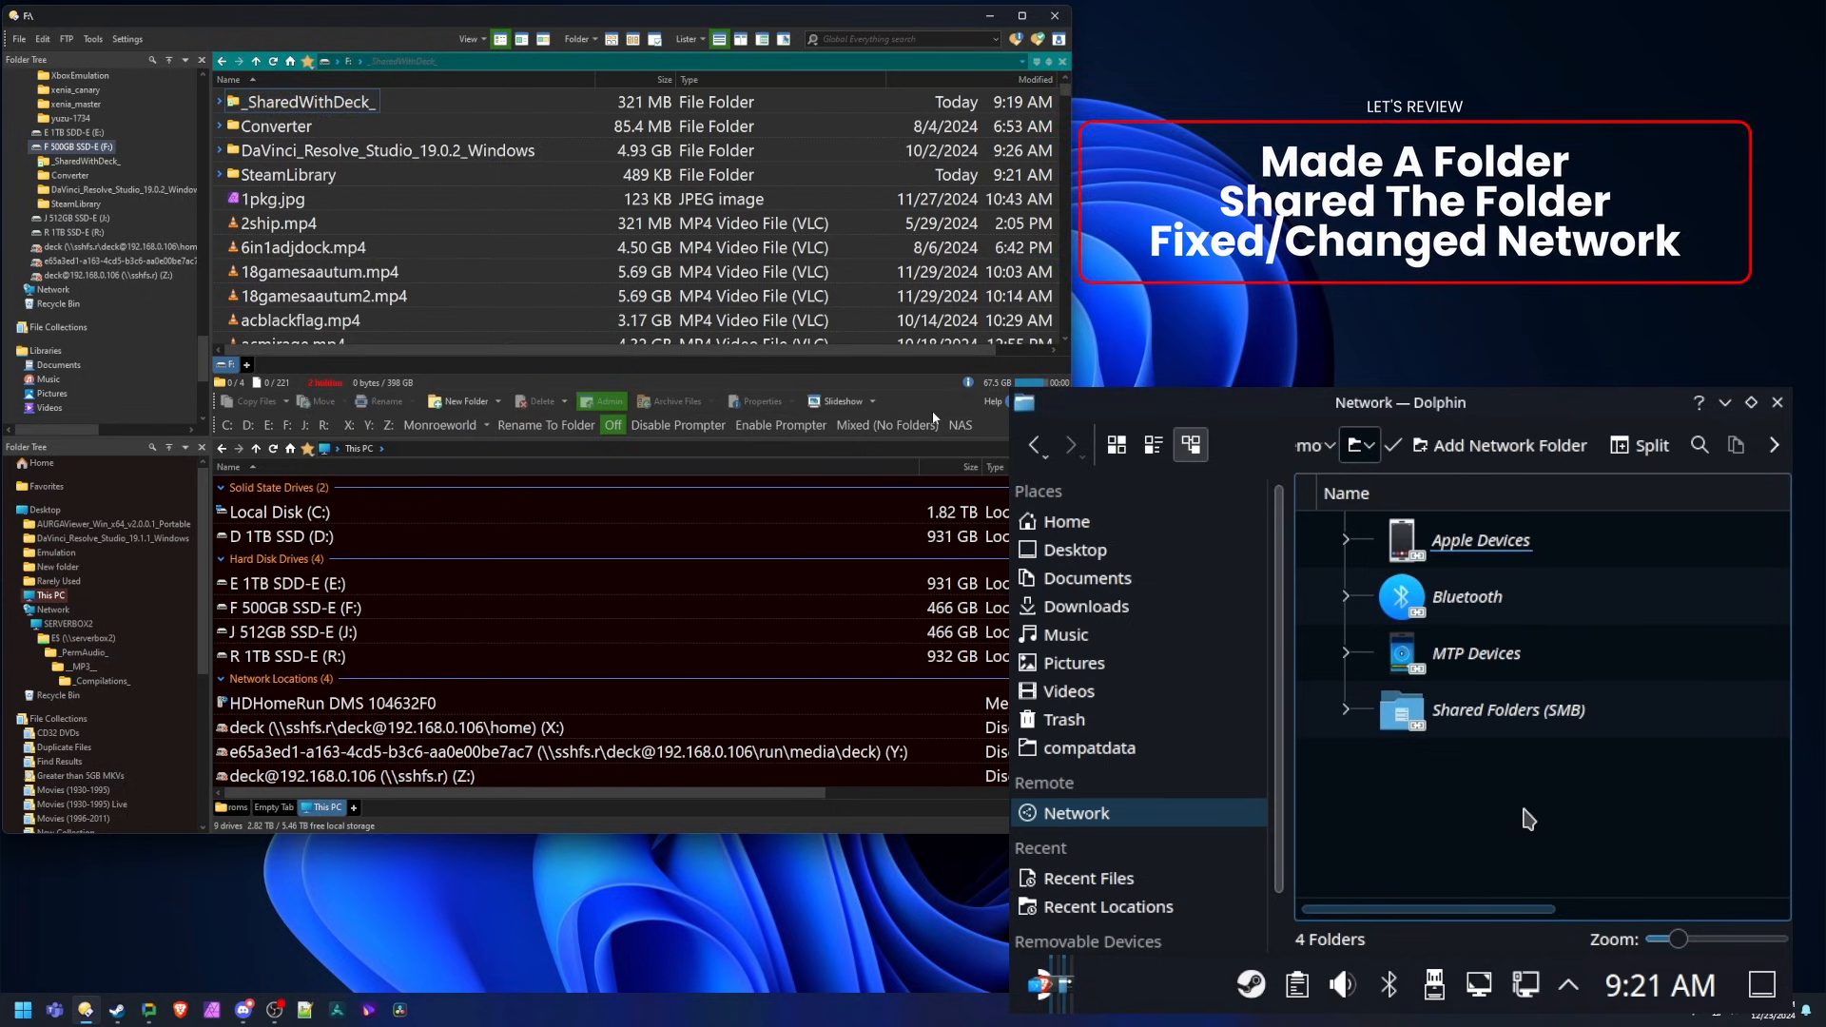
mouse_move(854, 374)
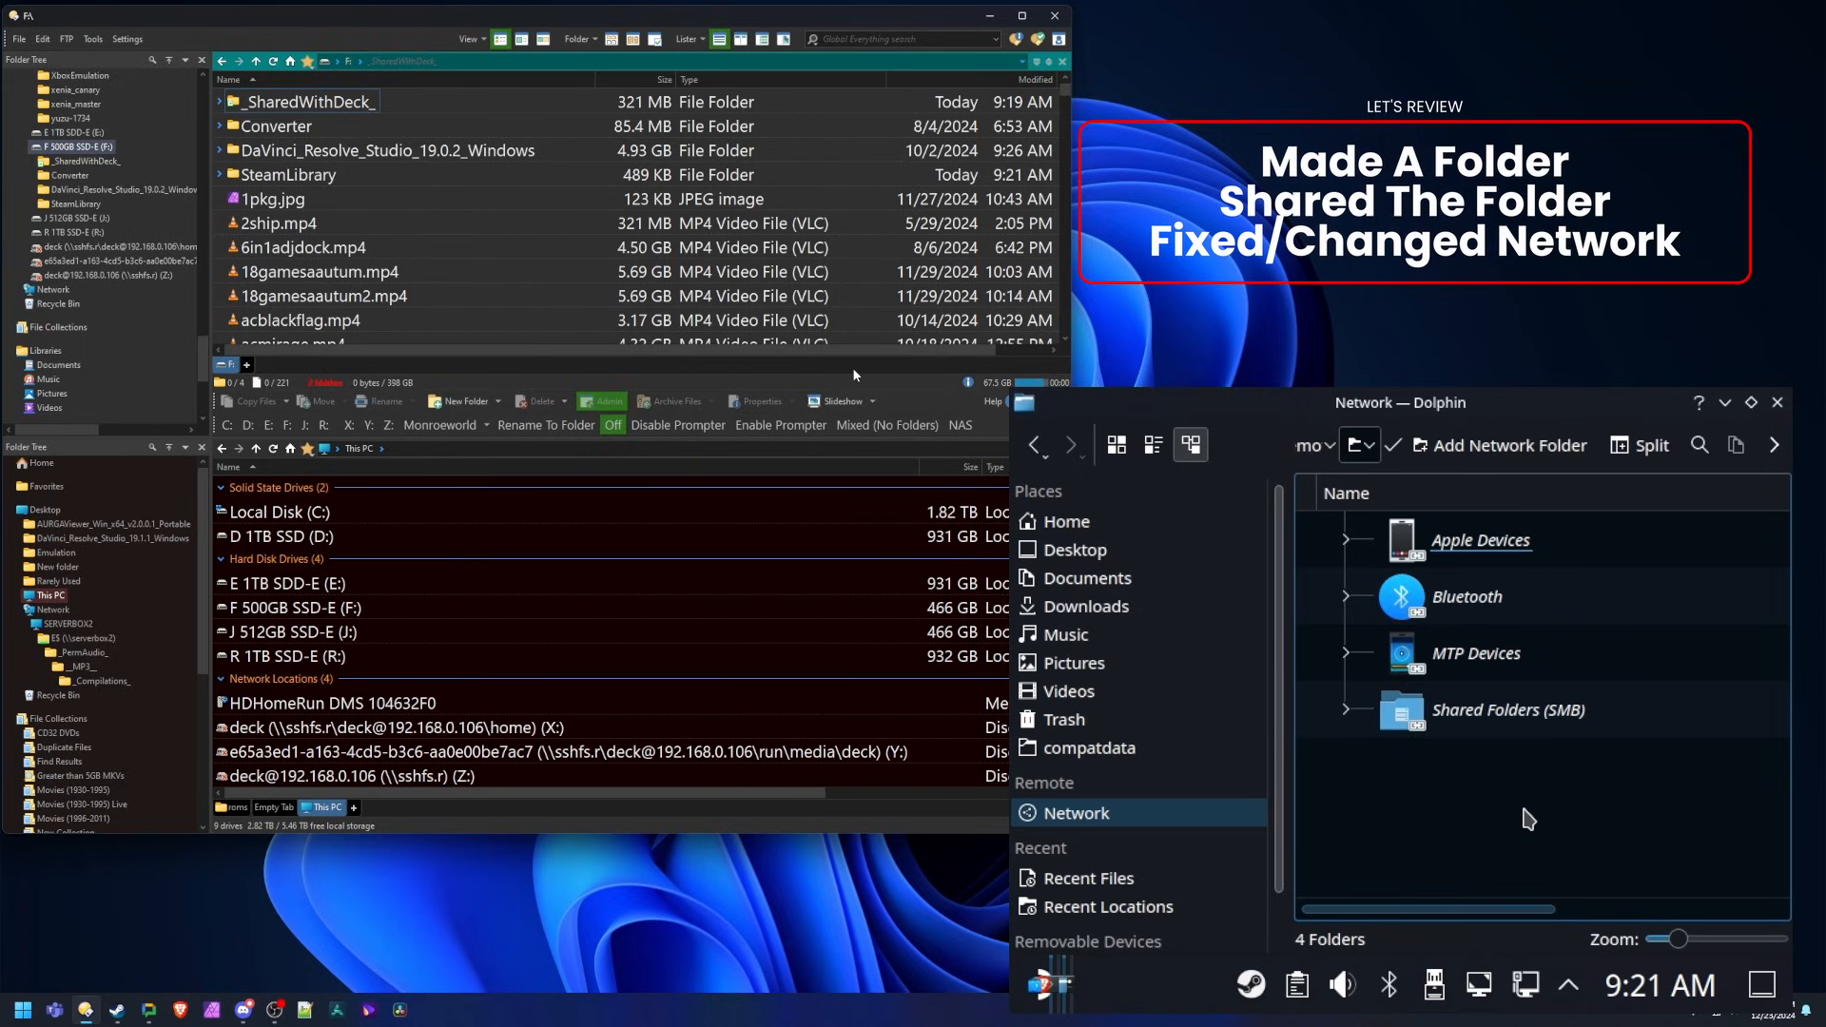
mouse_move(966, 56)
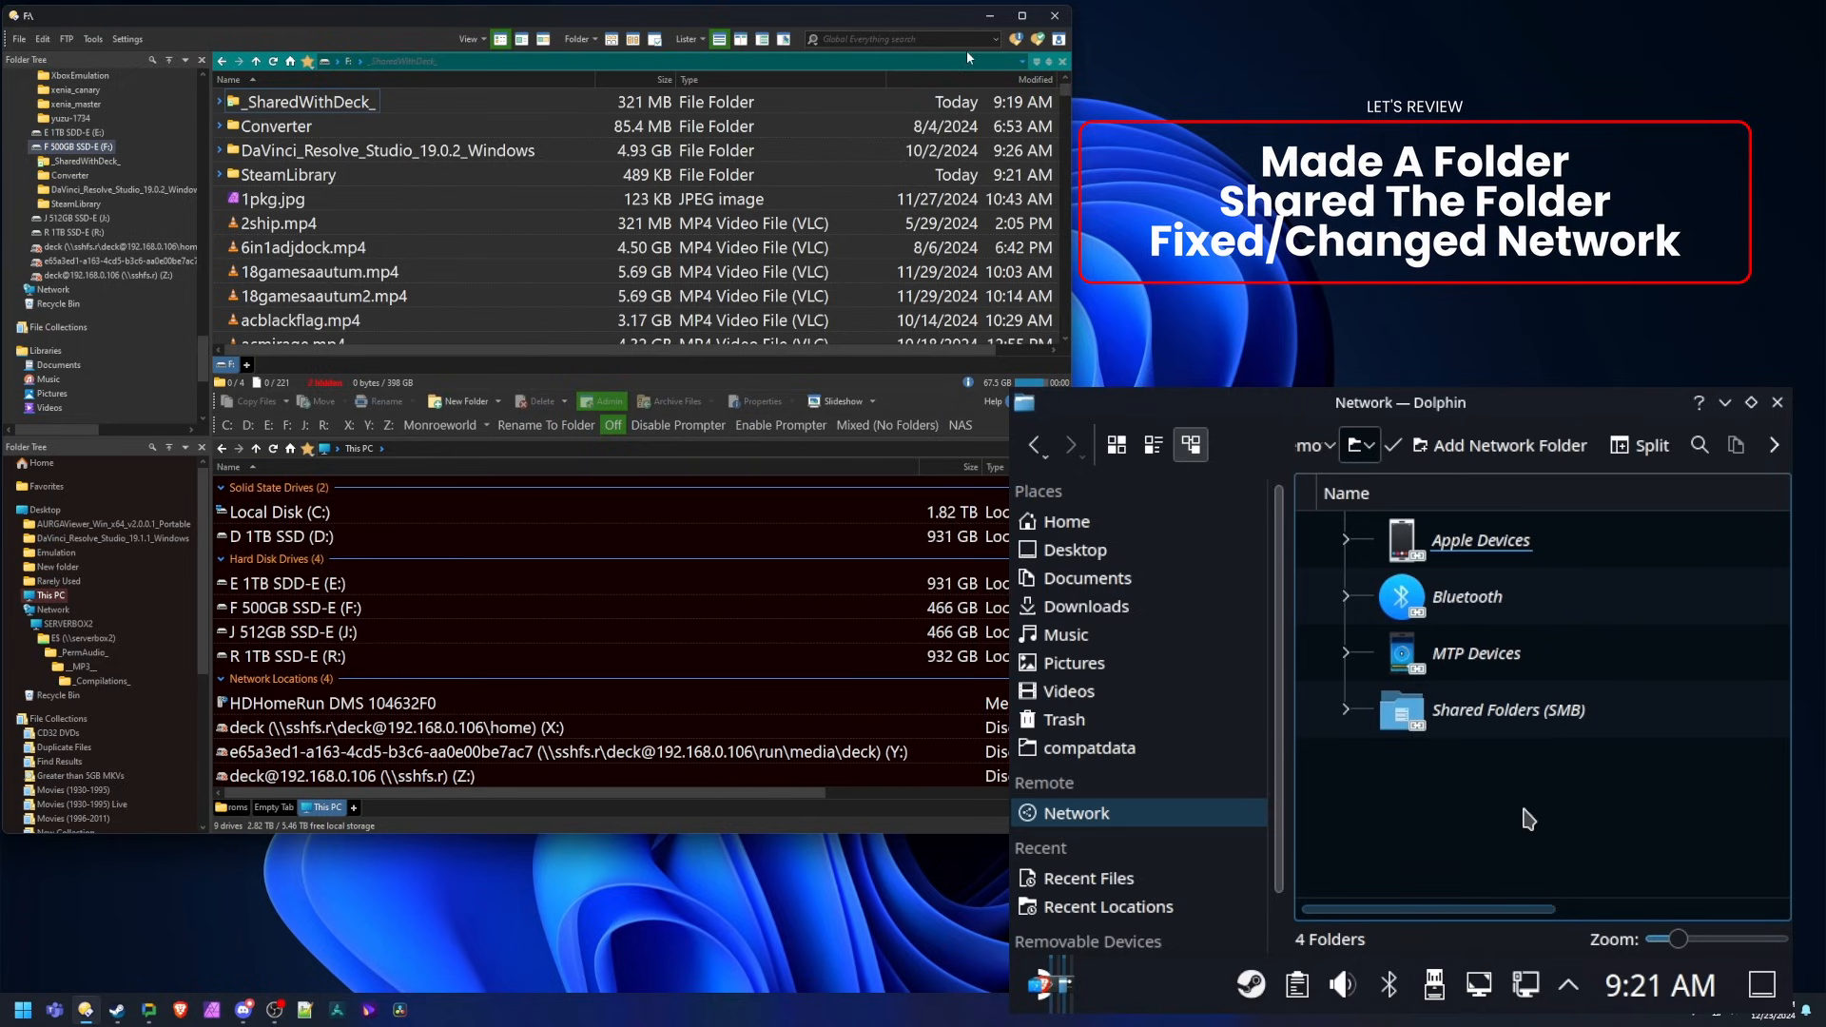
left_click(1506, 710)
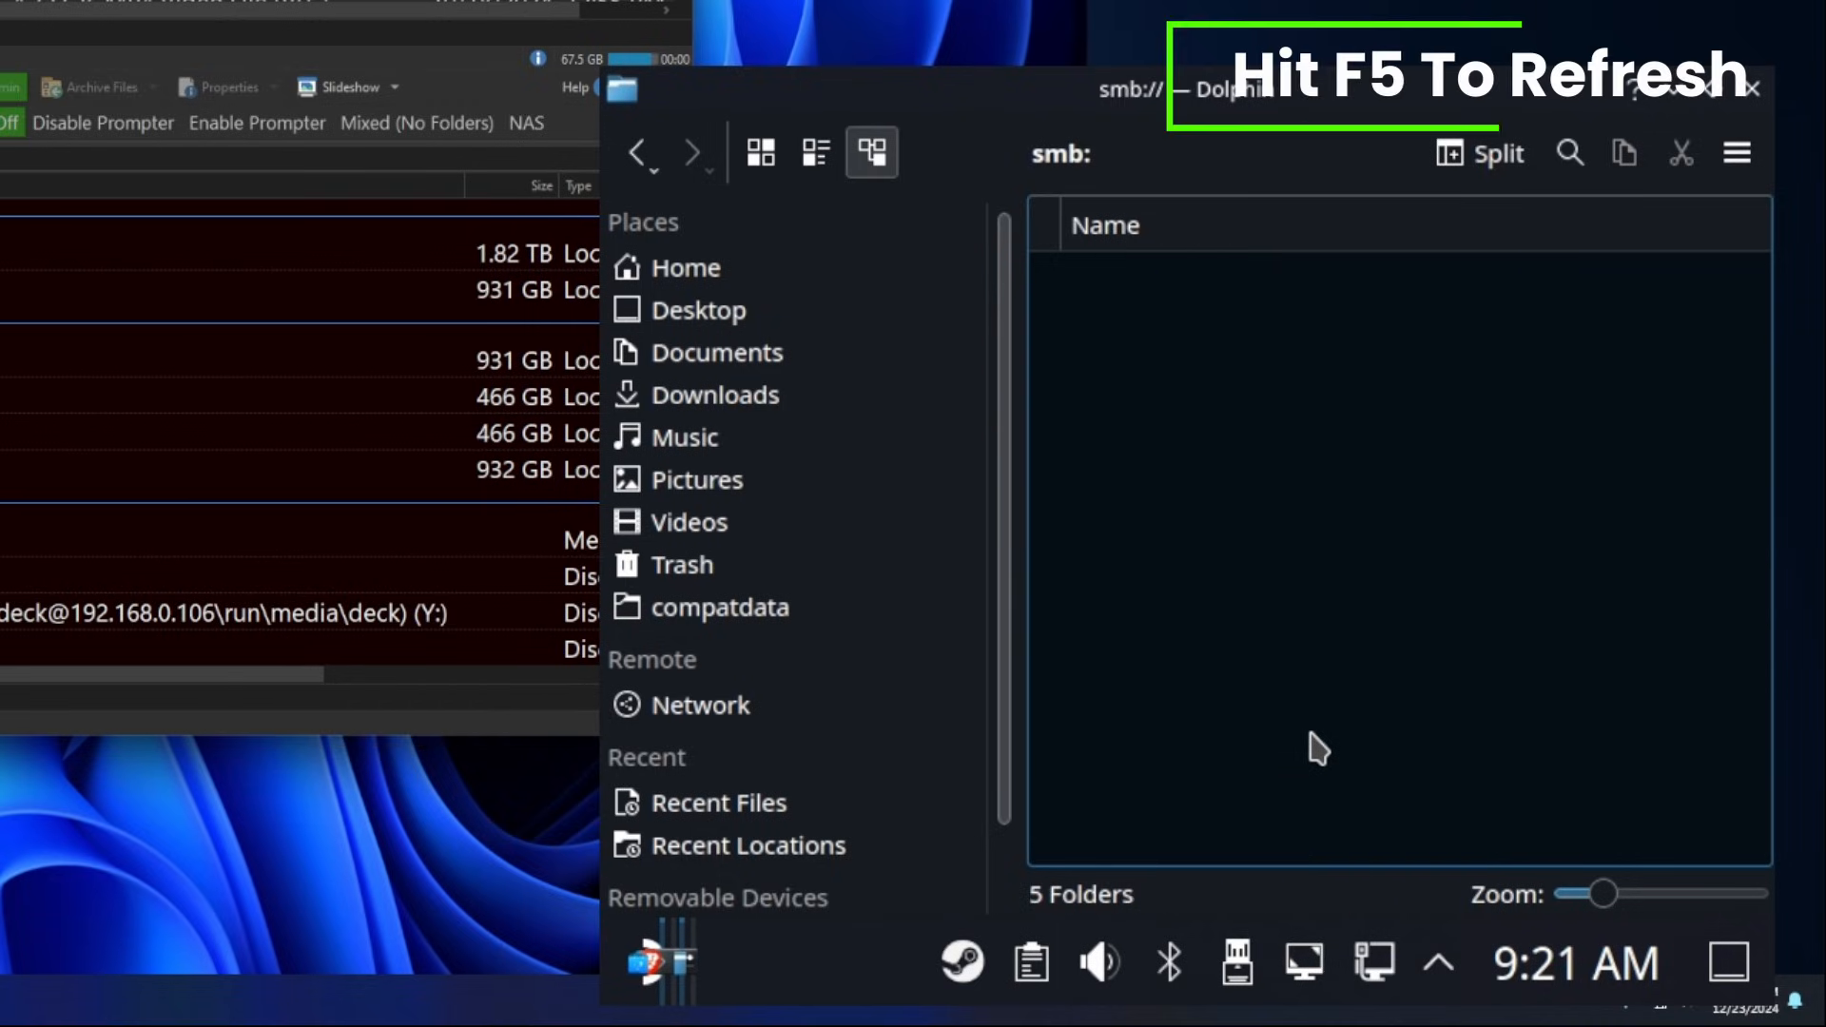
key("f5")
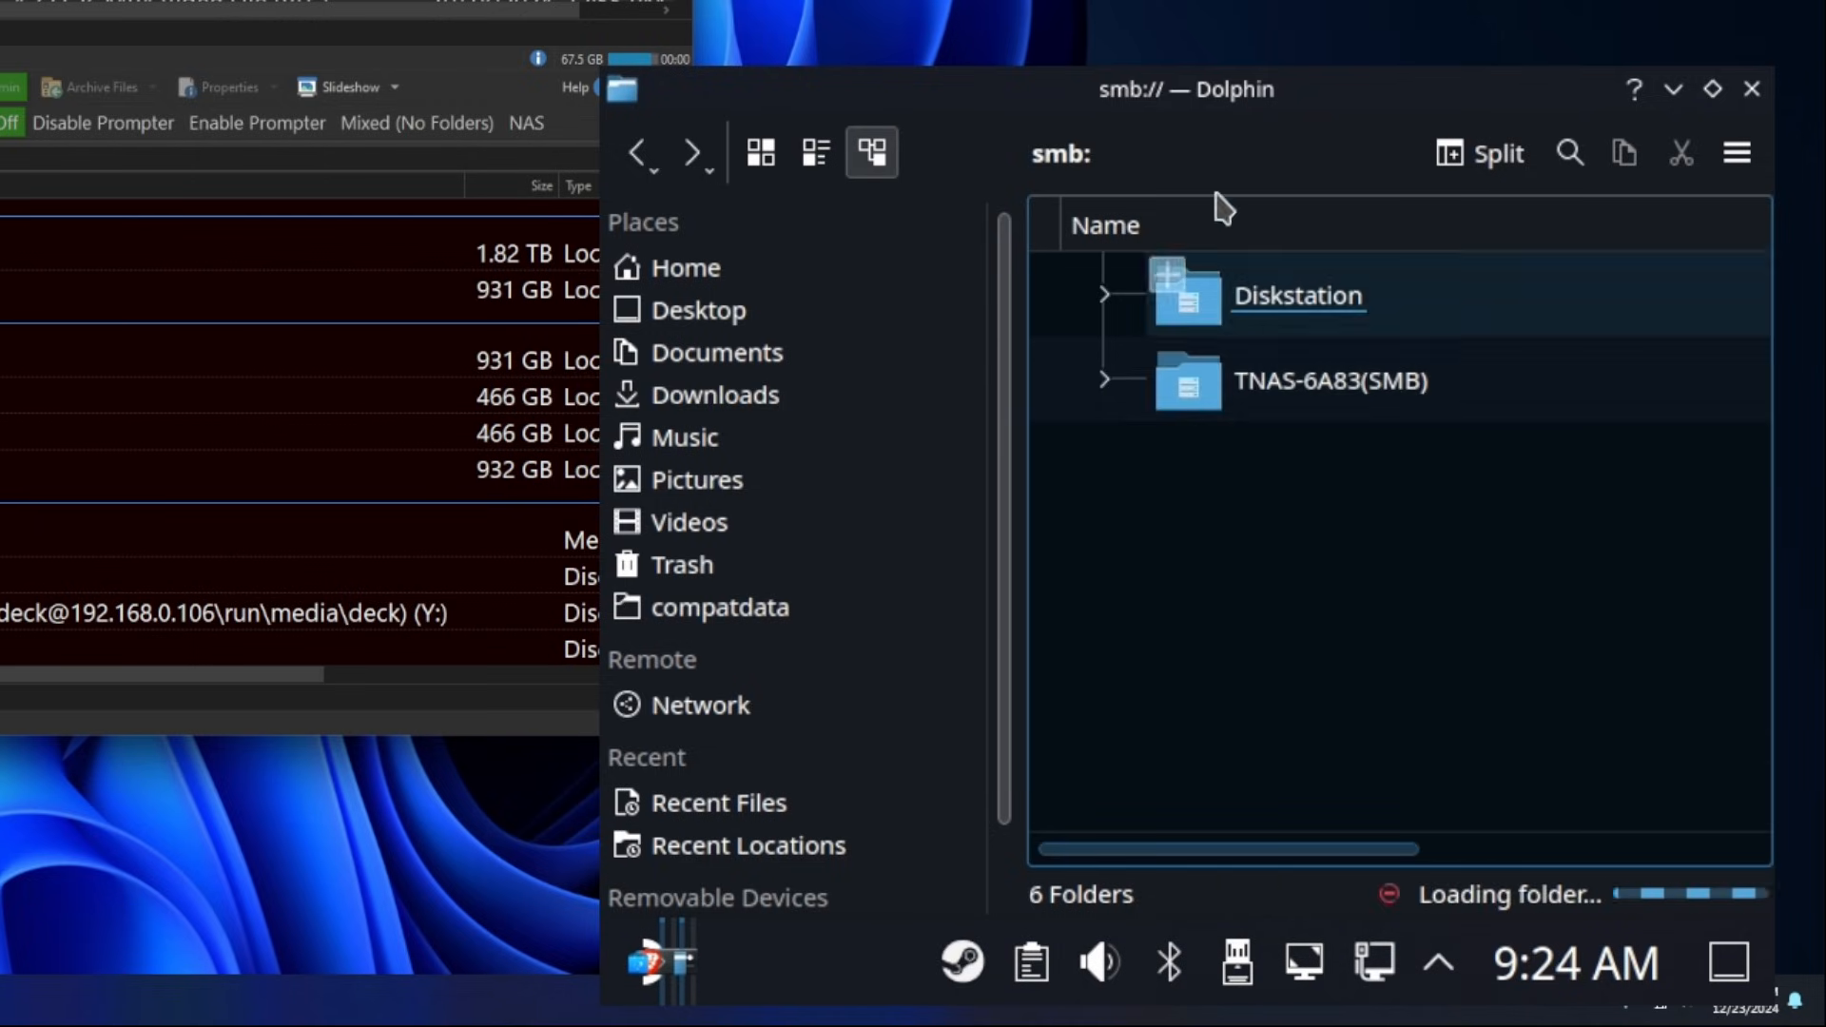
Go to smb://shanebox.local in Dolphin's location bar to list the PC's shares.
left_click(1060, 152)
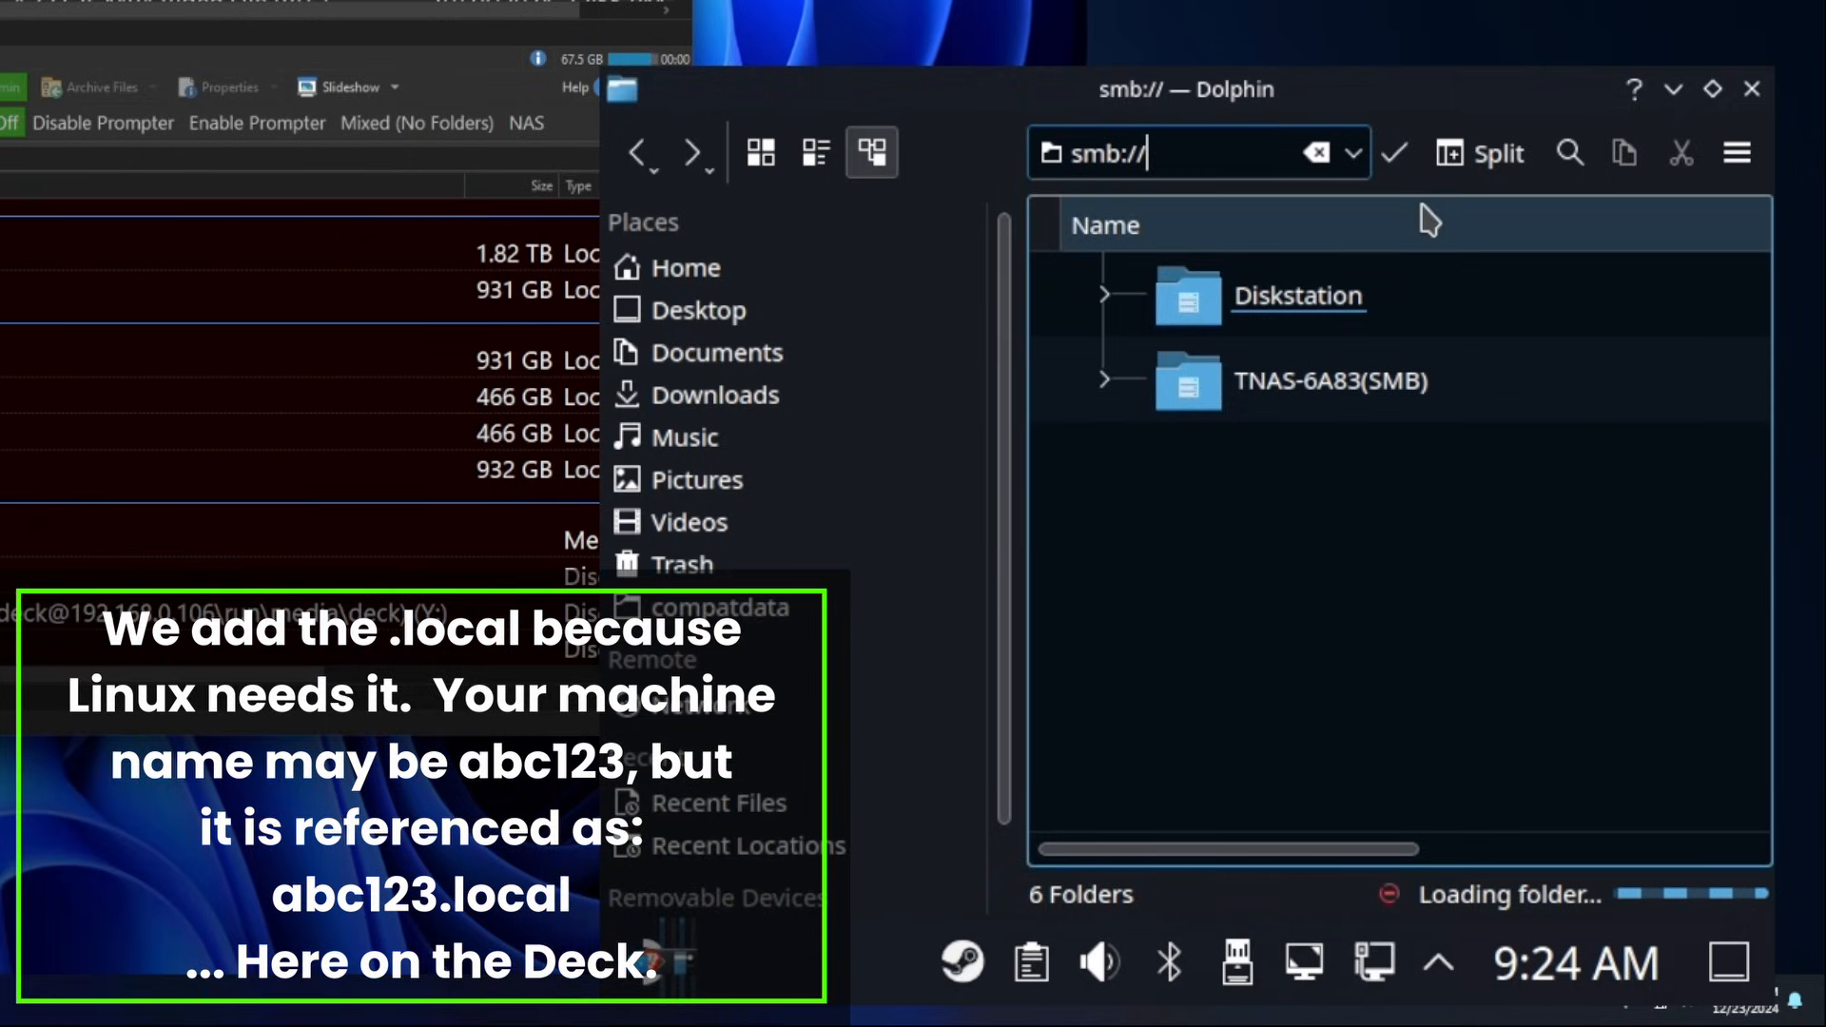
type("shane")
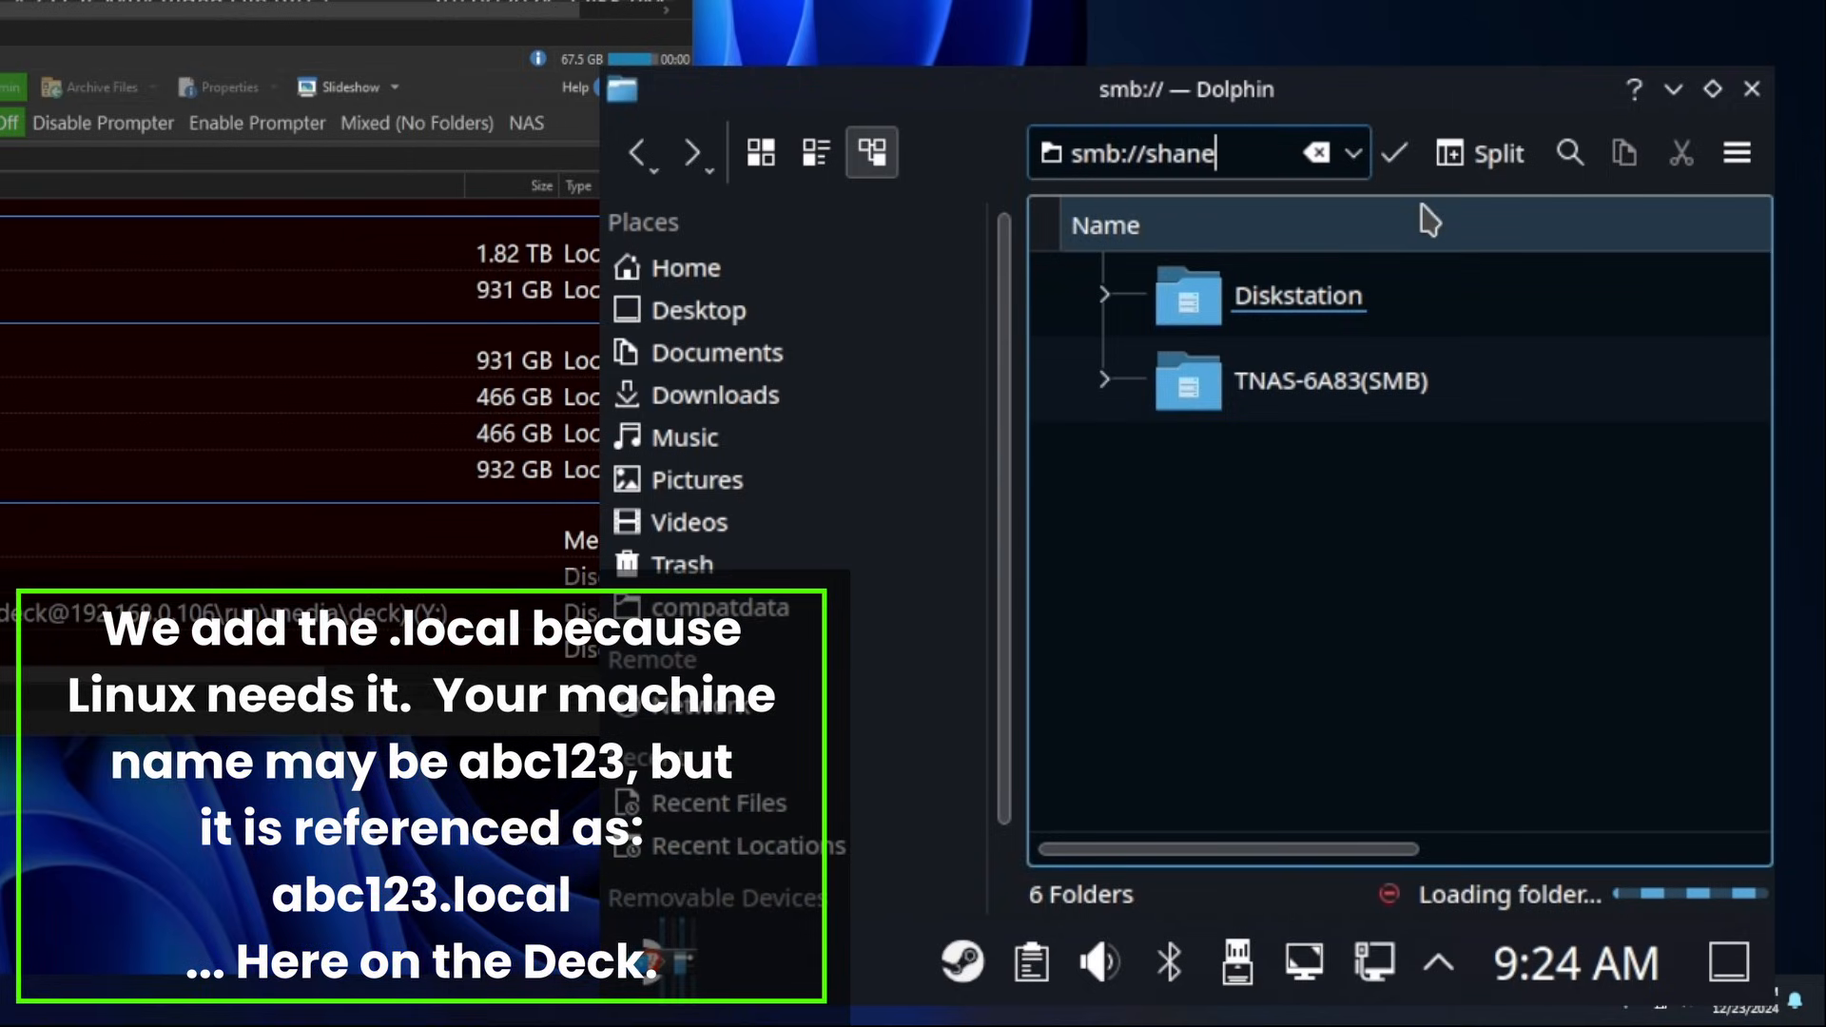
type("box.")
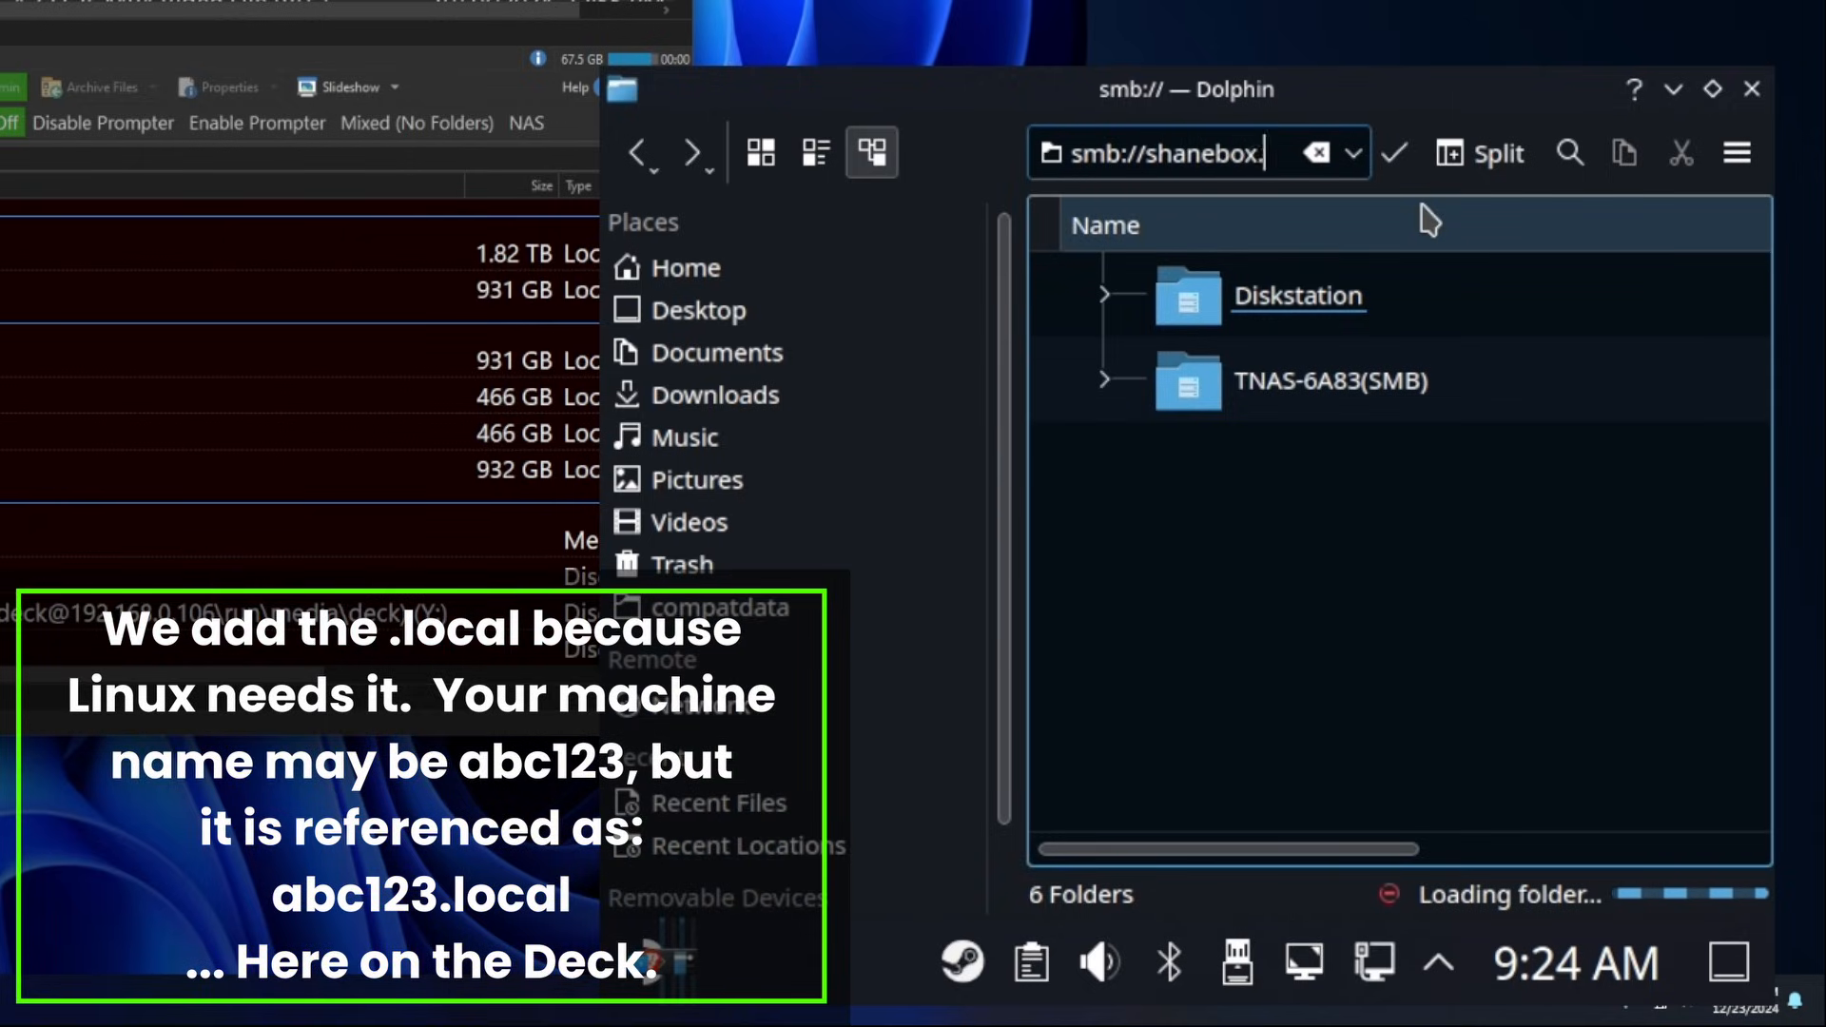
type(".local")
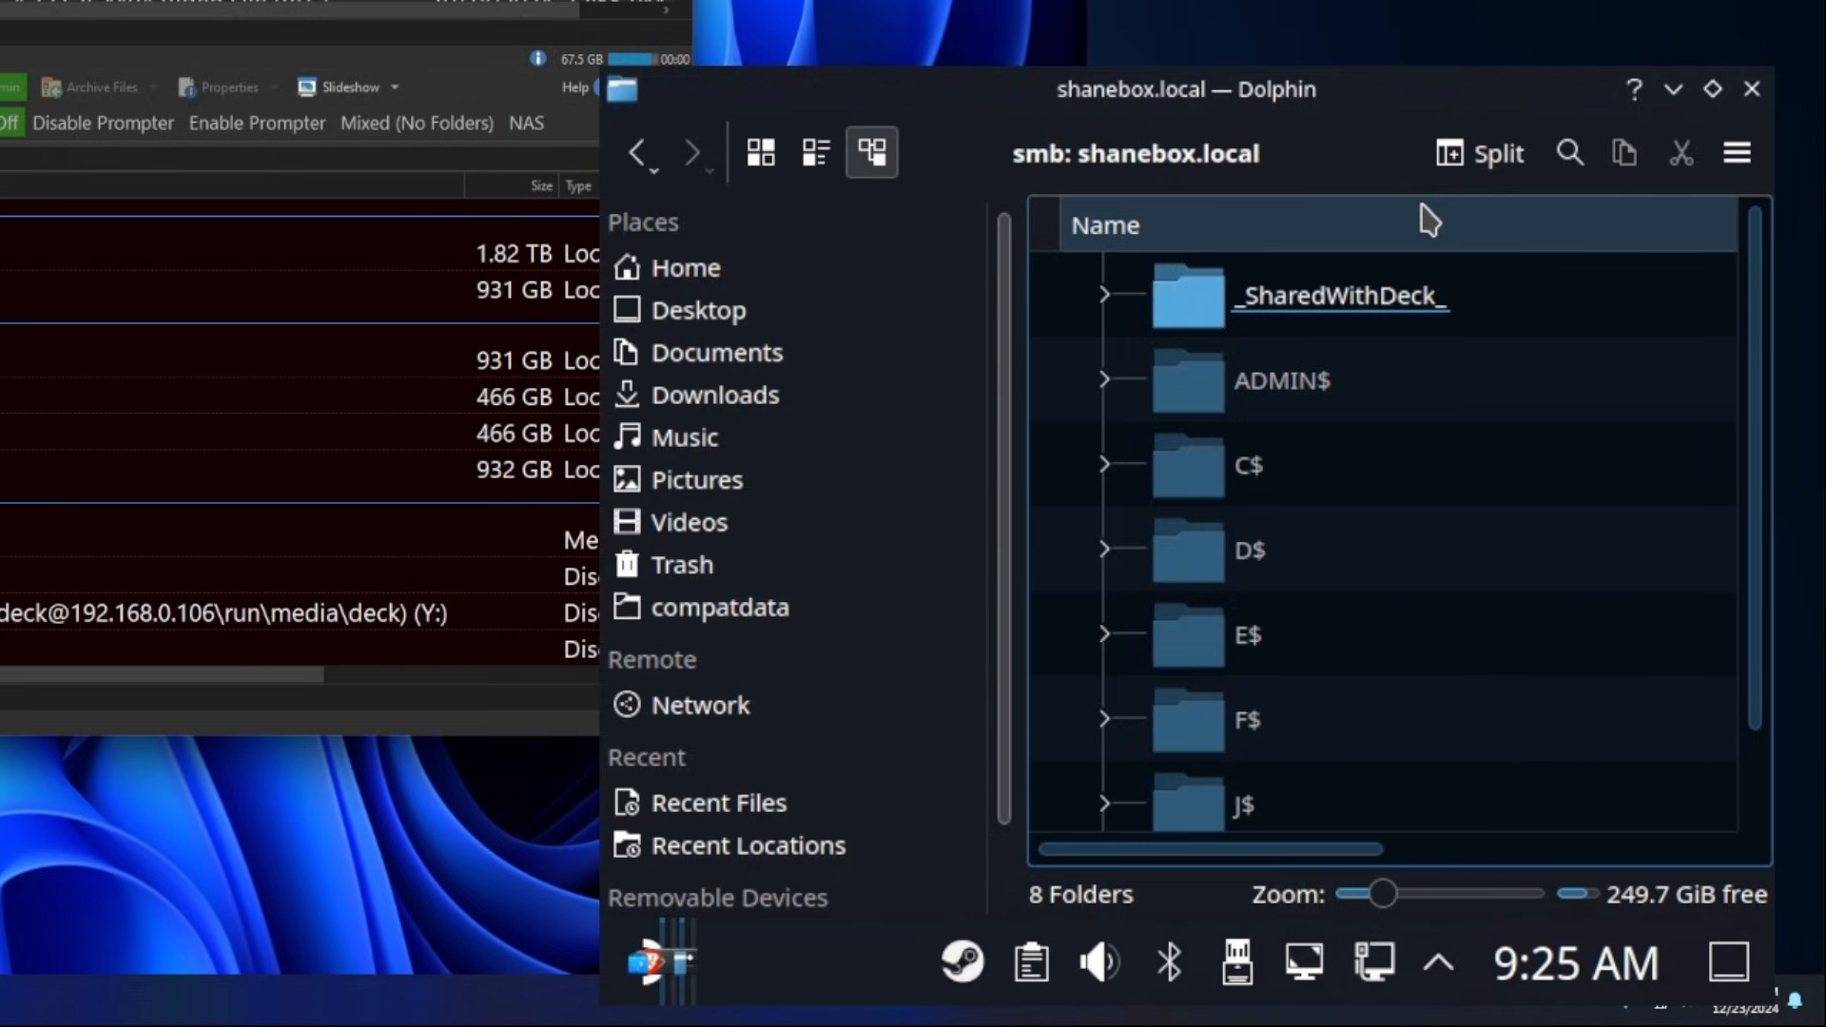
mouse_move(797, 461)
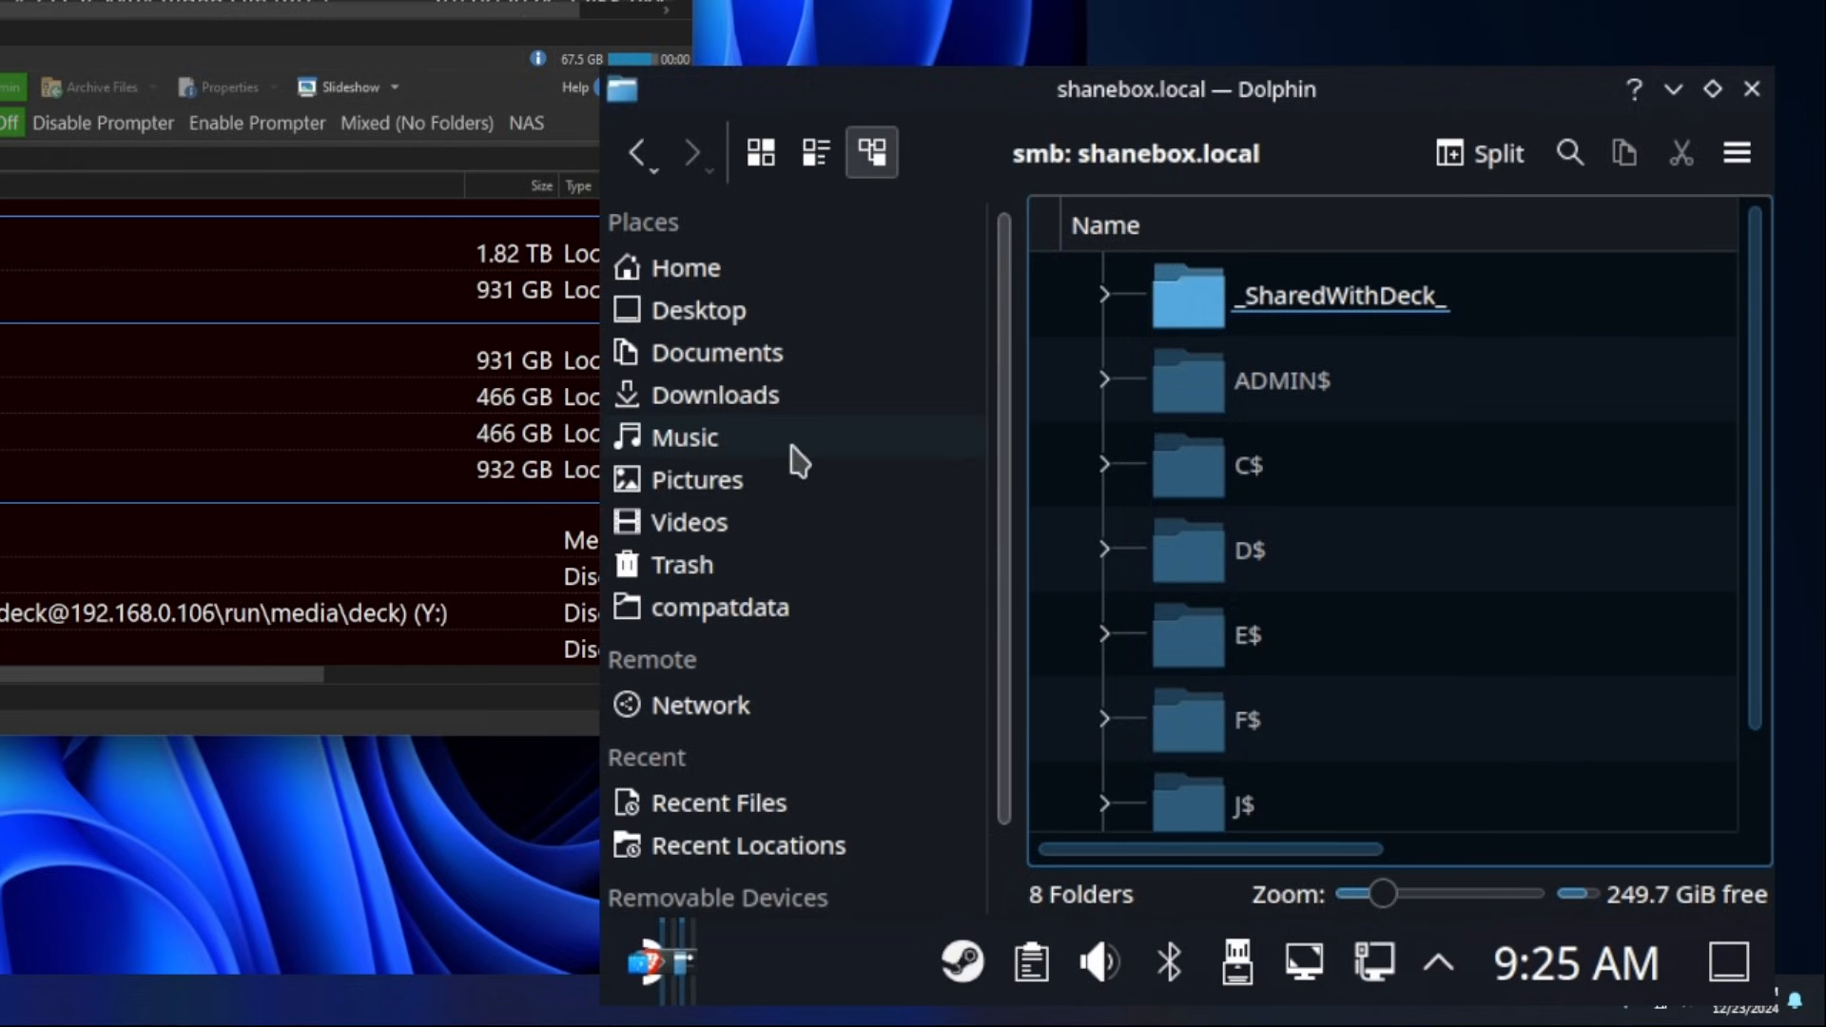
left_click(701, 704)
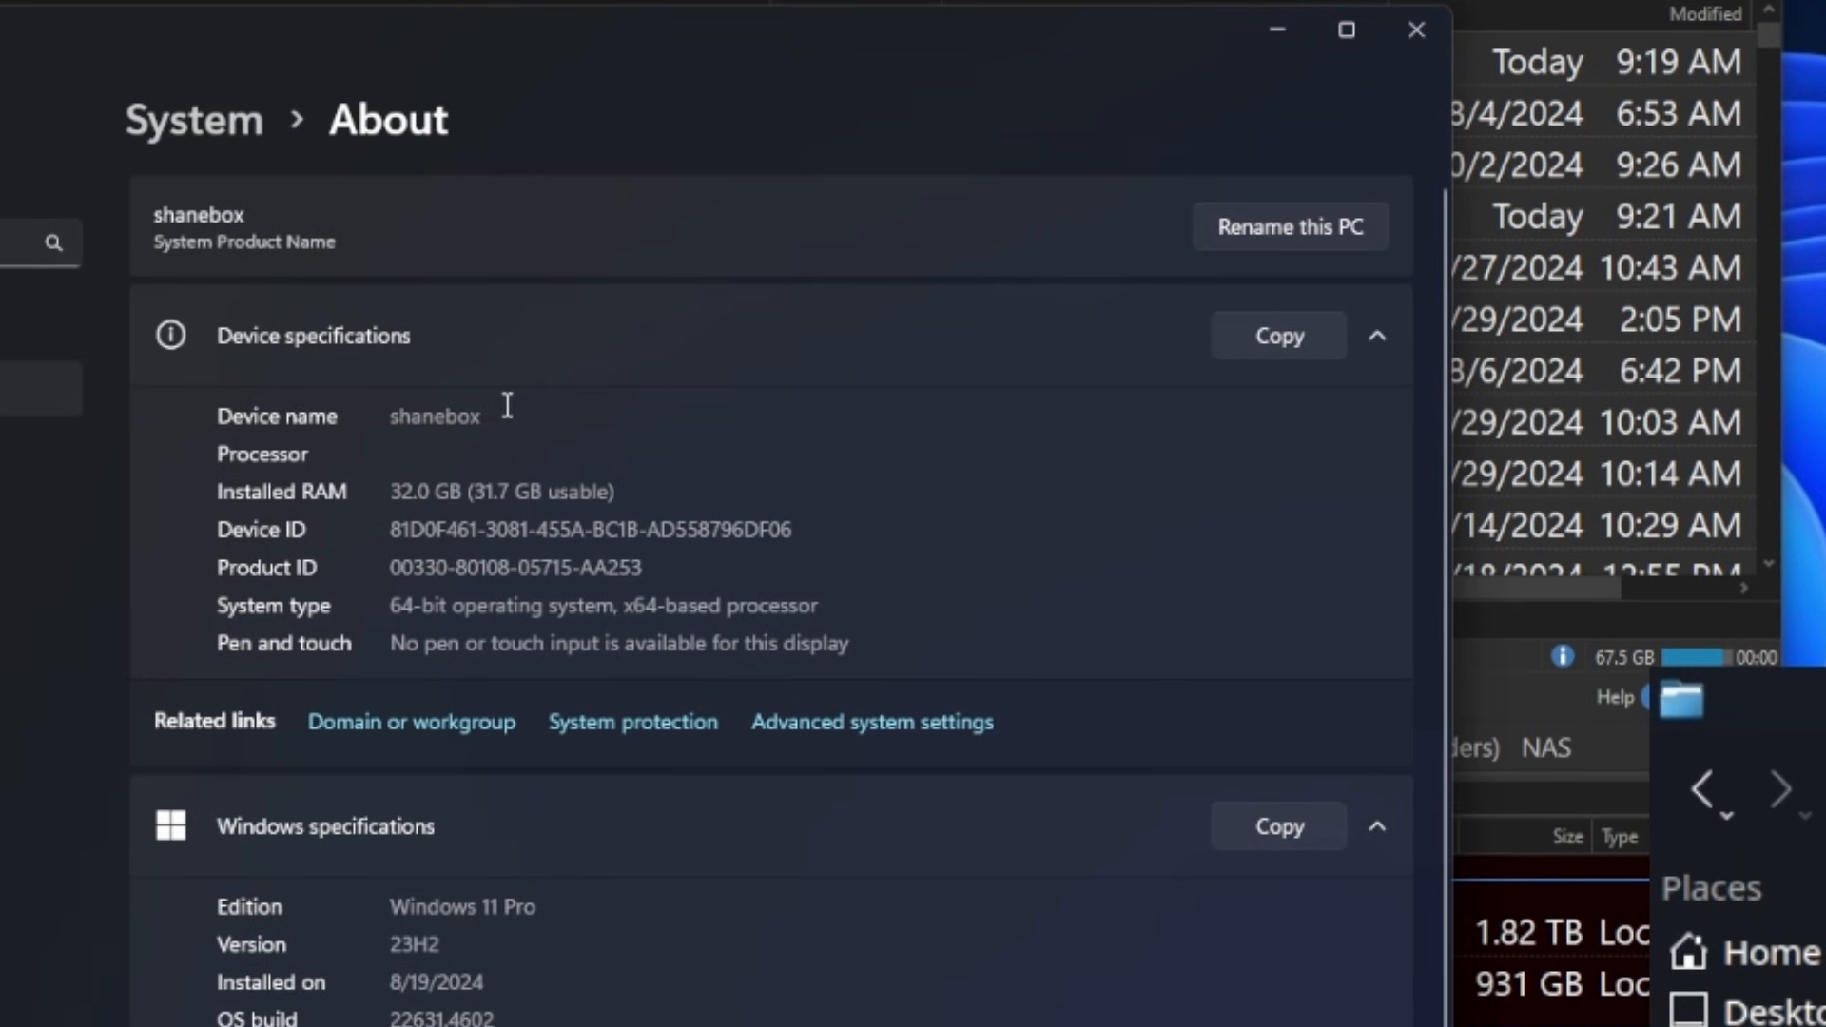
mouse_move(483, 411)
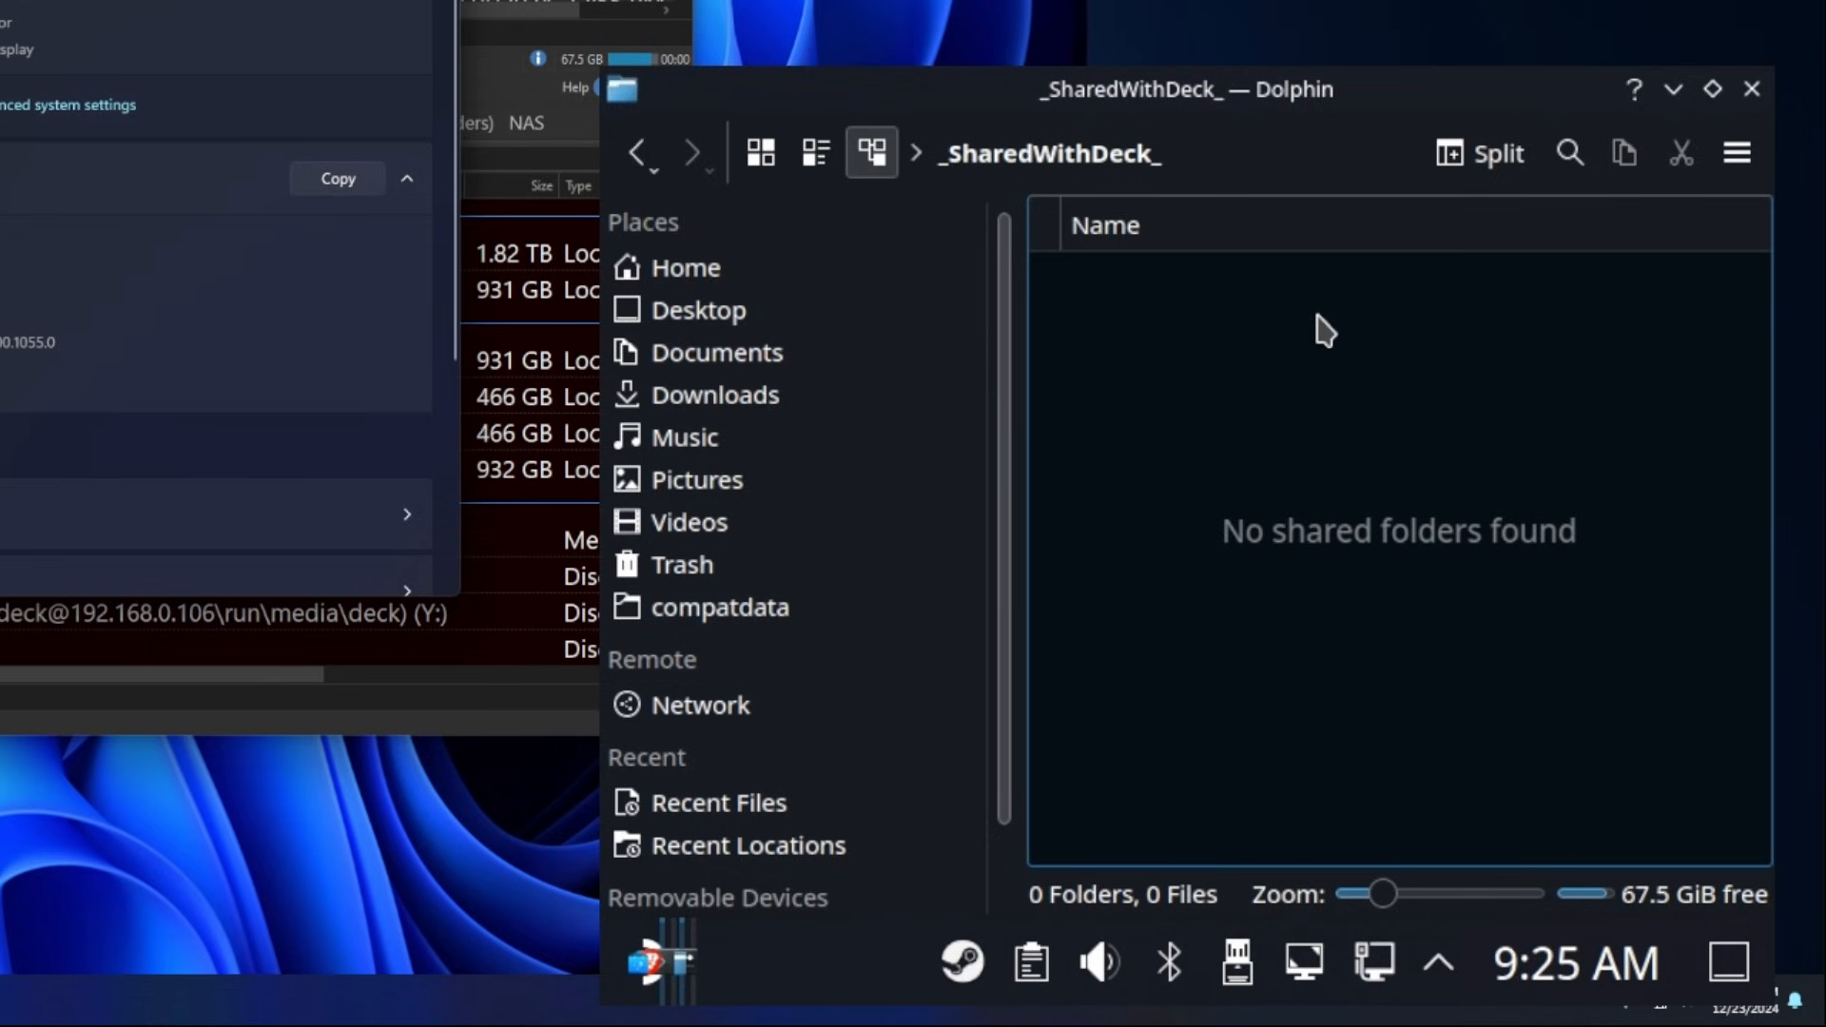
mouse_move(1313, 399)
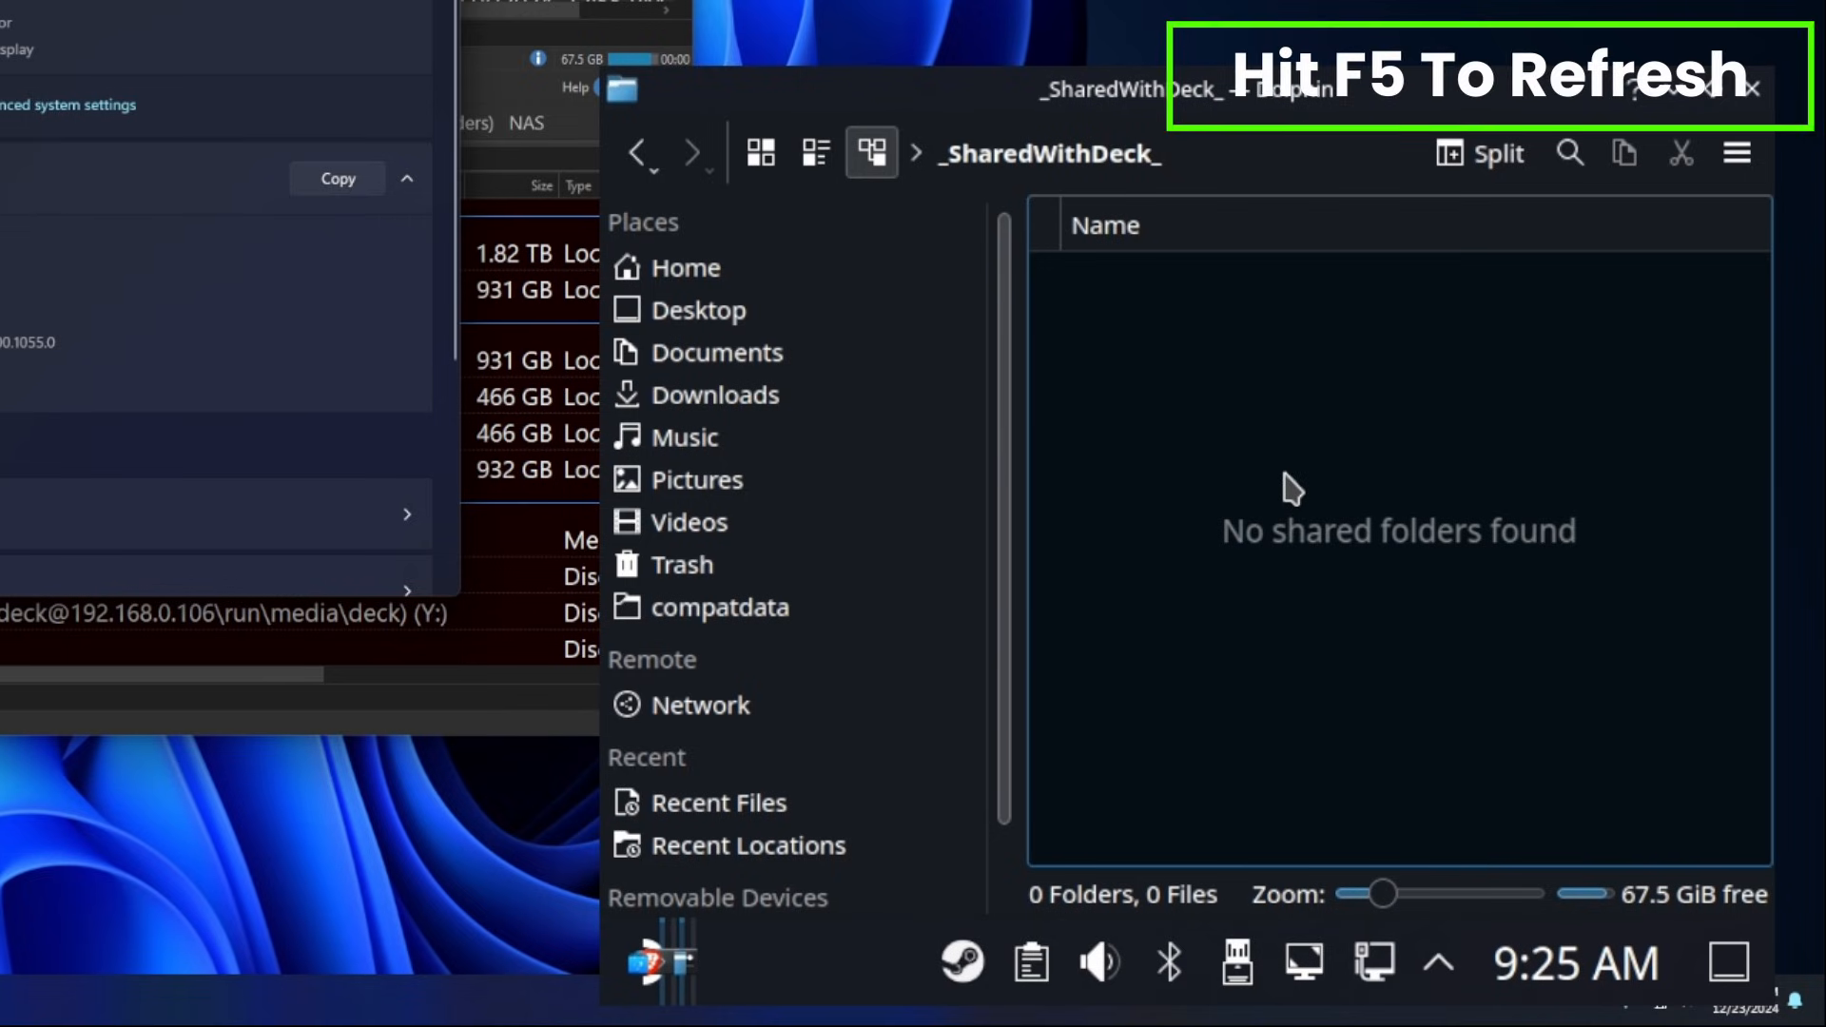
Refresh _SharedWithDeck_ to show 2ship.mp4, then browse Network to find SHANEBOX.
key("f5")
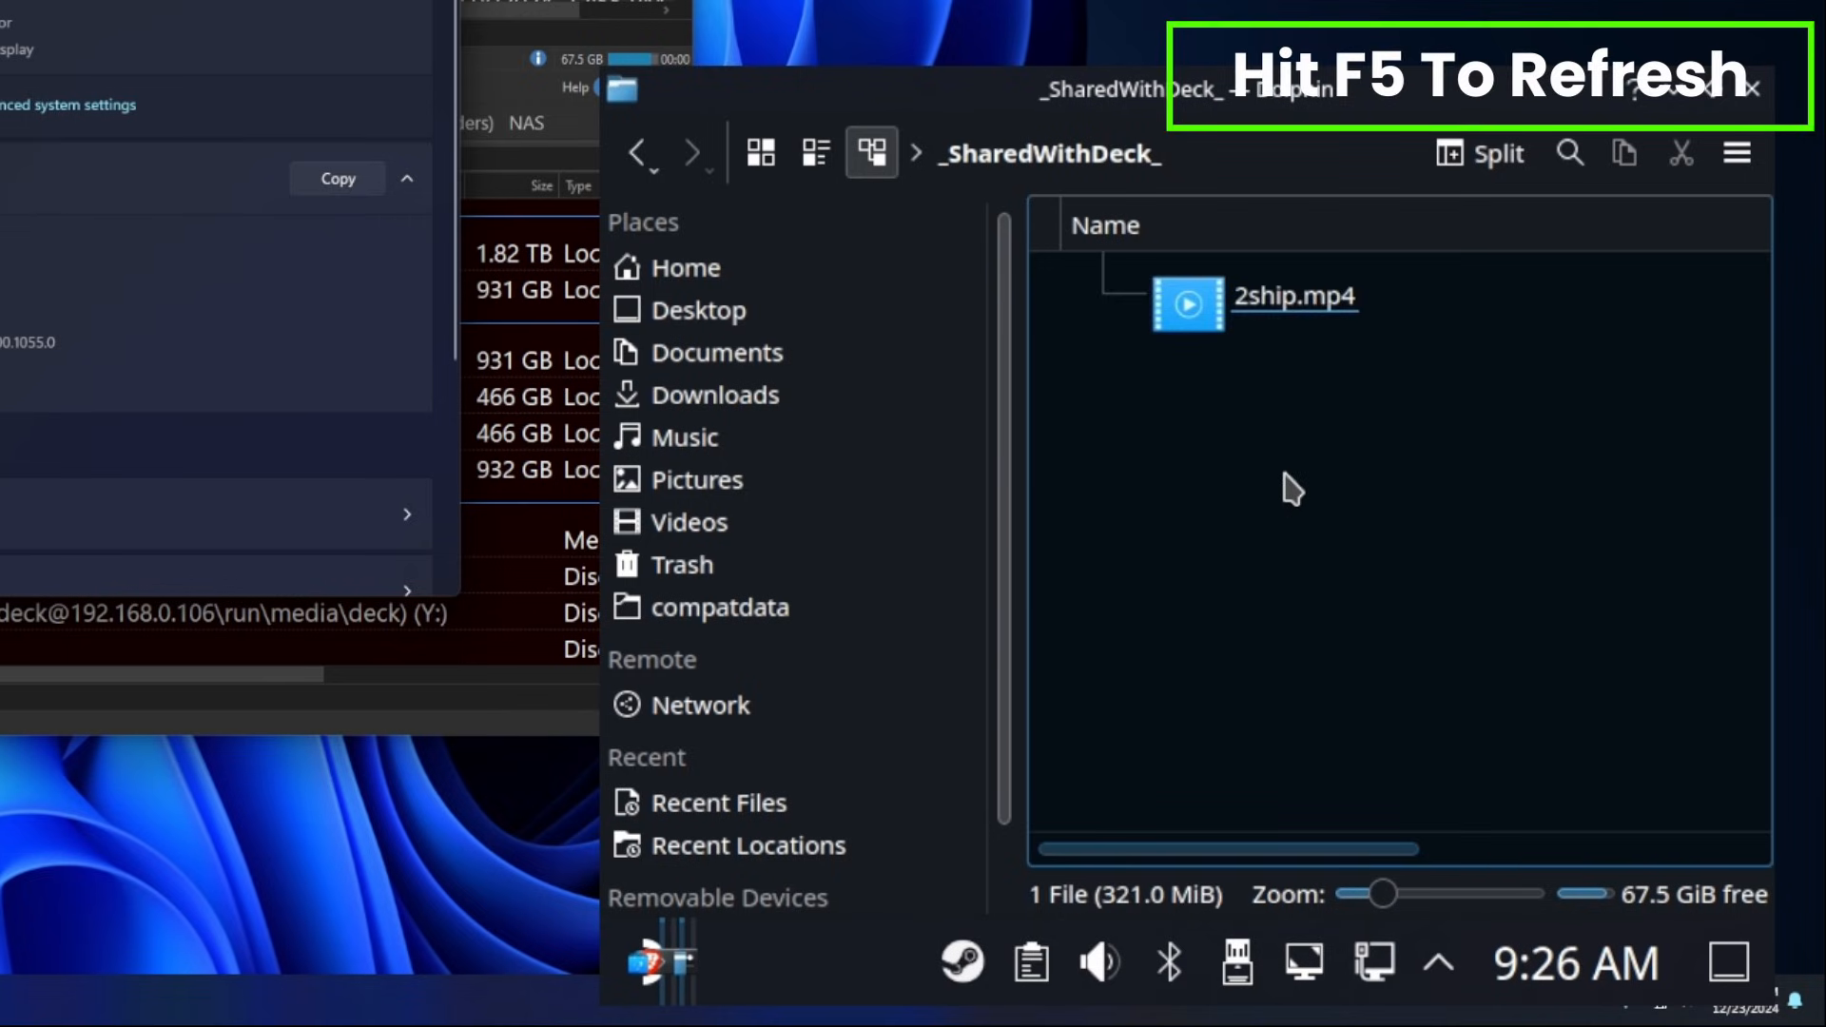
left_click(1292, 295)
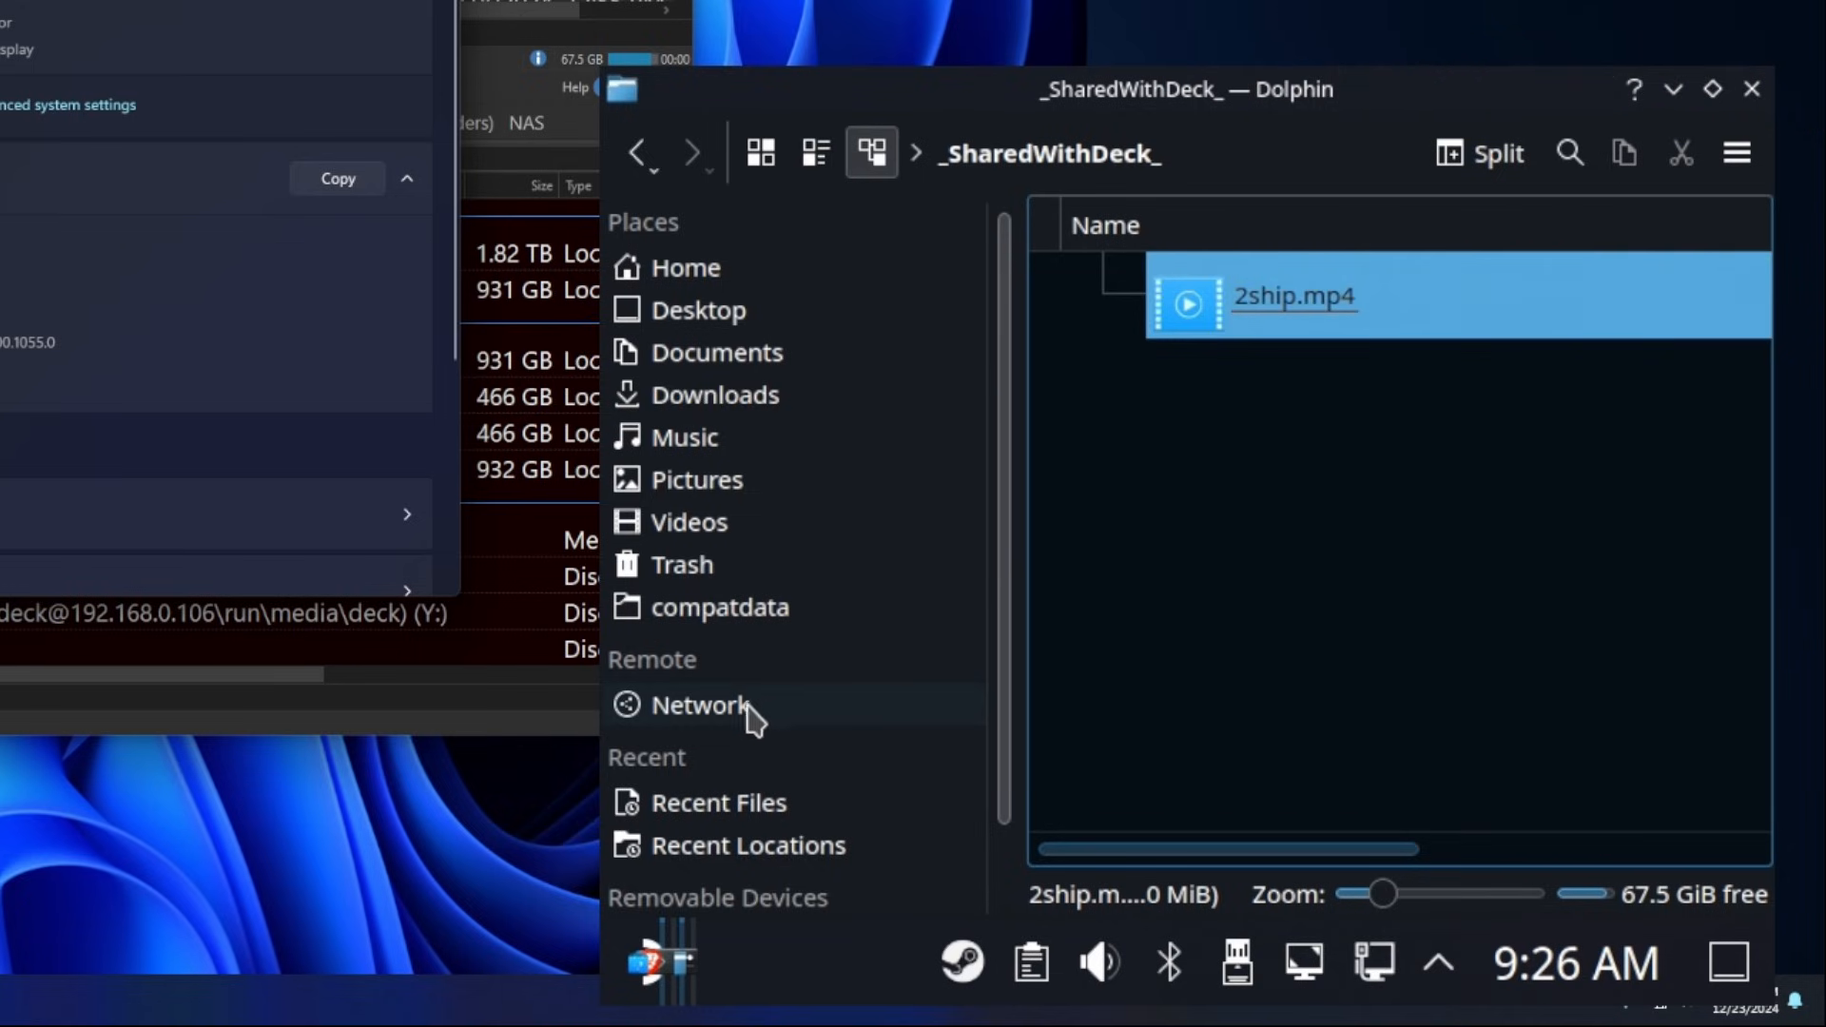
left_click(701, 705)
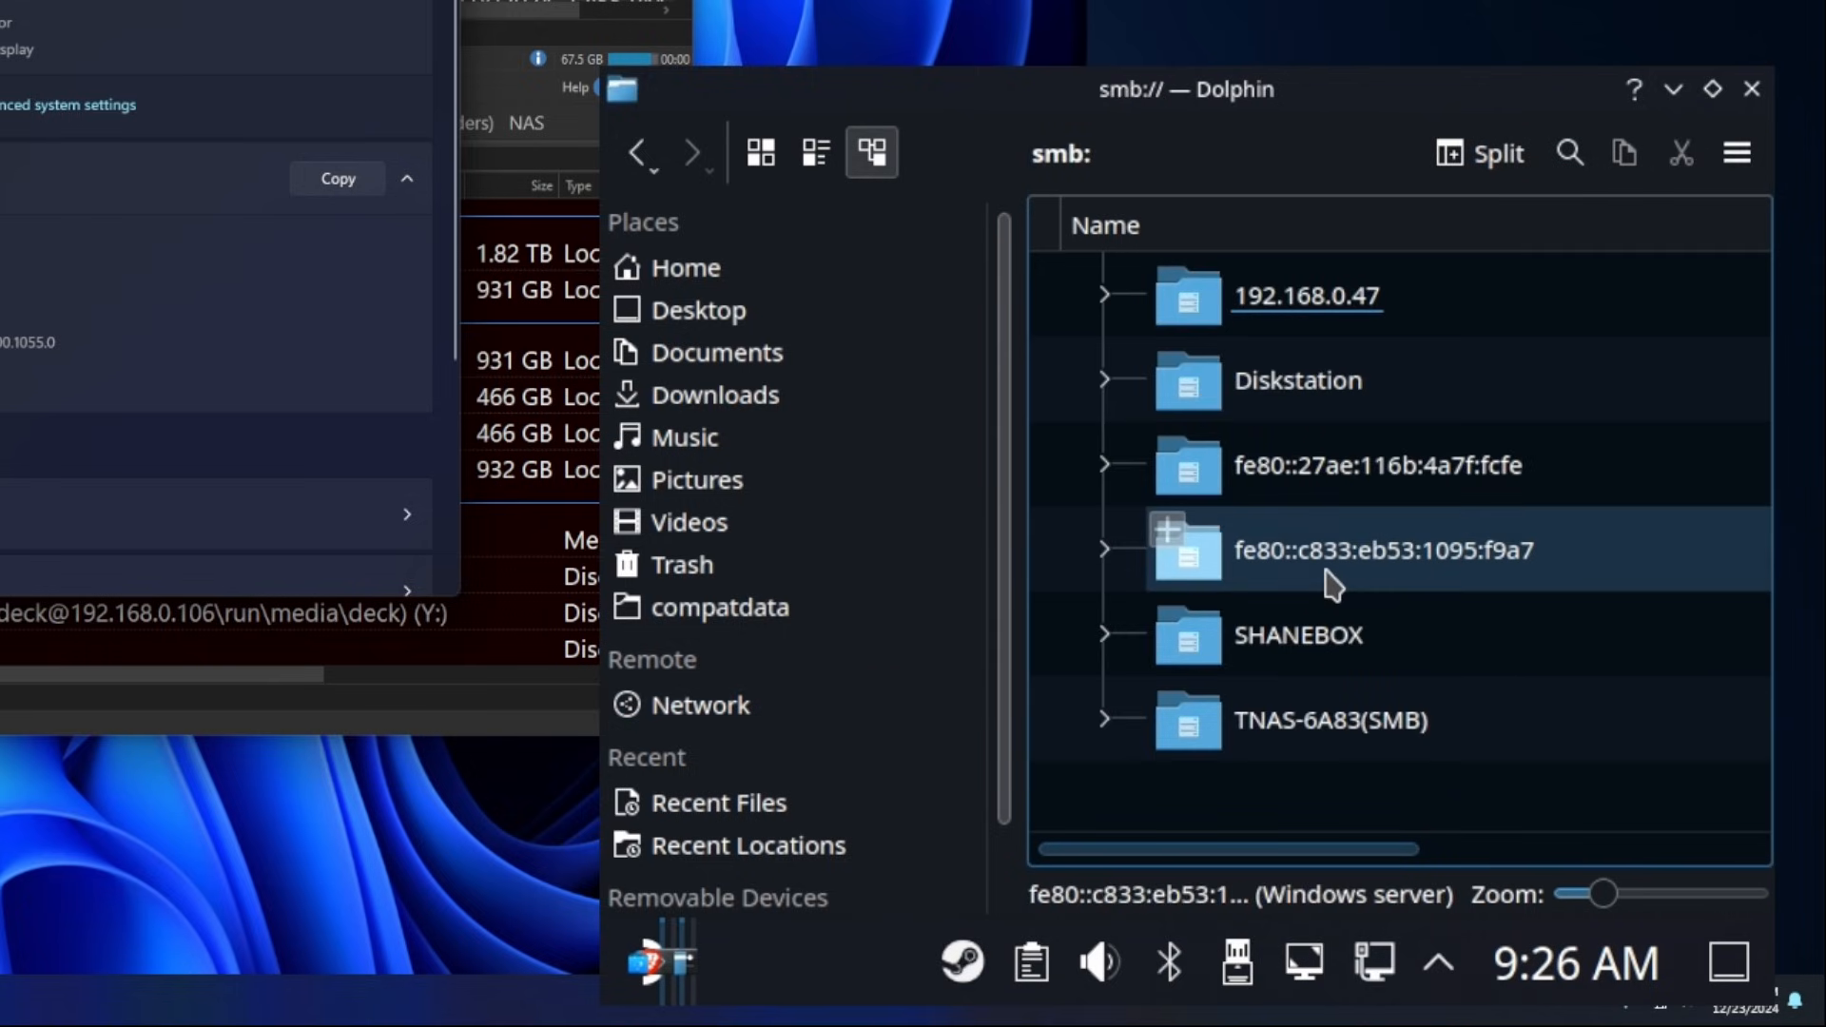
Add SHANEBOX to Places, then reopen it from there and enter _SharedWithDeck_.
right_click(1296, 634)
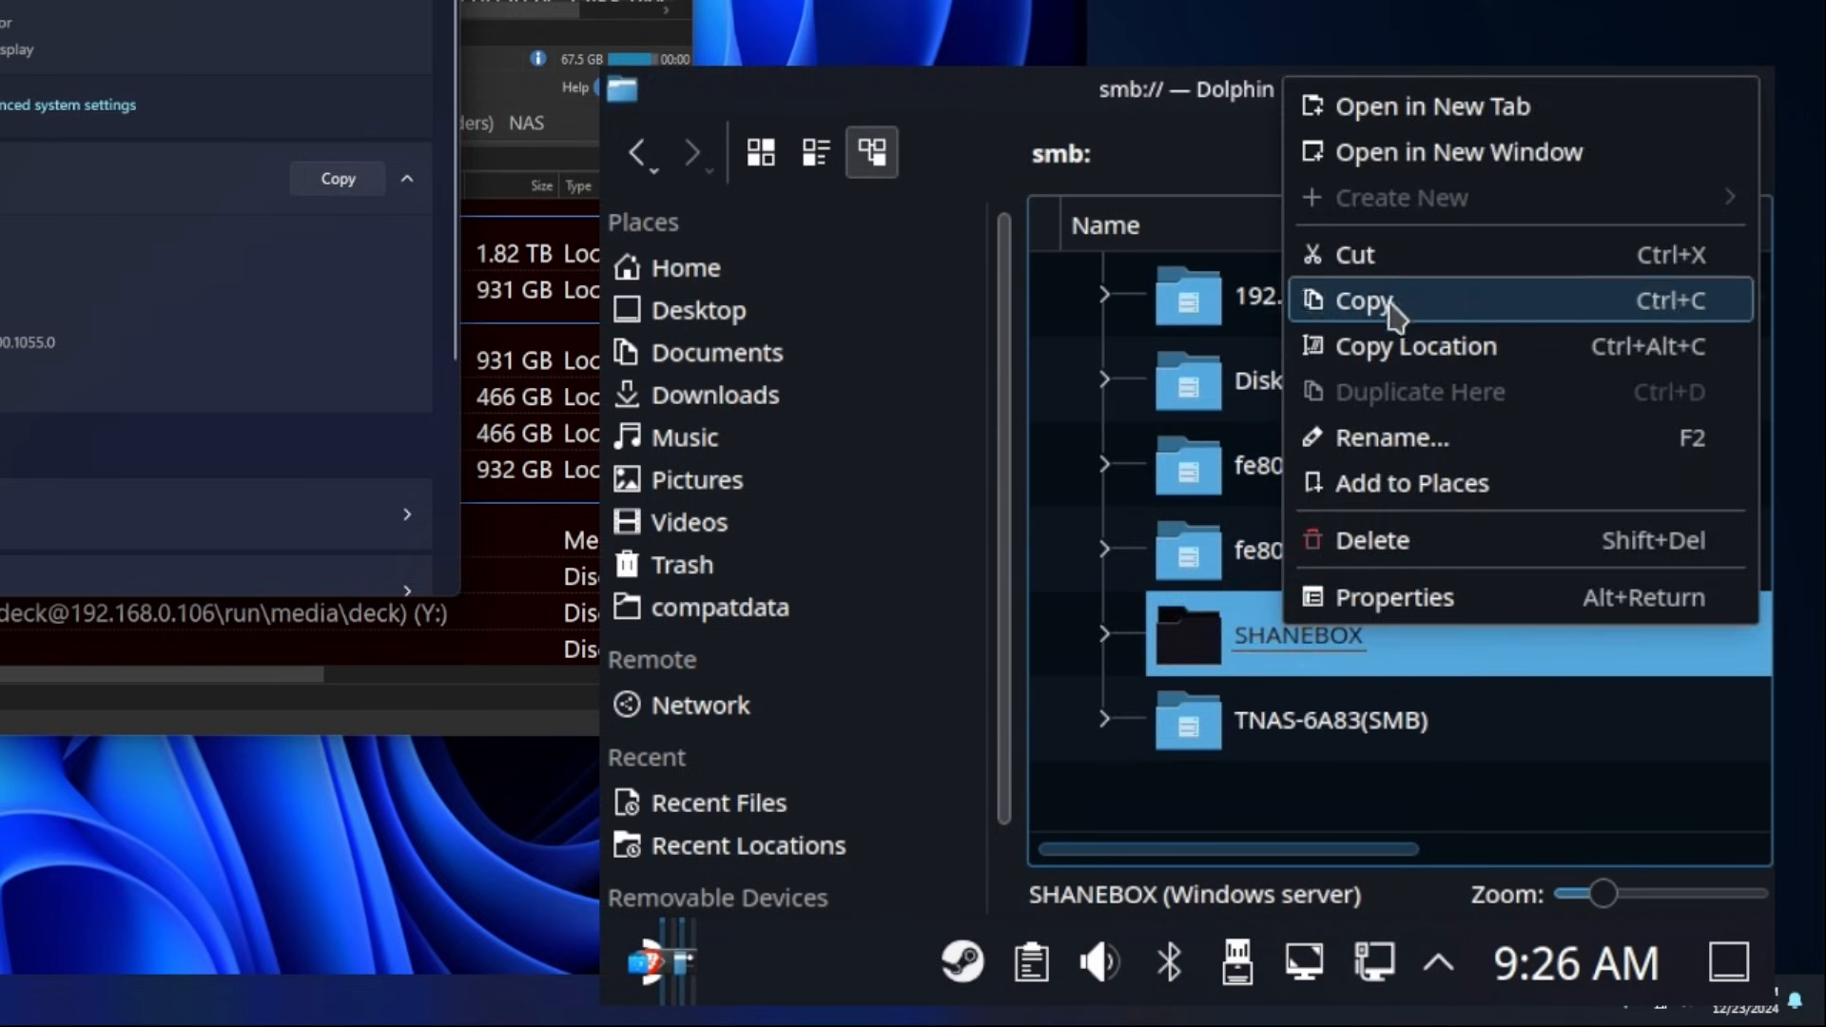
mouse_move(1455, 483)
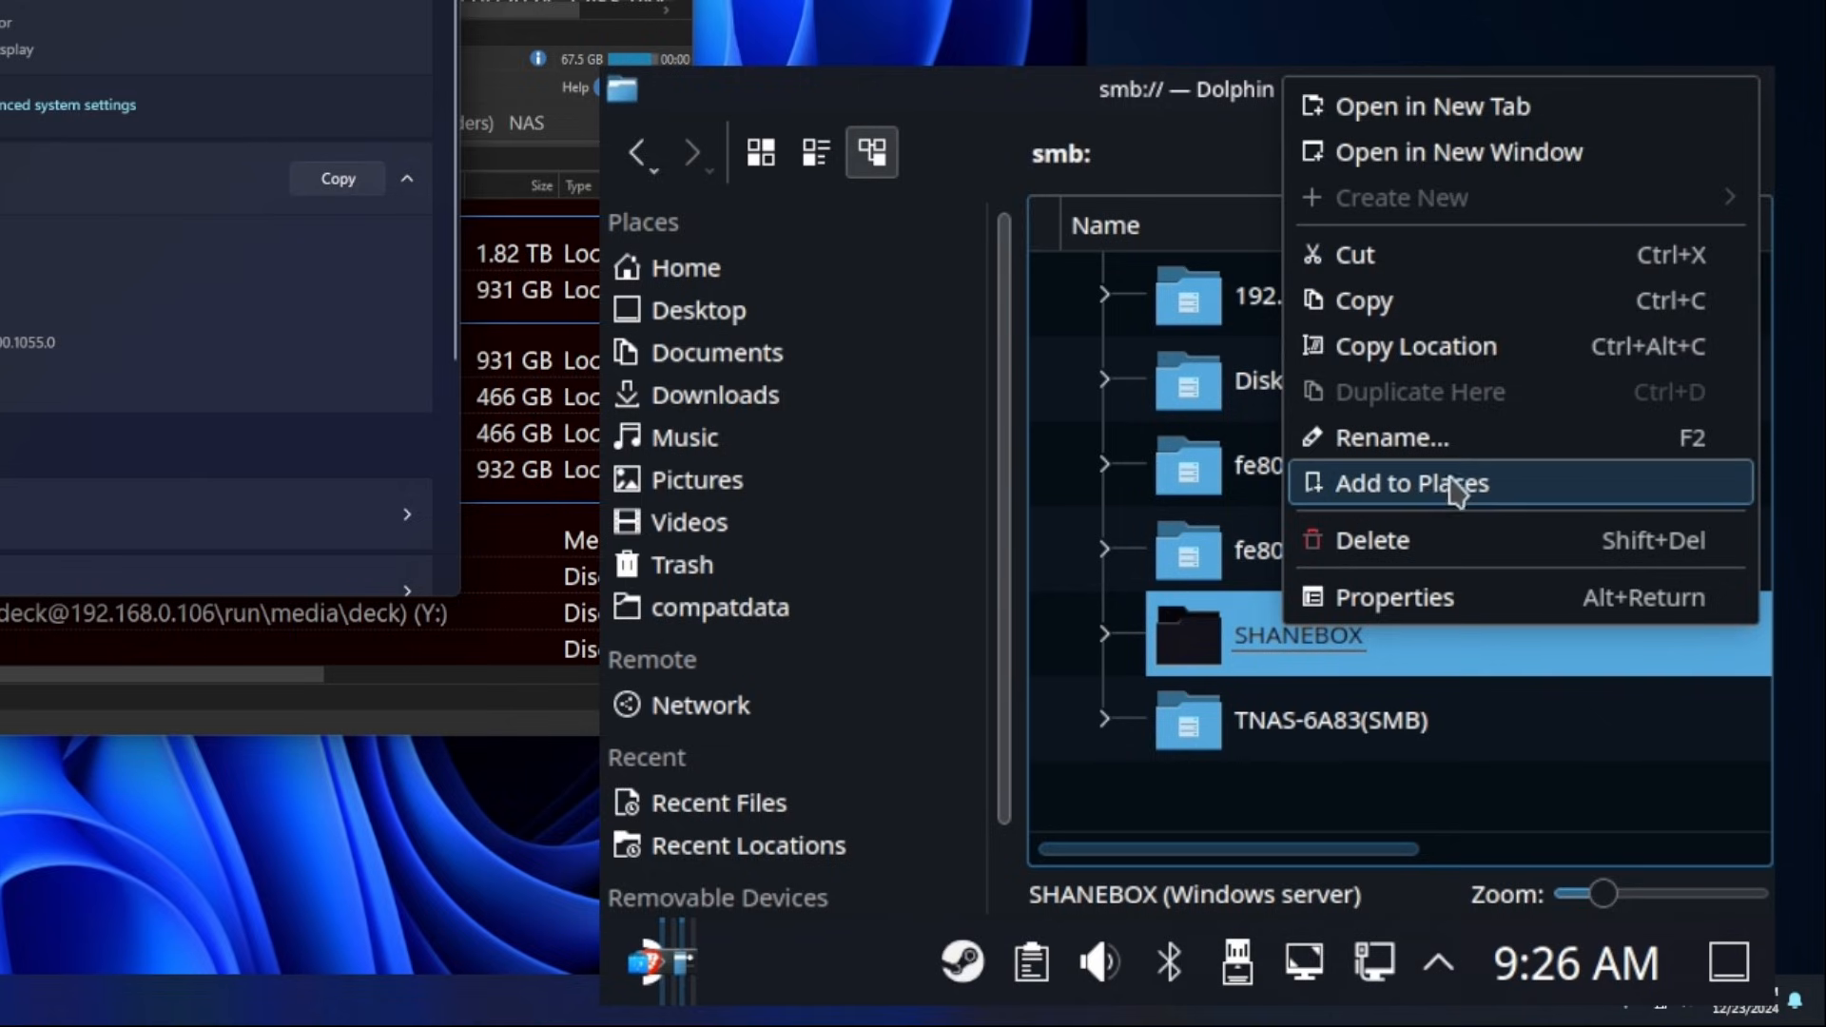
left_click(1410, 482)
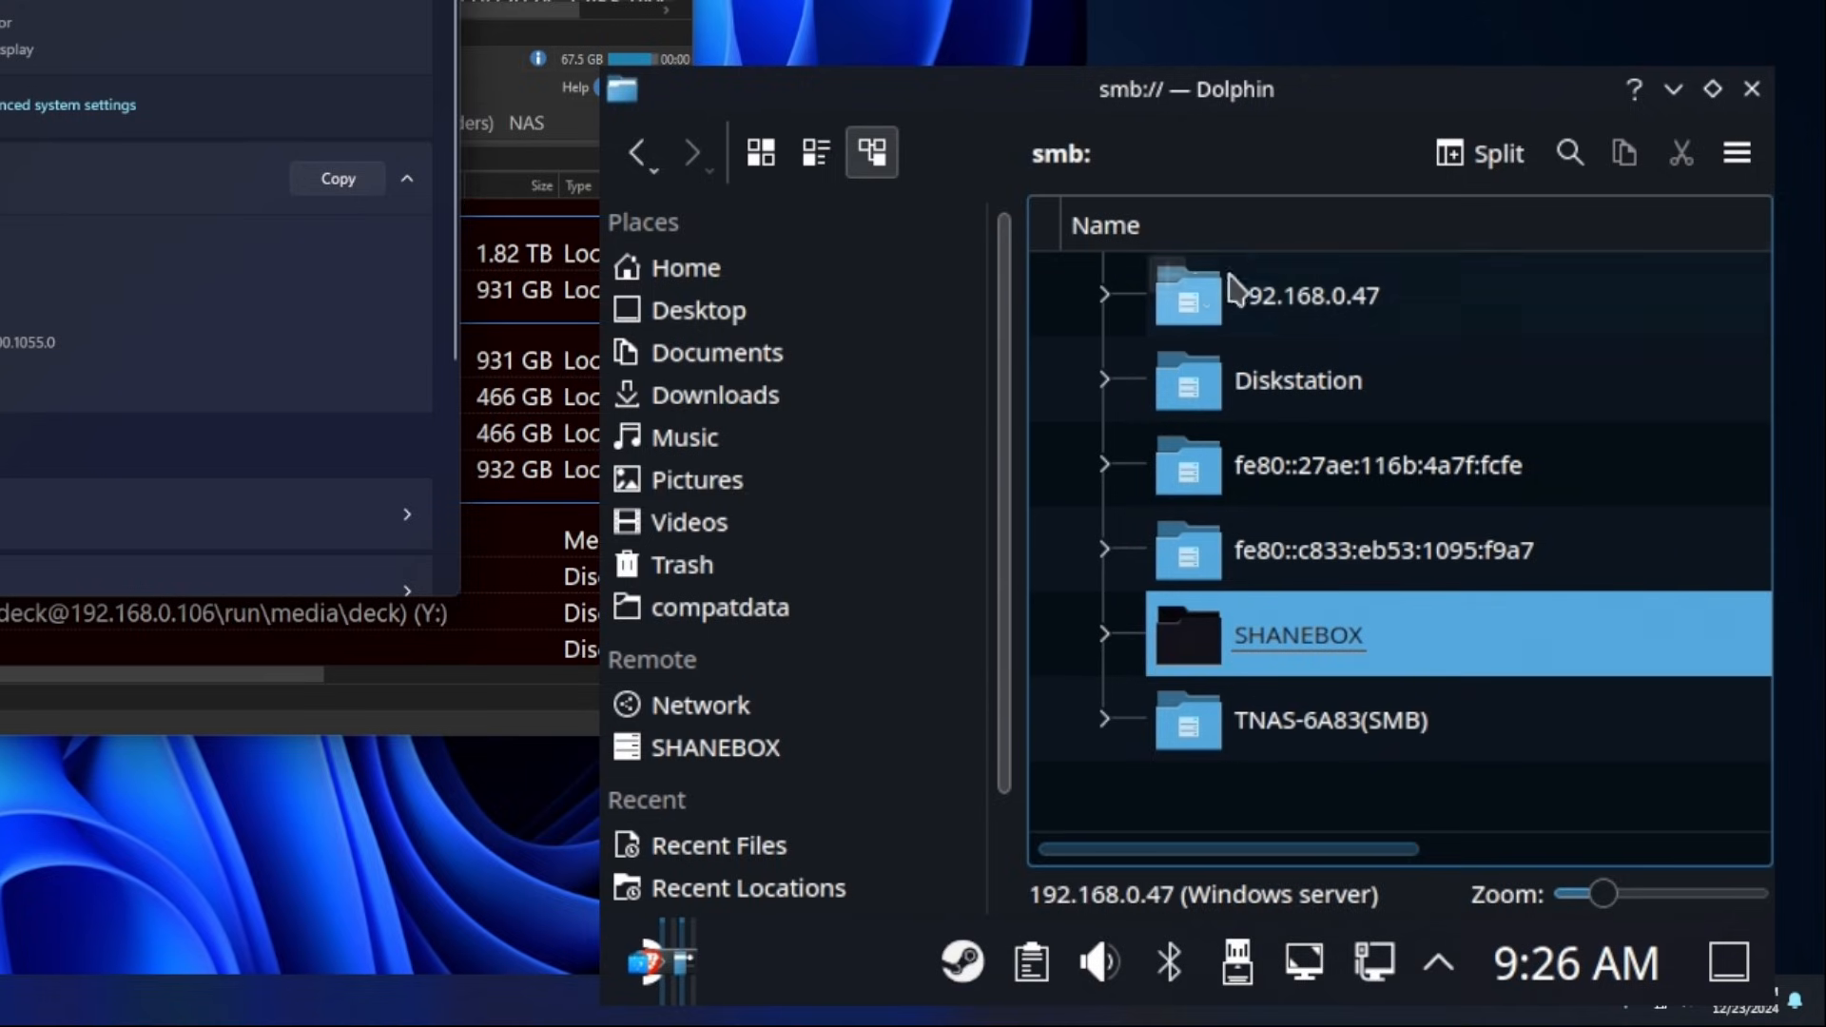
left_click(703, 704)
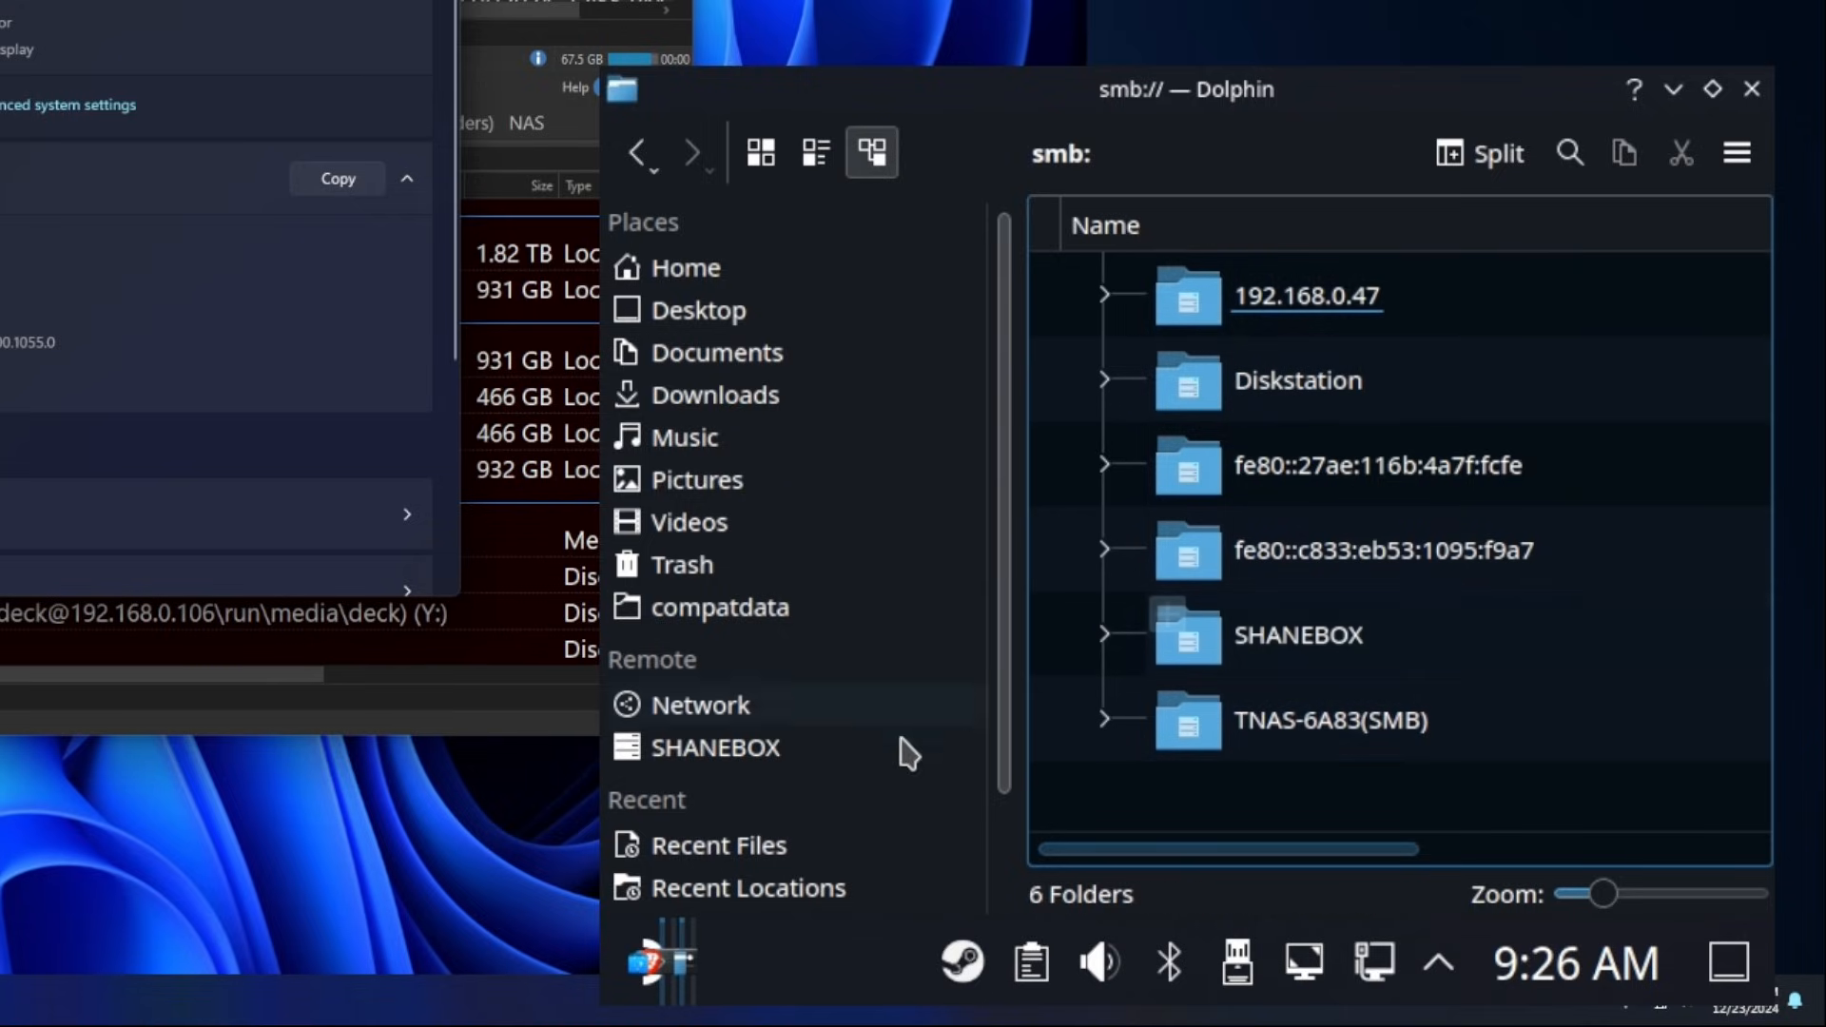
left_click(715, 747)
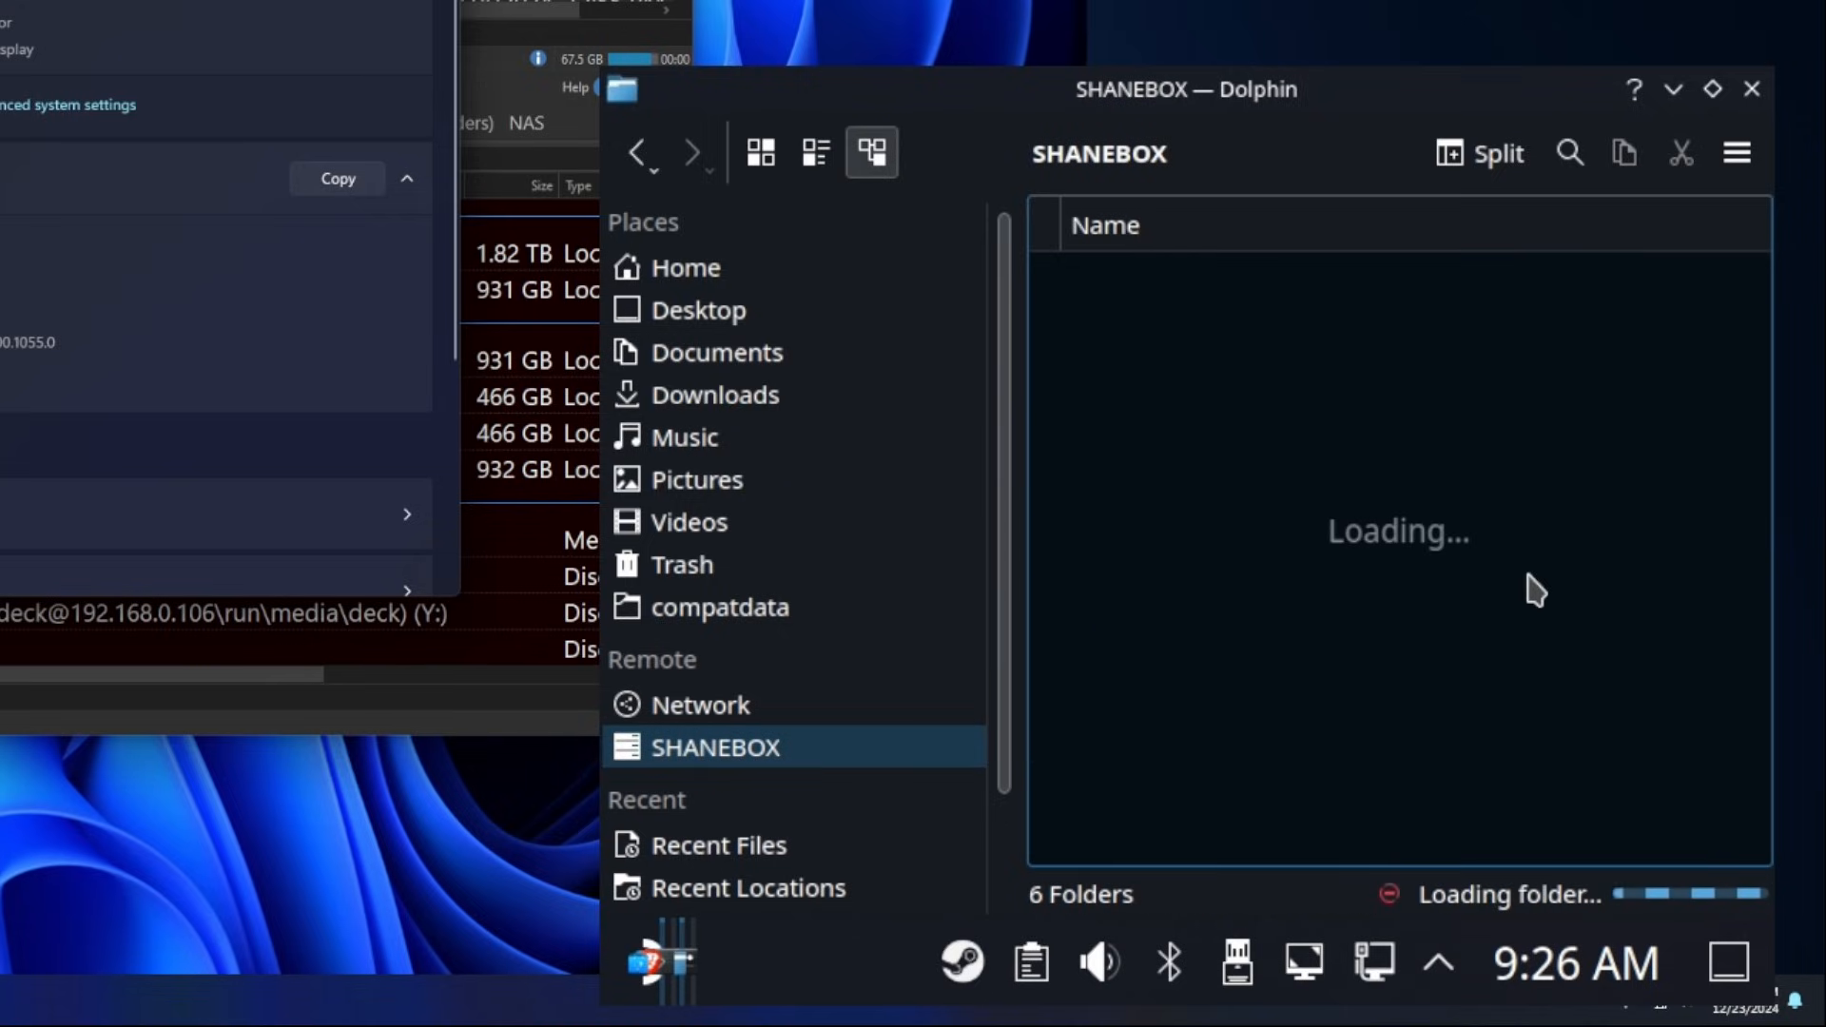
mouse_move(1552, 580)
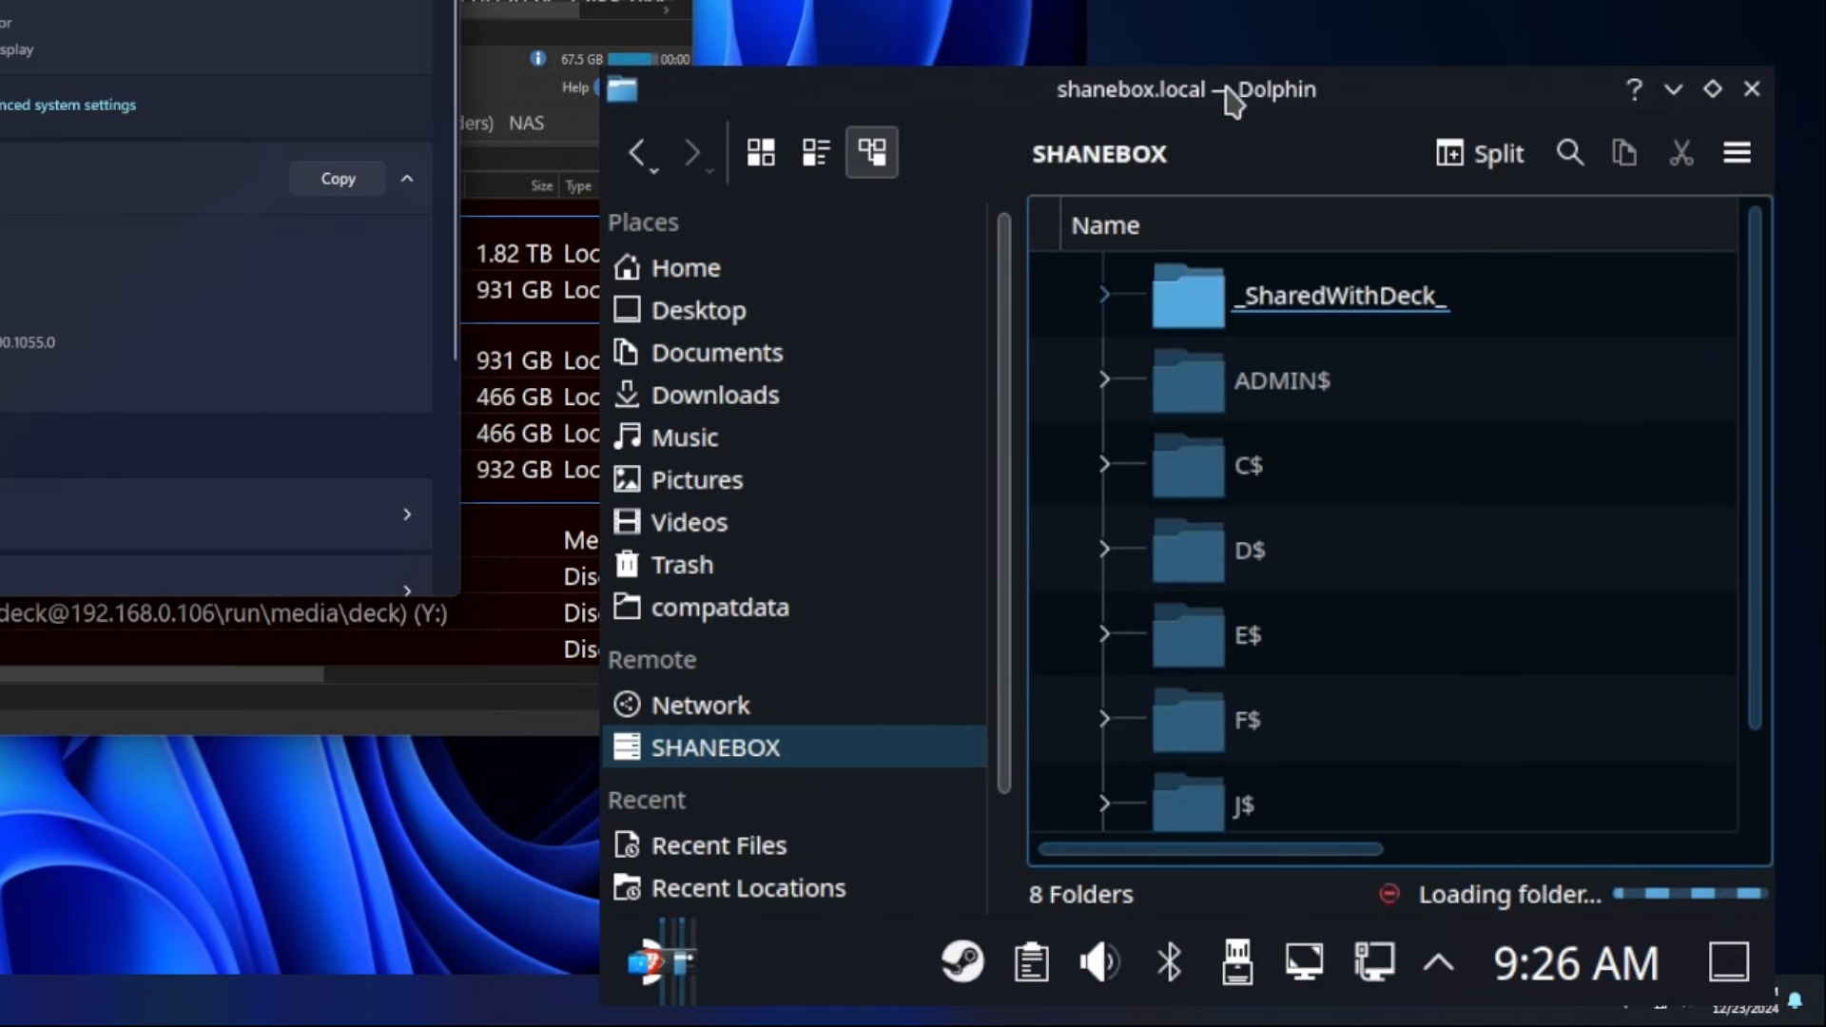
double_click(1339, 294)
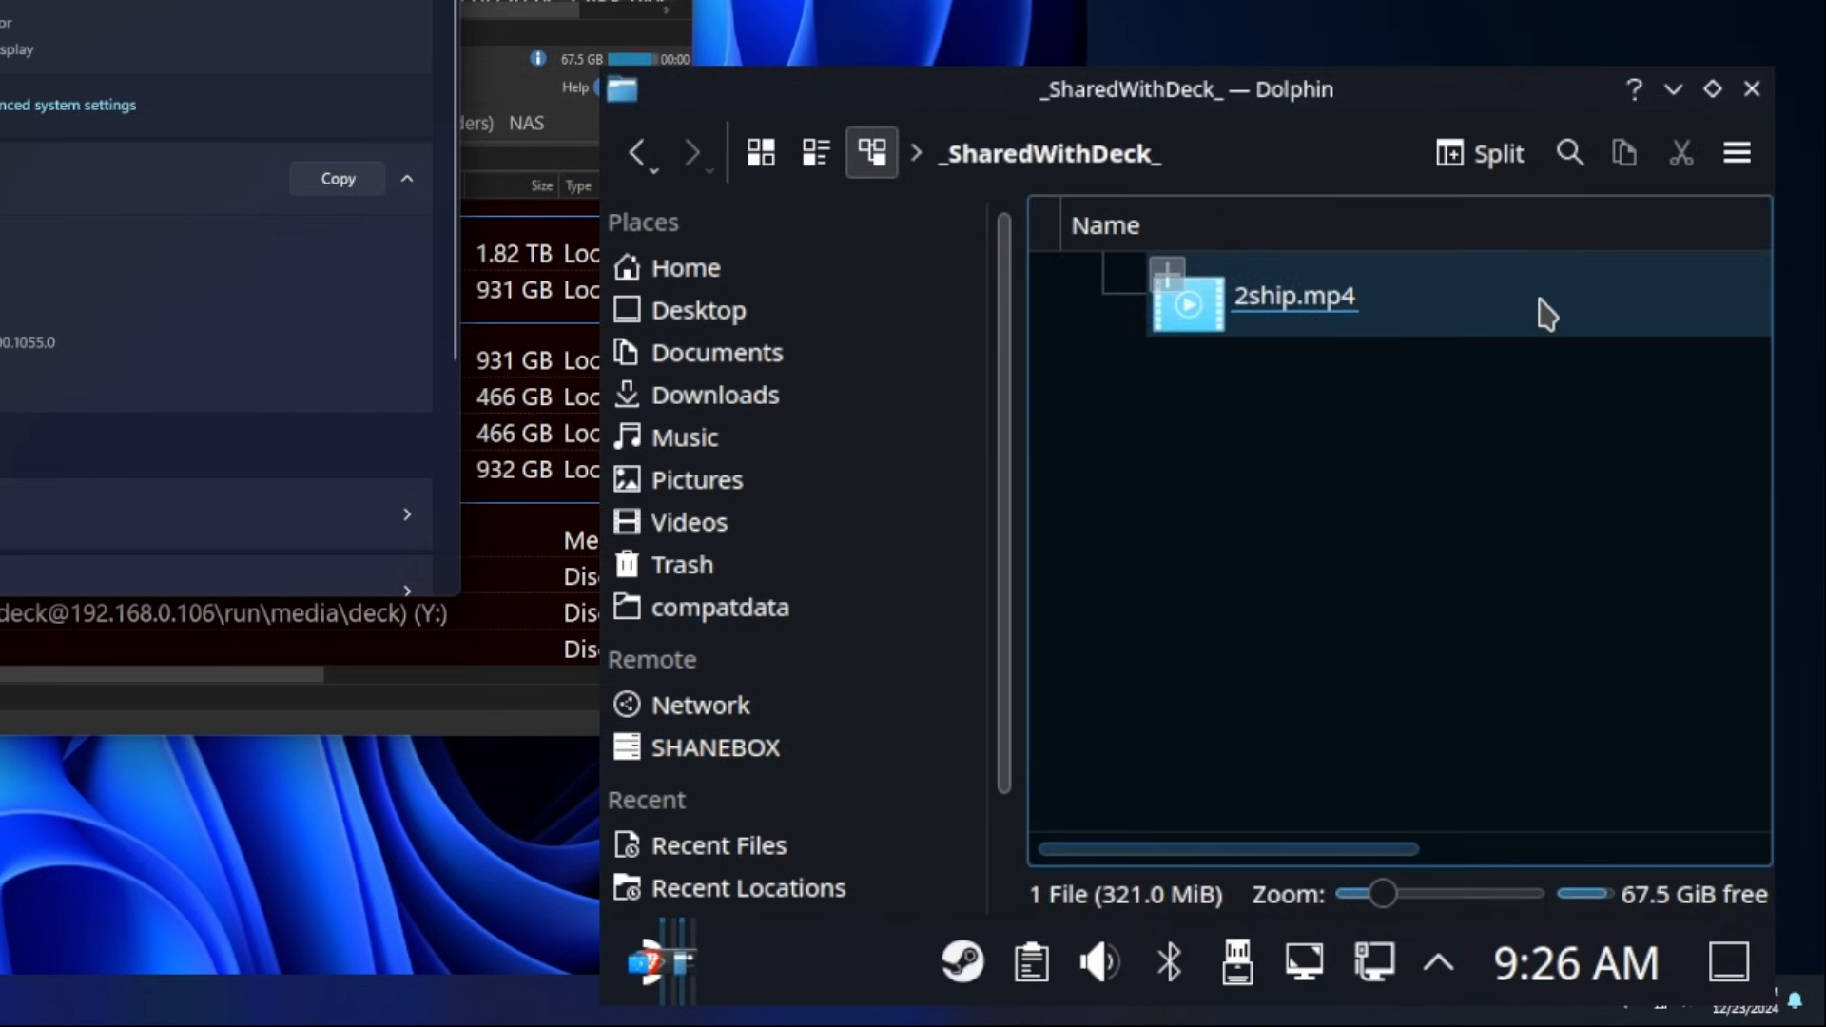
mouse_move(1303, 315)
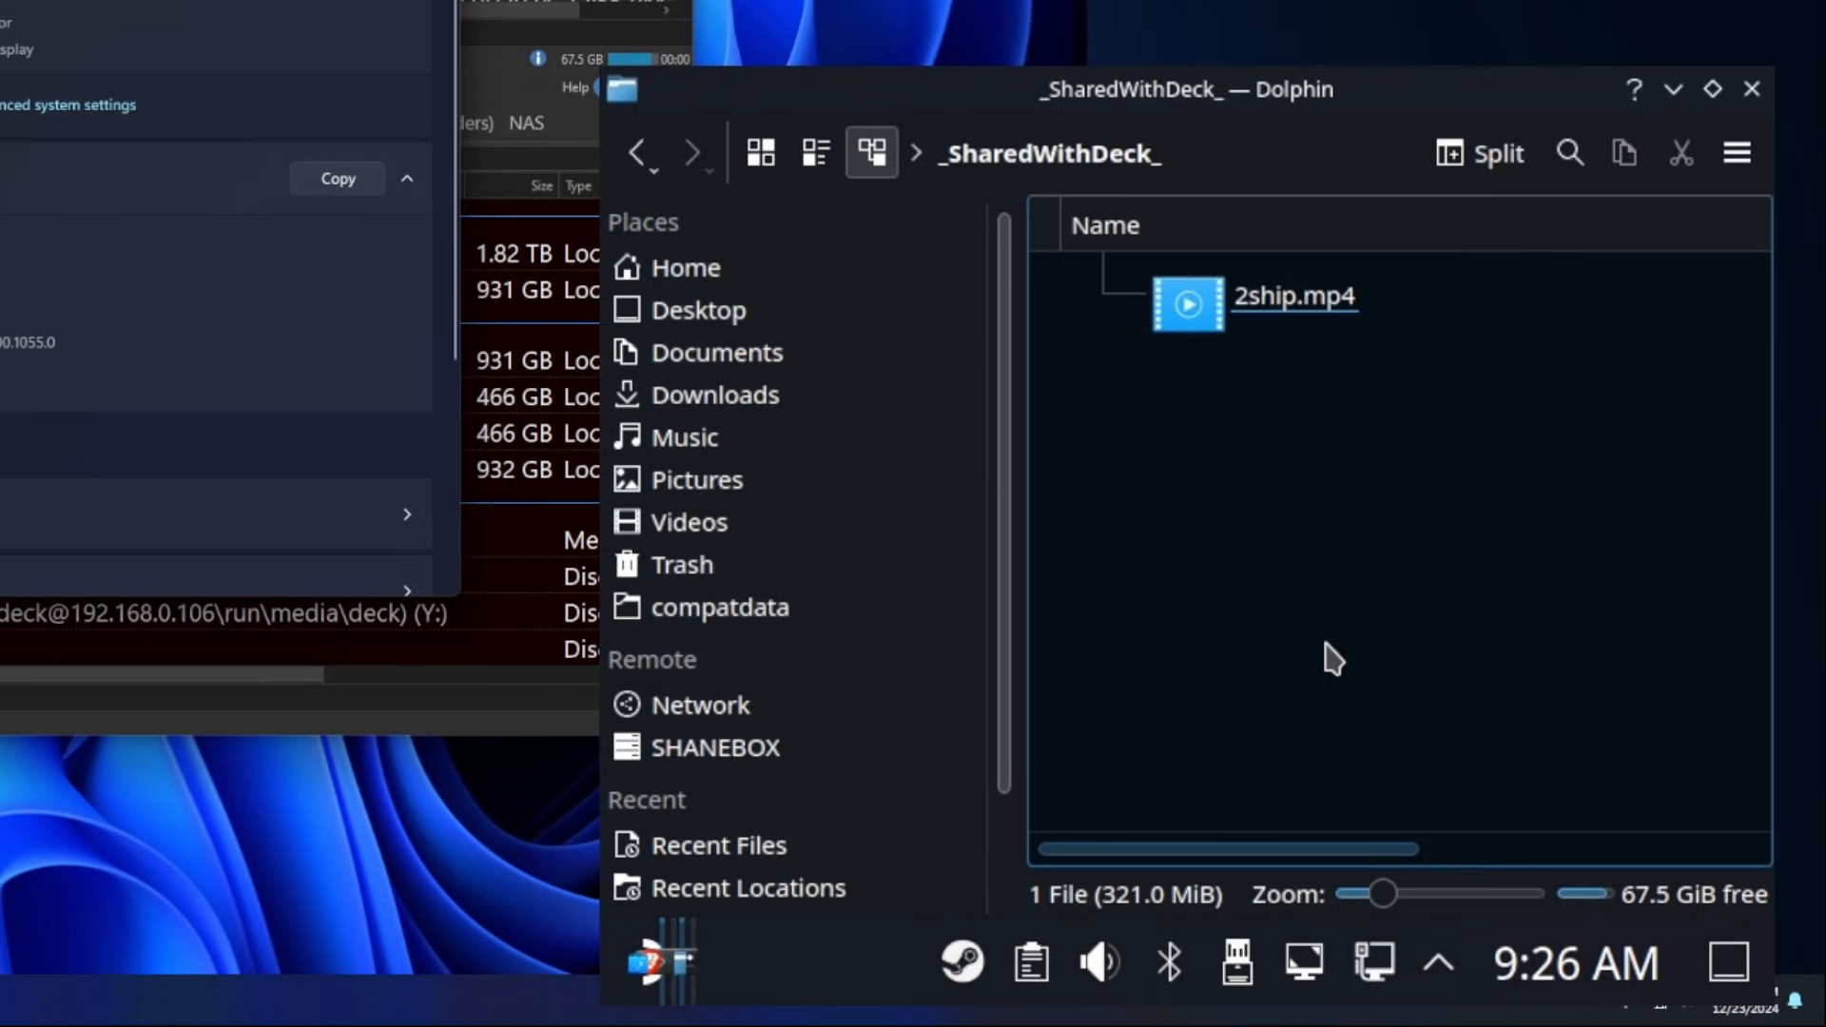
Copy the skip-login movie zip from Downloads, dismissing the sign-in prompt and error.
left_click(714, 394)
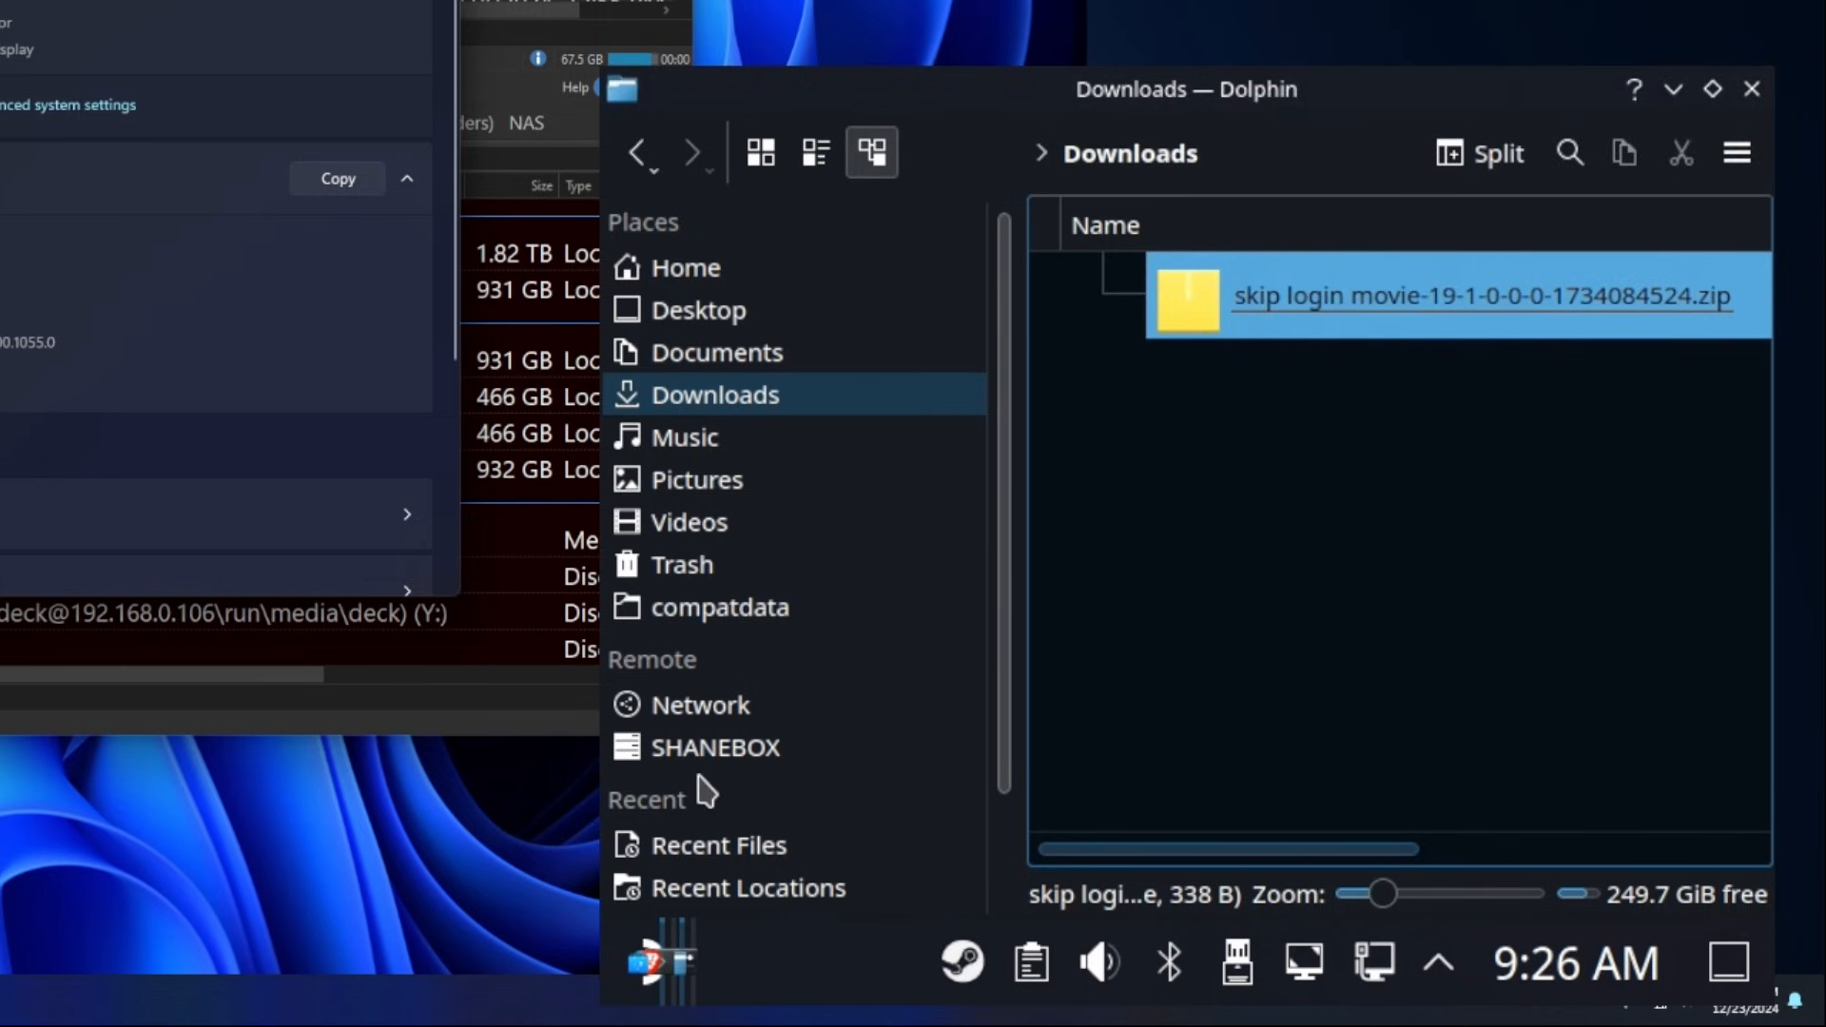
right_click(1152, 524)
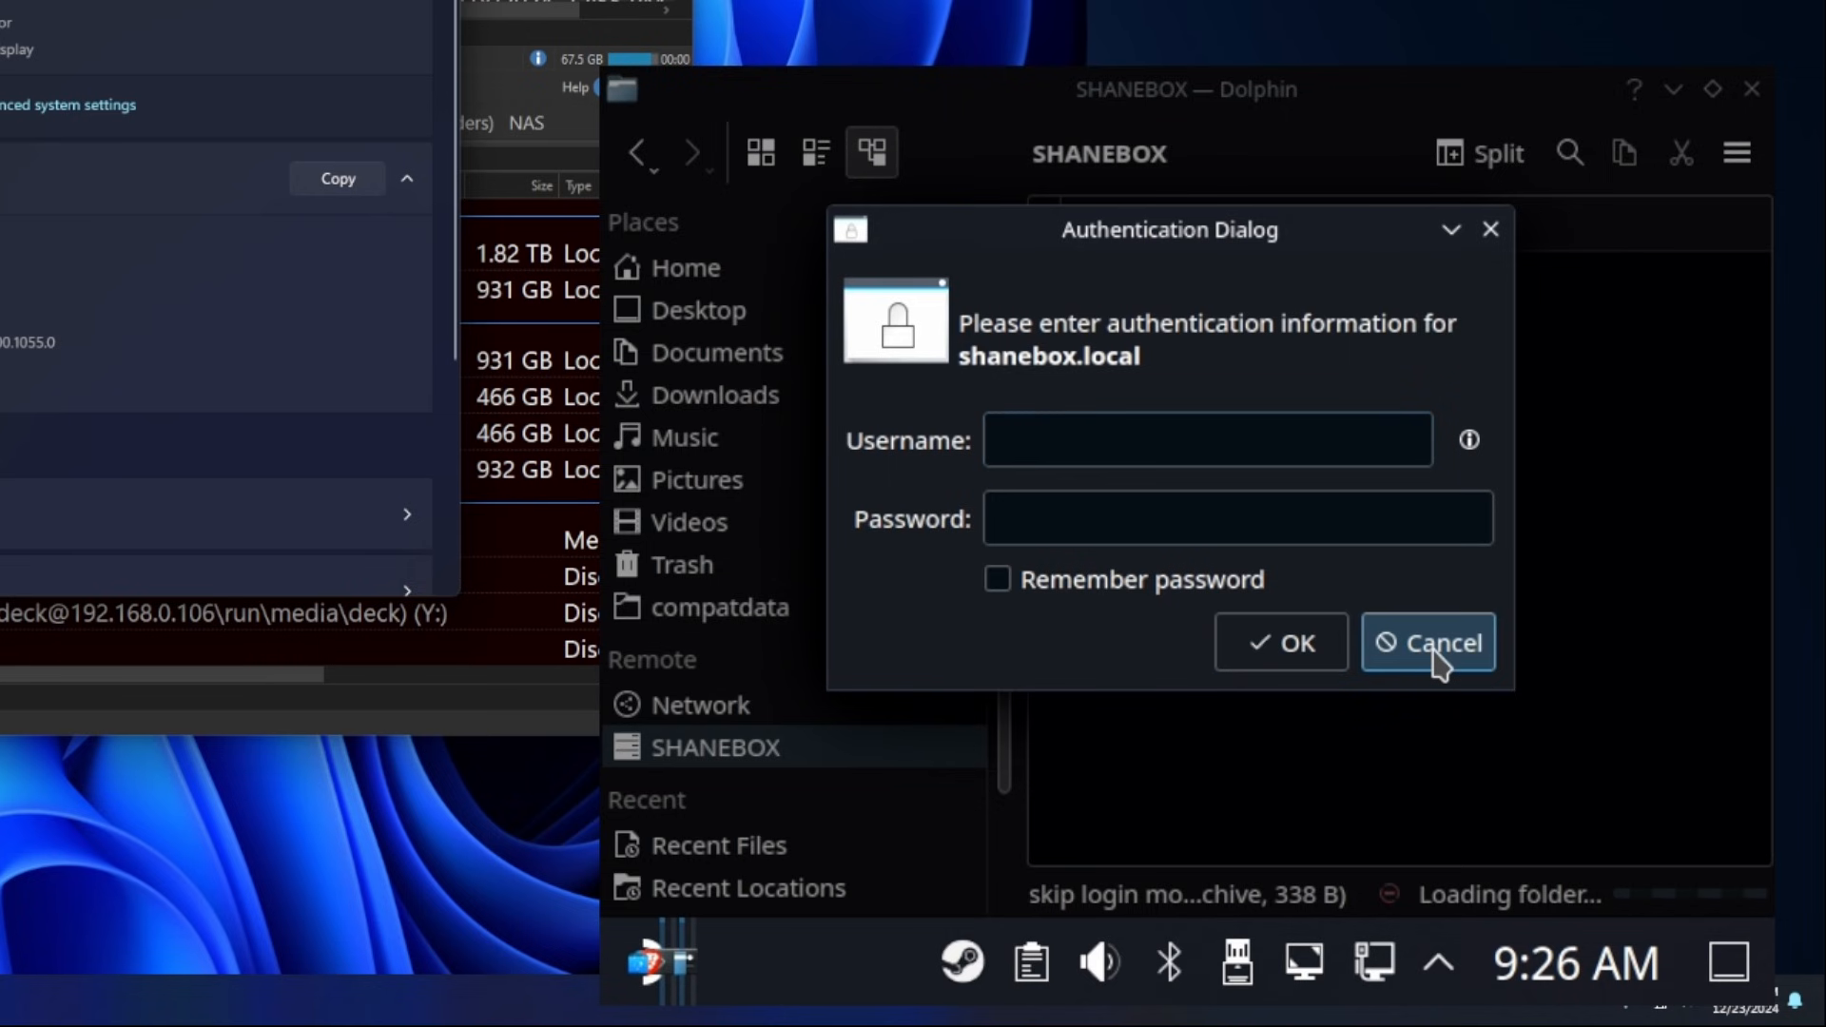
left_click(1426, 641)
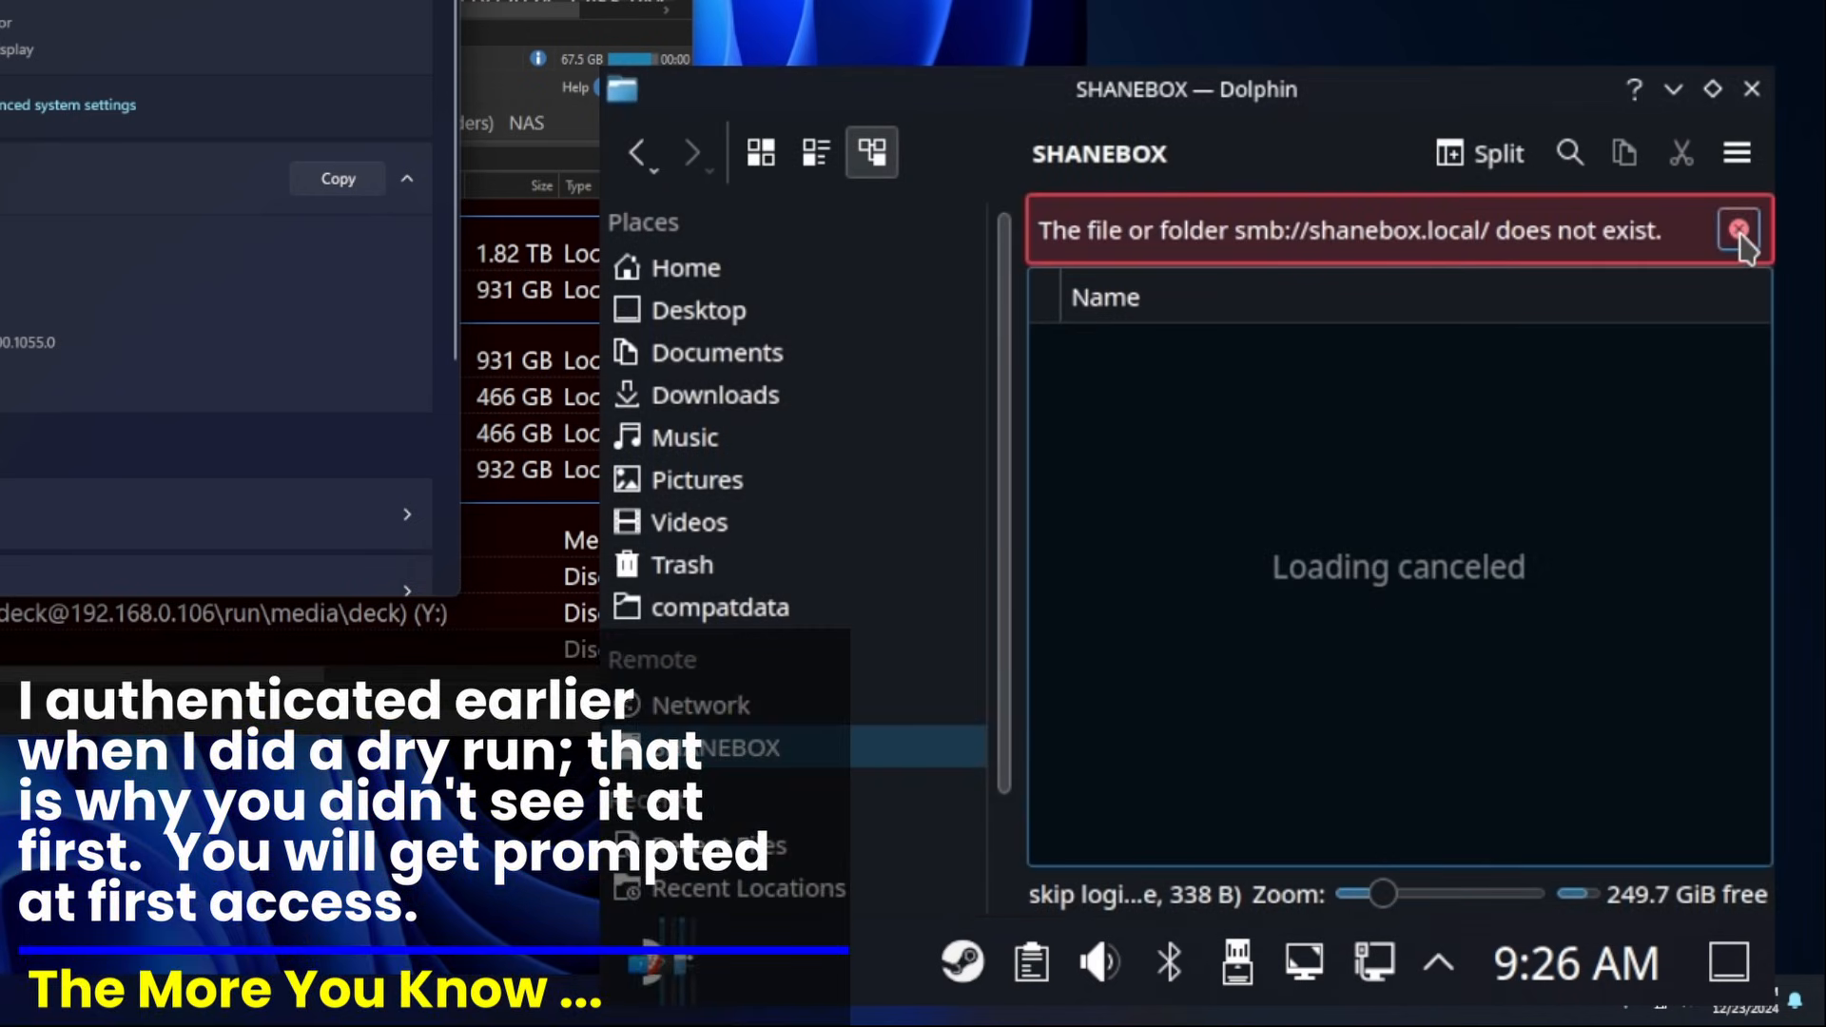
left_click(1739, 229)
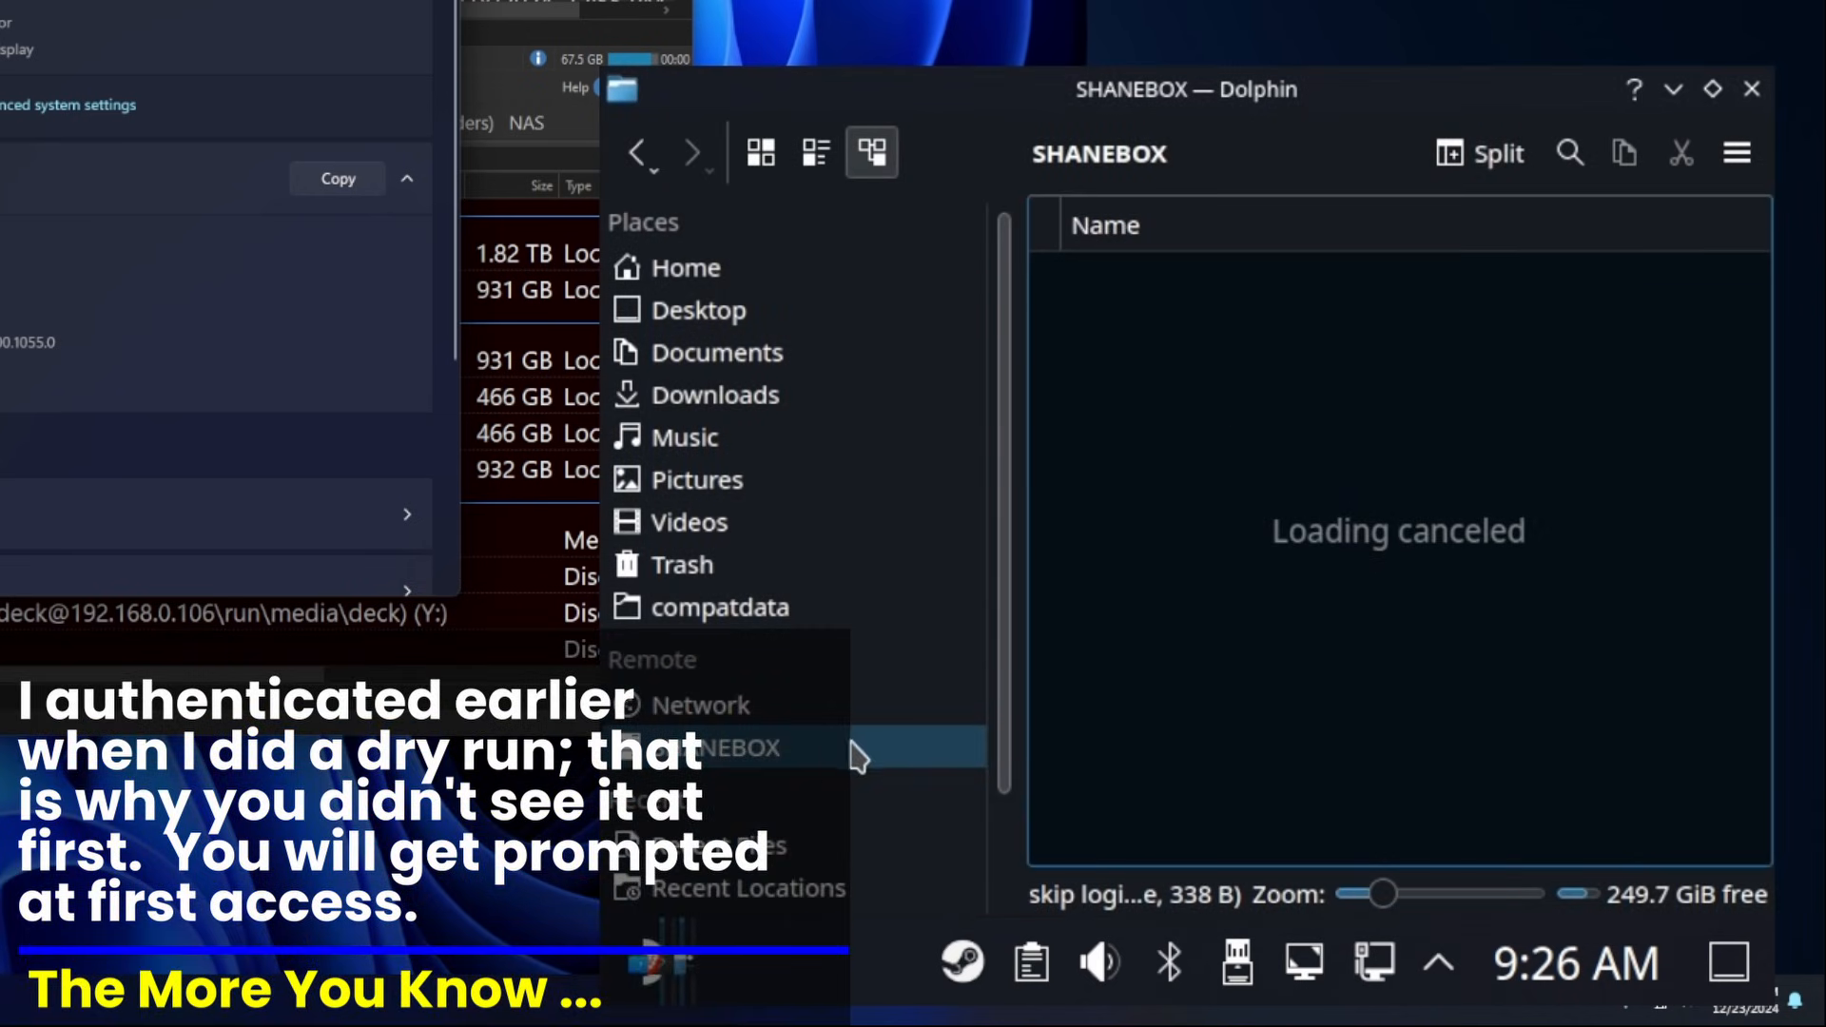
Sign in to SHANEBOX as administrator with a remembered password and bring up paste in _SharedWithDeck_.
left_click(727, 747)
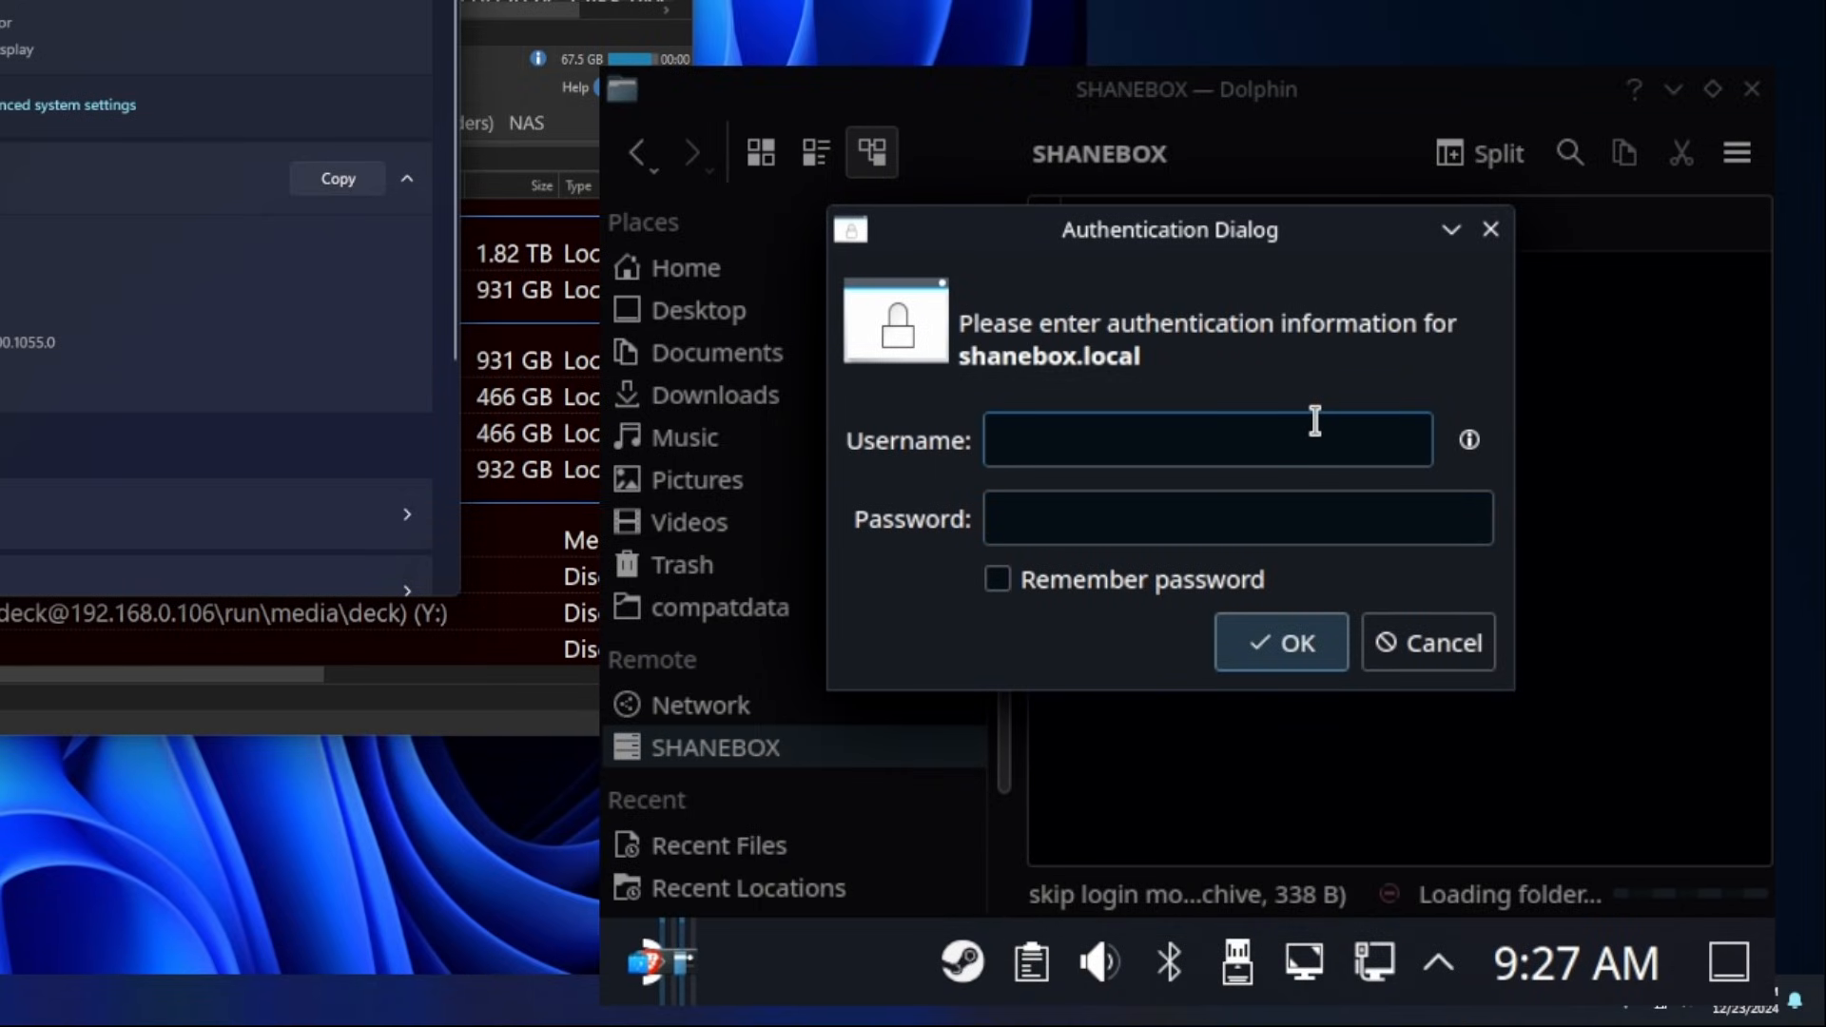
type("a")
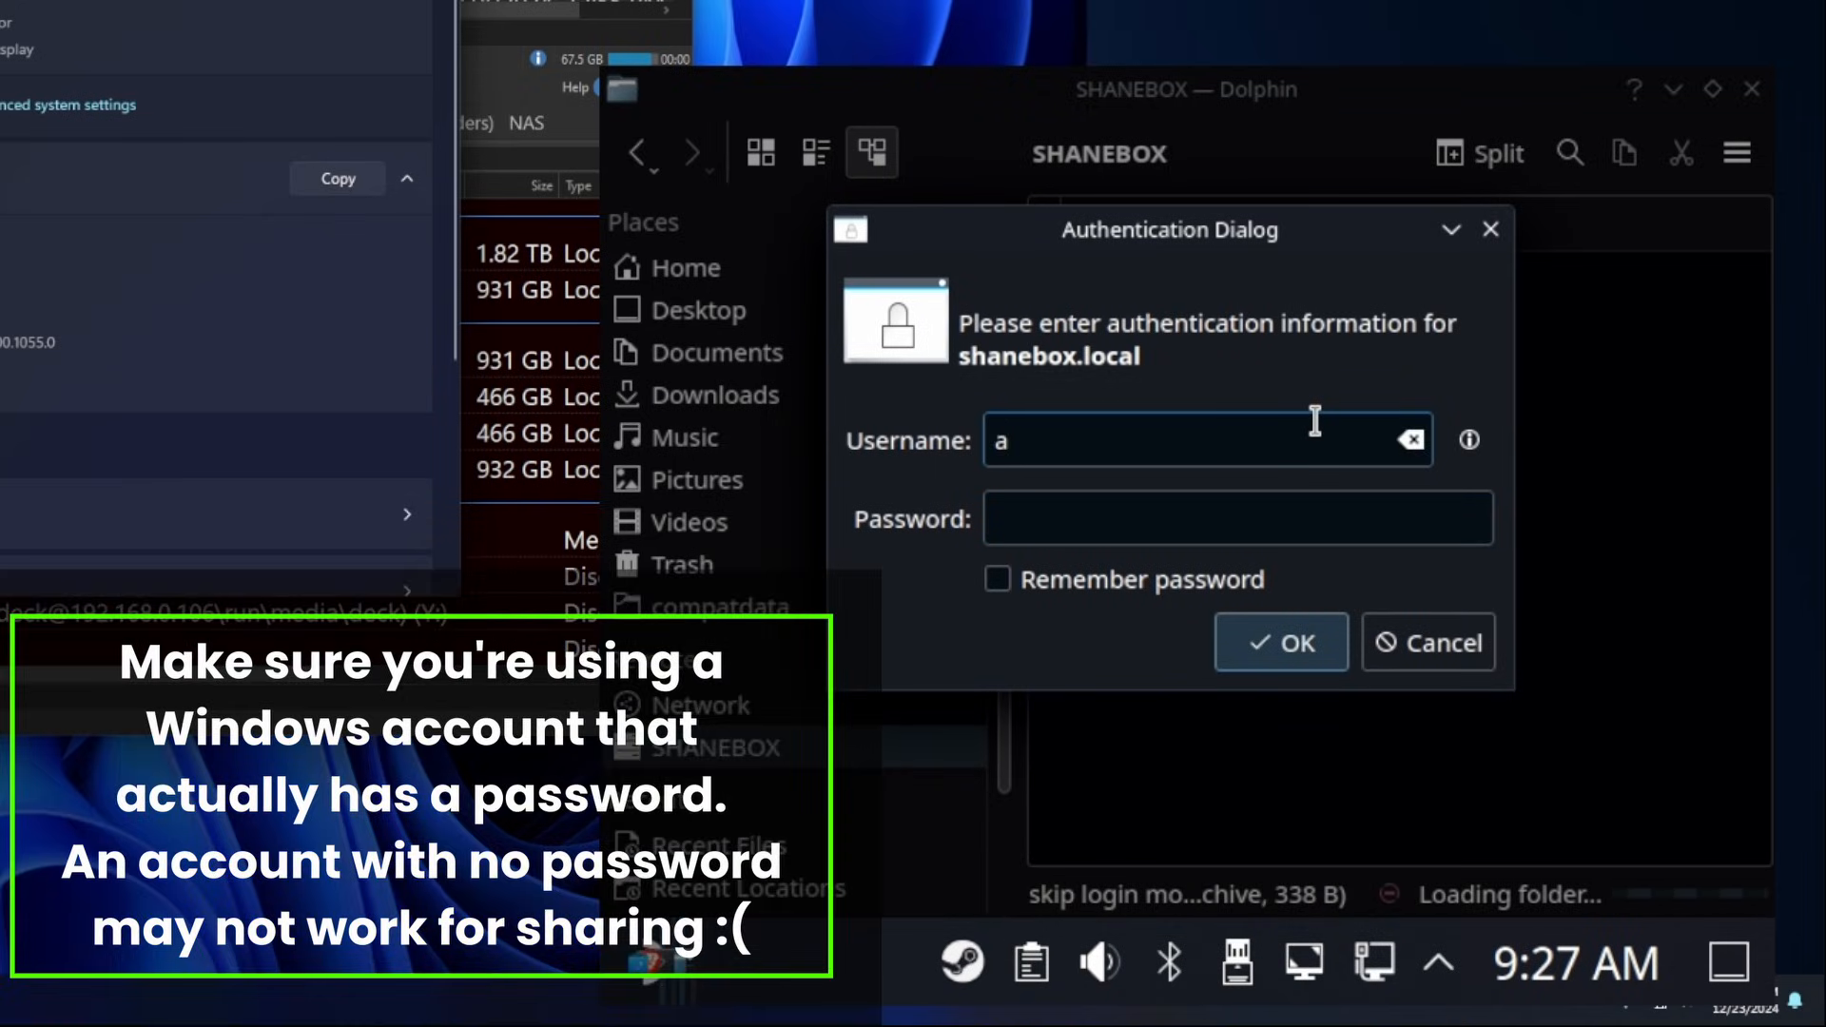
type("dministrator")
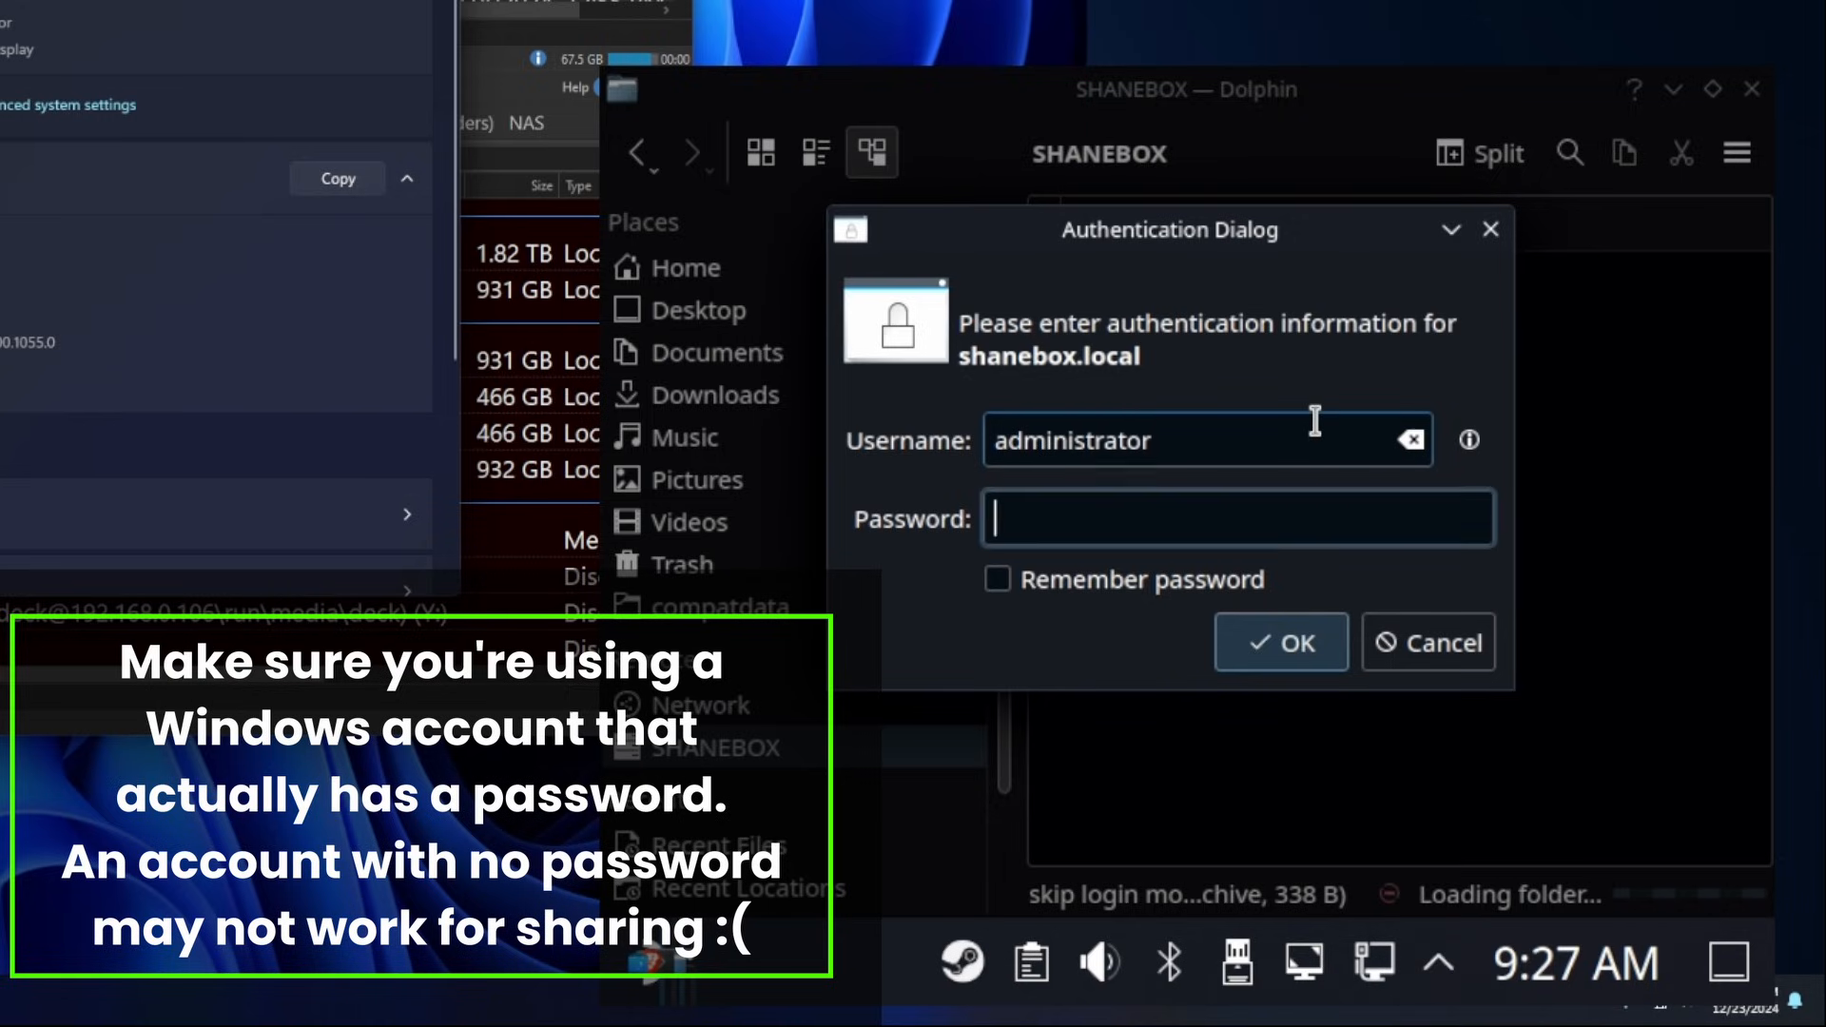
type("password")
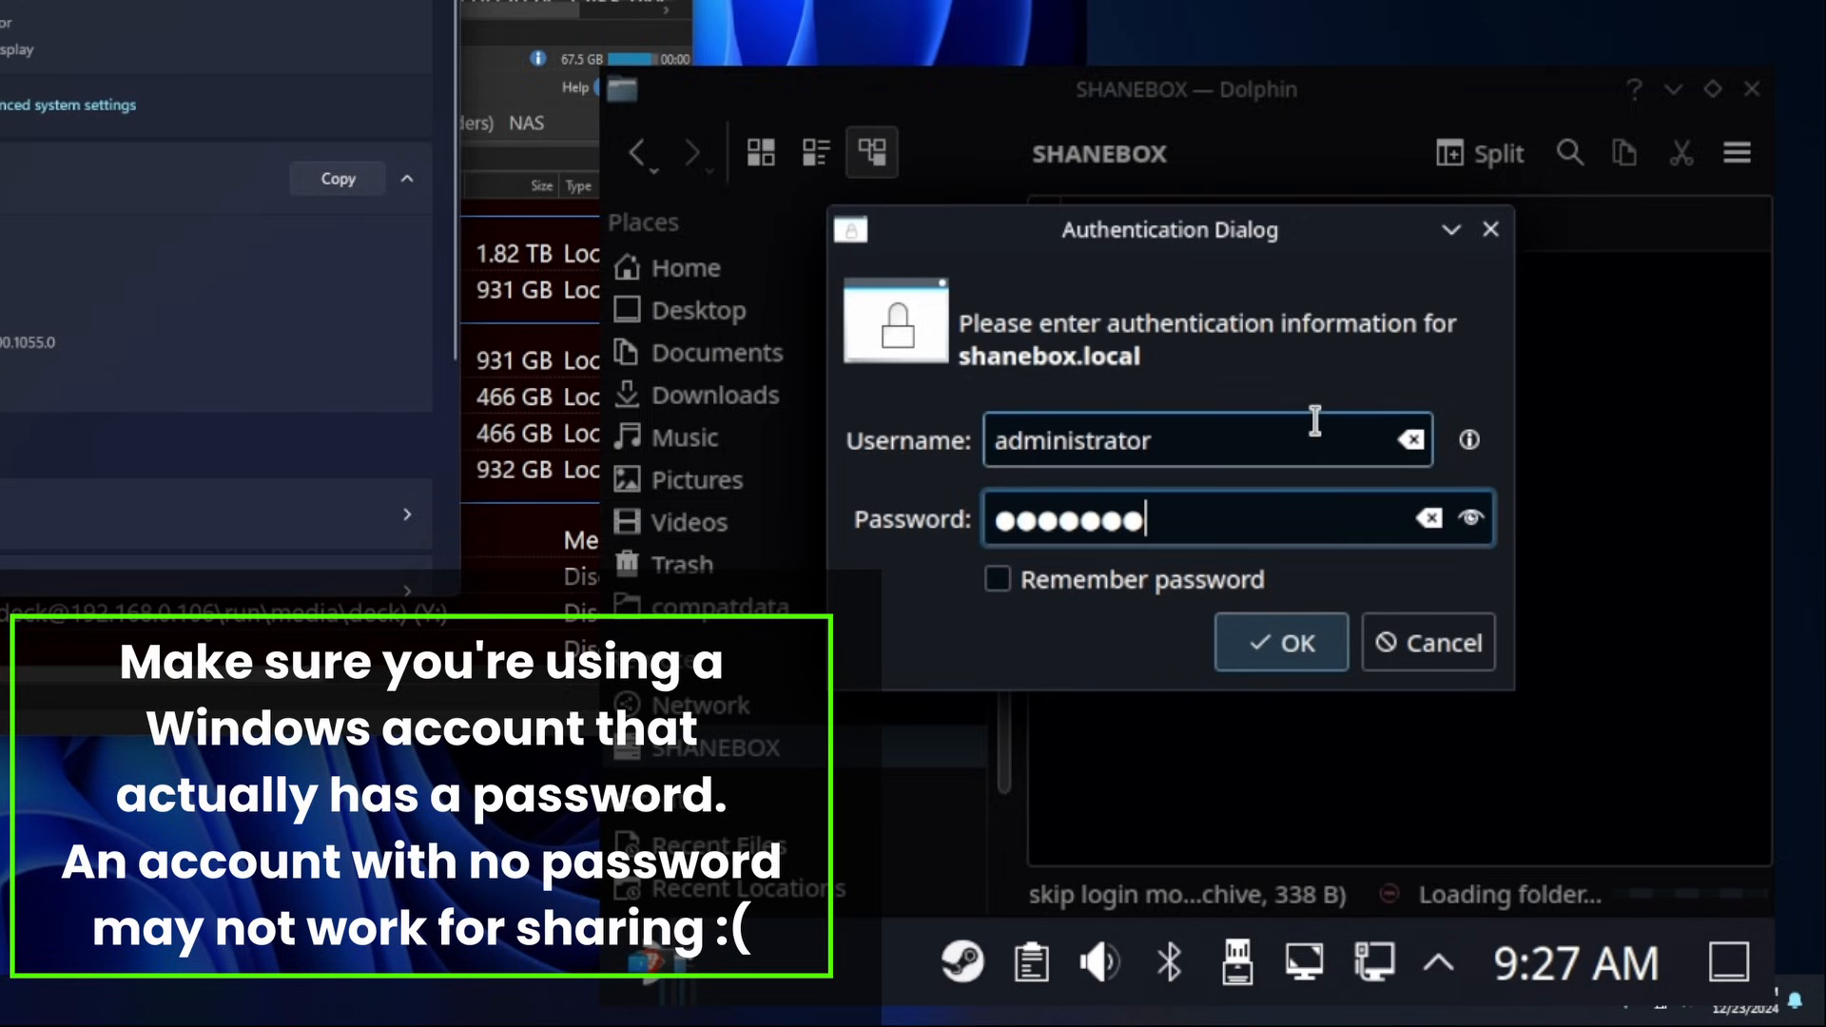
left_click(996, 579)
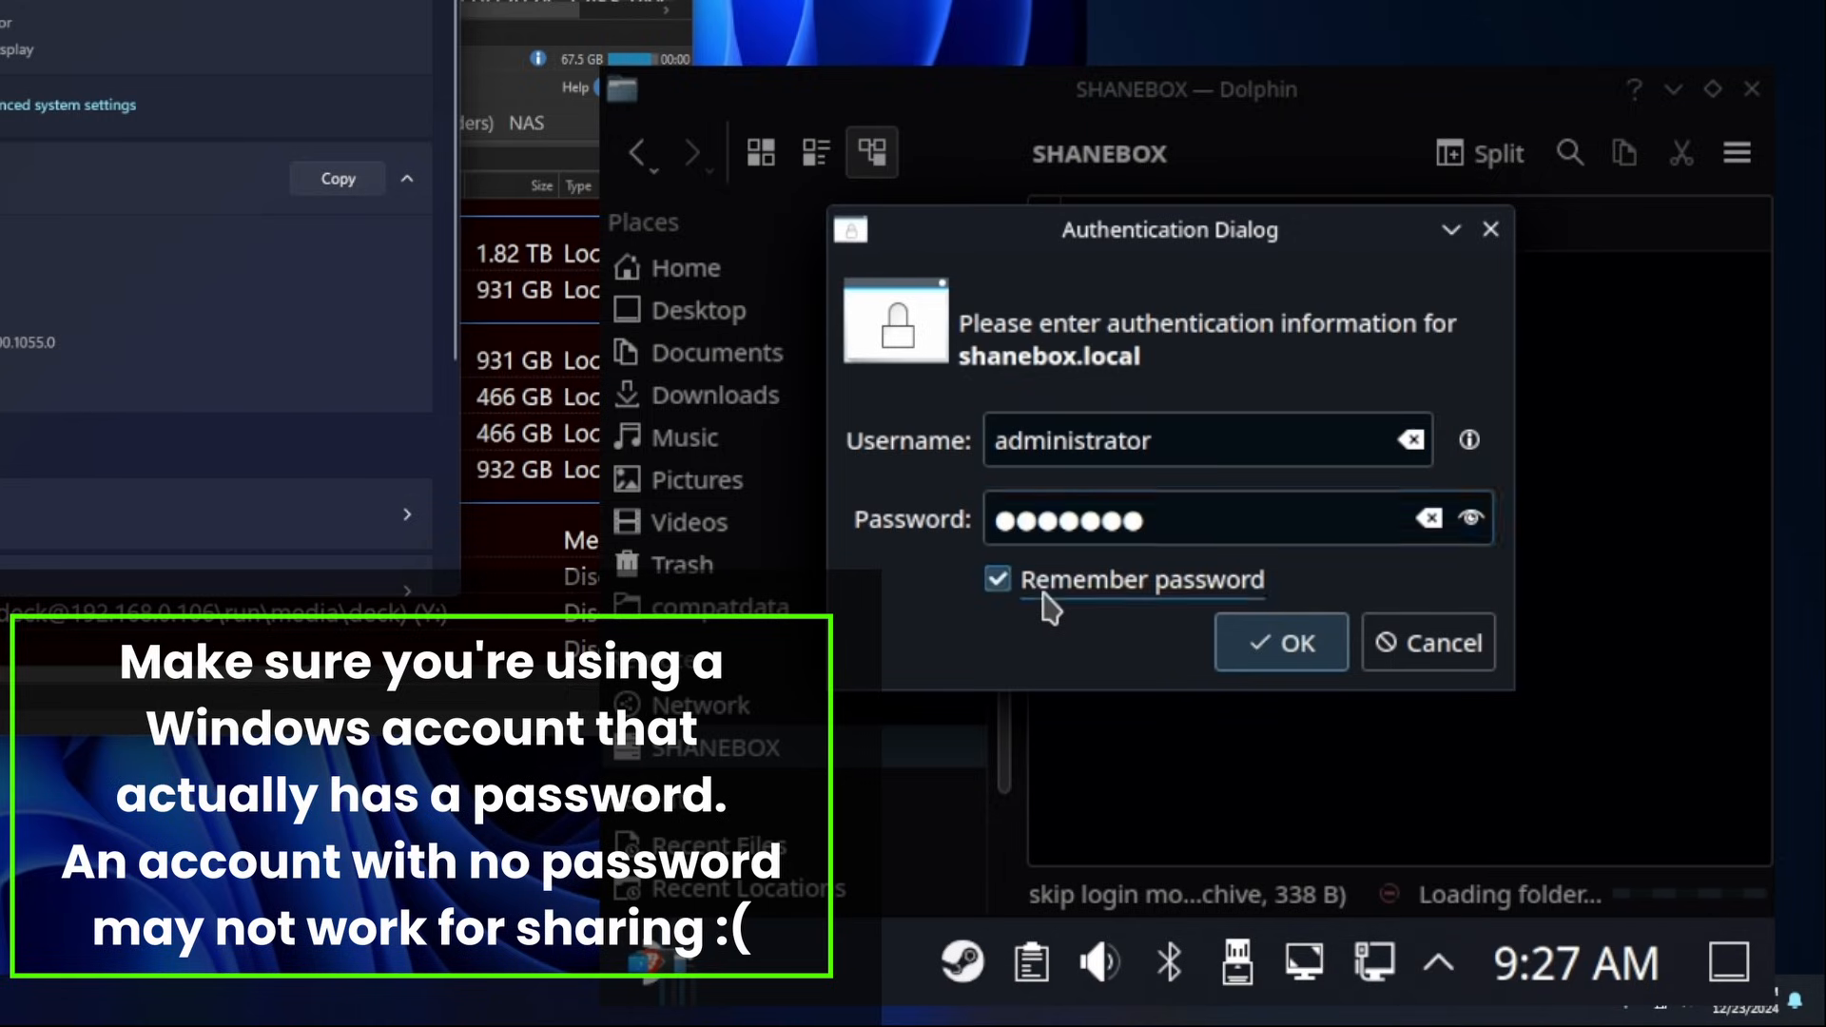
left_click(1279, 642)
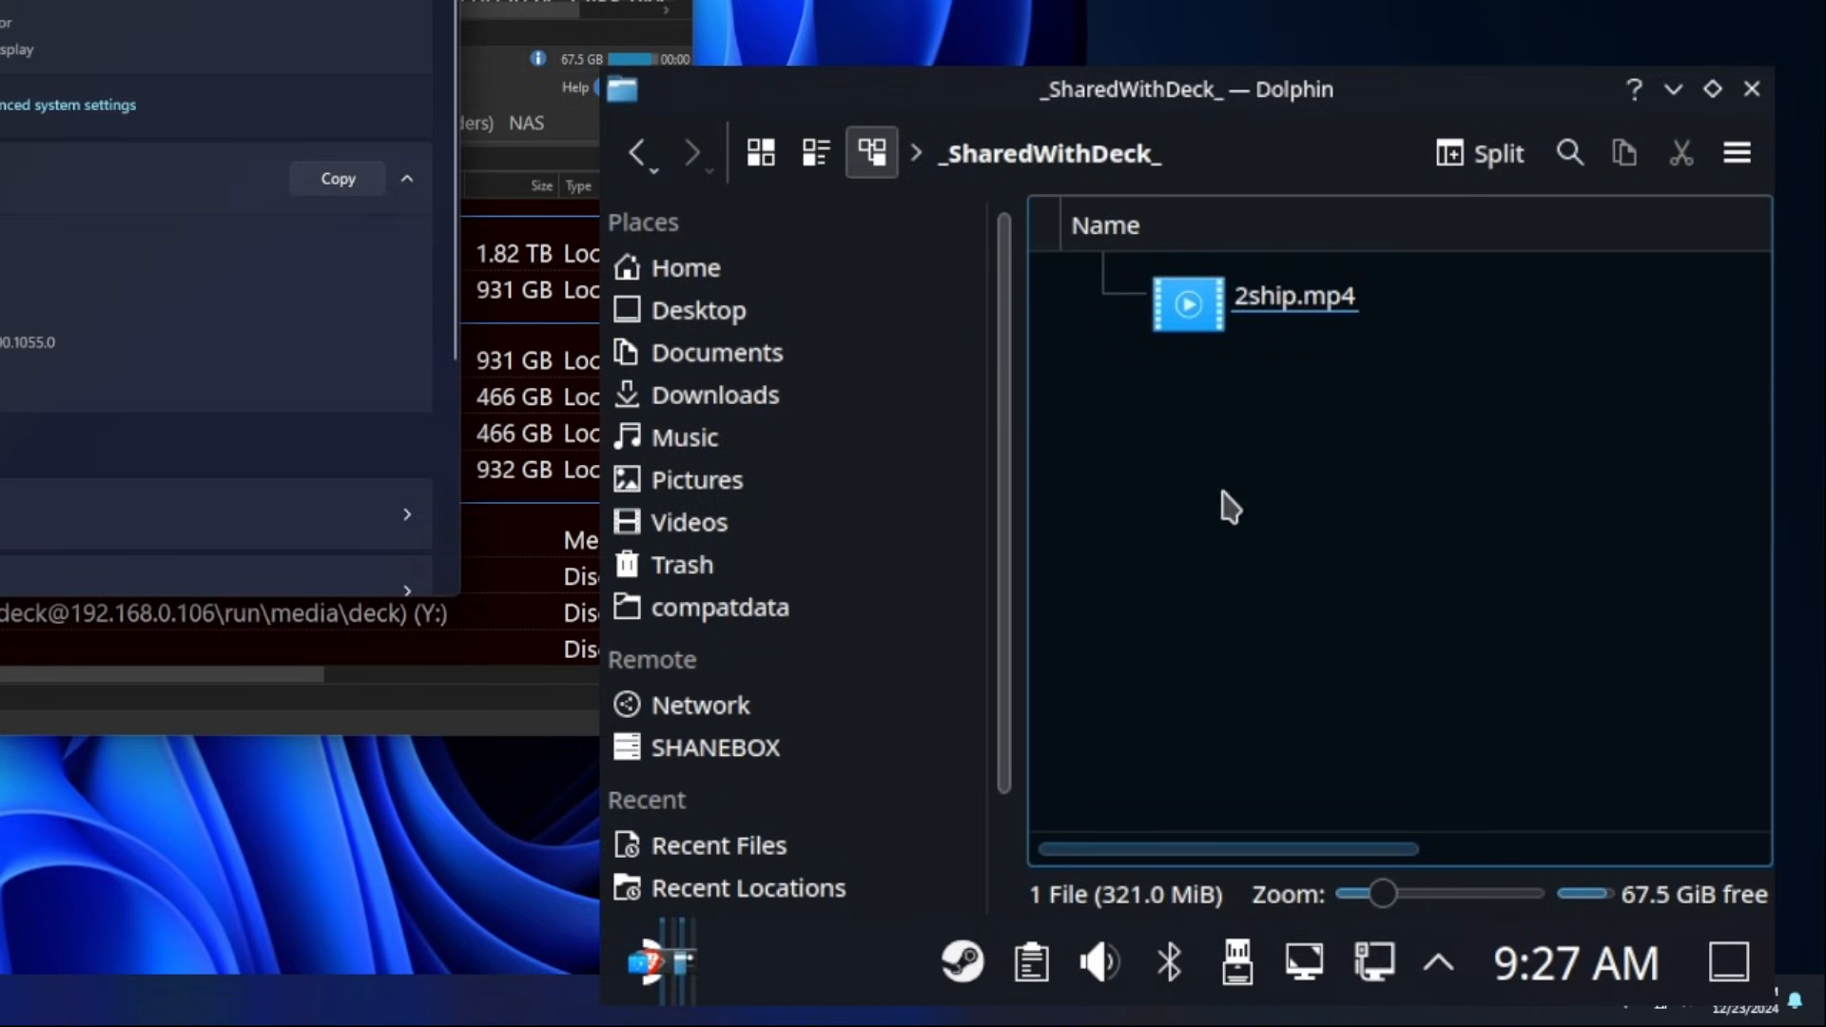
right_click(1230, 507)
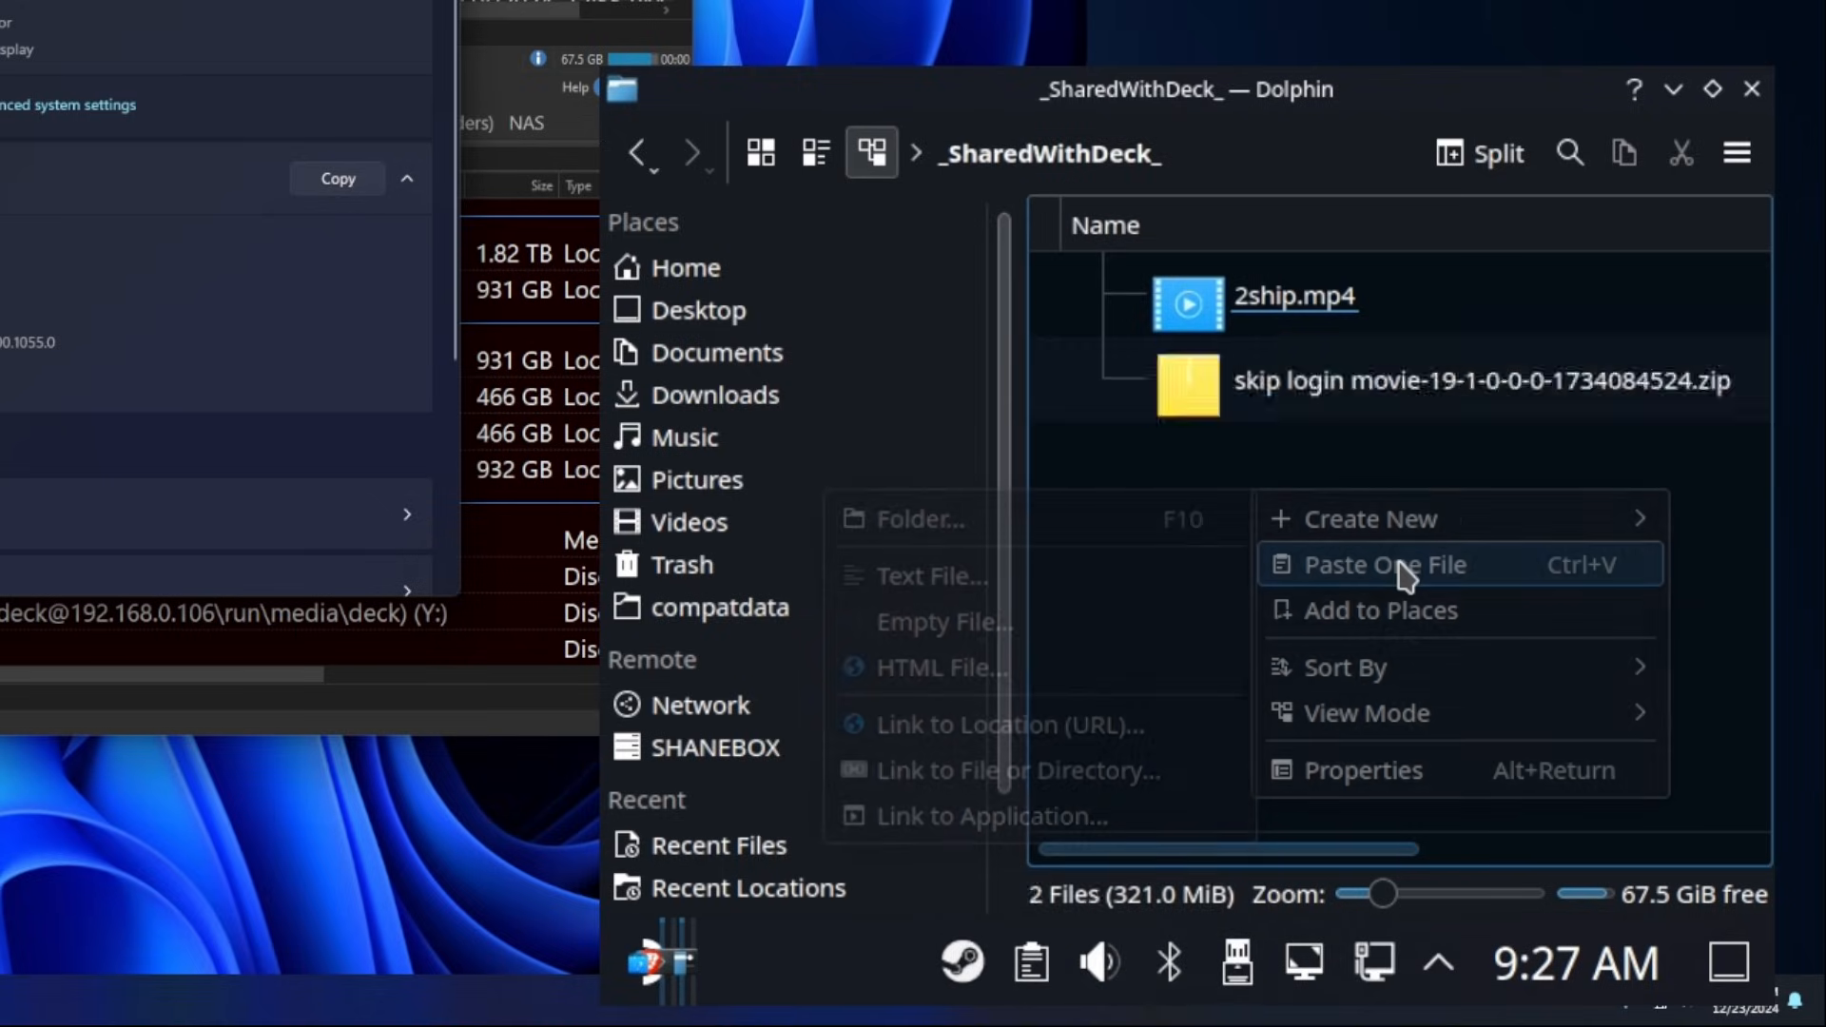
Paste the zip into _SharedWithDeck_ and copy 6in1adjdock.mp4 from drive F there too.
left_click(1381, 564)
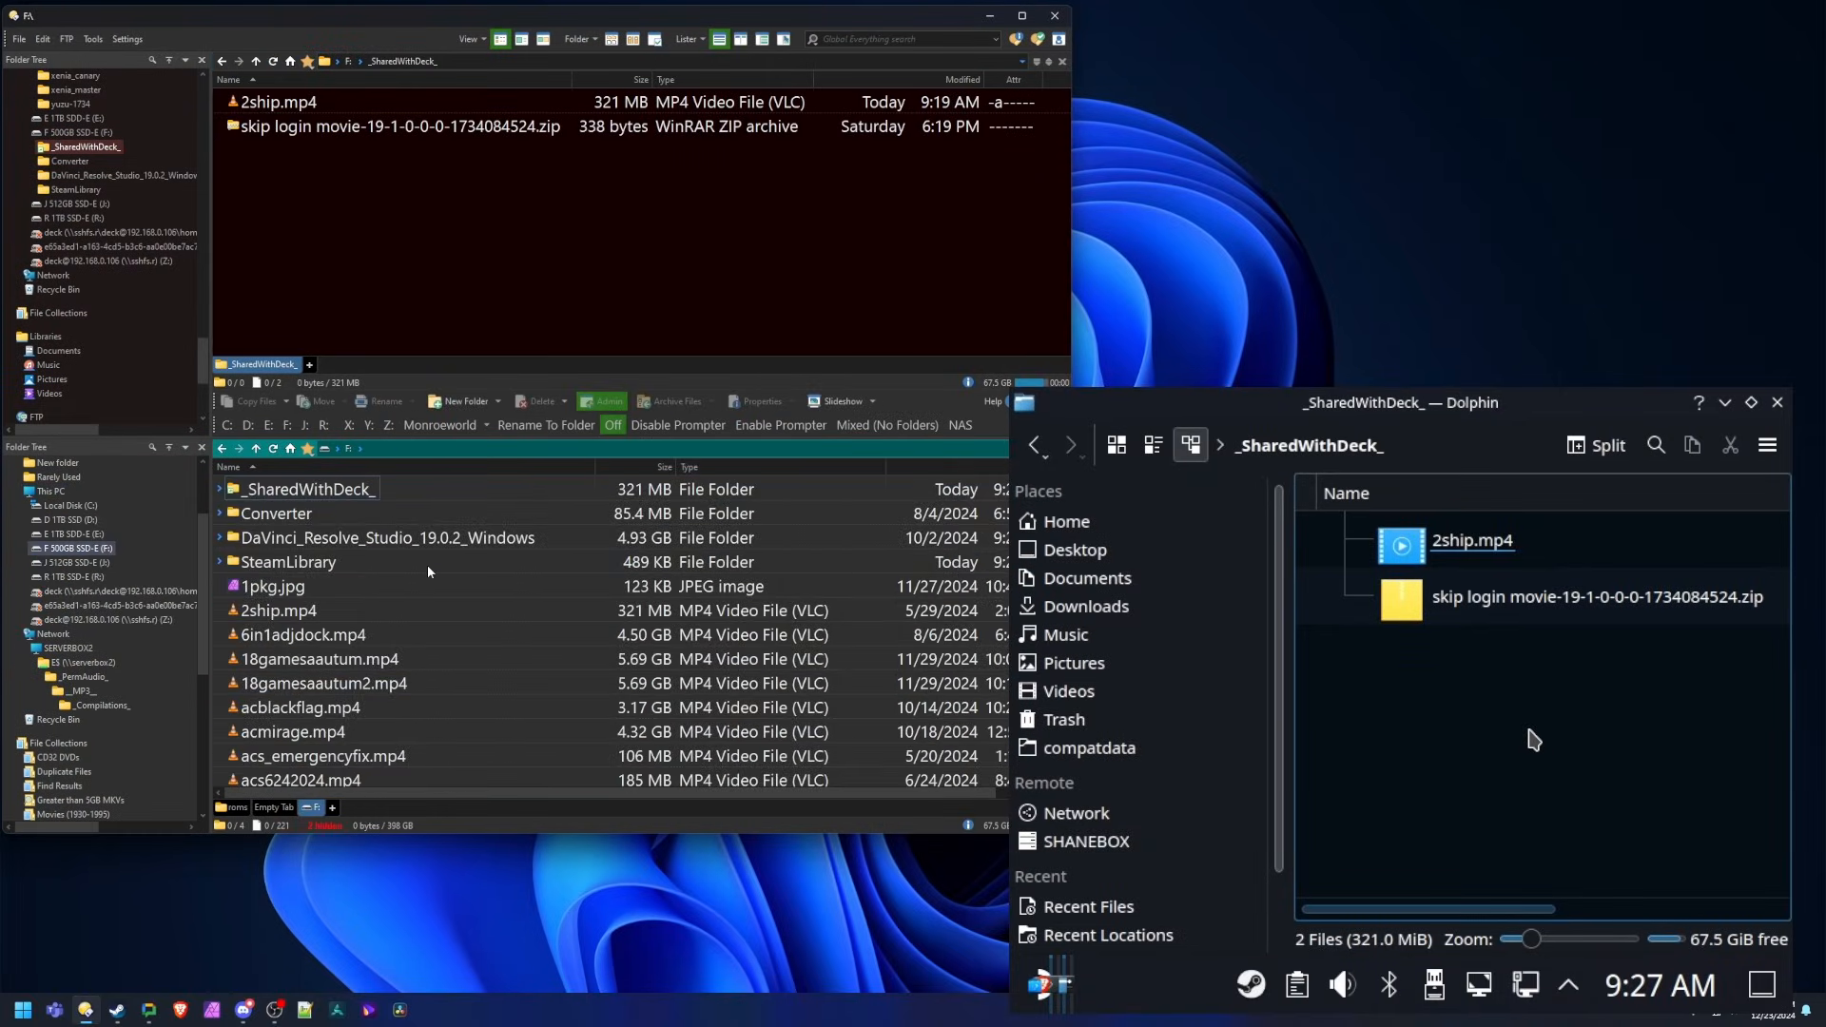
left_click(301, 634)
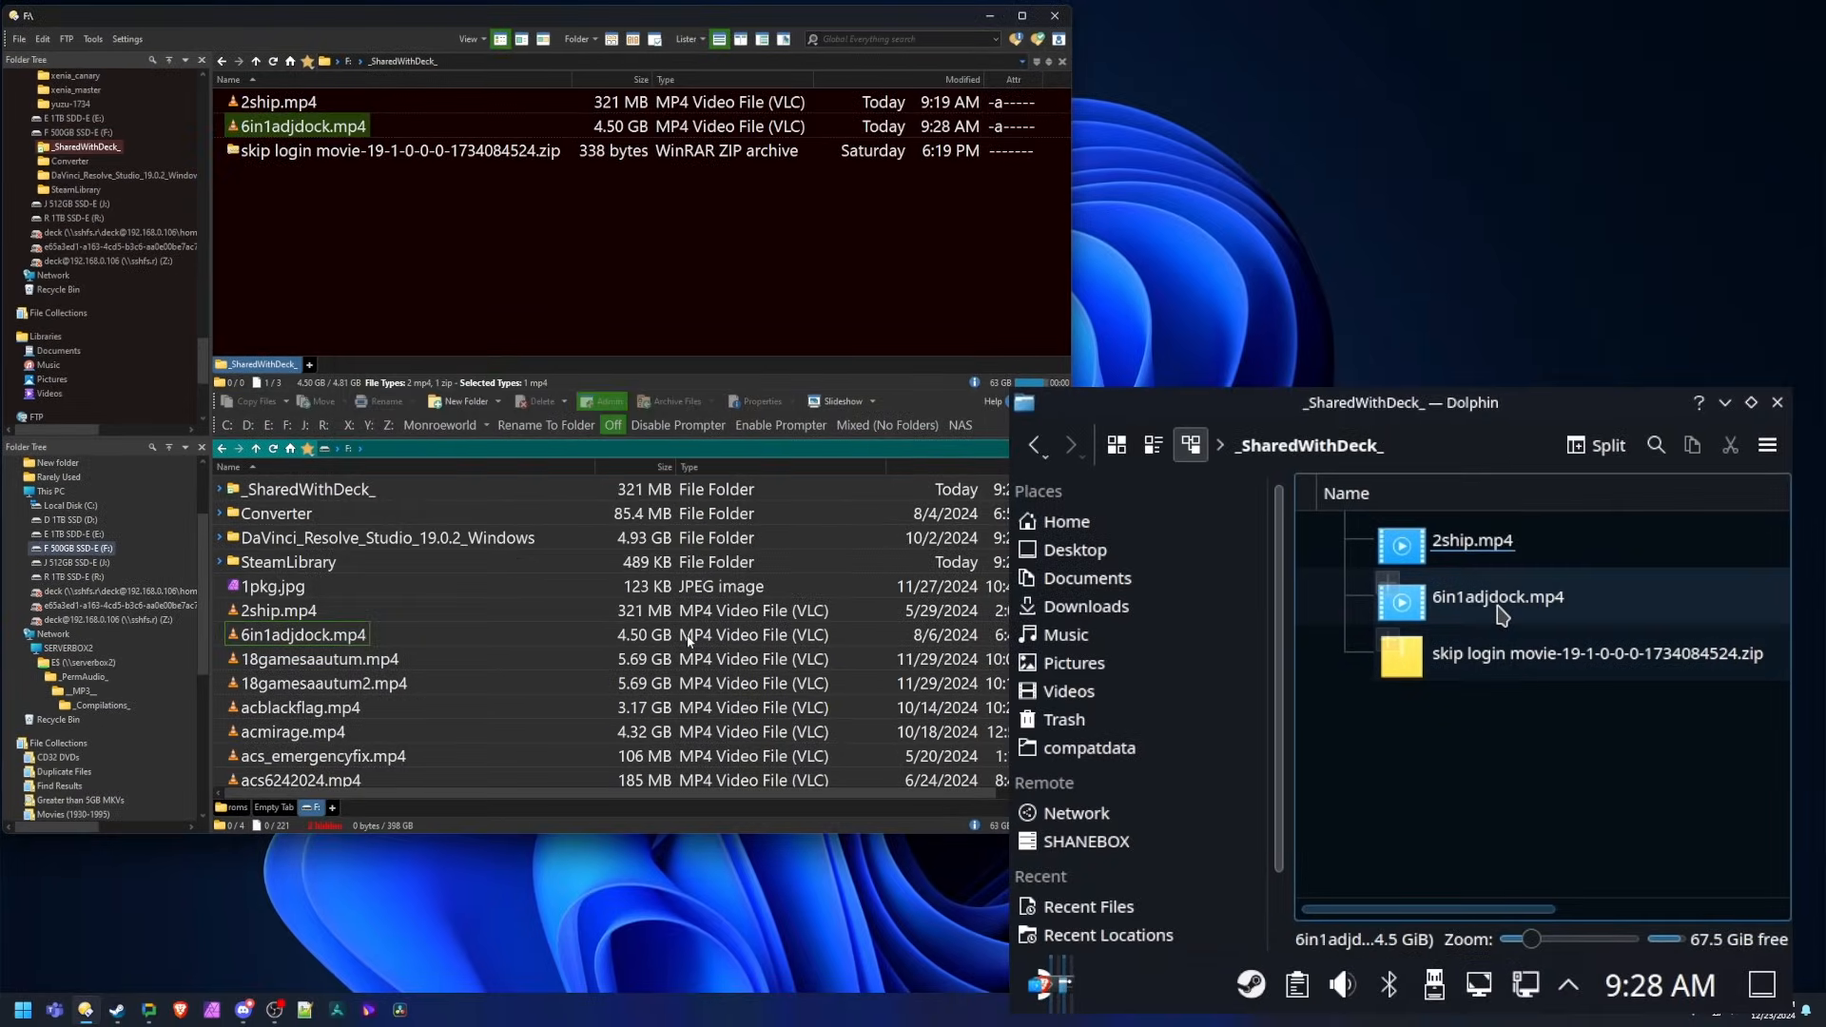
left_click(1496, 596)
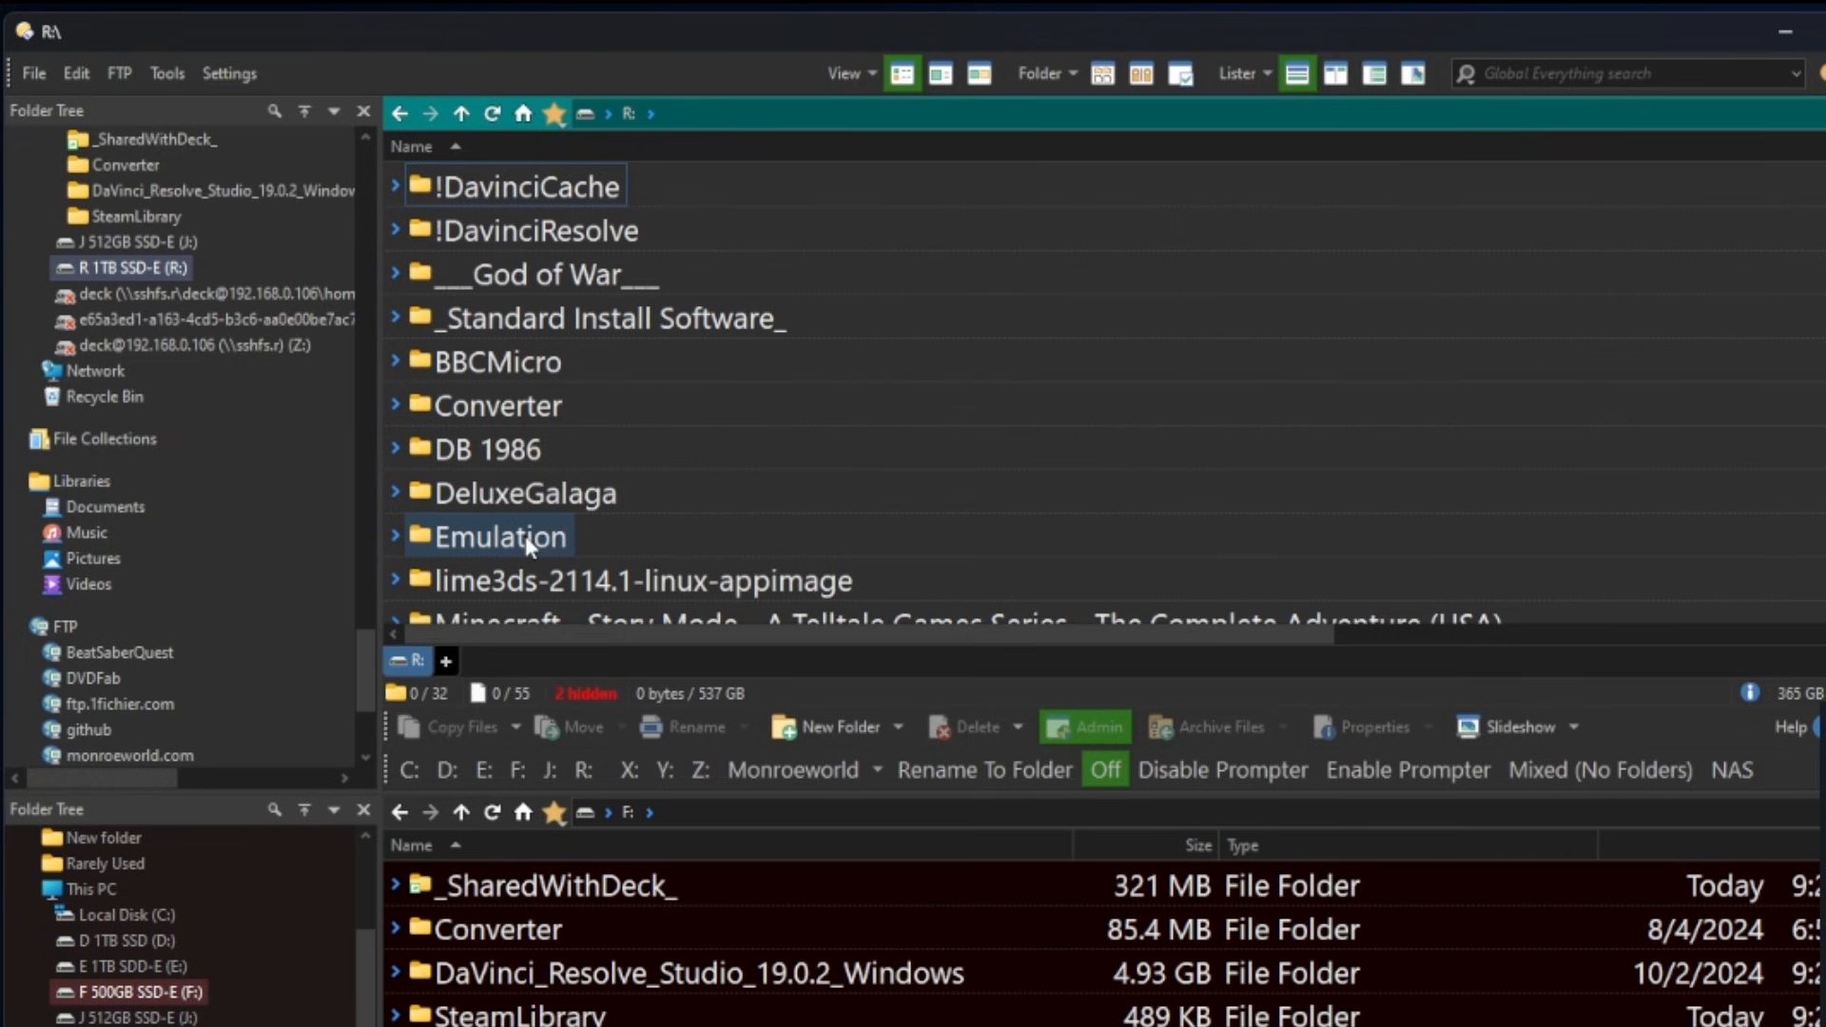
Share the R: Emulation folder as EmulationOnPC, leaving permissions unchanged.
double_click(501, 535)
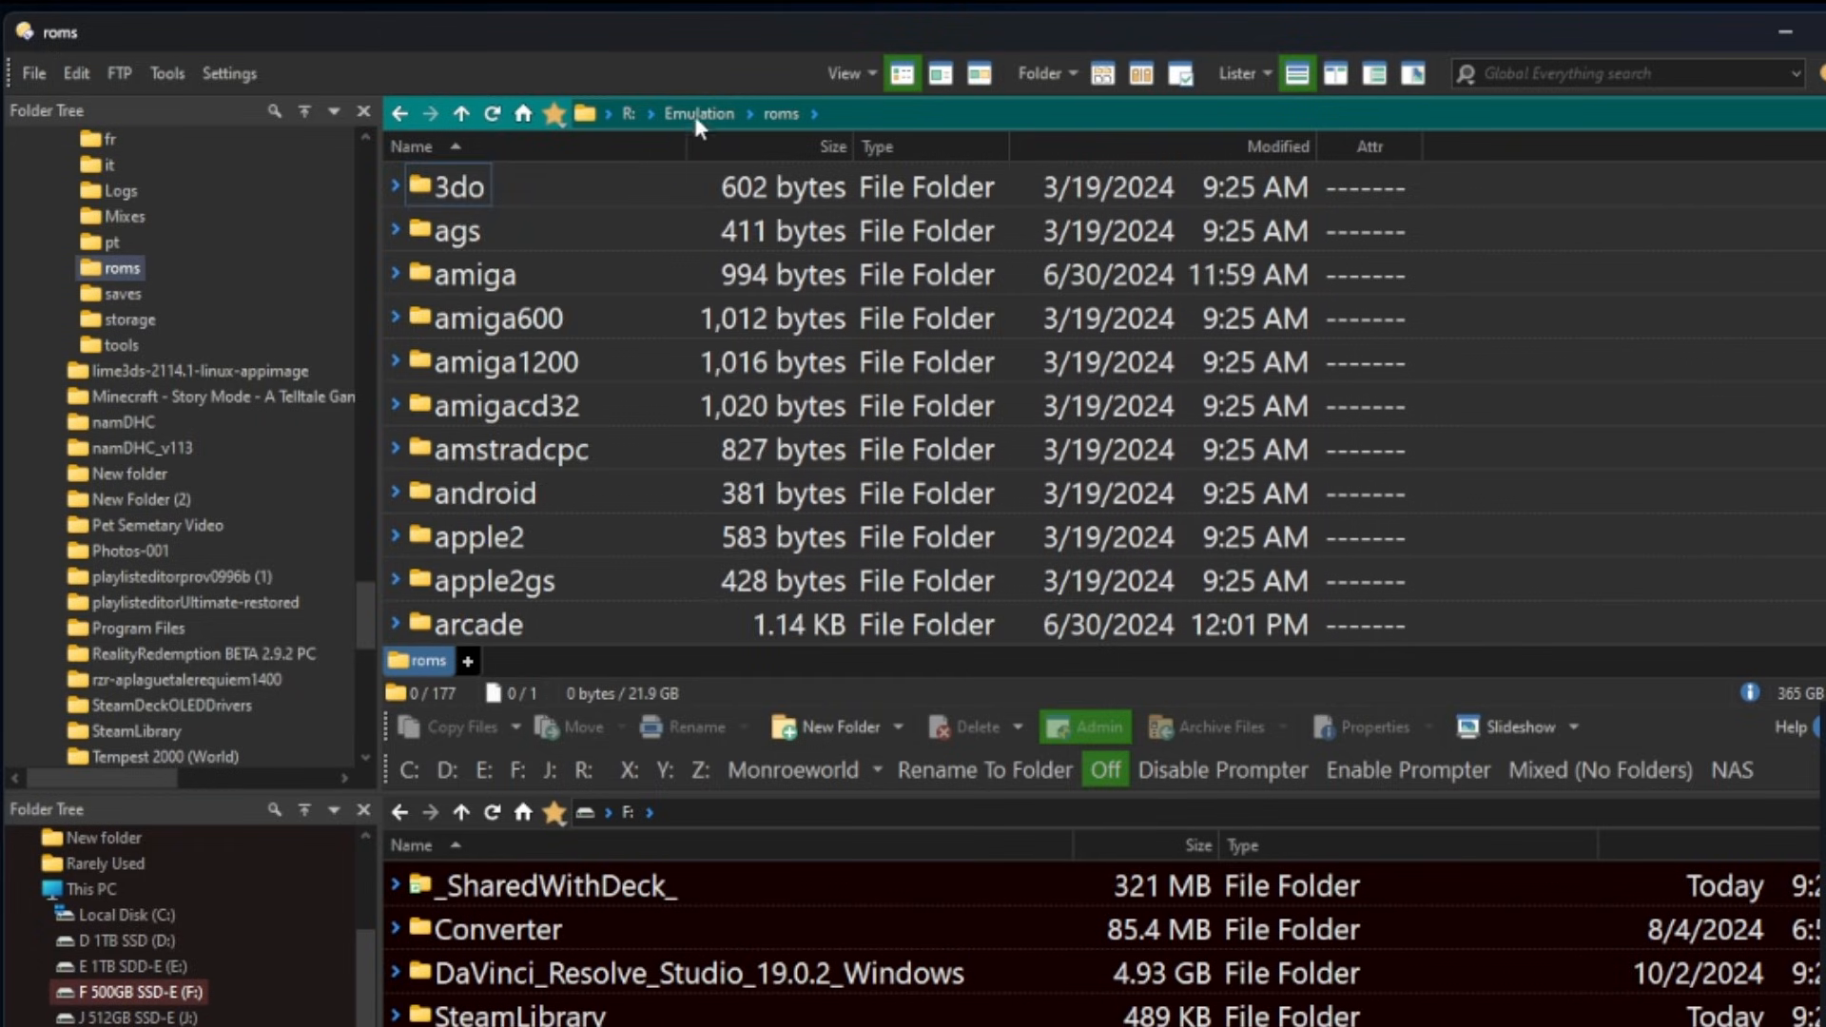
right_click(697, 113)
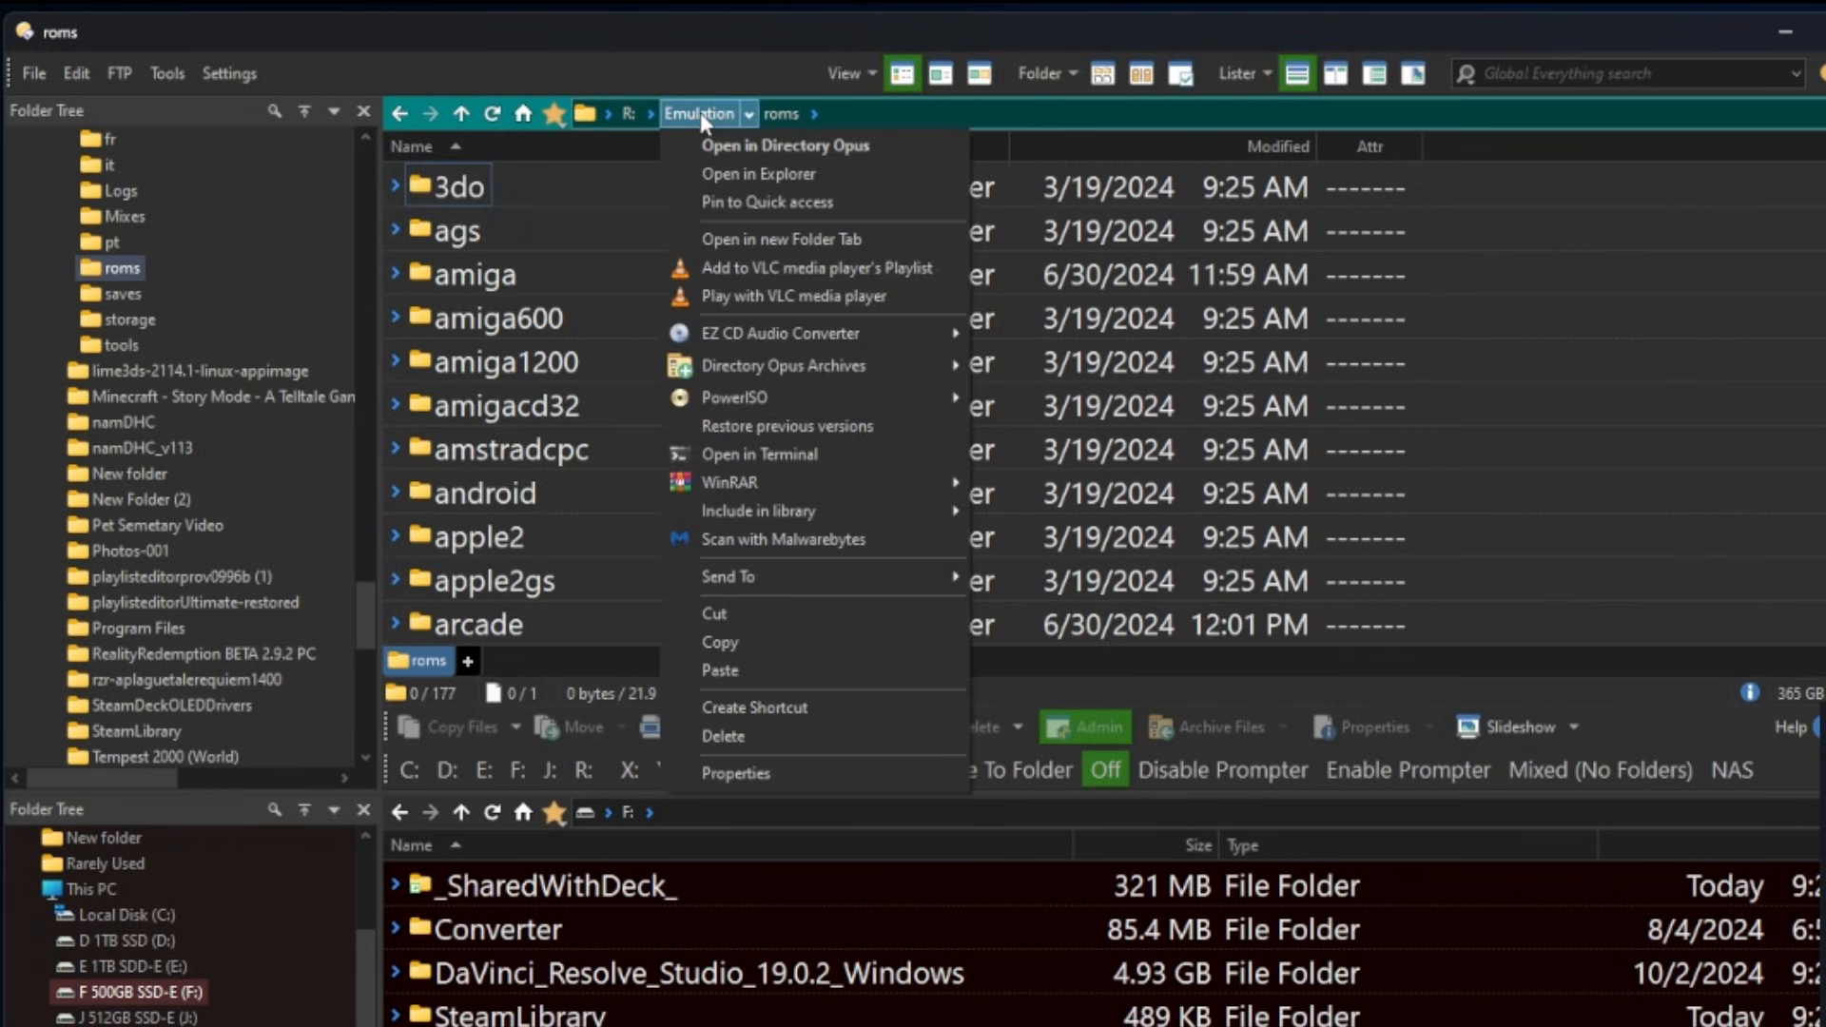
left_click(735, 772)
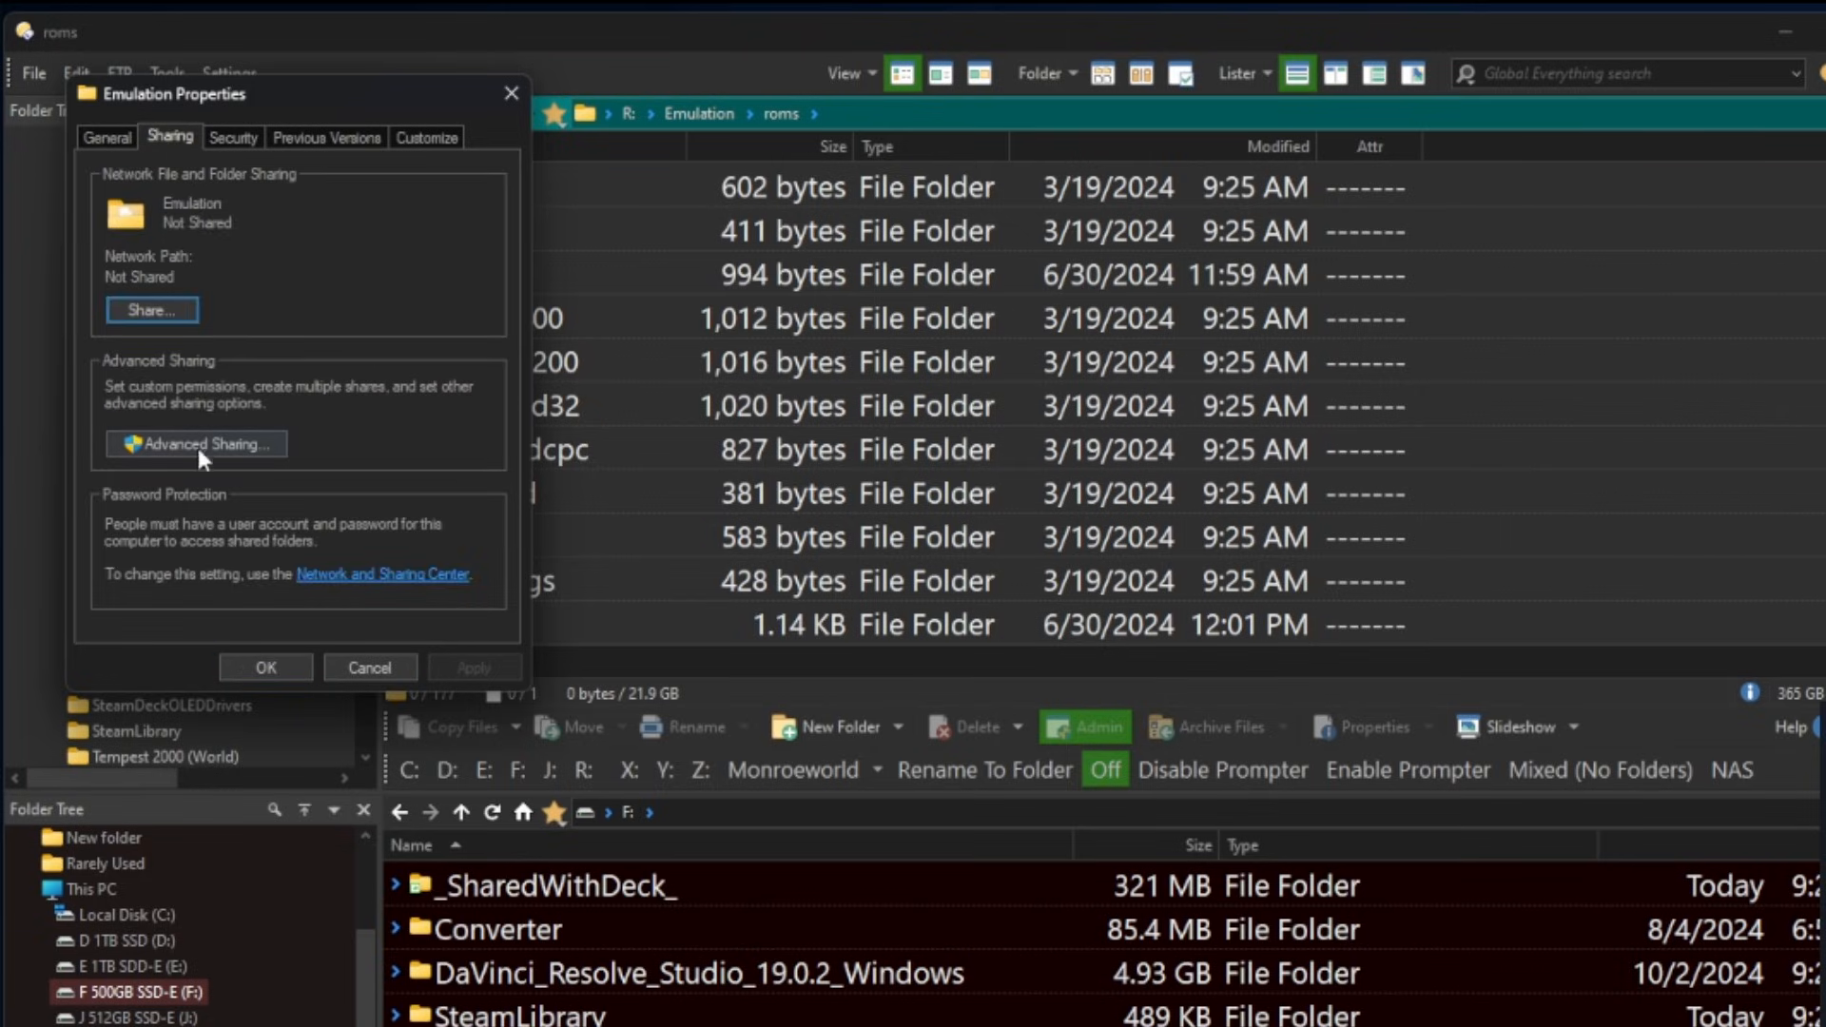
left_click(196, 444)
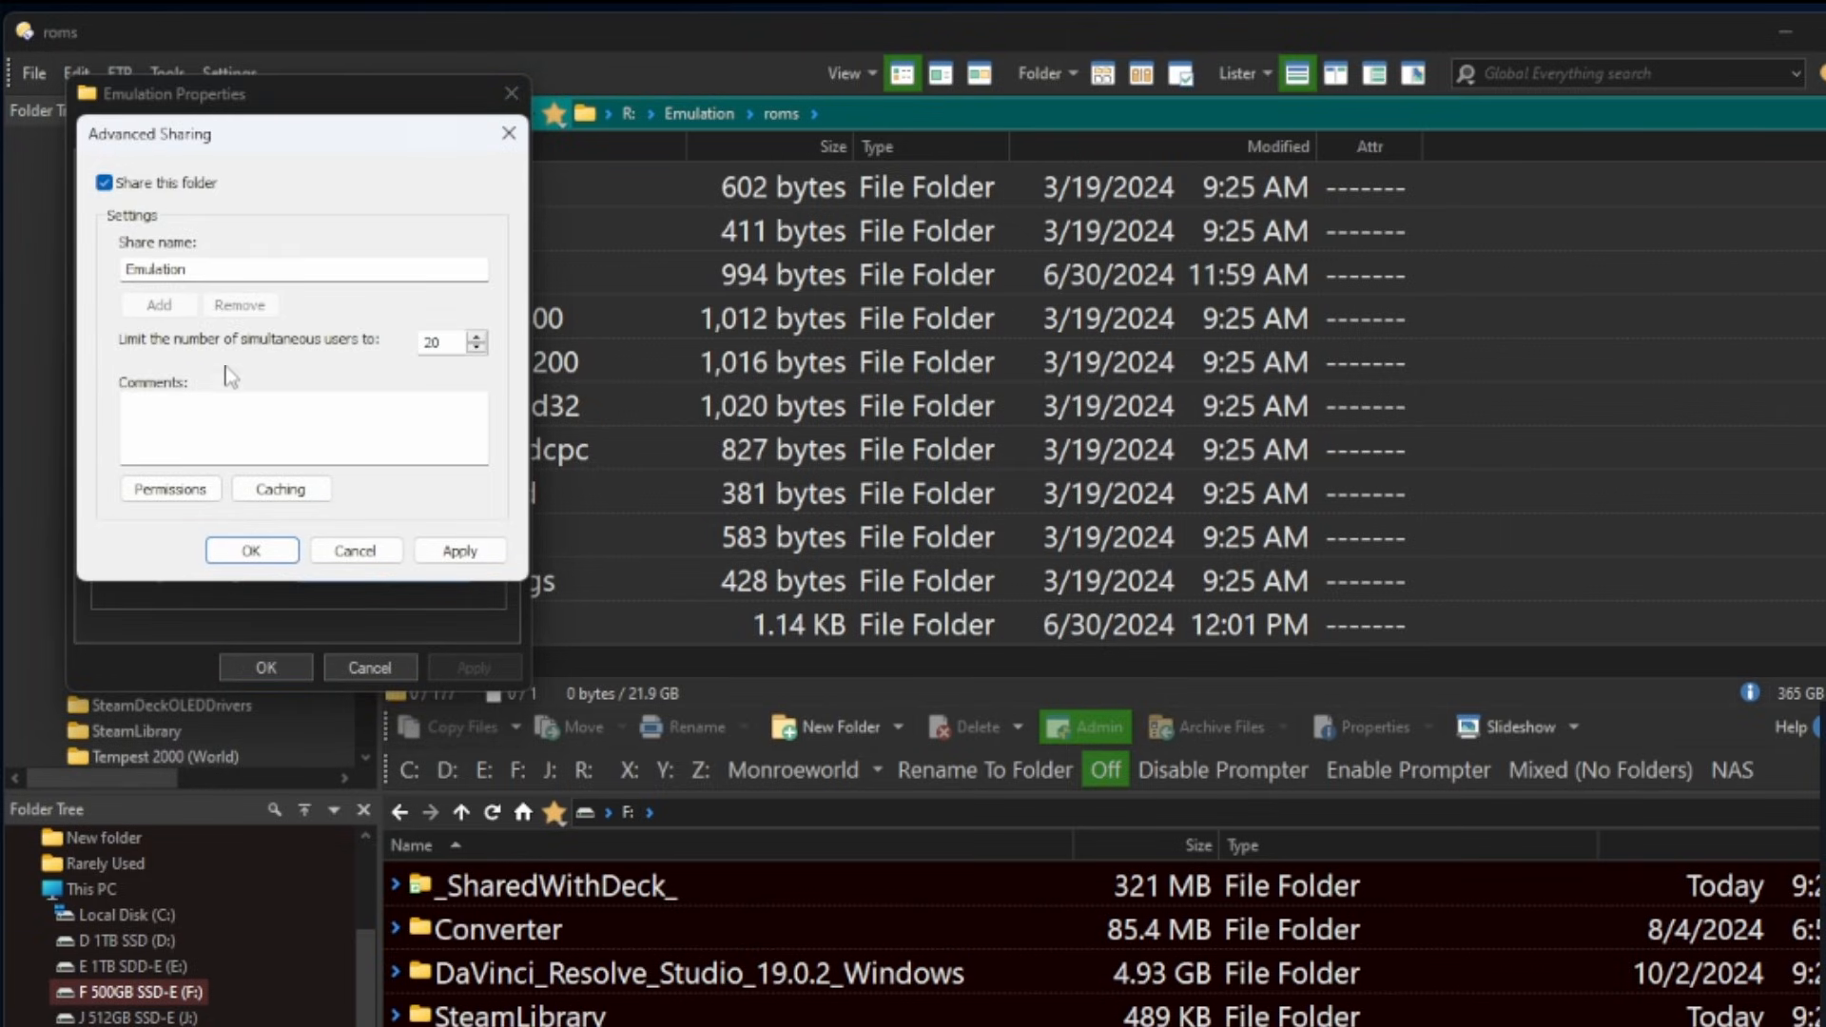
type("o")
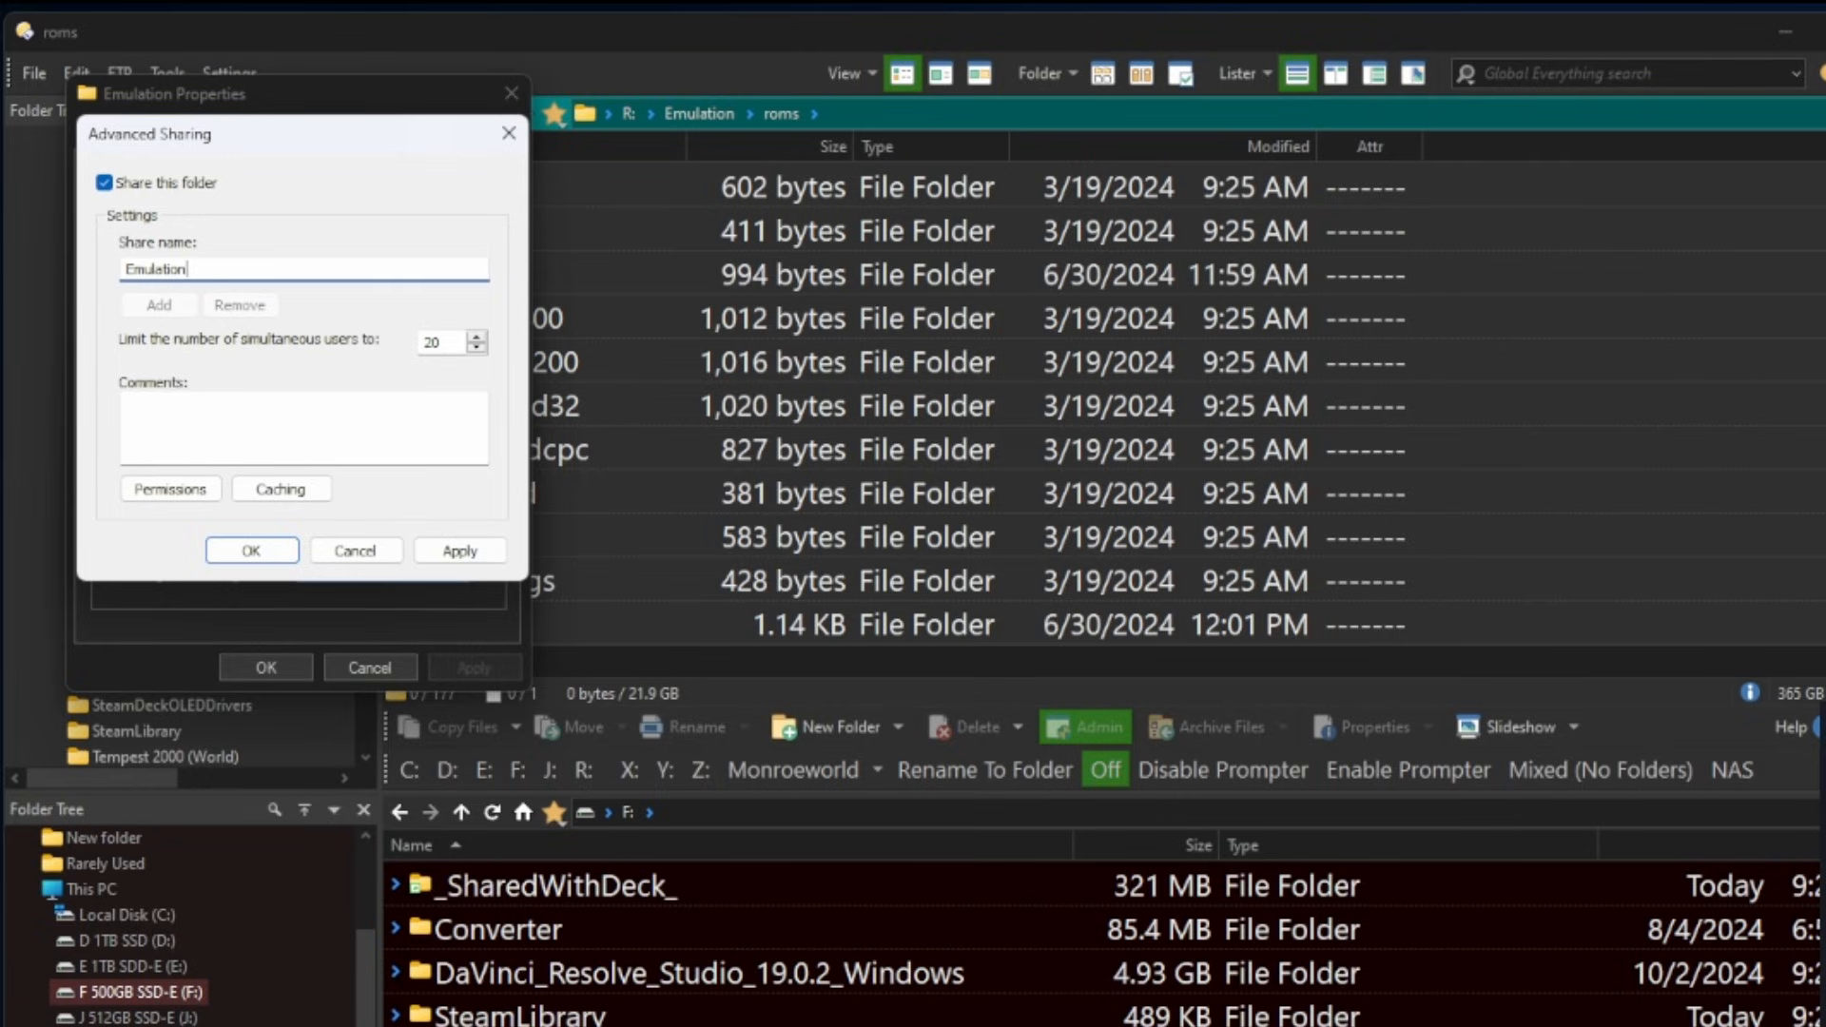
type("OnPC")
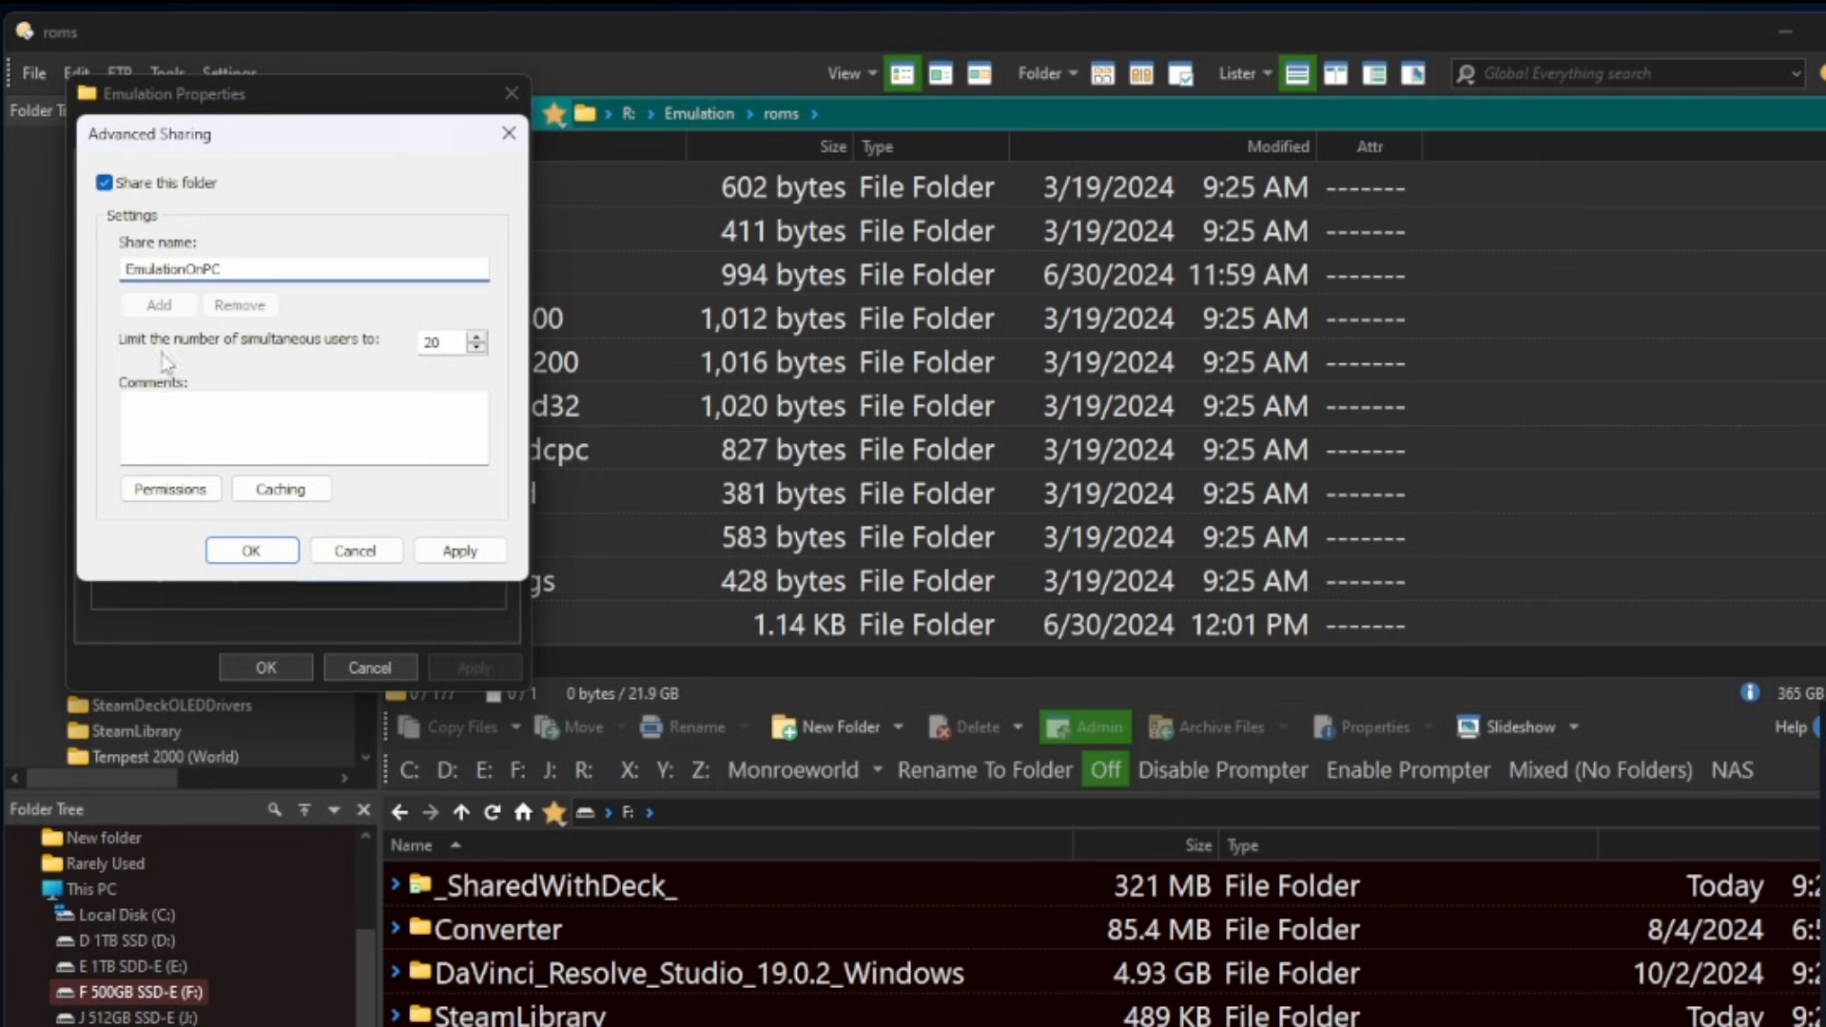
left_click(170, 487)
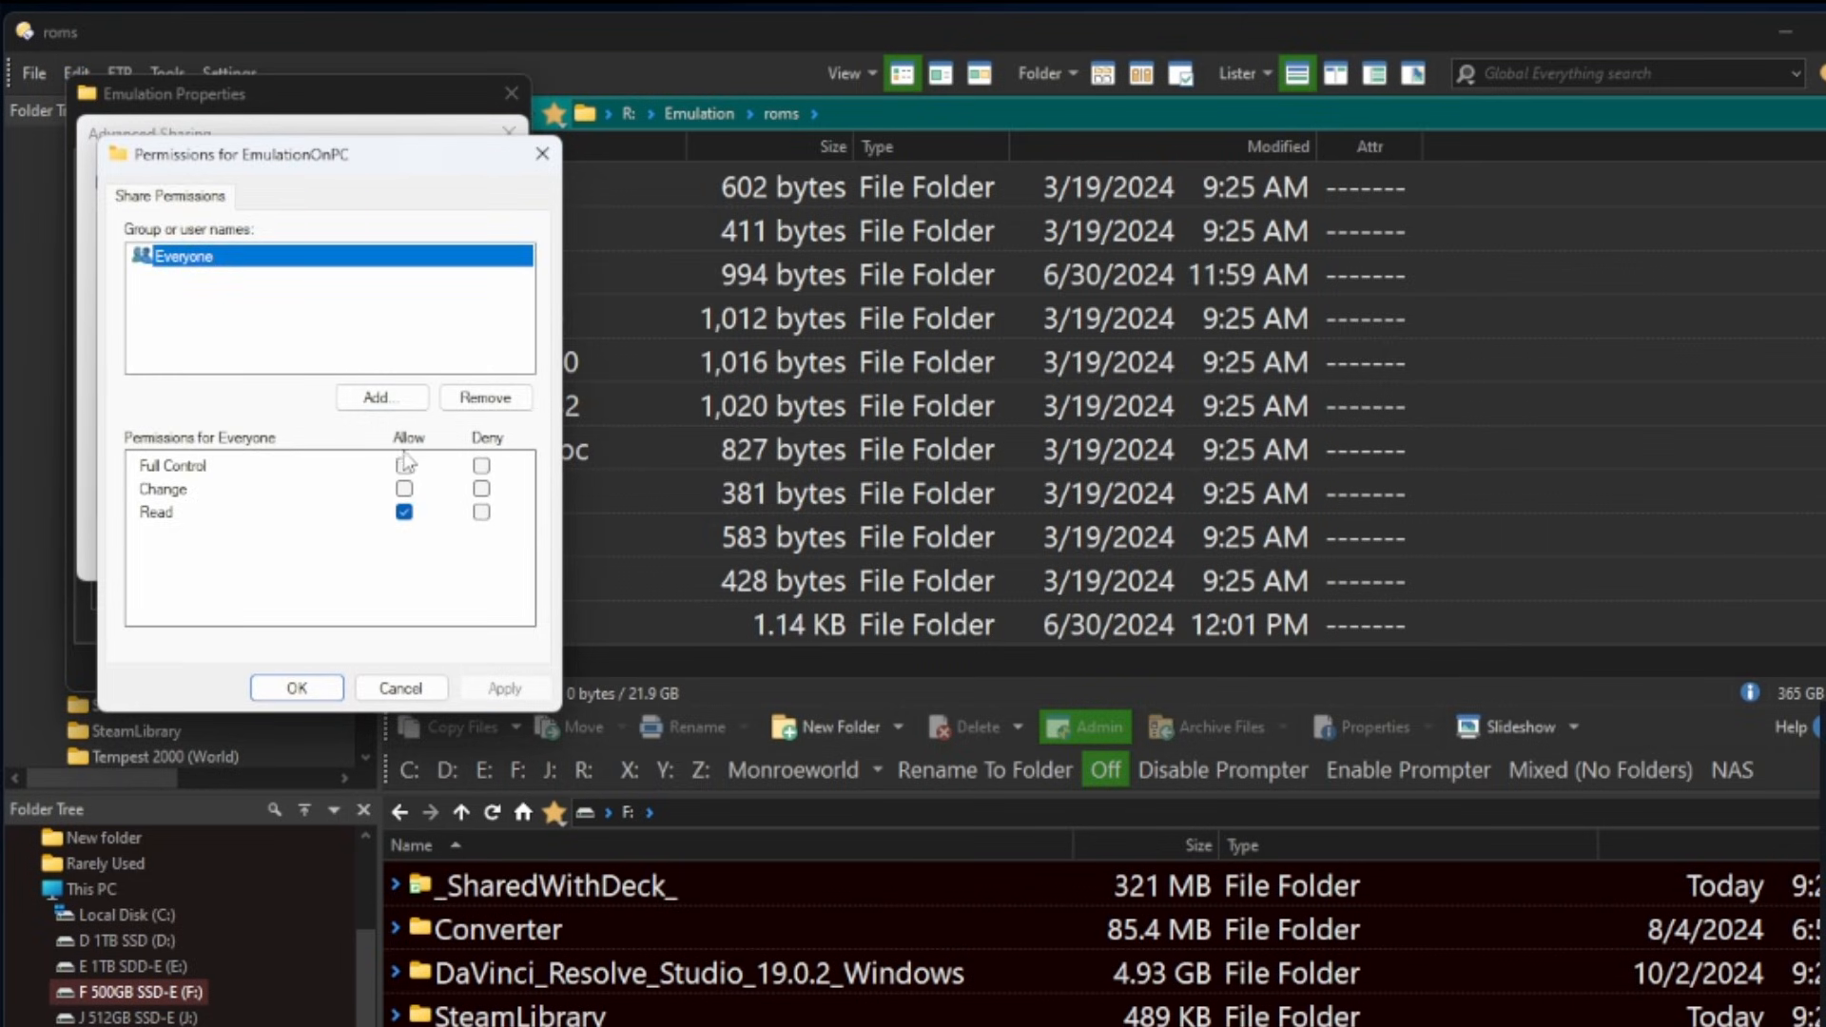
left_click(296, 687)
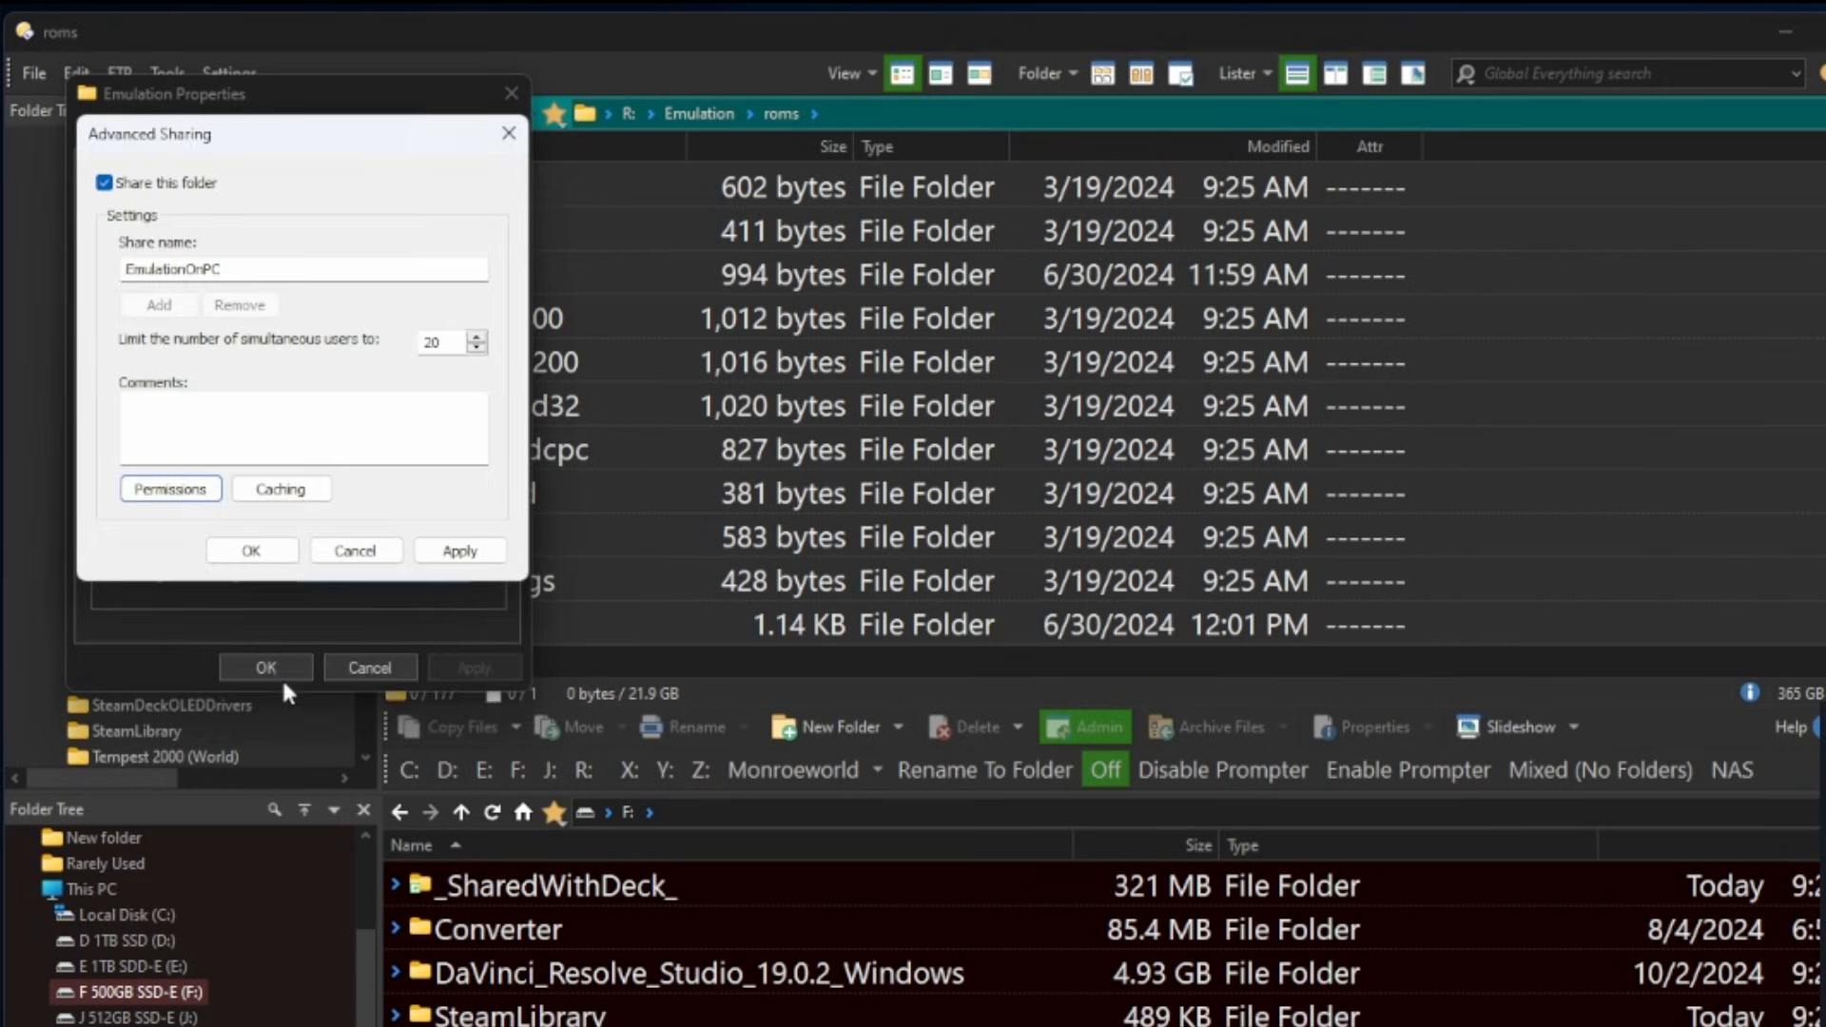
left_click(251, 549)
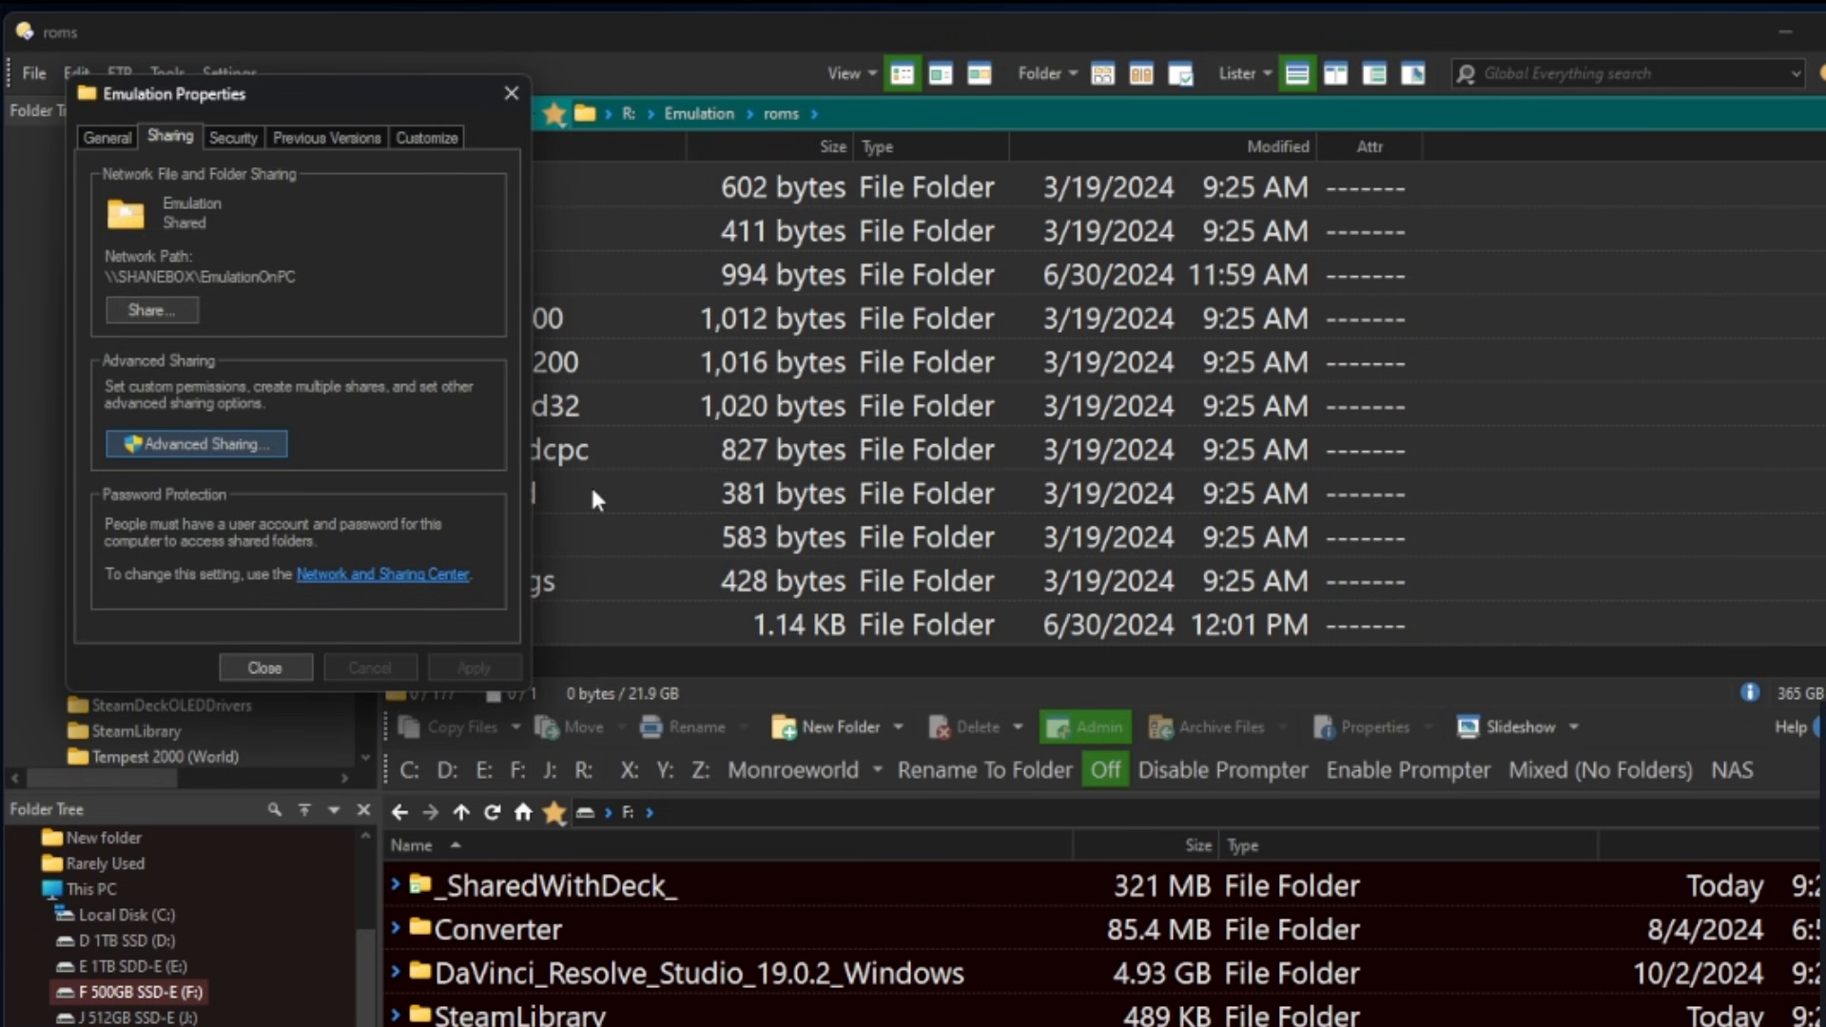
Bookmark SHANEBOX's EmulationOnPC share in Places from the Network view.
left_click(264, 667)
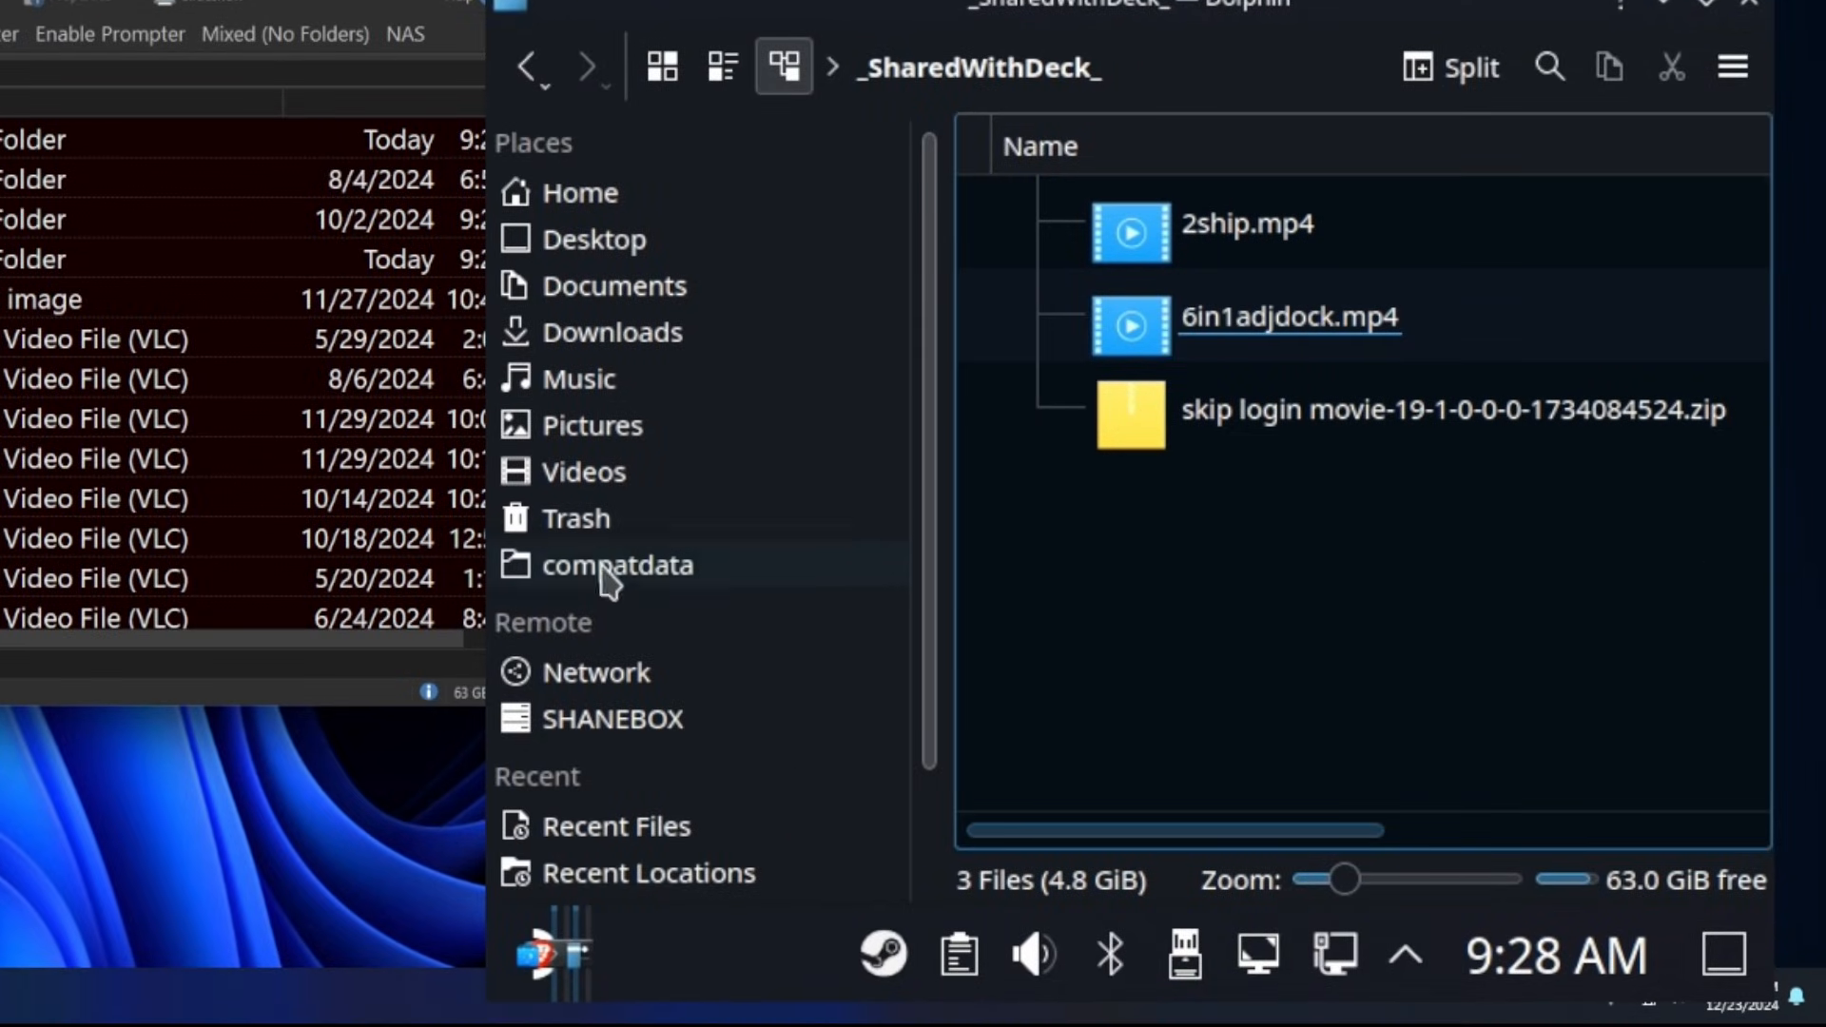
left_click(607, 672)
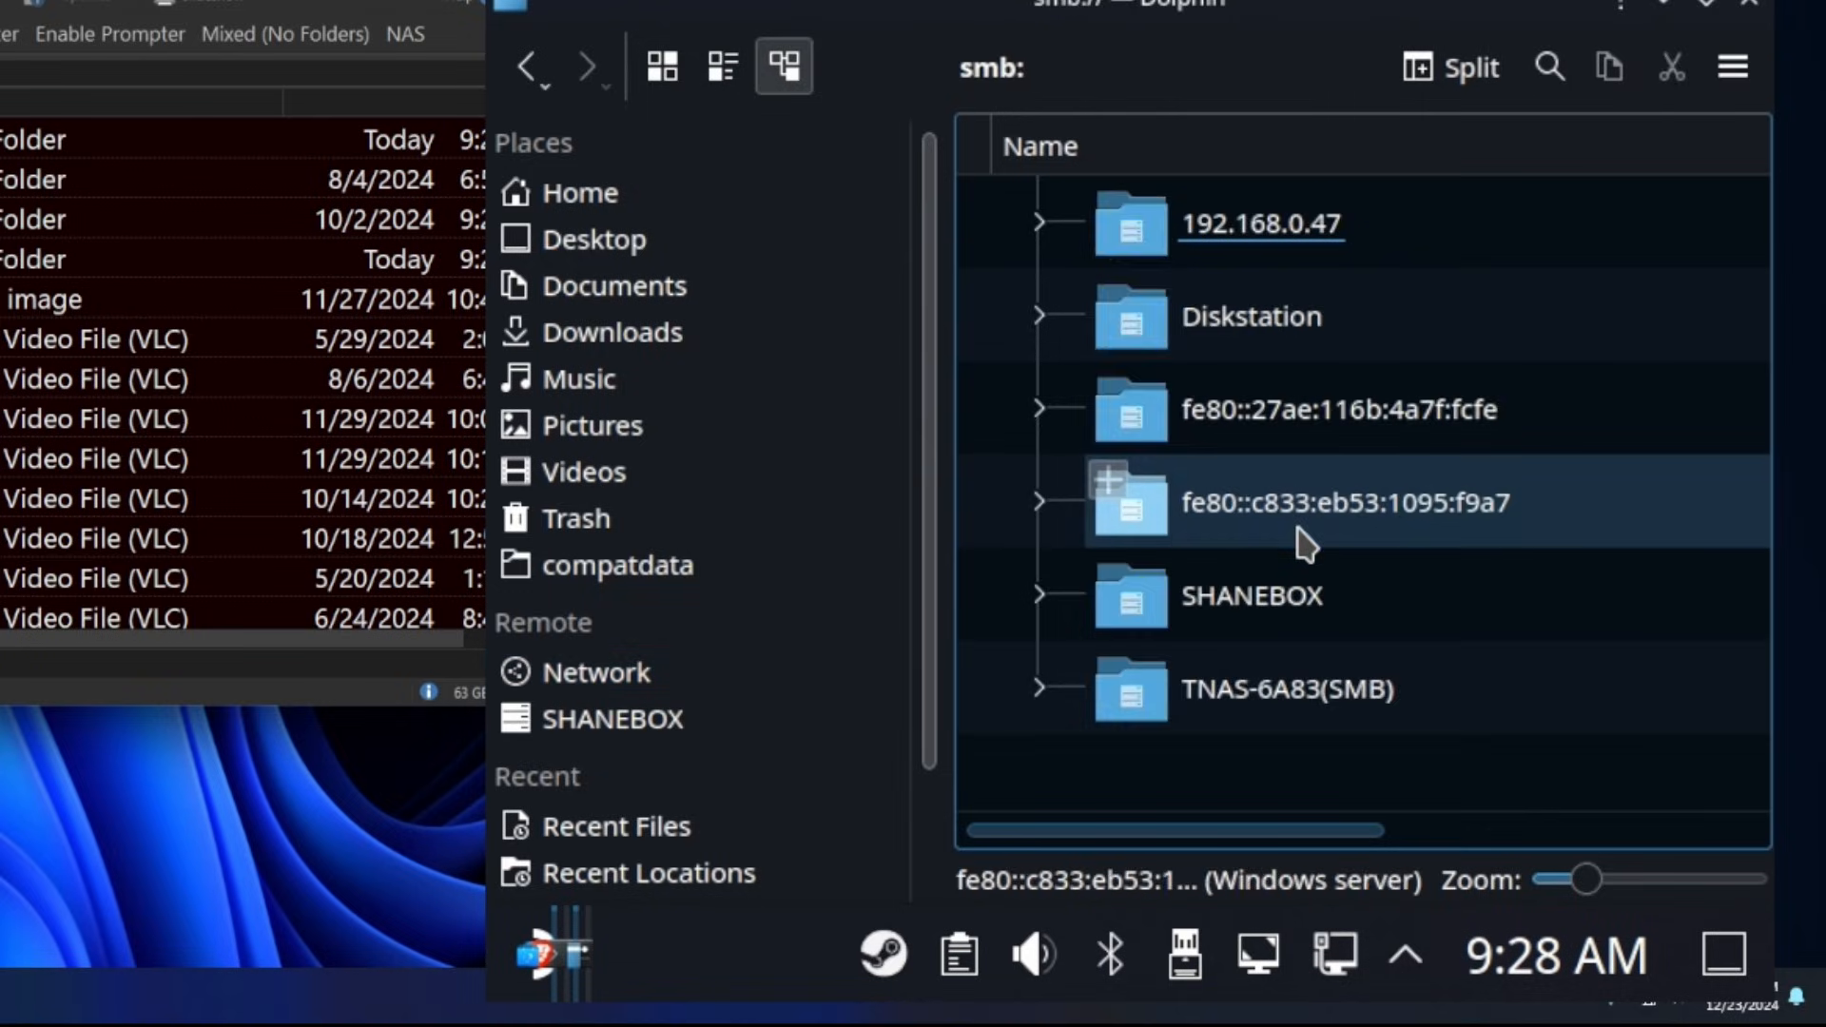
left_click(611, 719)
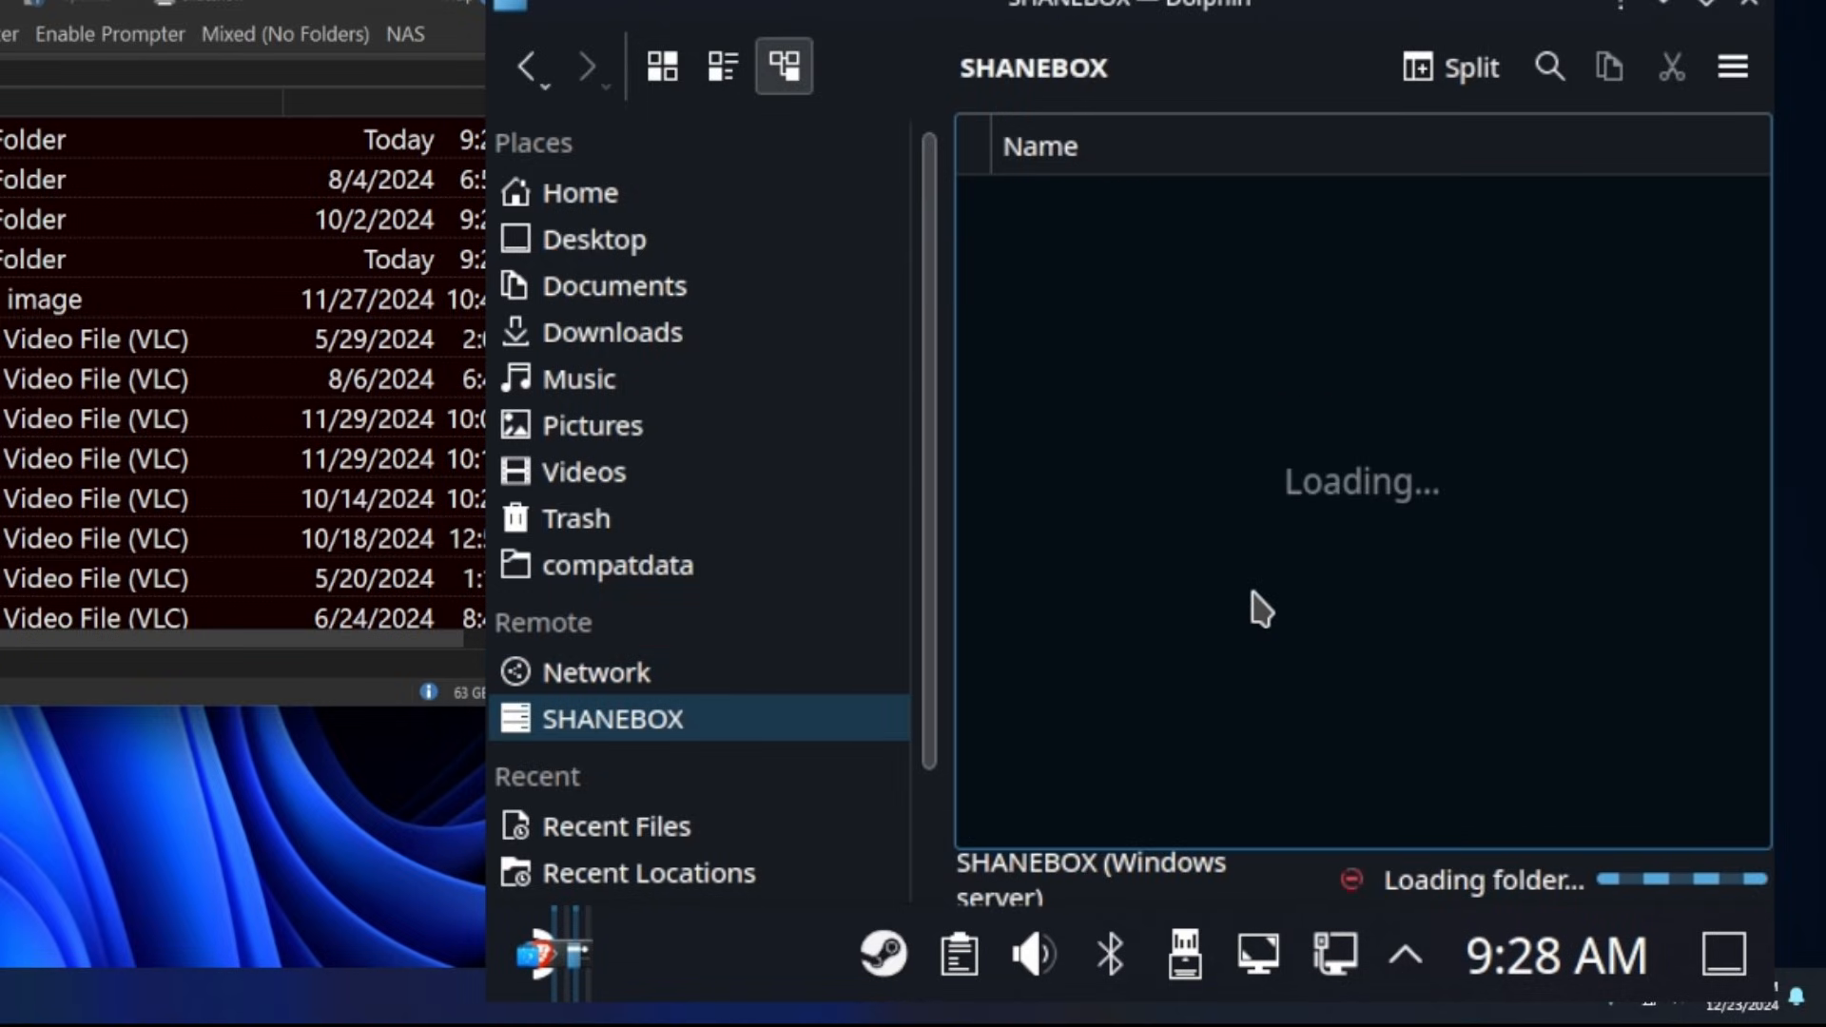
mouse_move(1199, 548)
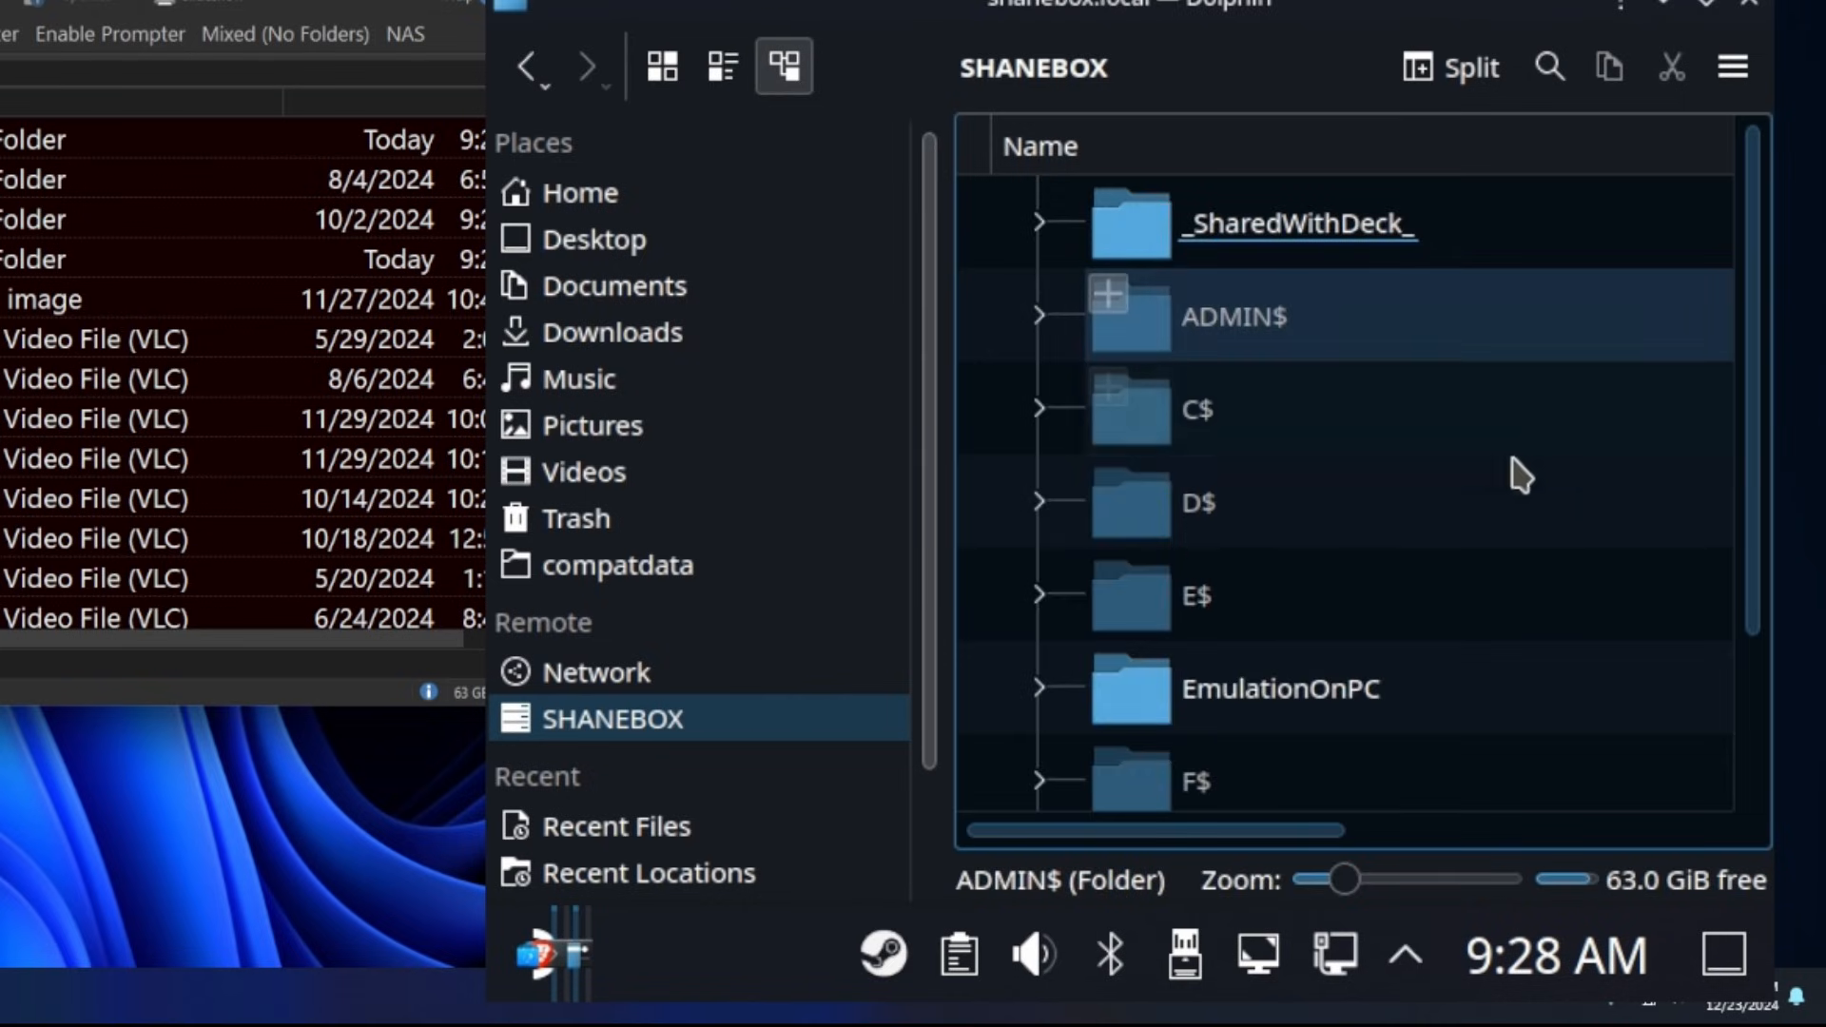
right_click(1279, 689)
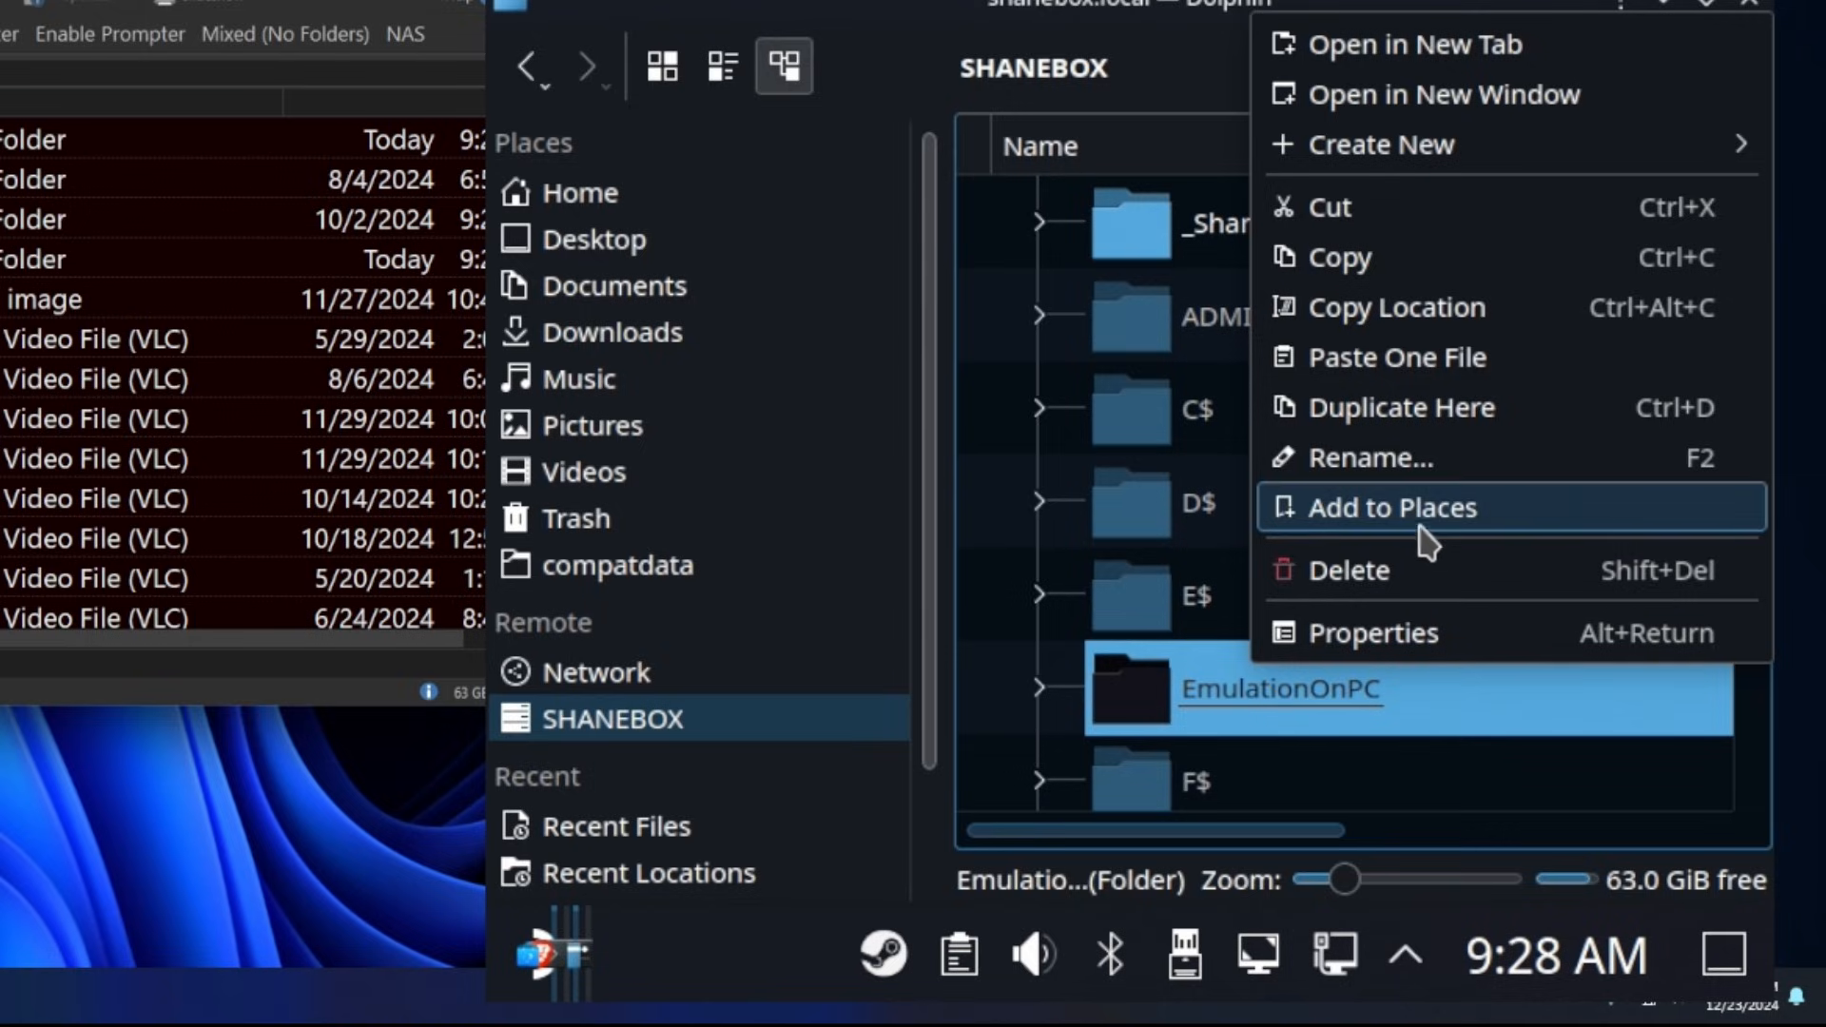
left_click(1390, 507)
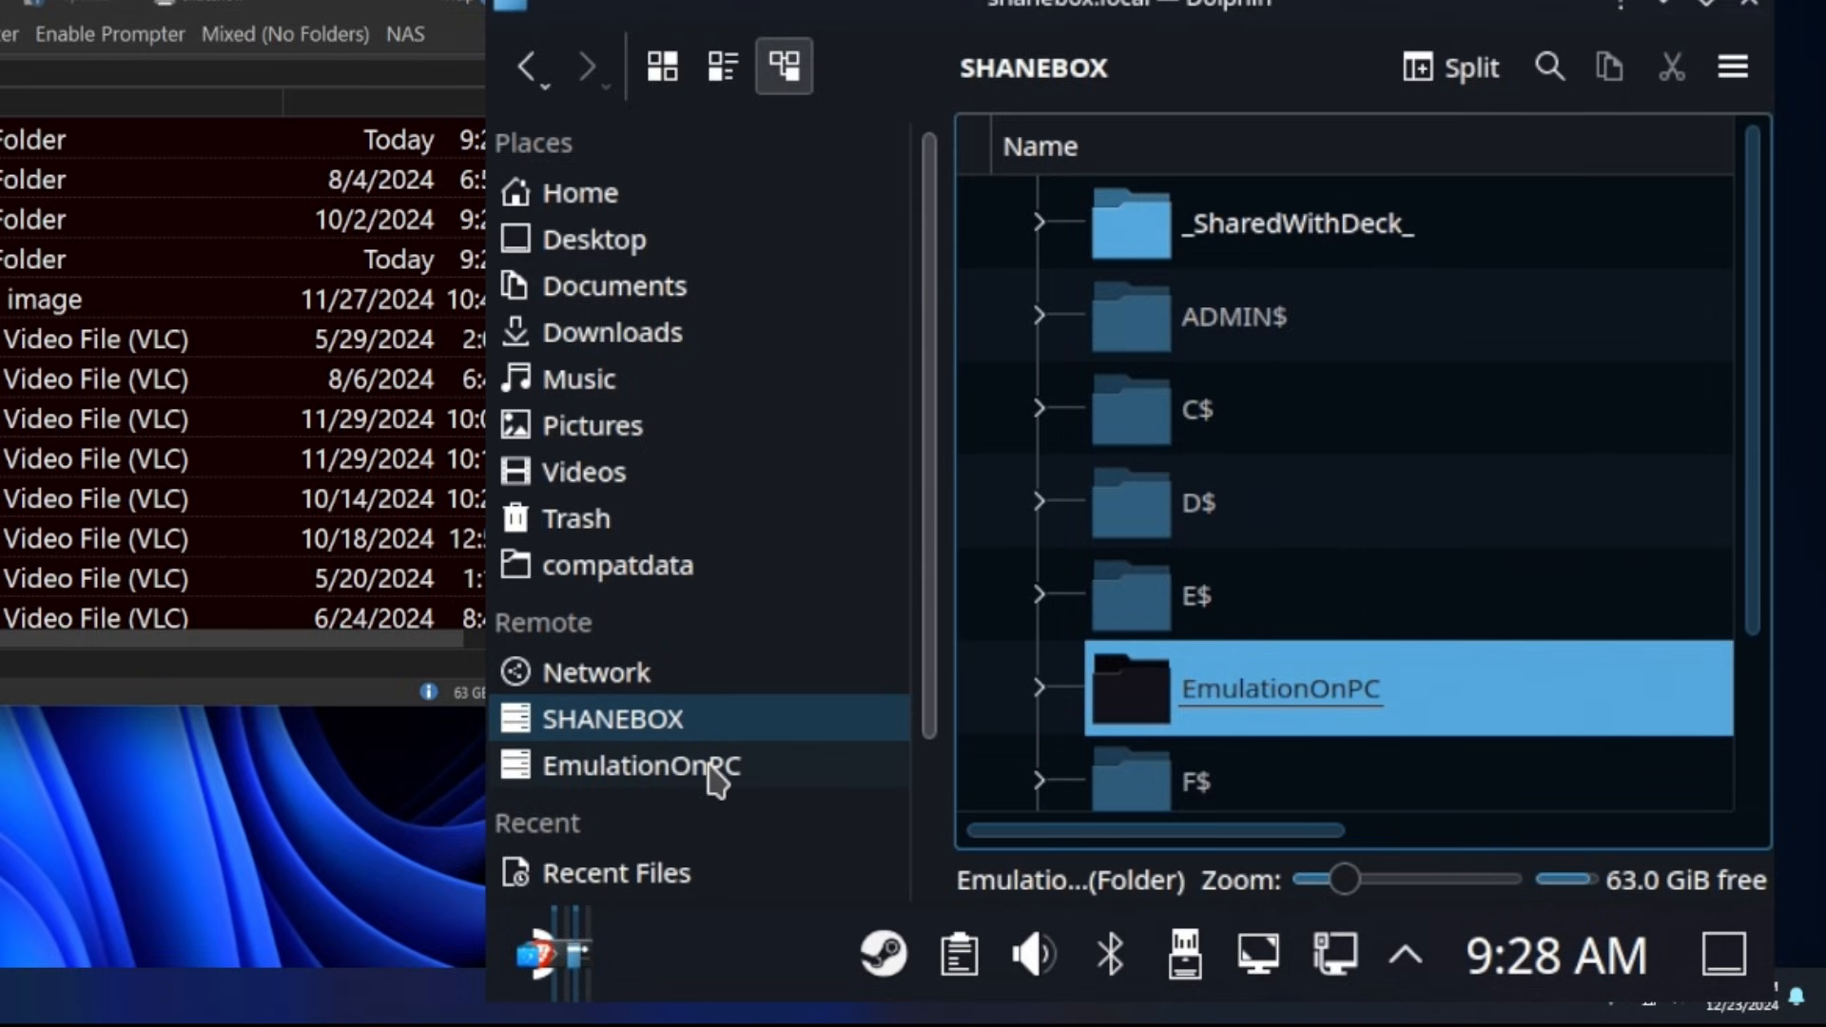
Browse EmulationOnPC into roms and ps3, then return to the share's top level.
left_click(638, 765)
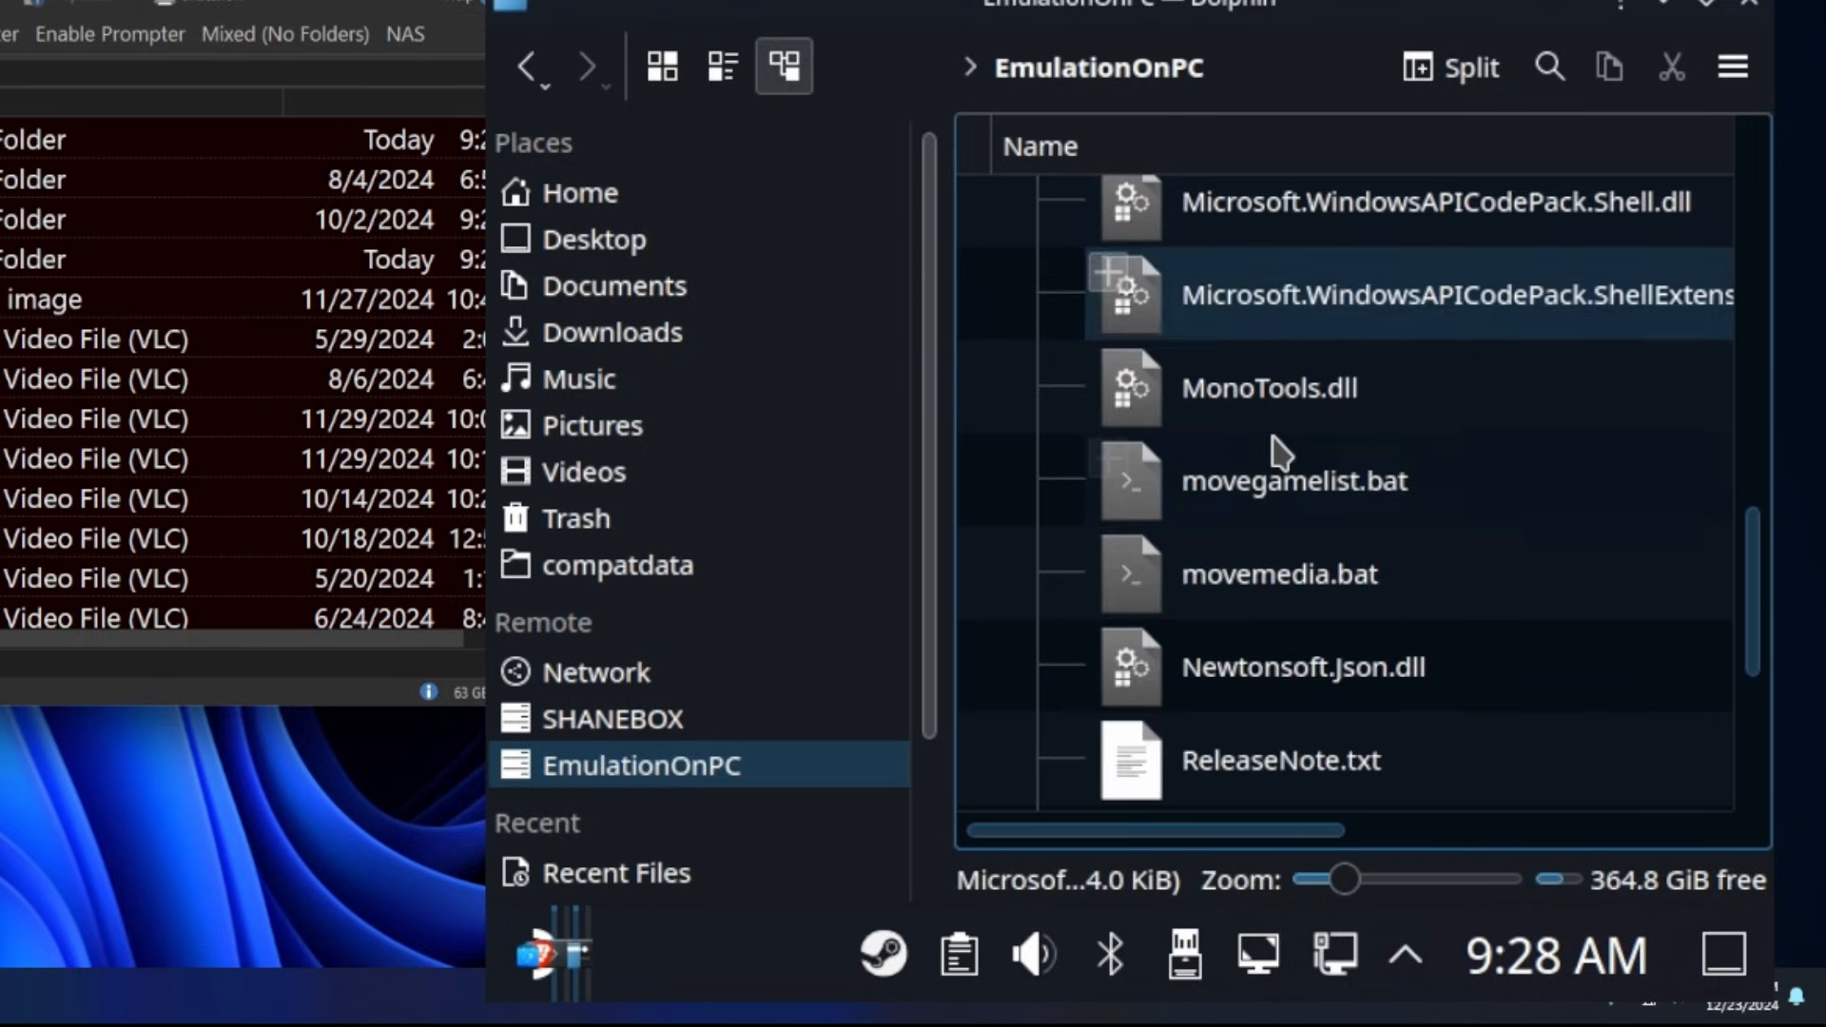
scroll("up", 3)
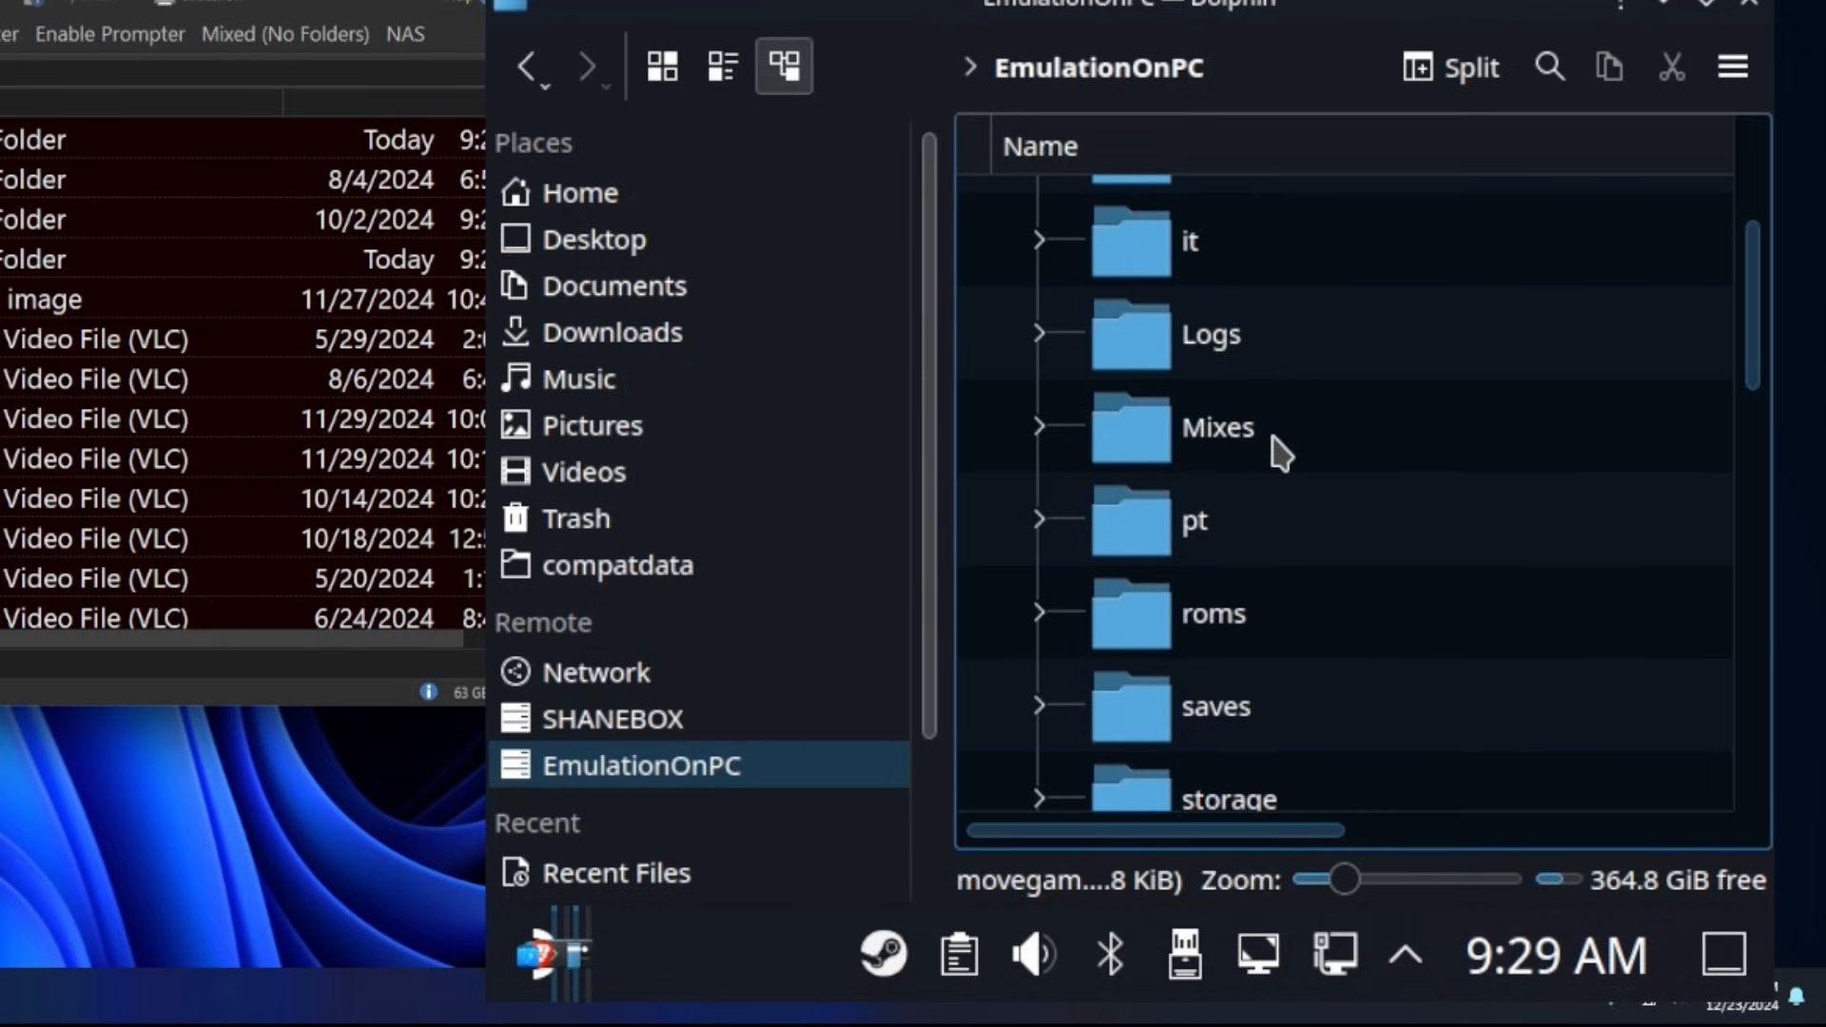
double_click(1213, 613)
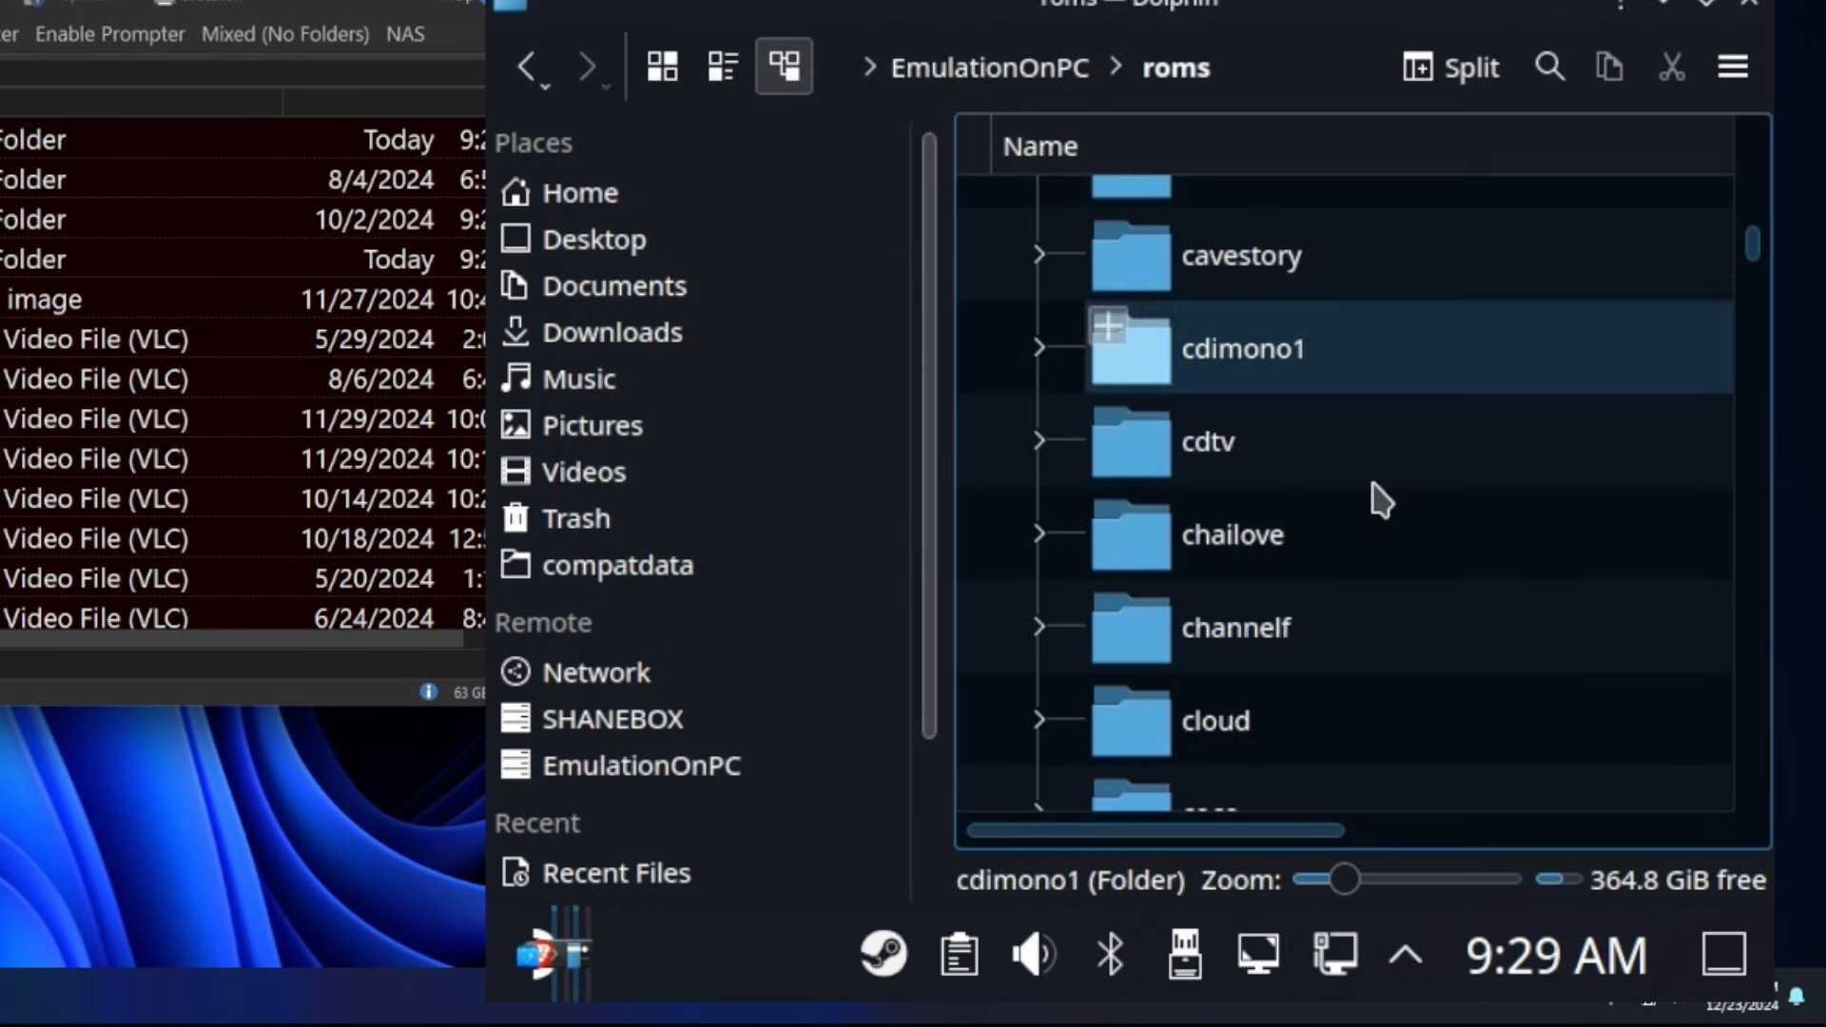
scroll("down", 3)
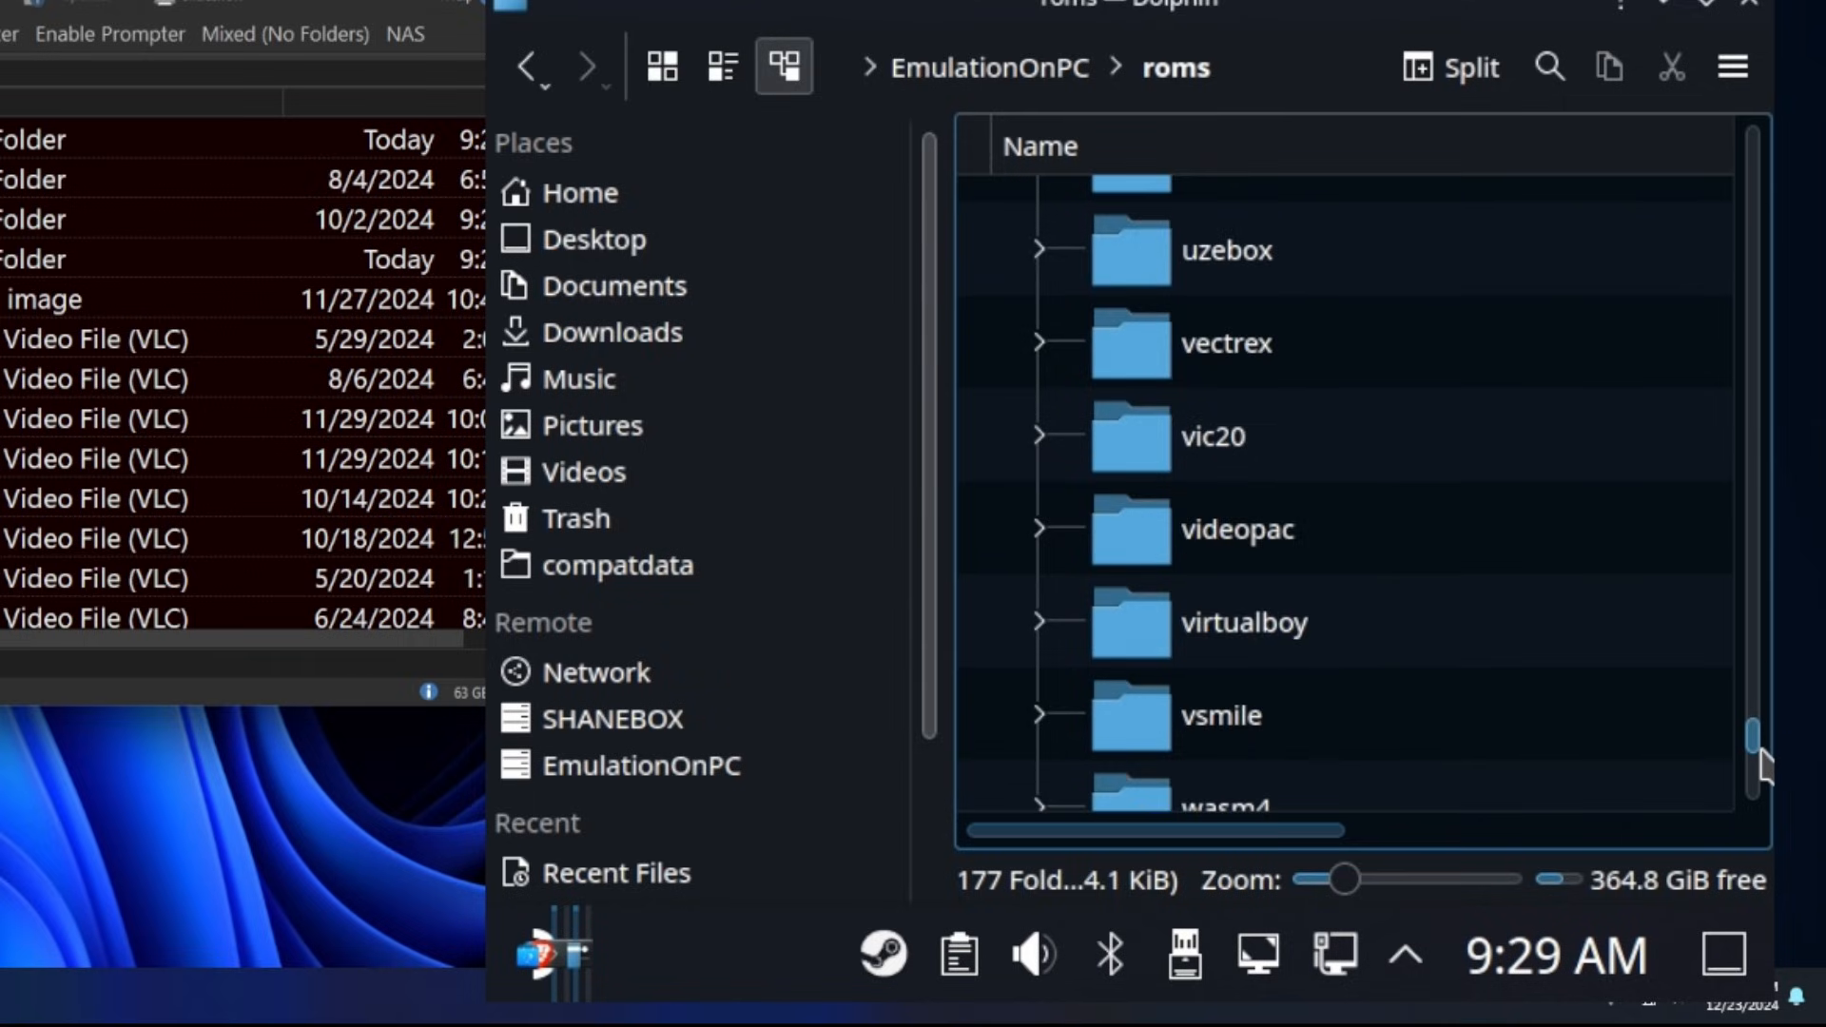
scroll("up", 3)
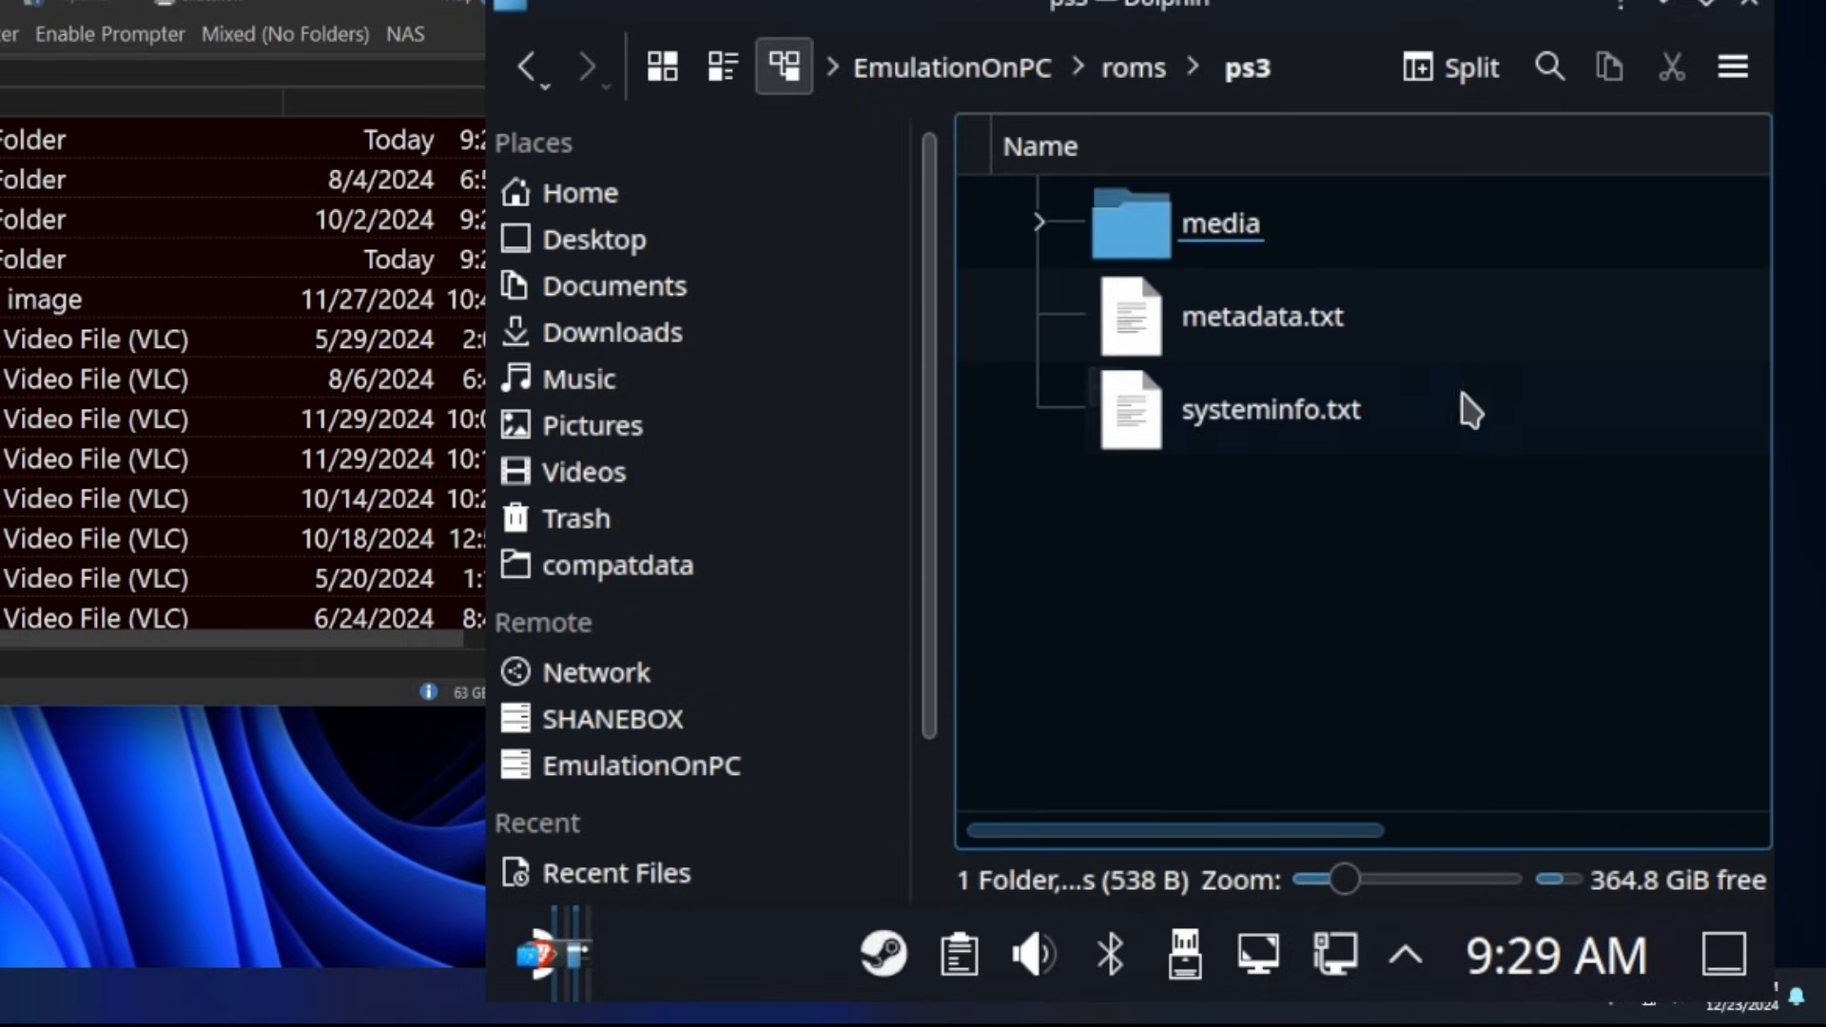
mouse_move(1333, 763)
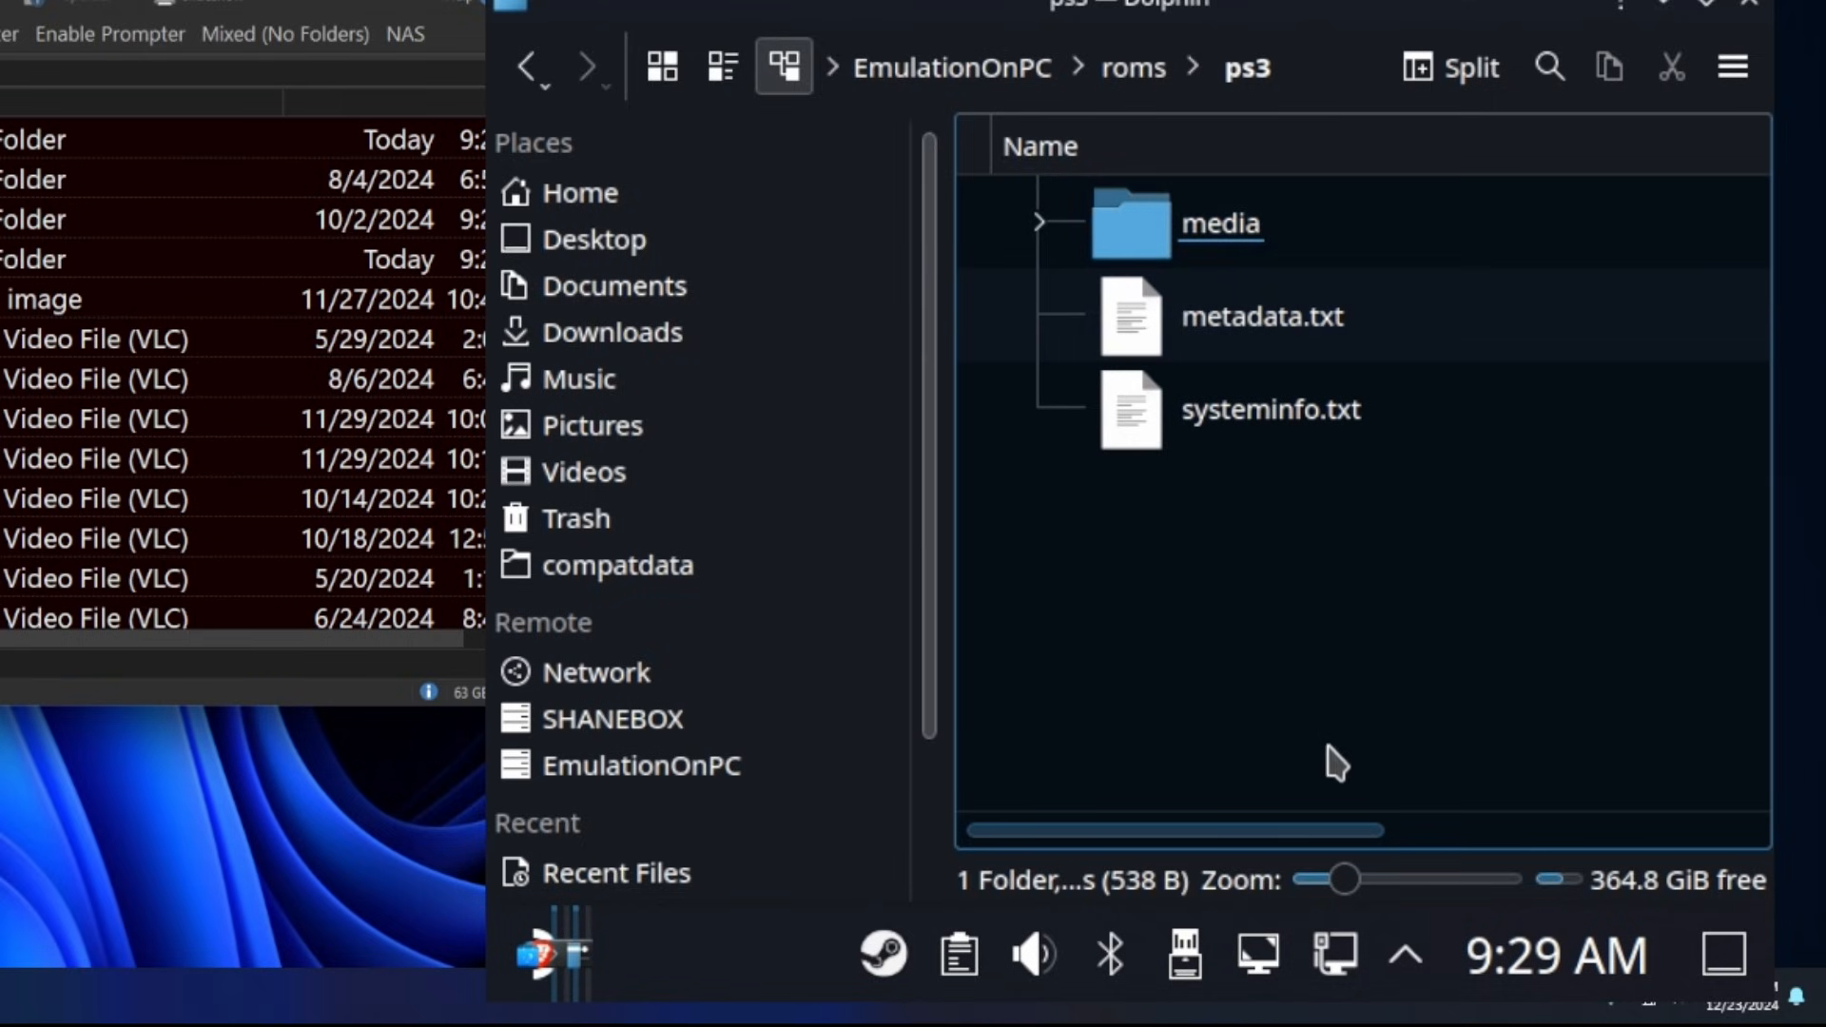
left_click(640, 764)
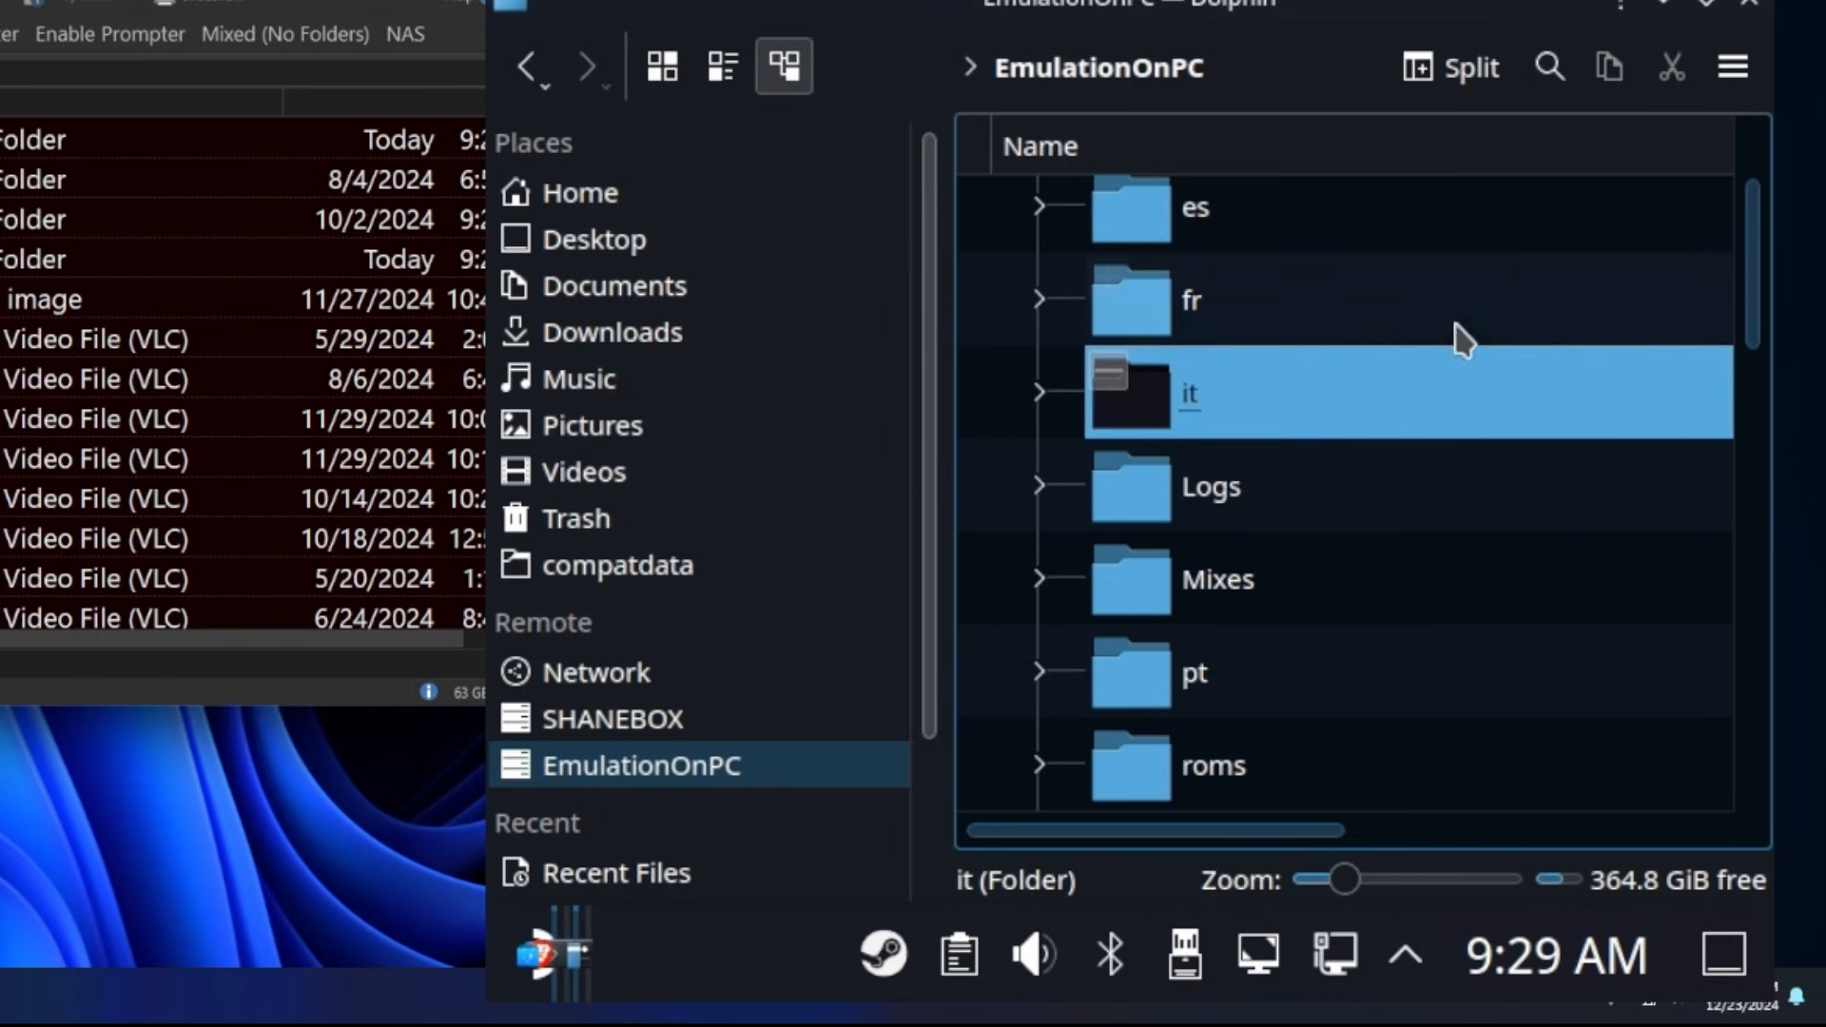
Show Network in a temporary split pane, then close the split and show Network in one pane.
left_click(1451, 66)
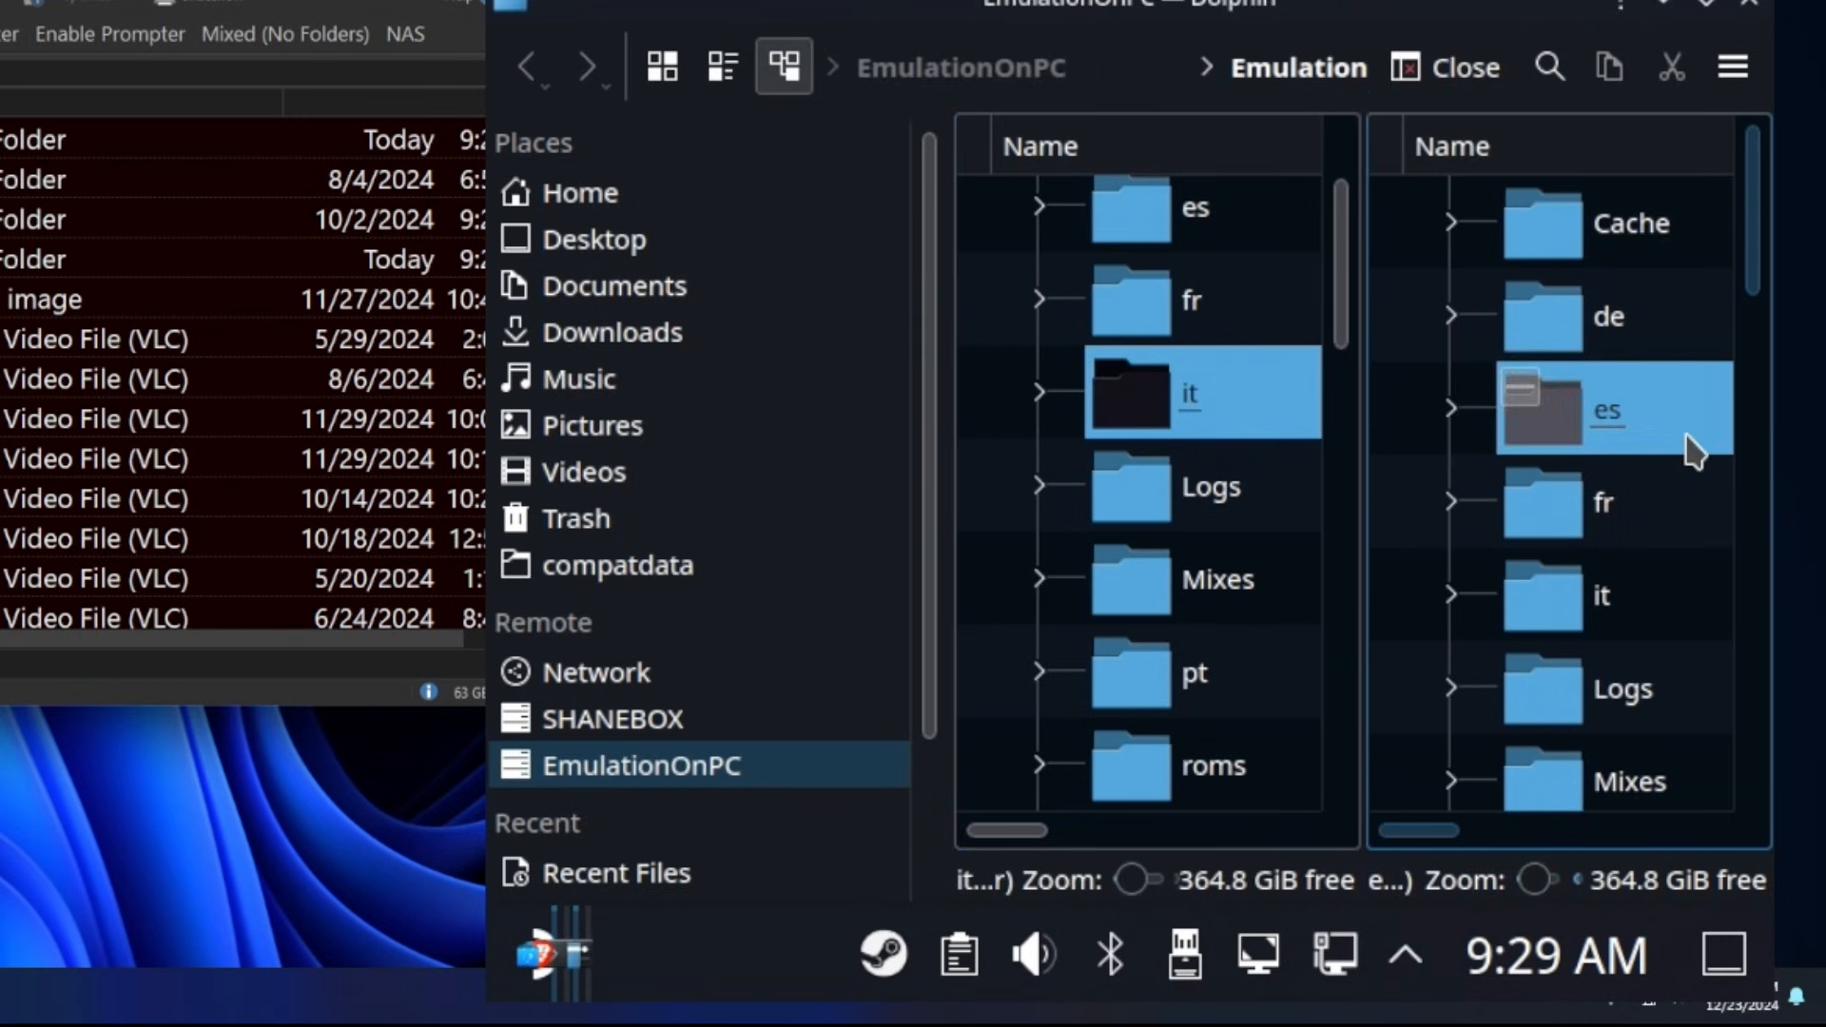
scroll("down", 3)
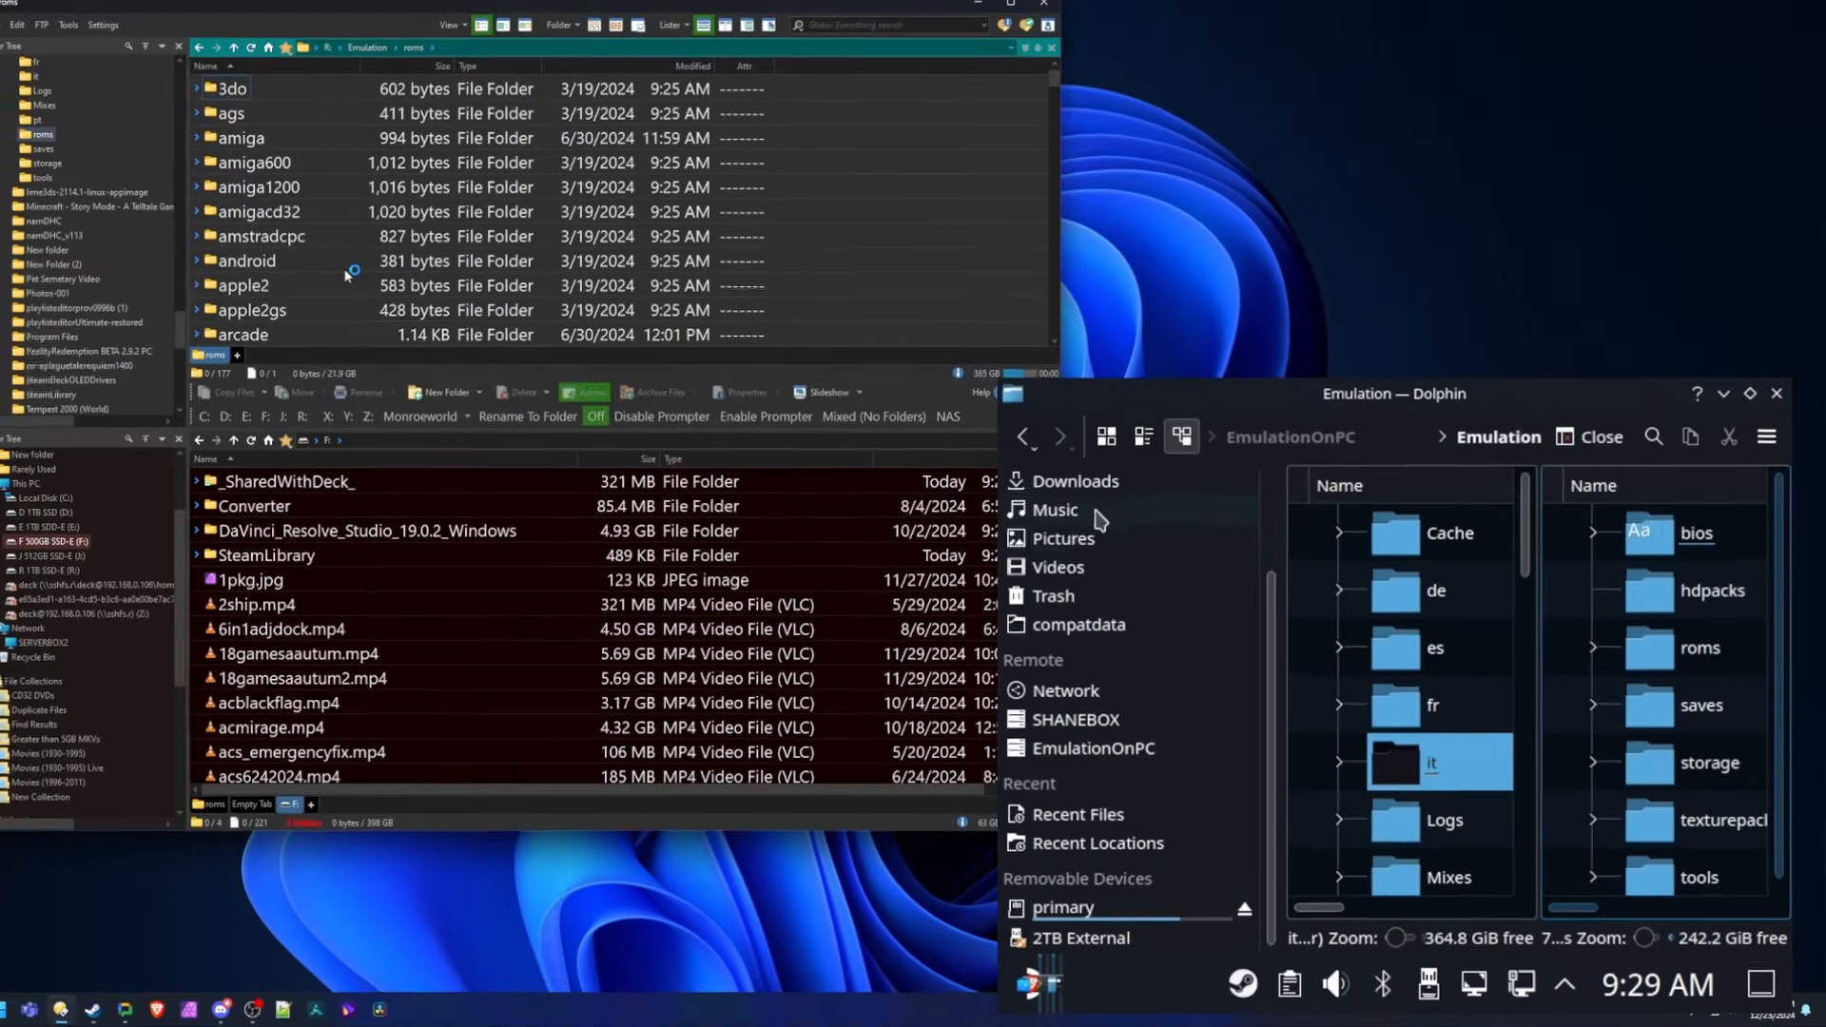
left_click(1073, 695)
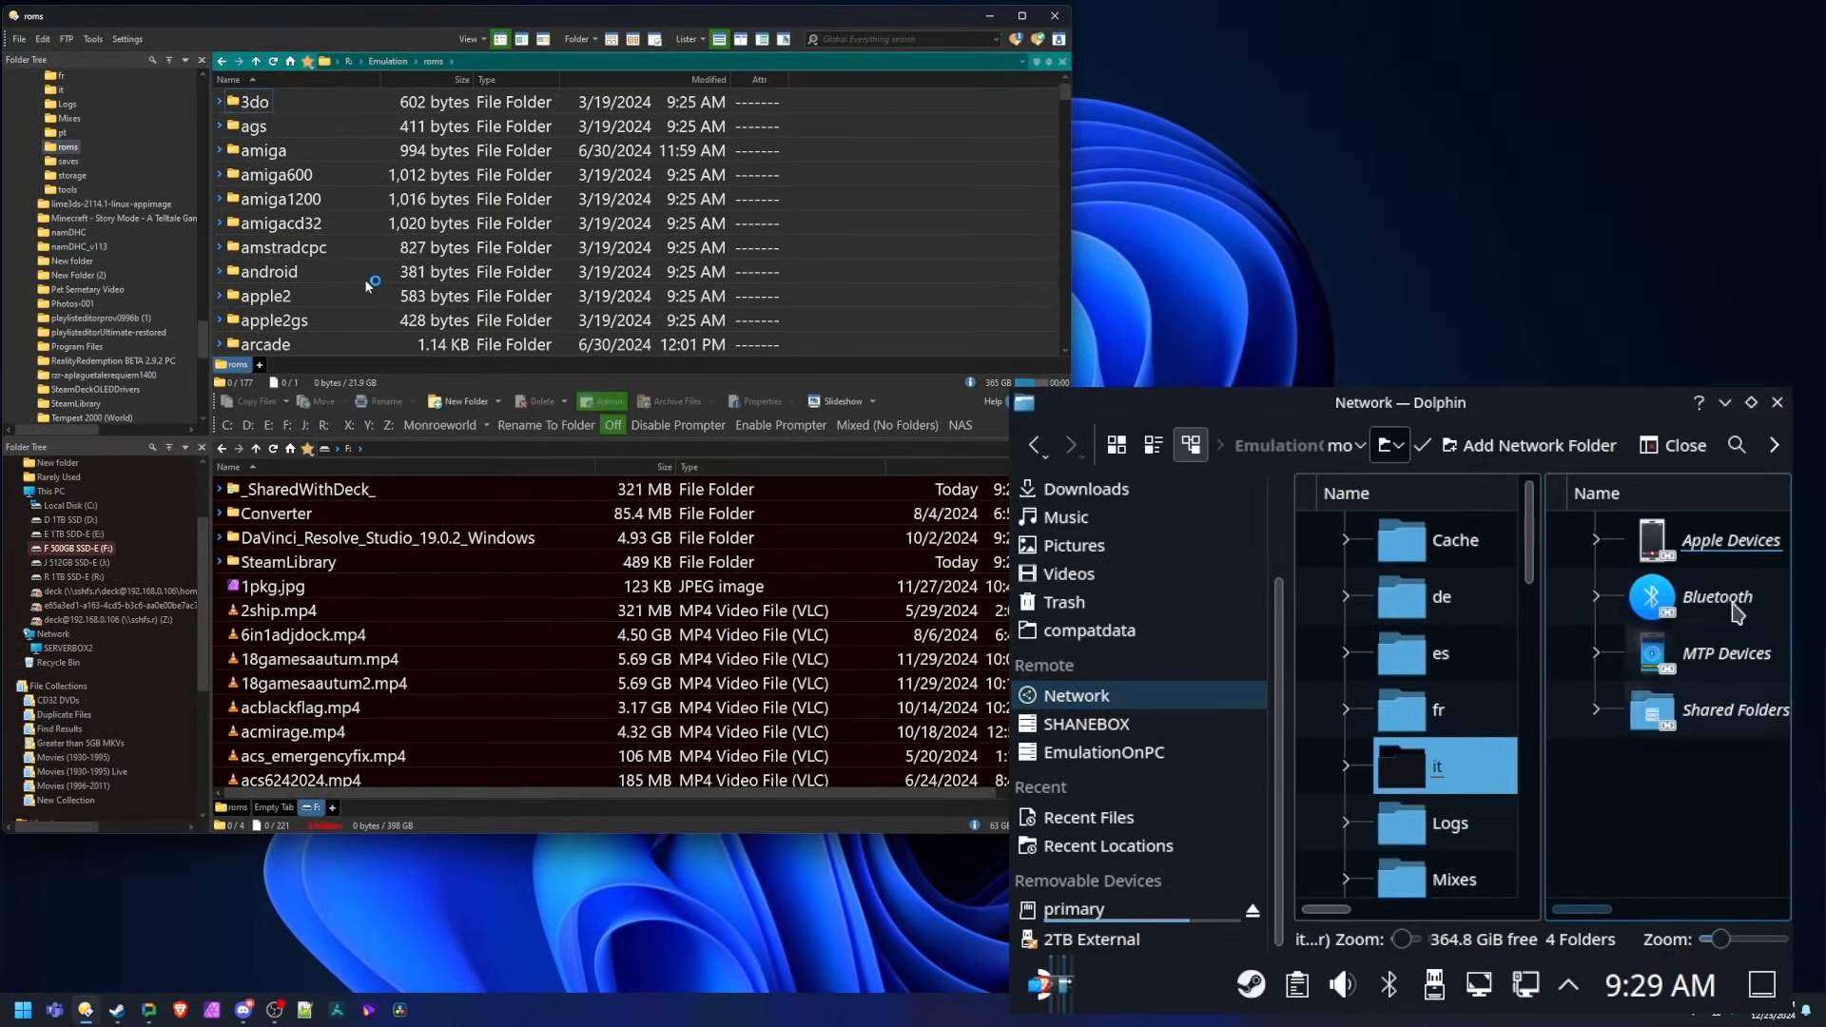
left_click(1101, 751)
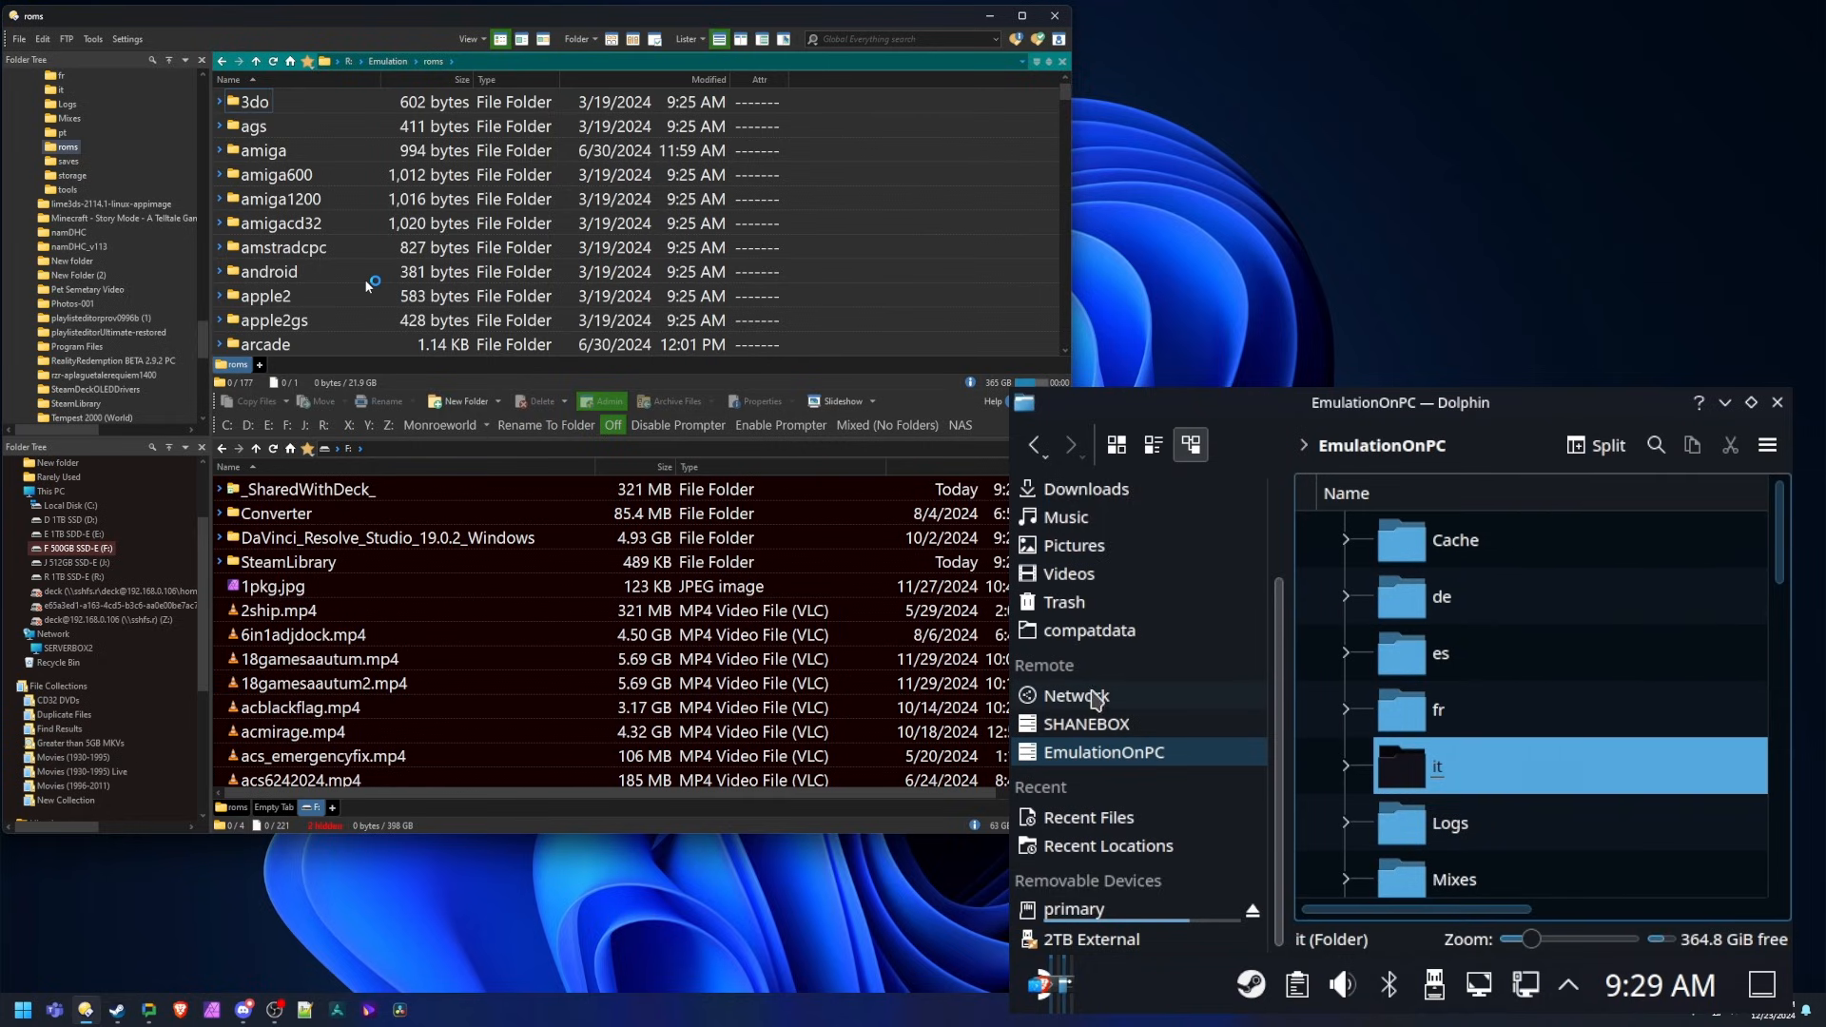
left_click(1072, 695)
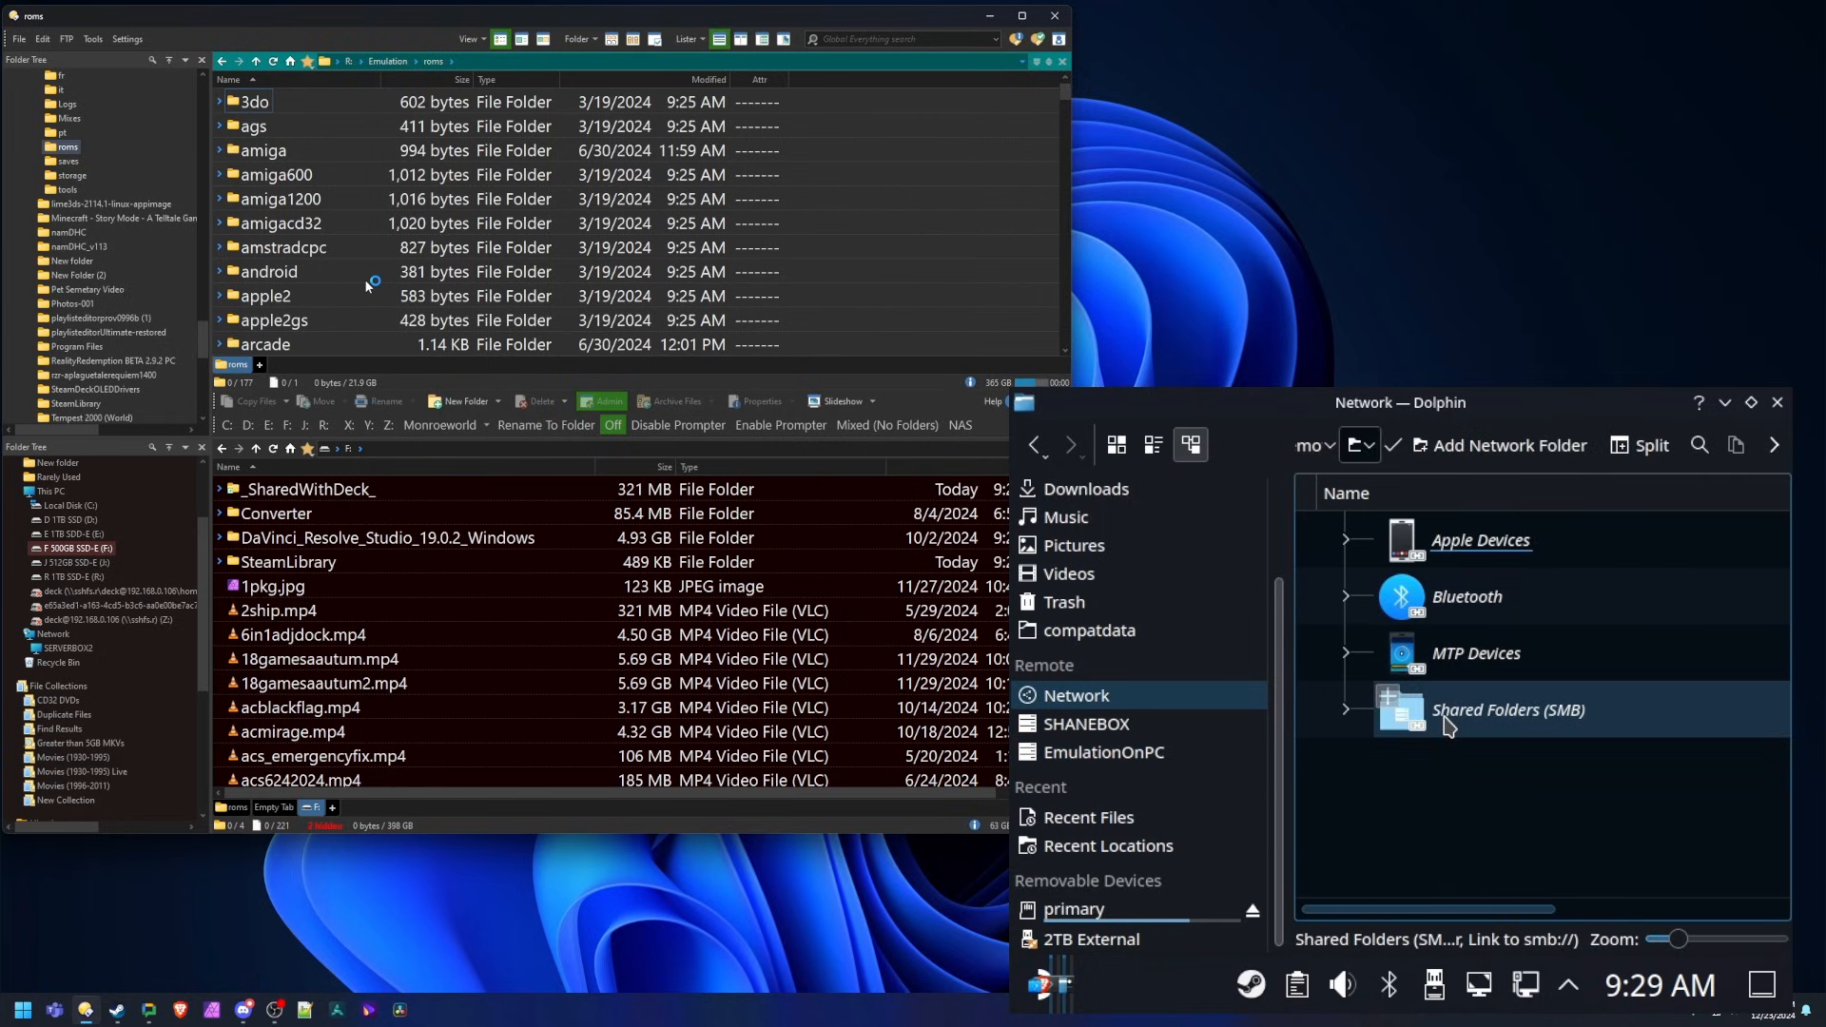